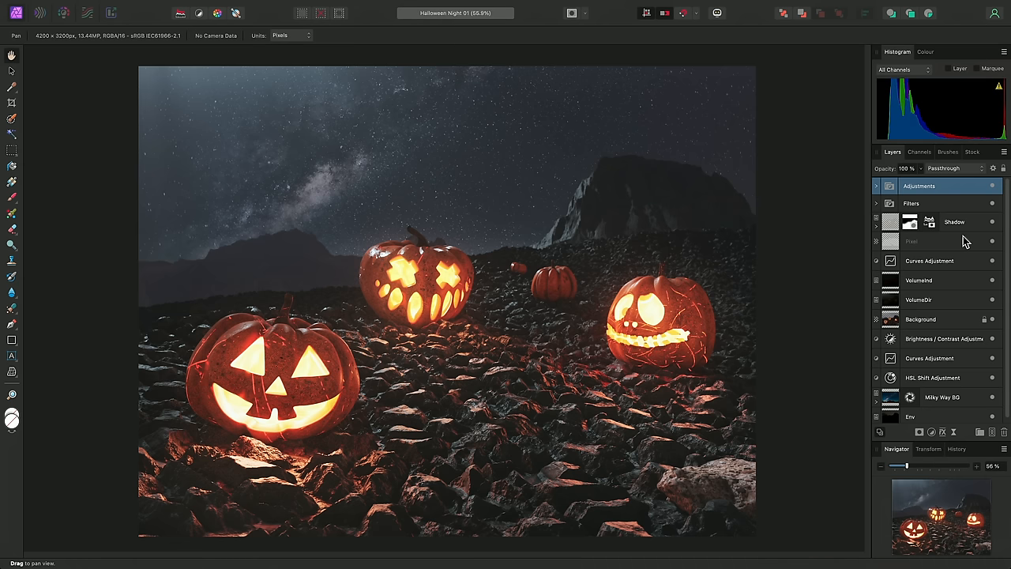
mouse_move(892, 371)
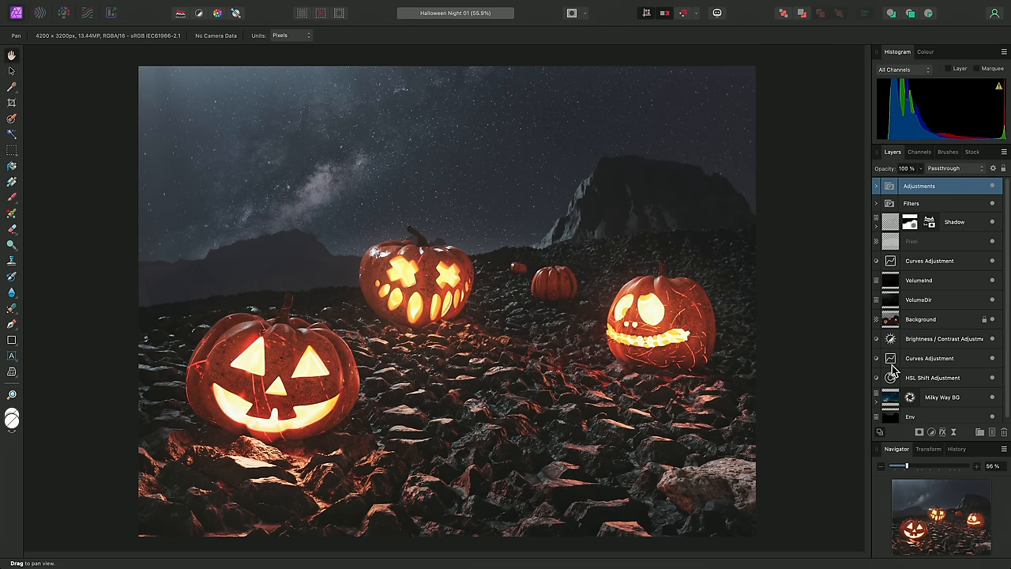
mouse_move(924, 385)
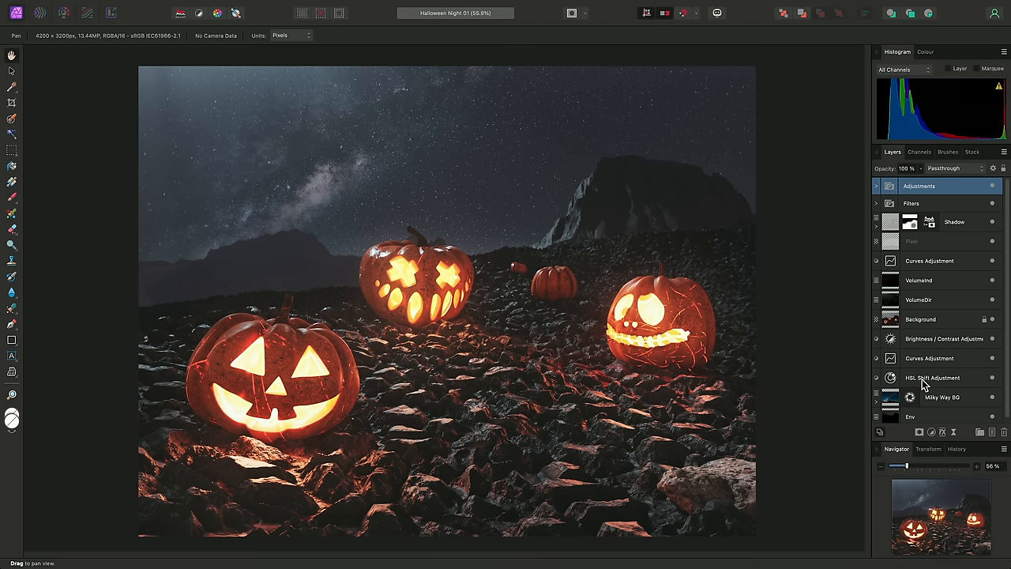
mouse_move(876, 379)
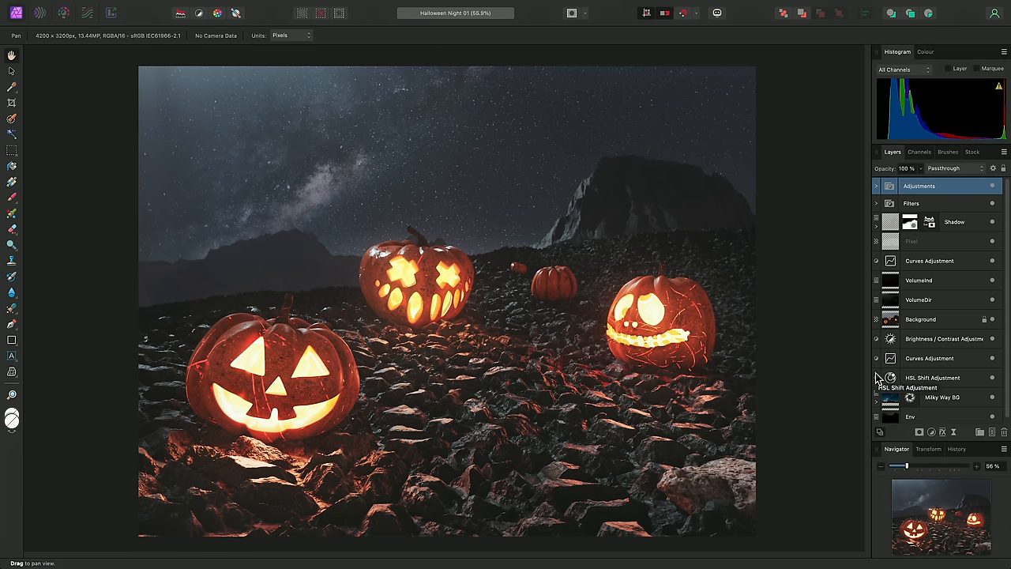
mouse_move(891, 338)
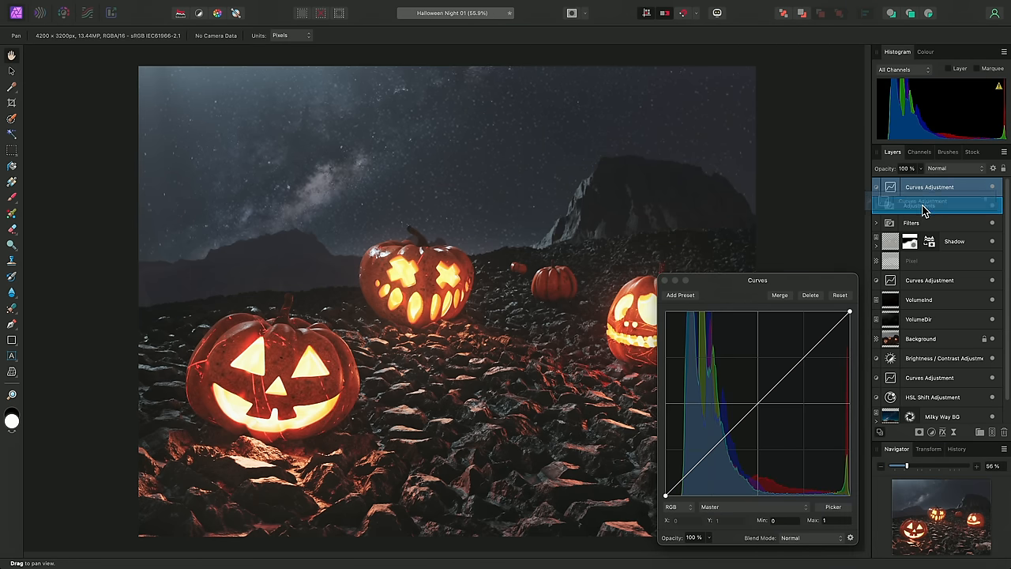
Delete the newly added Curves adjustment layer before the RAW tower photo loads.
left_click(874, 187)
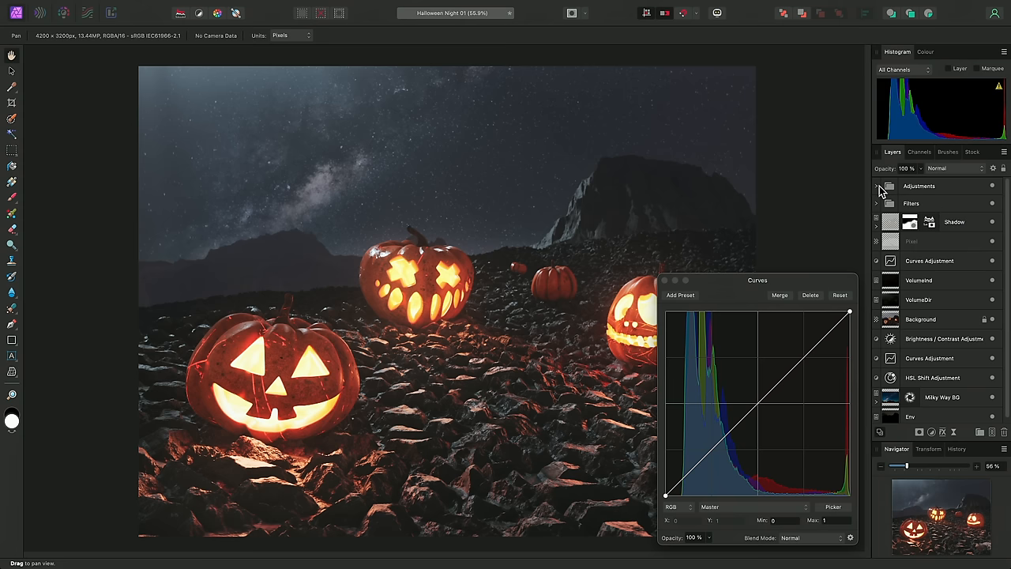
left_click(875, 186)
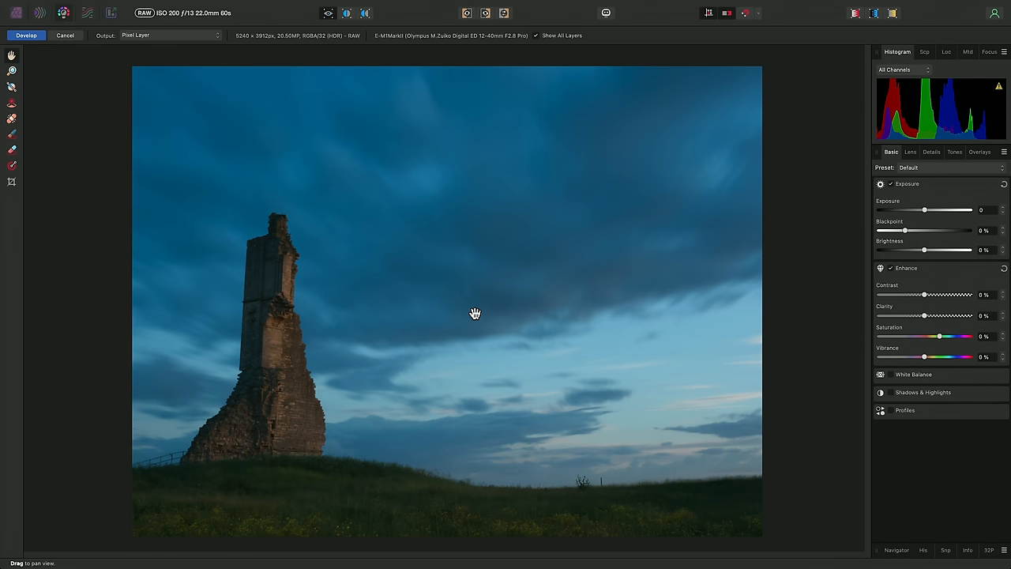
mouse_move(85, 41)
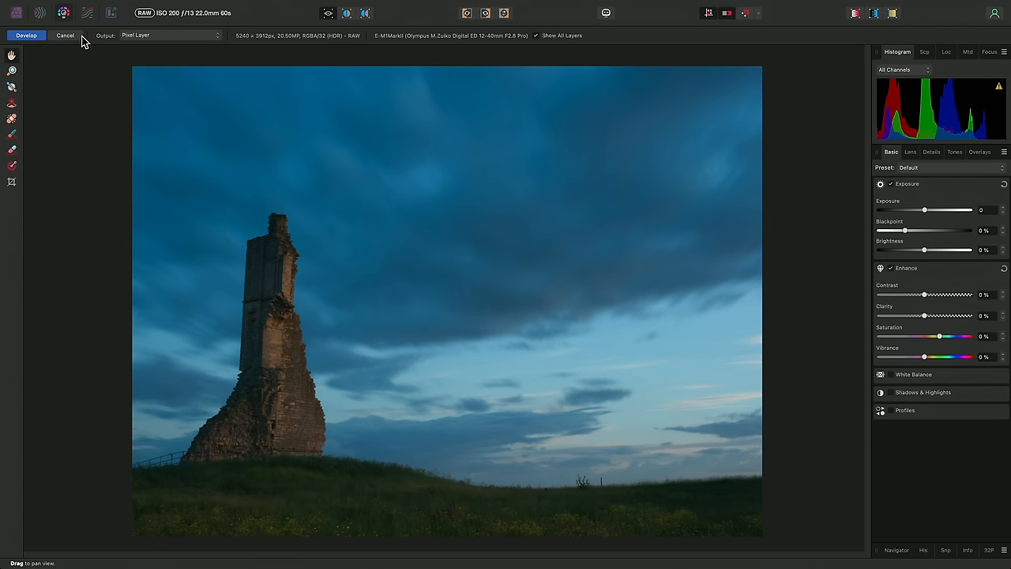
mouse_move(63, 13)
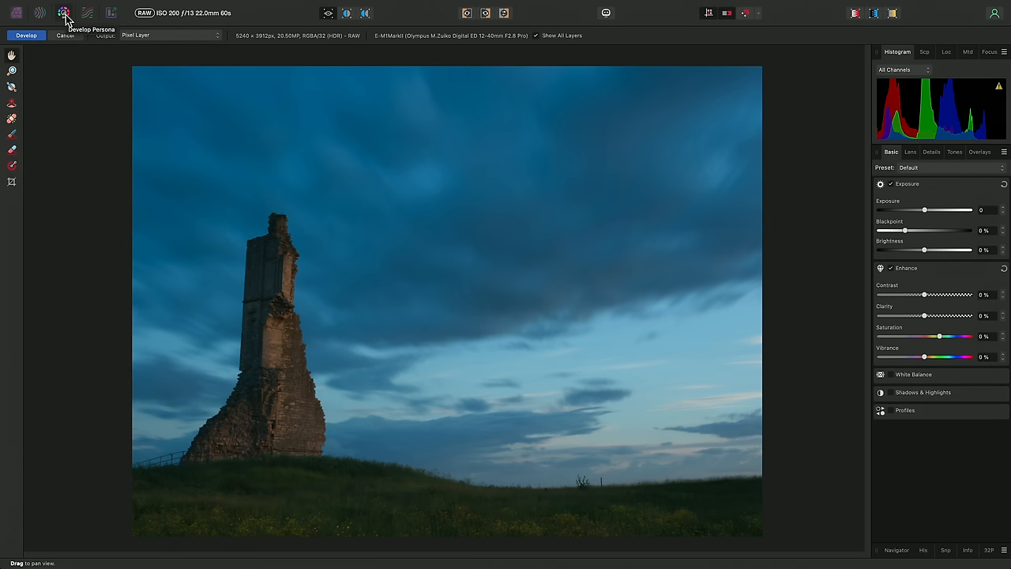
mouse_move(196, 41)
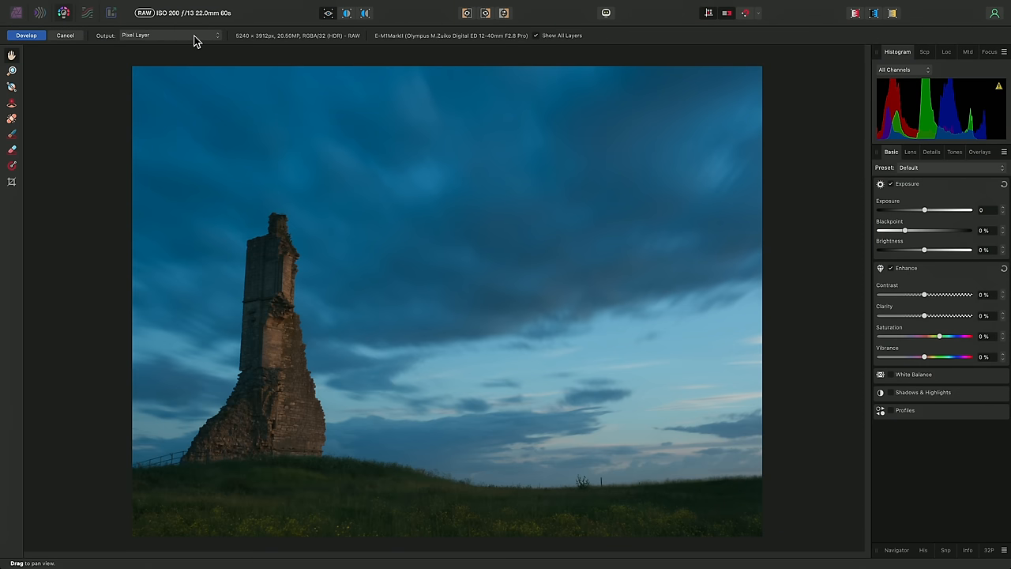
Set the Develop output type to RAW Layer (Embedded).
left_click(168, 35)
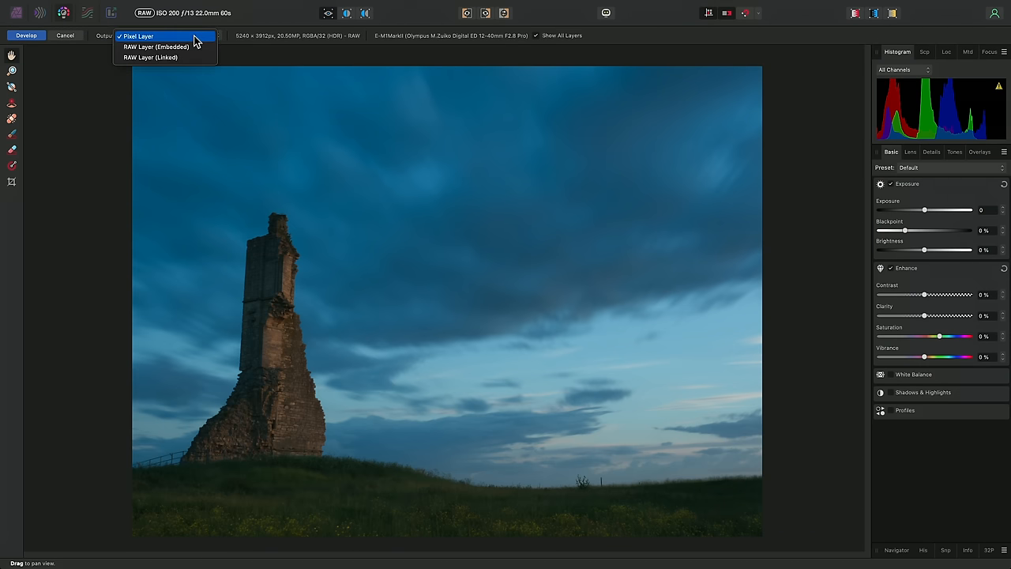
mouse_move(154, 48)
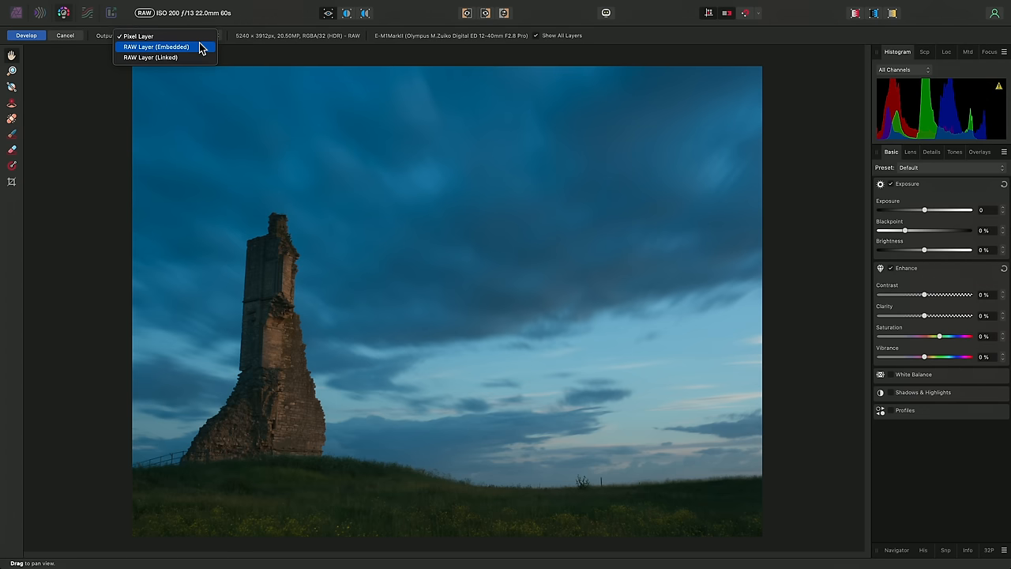
mouse_move(202, 56)
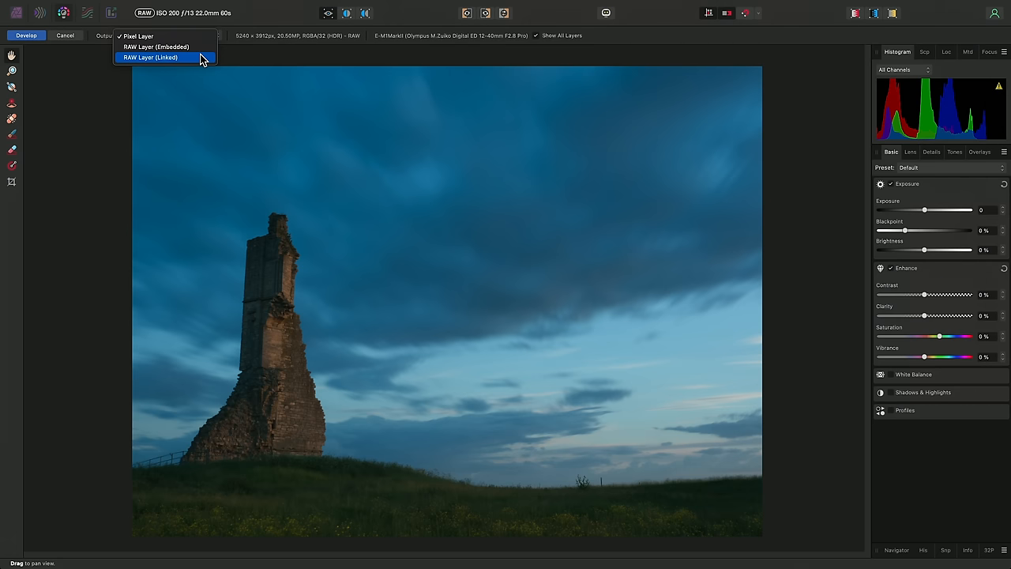
mouse_move(166, 47)
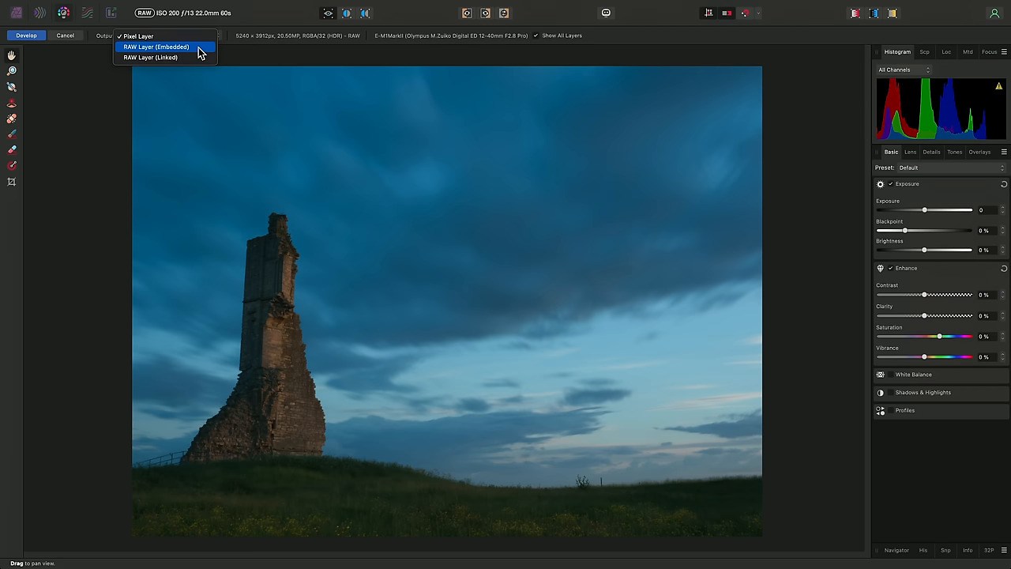
mouse_move(165, 56)
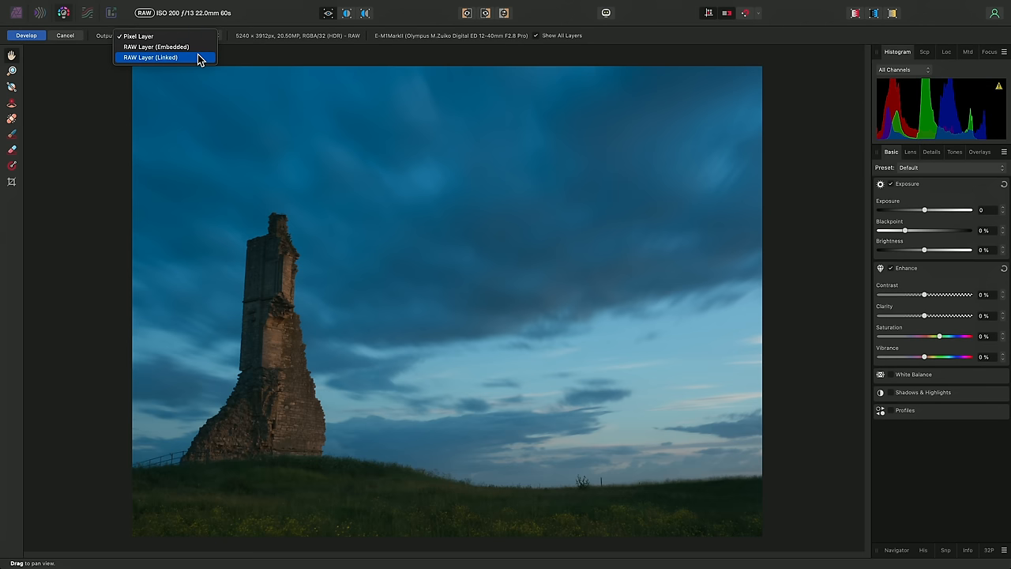
left_click(155, 48)
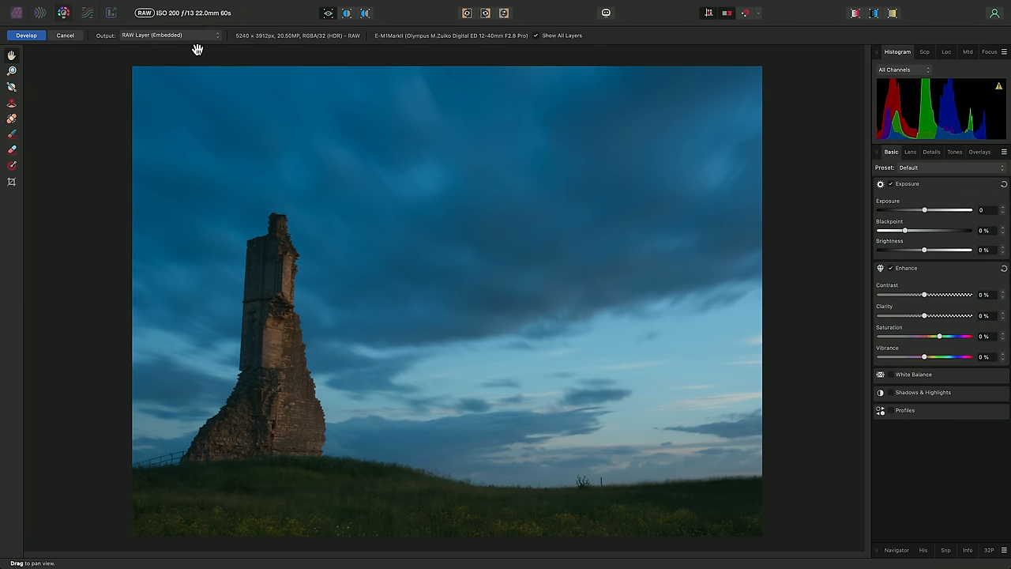
mouse_move(930, 255)
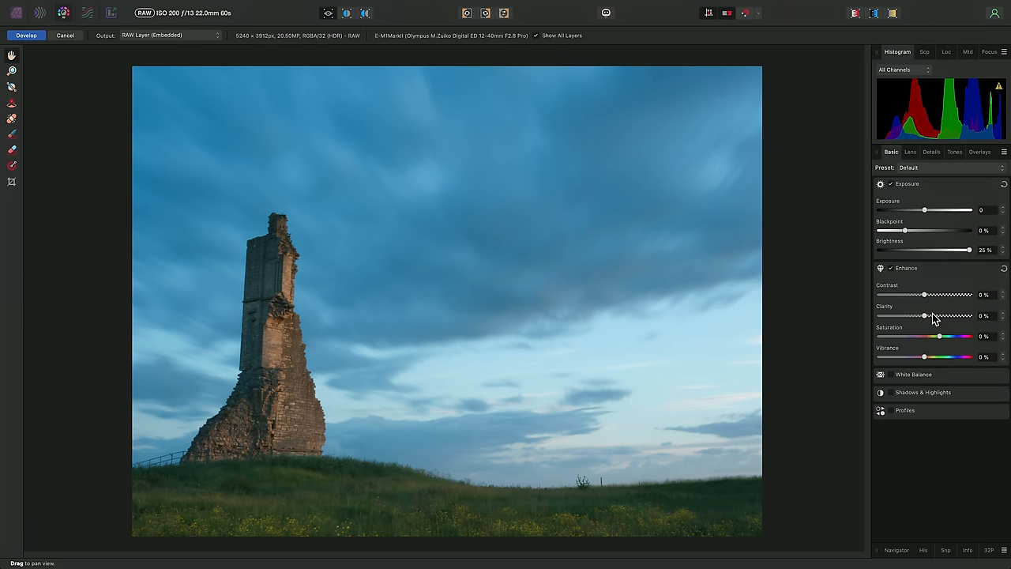
Boost Clarity to 100% and nudge Contrast up to reveal the streaky clouds.
left_click_drag(922, 316, 972, 316)
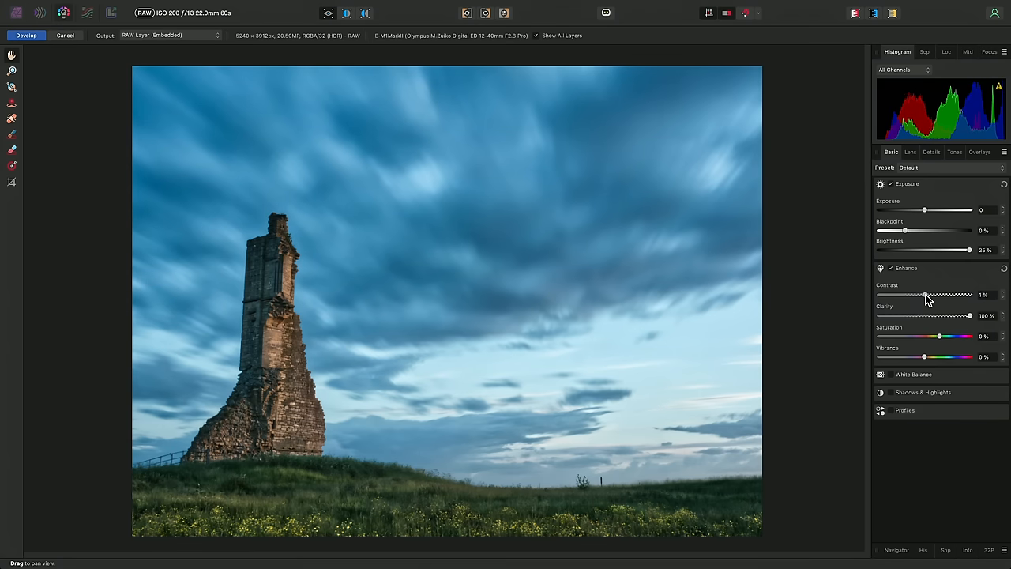
left_click_drag(924, 294, 930, 293)
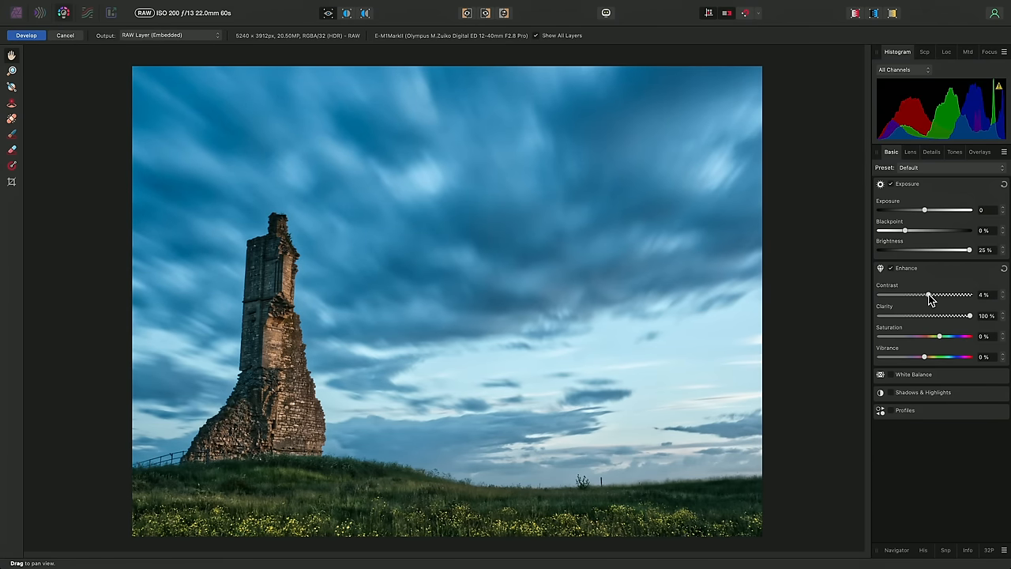
mouse_move(365, 215)
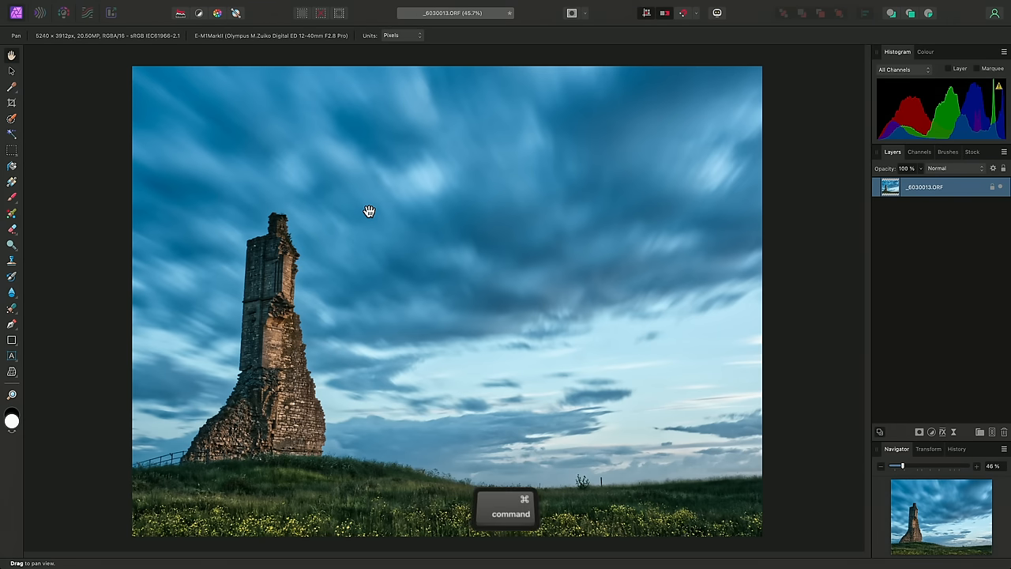
Add an HSL Shift that warms the reds and lowers blues' saturation to about -40%.
left_click(932, 431)
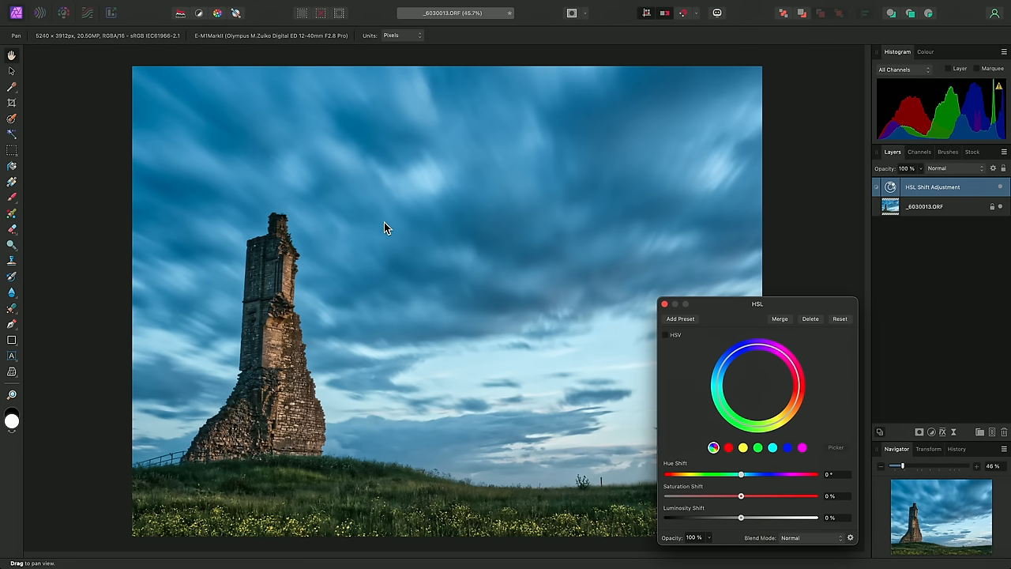
left_click(728, 448)
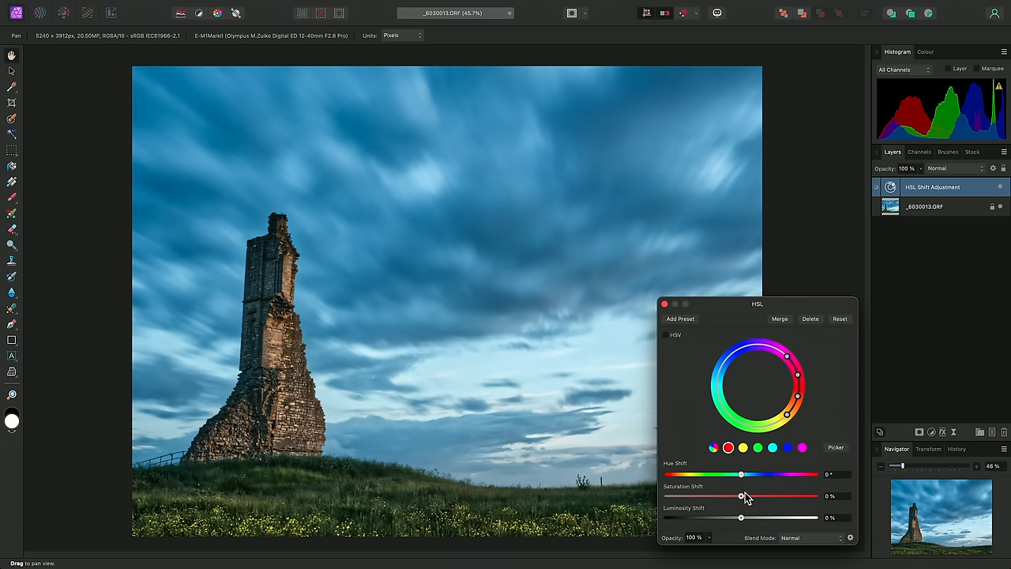
left_click_drag(741, 496, 789, 496)
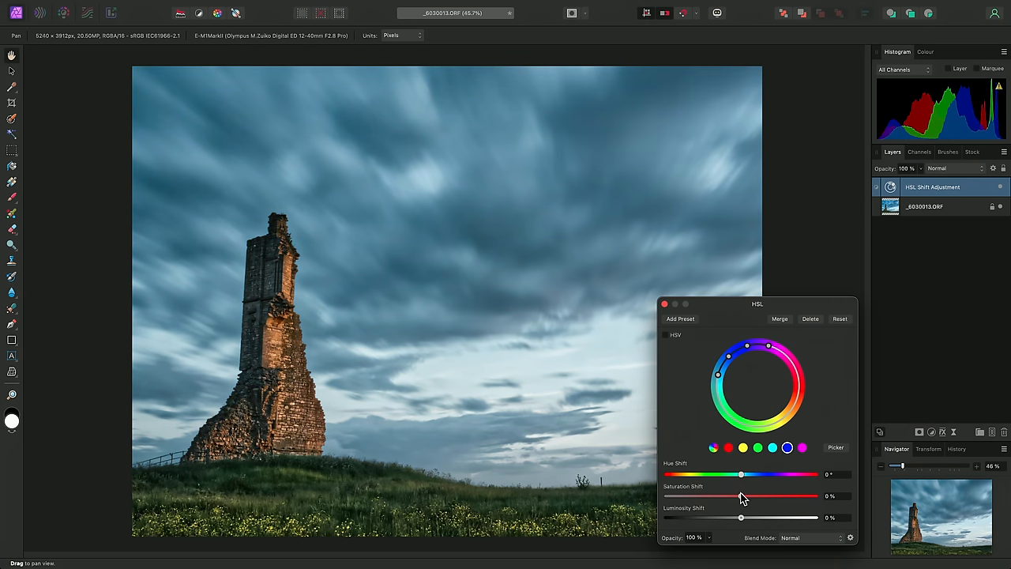
left_click_drag(762, 496, 695, 496)
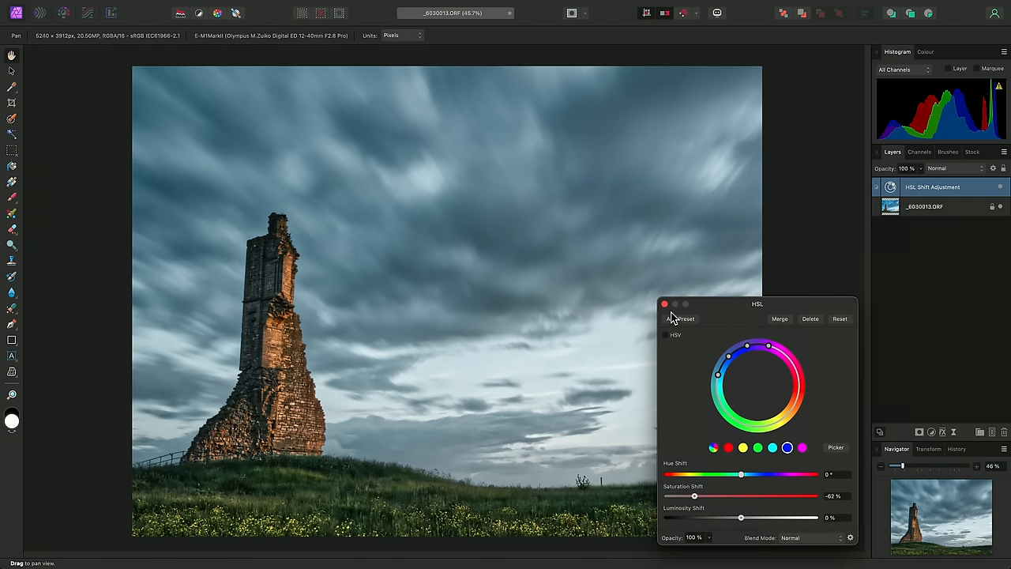
left_click(663, 303)
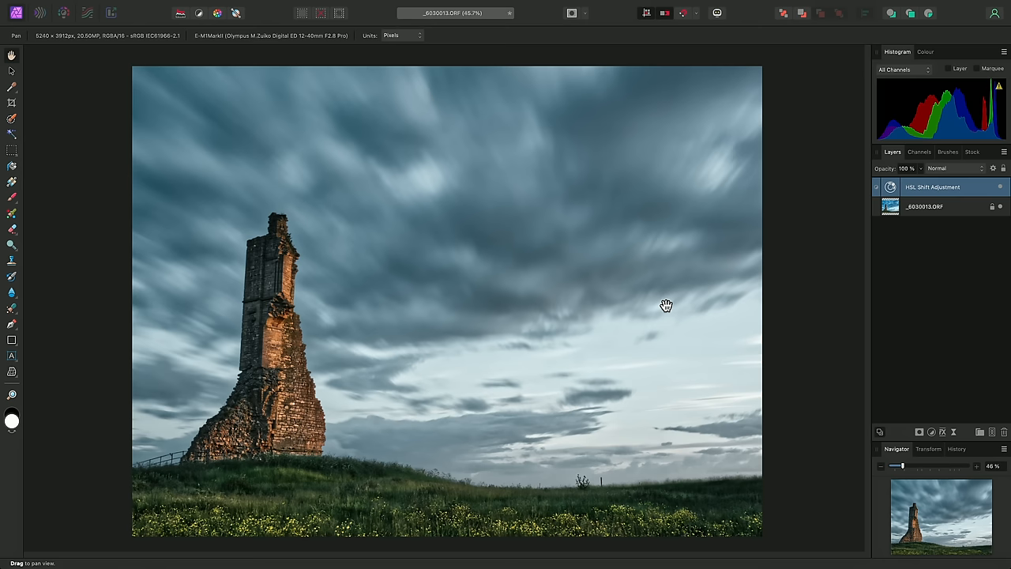
mouse_move(894, 215)
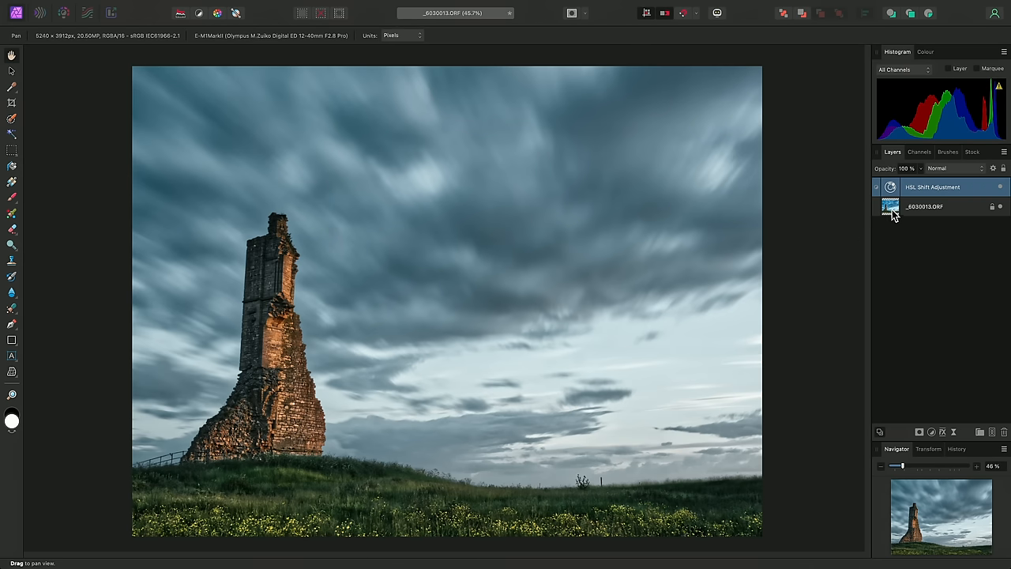
mouse_move(892, 209)
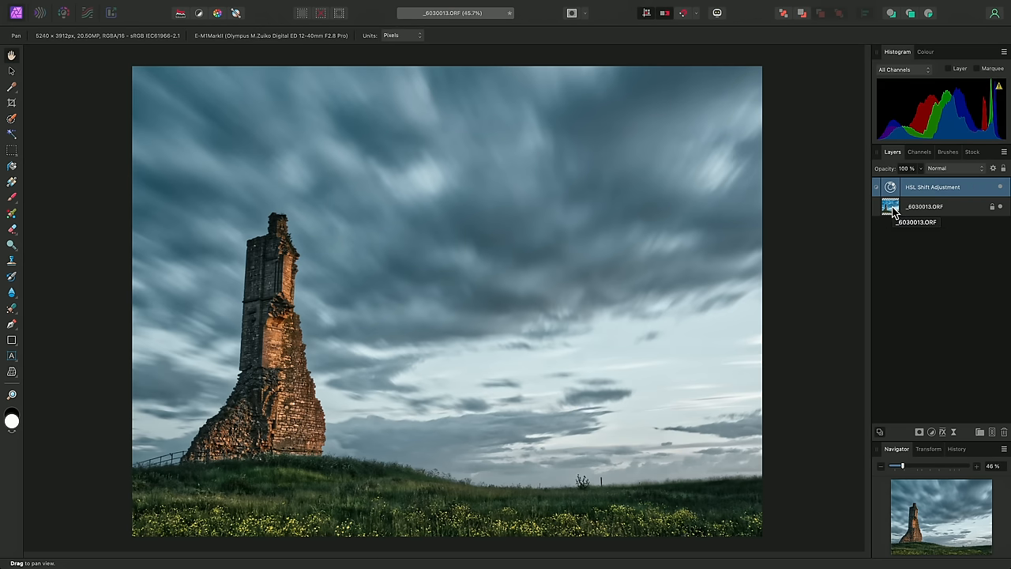
Reopen the embedded RAW tower layer via Develop Image with its settings intact.
double_click(890, 206)
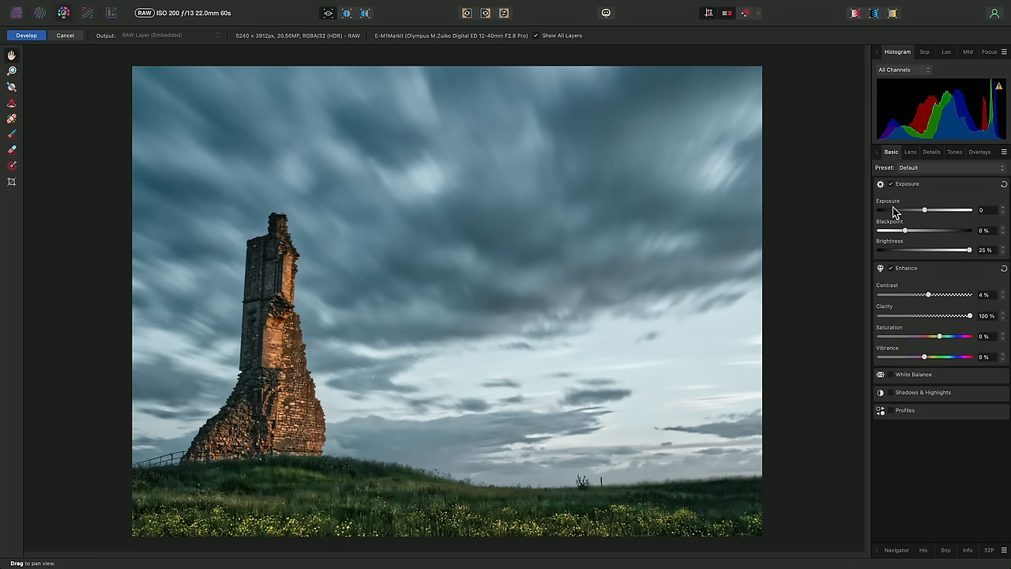
mouse_move(534, 256)
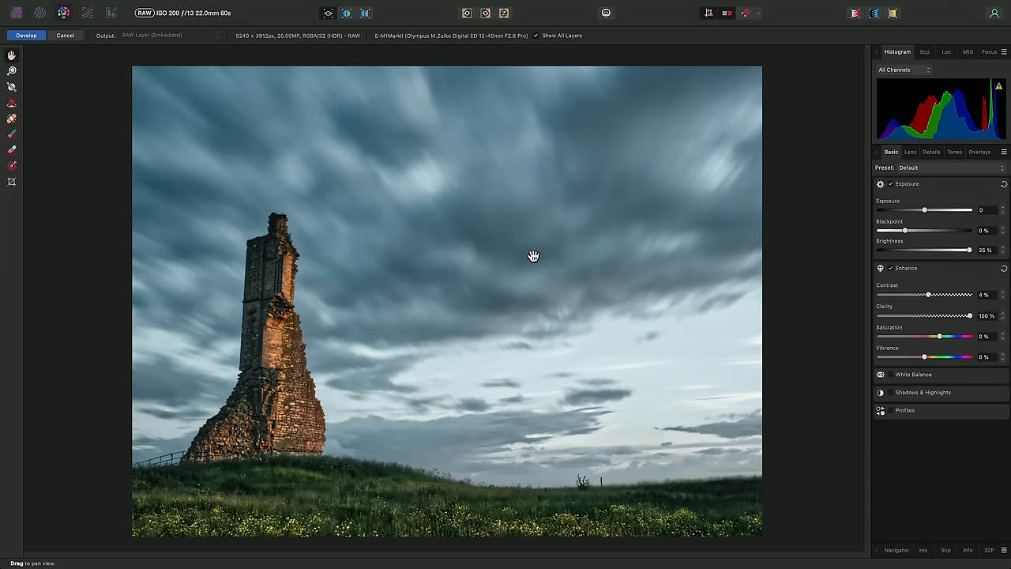
left_click(25, 34)
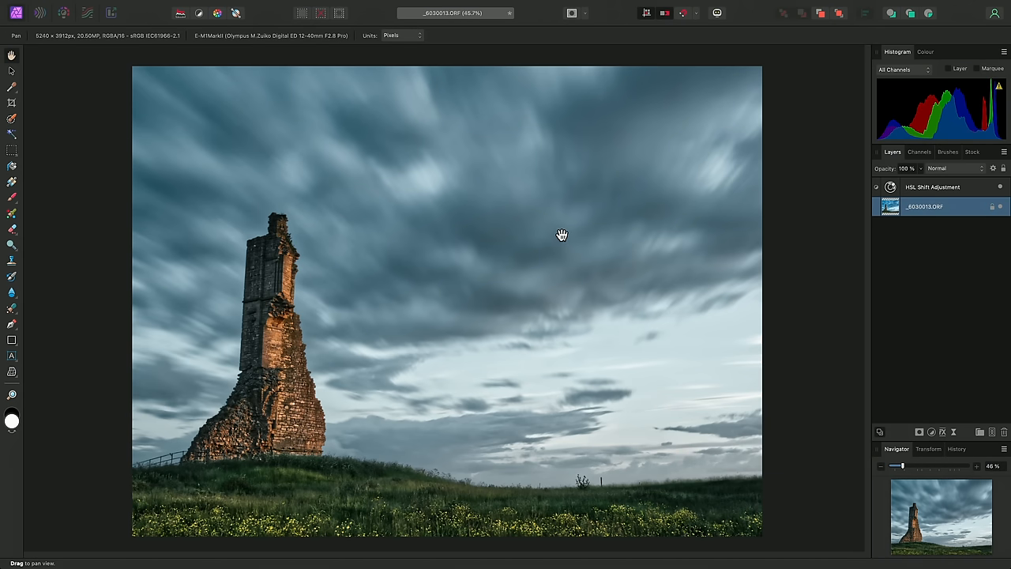
key("v")
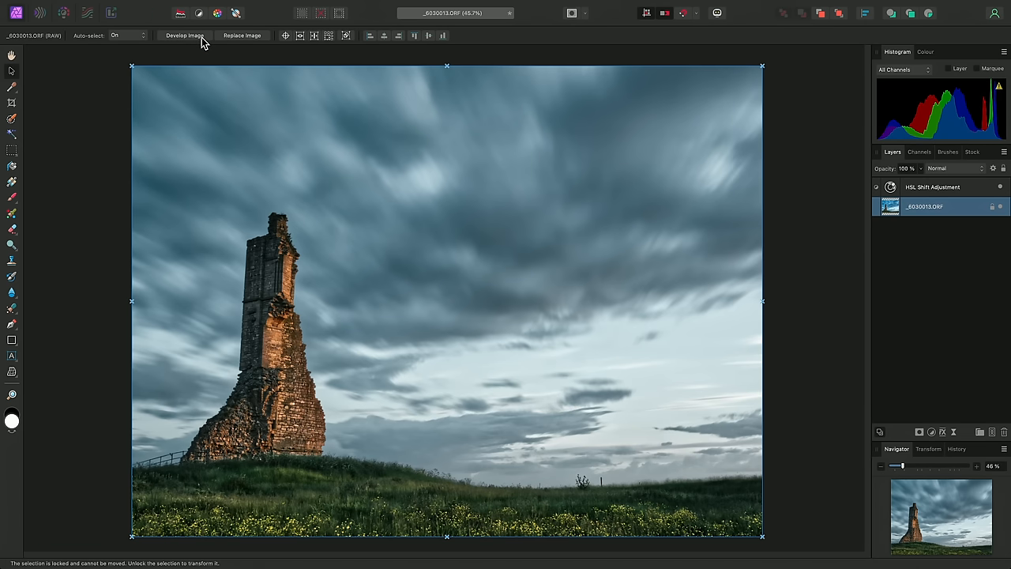
mouse_move(183, 34)
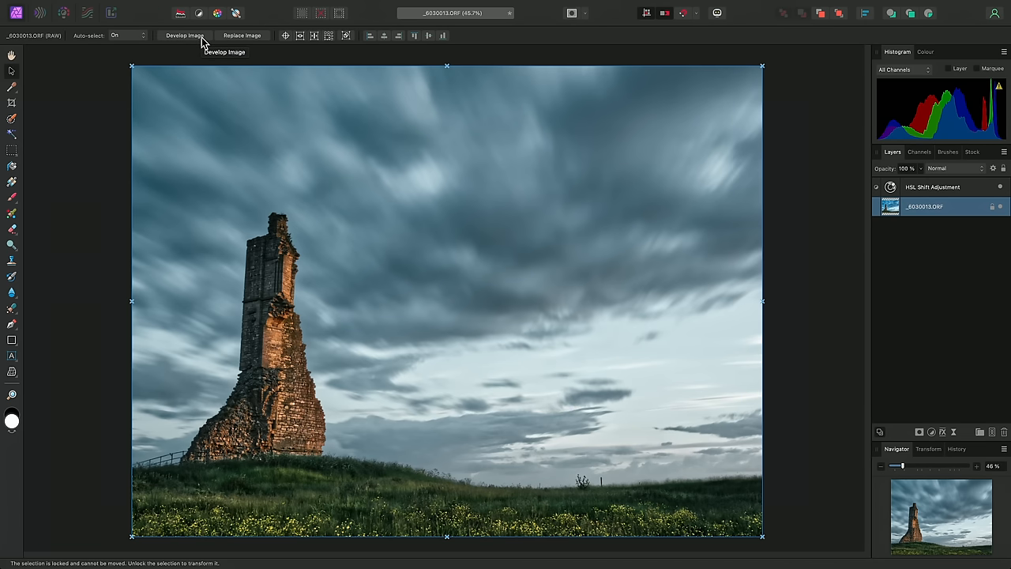
left_click(183, 35)
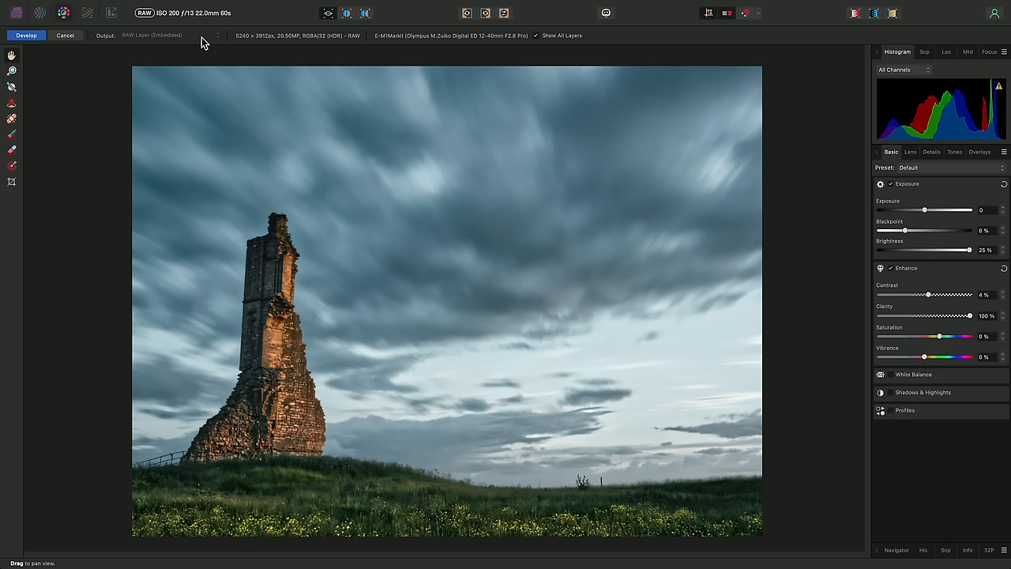
mouse_move(499, 310)
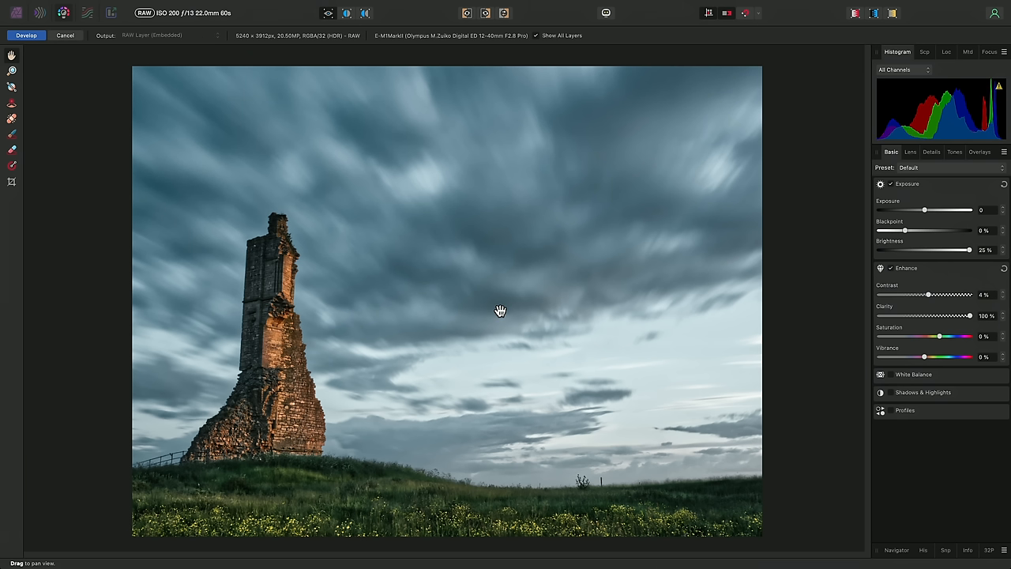
mouse_move(963, 259)
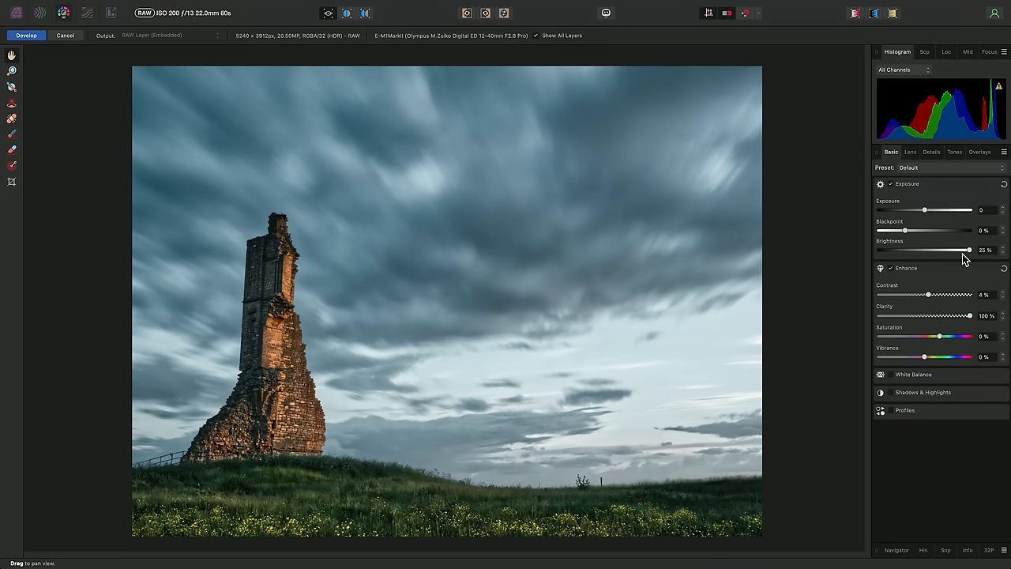
Ease Brightness and Clarity, expand Shadows & Highlights, and apply the development.
left_click_drag(968, 316, 930, 316)
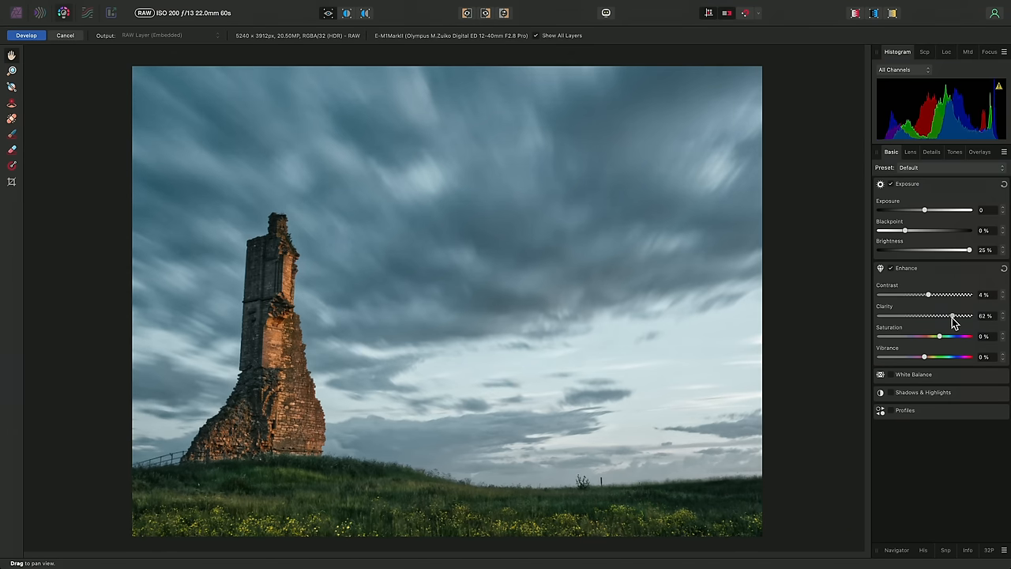
left_click_drag(955, 316, 939, 316)
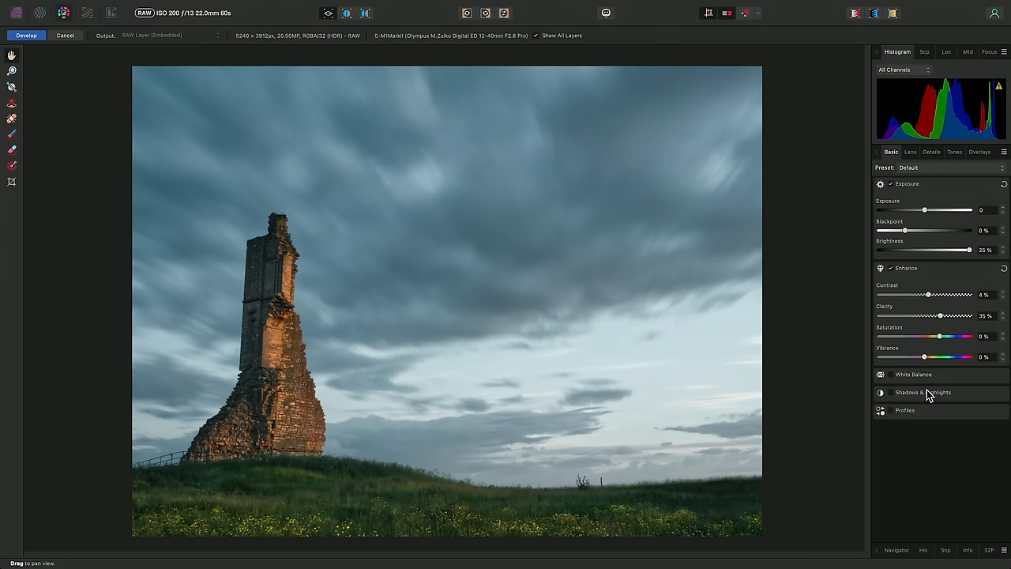
left_click(891, 392)
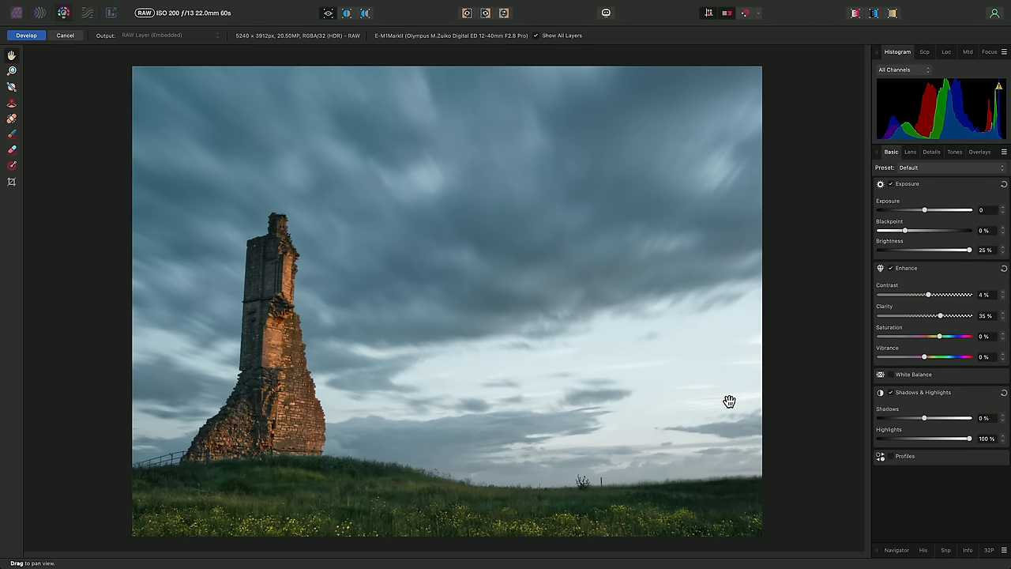
mouse_move(701, 379)
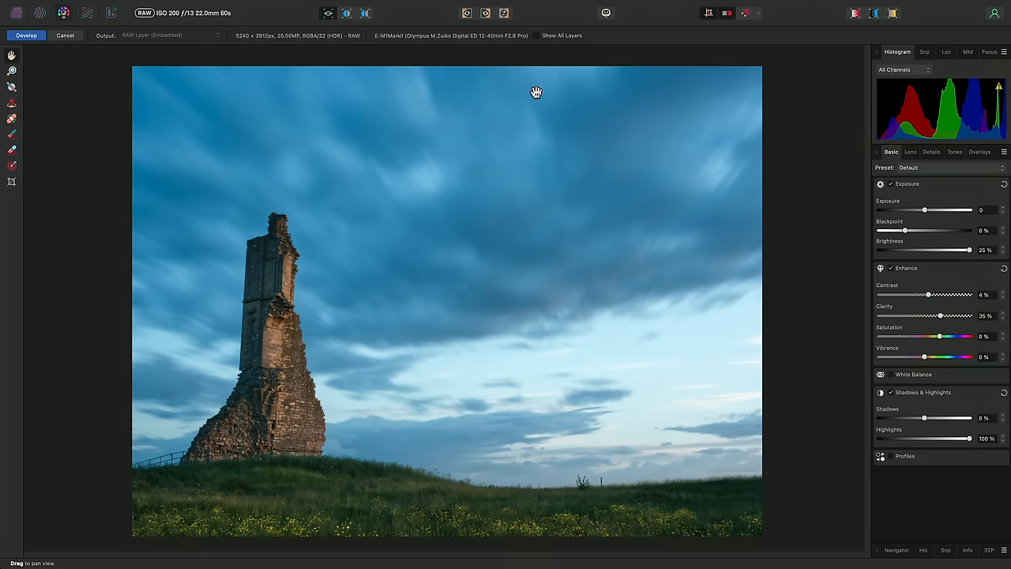
mouse_move(388, 57)
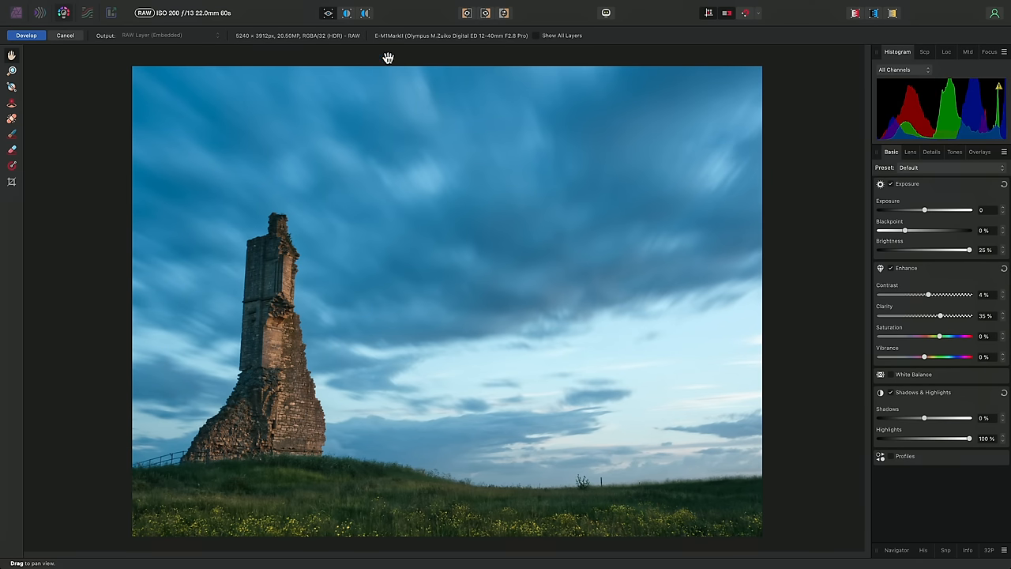
left_click(25, 35)
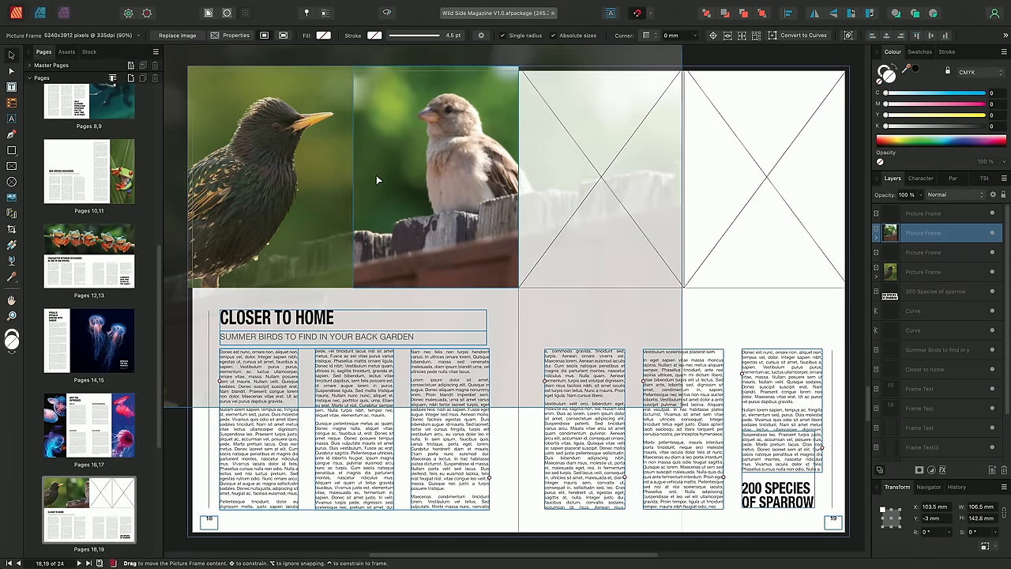
Switch to Publisher, select the thrush frame and open its RAW image for development.
key("cmd+tab")
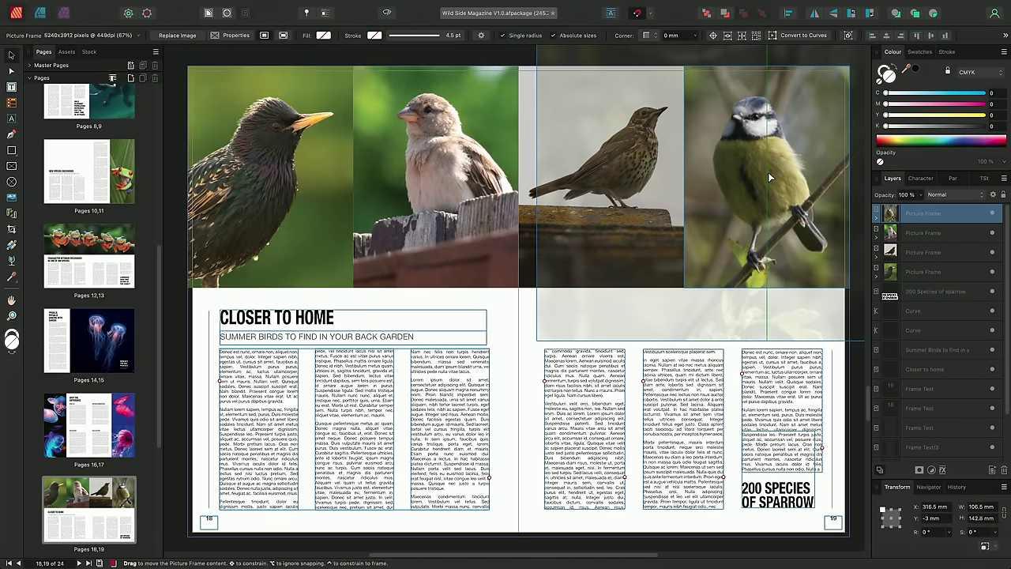
left_click(766, 177)
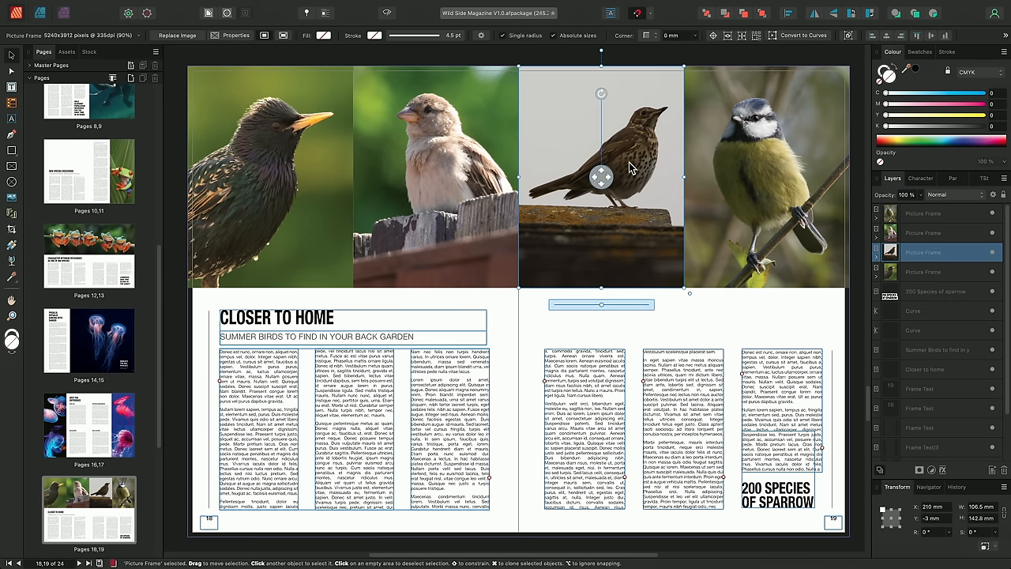
double_click(600, 177)
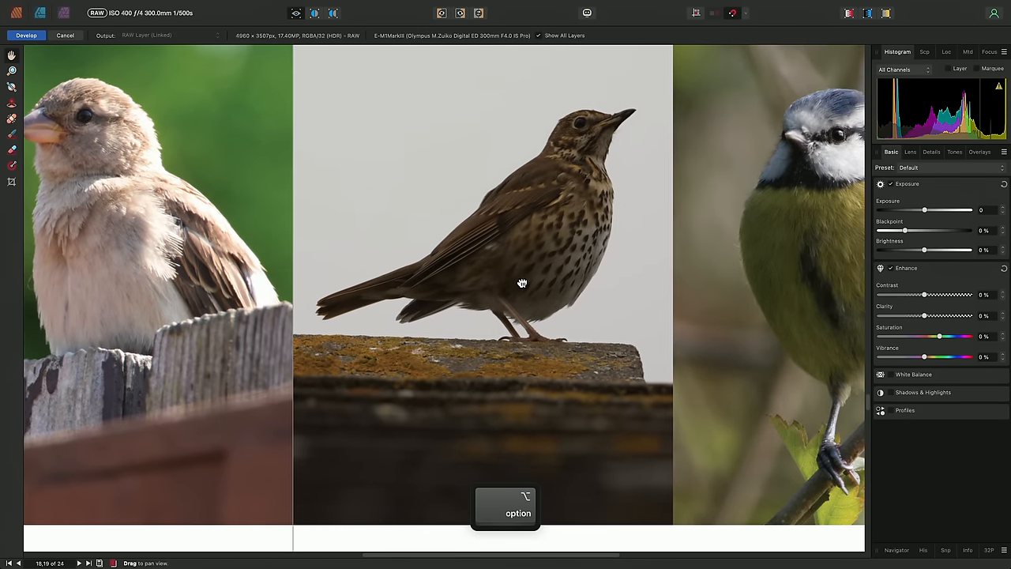
Zoom out on the thrush photo and adjust its Contrast slider.
left_click_drag(521, 283, 505, 297)
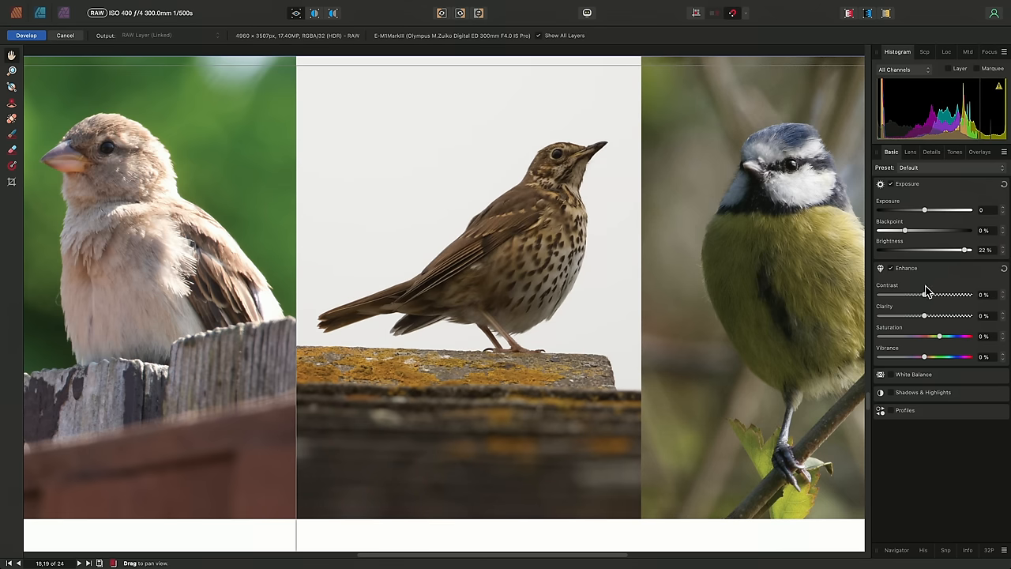
left_click_drag(922, 295, 929, 296)
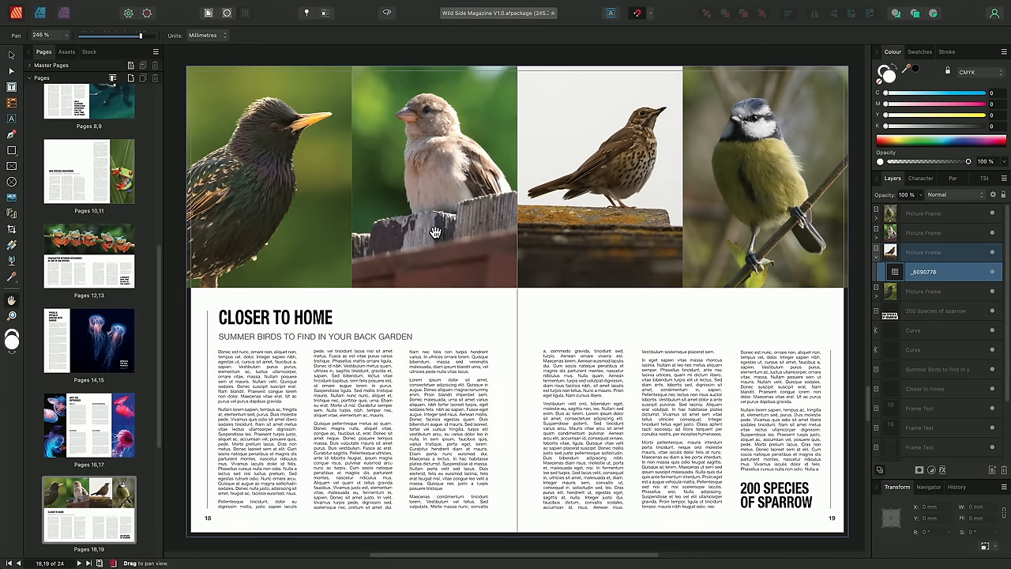
Develop the blue tit RAW and raise Luminance noise reduction on the Details tab.
left_click(764, 177)
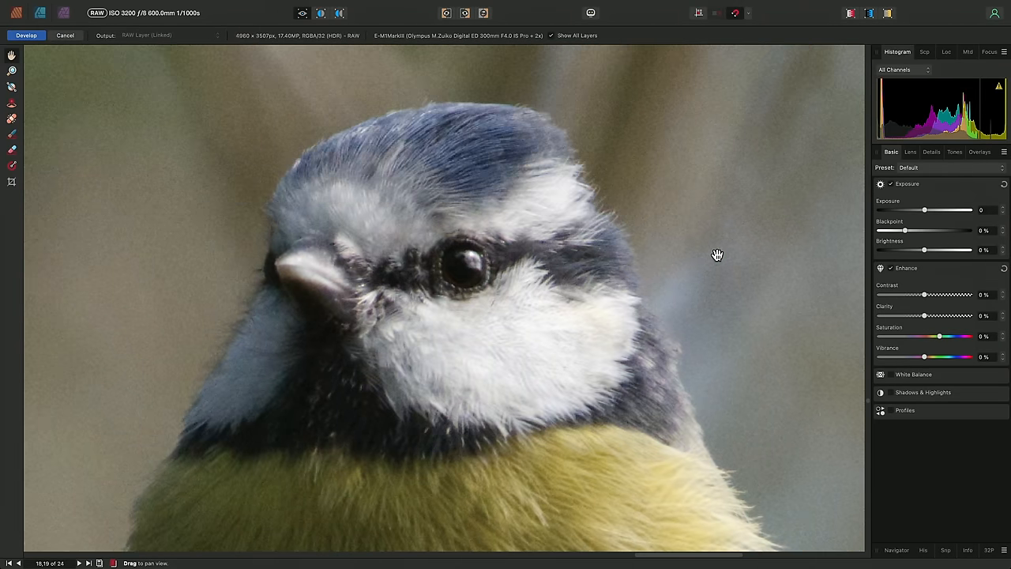
mouse_move(932, 155)
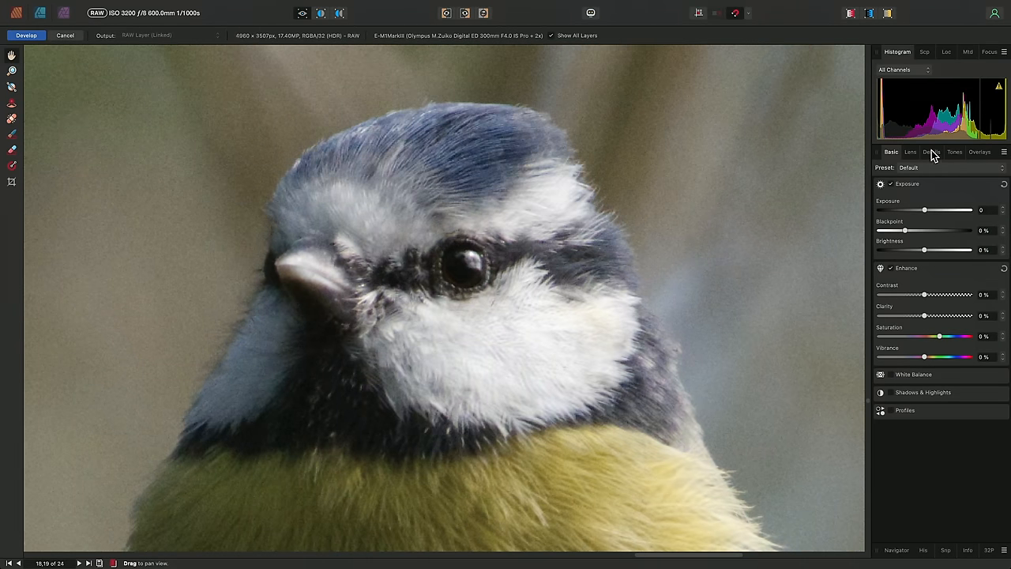
left_click(932, 152)
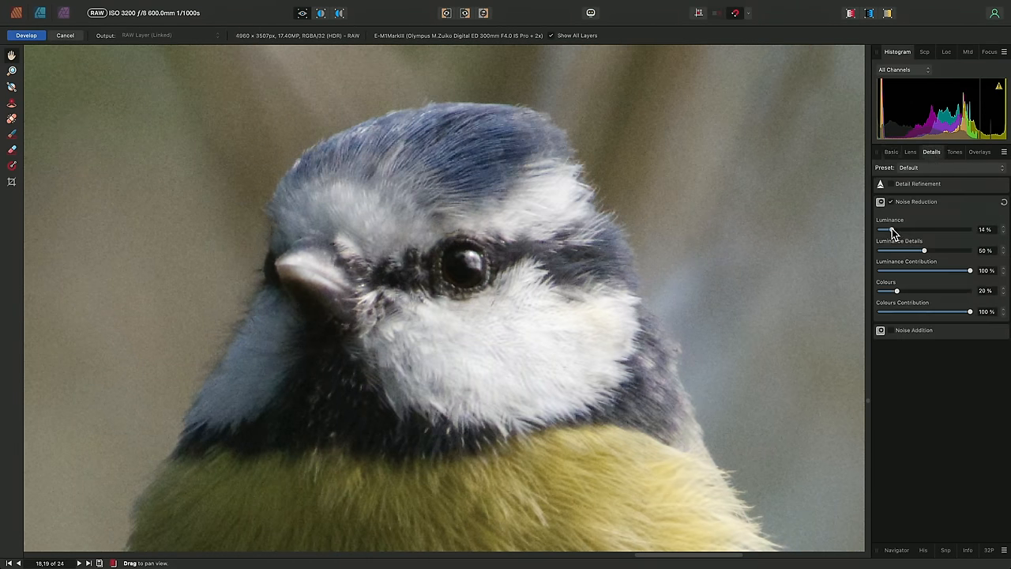
left_click_drag(883, 229, 899, 229)
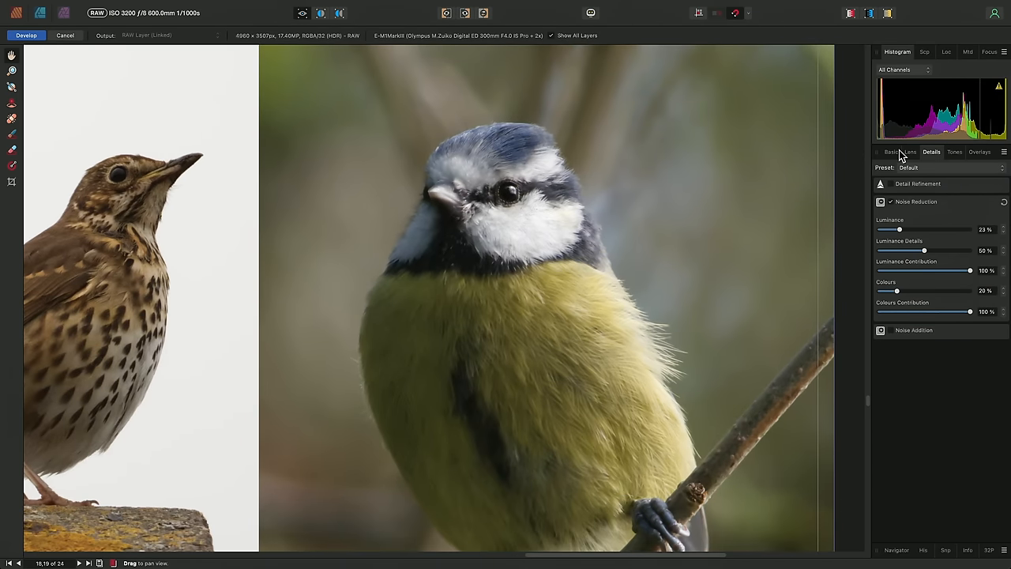
left_click(891, 152)
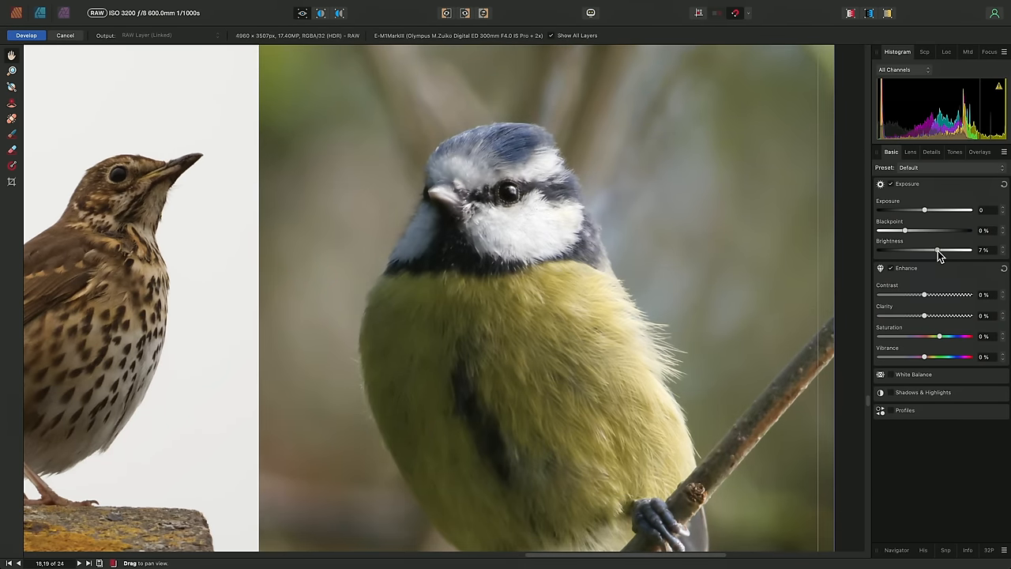
Raise the blue tit's Brightness, Vibrance and Clarity on the Basic panel.
left_click_drag(924, 357, 957, 357)
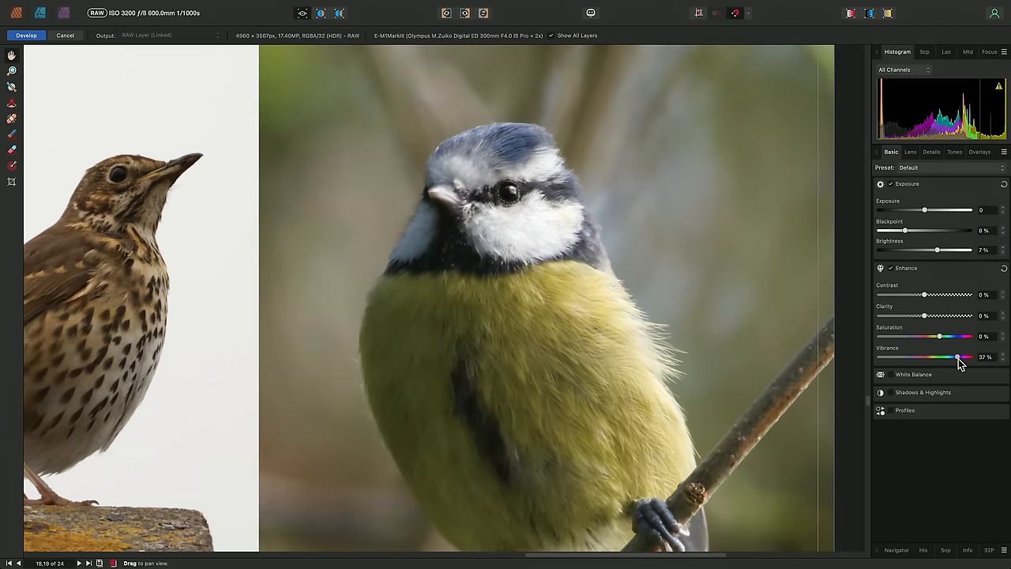
left_click_drag(922, 316, 938, 316)
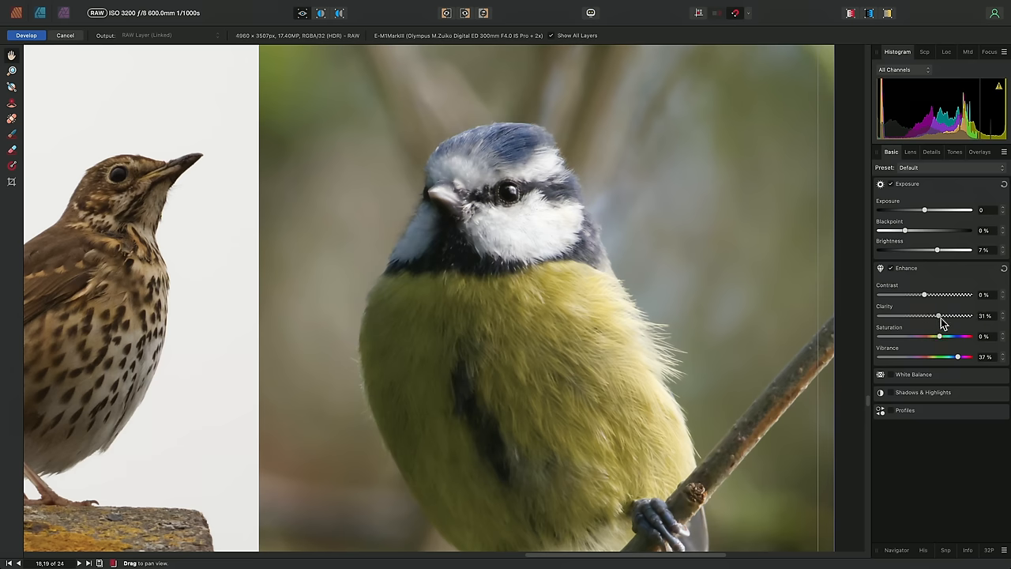
left_click_drag(938, 316, 946, 315)
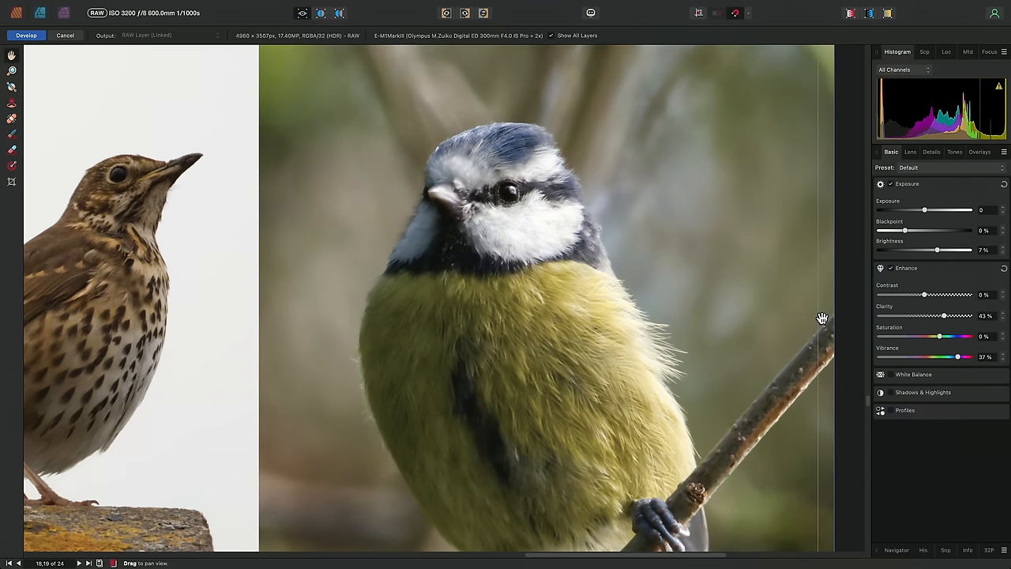
mouse_move(26, 38)
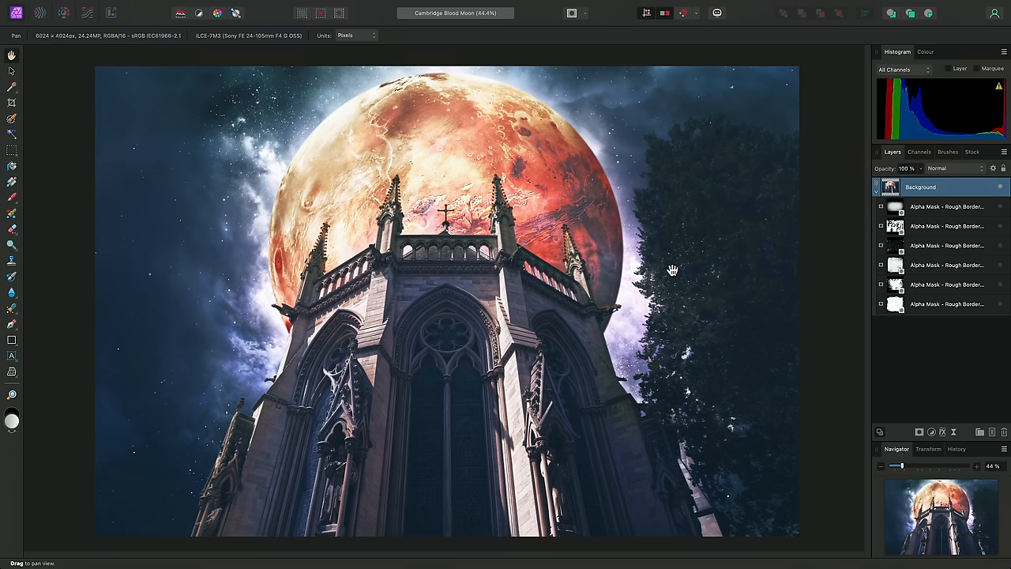
mouse_move(990, 218)
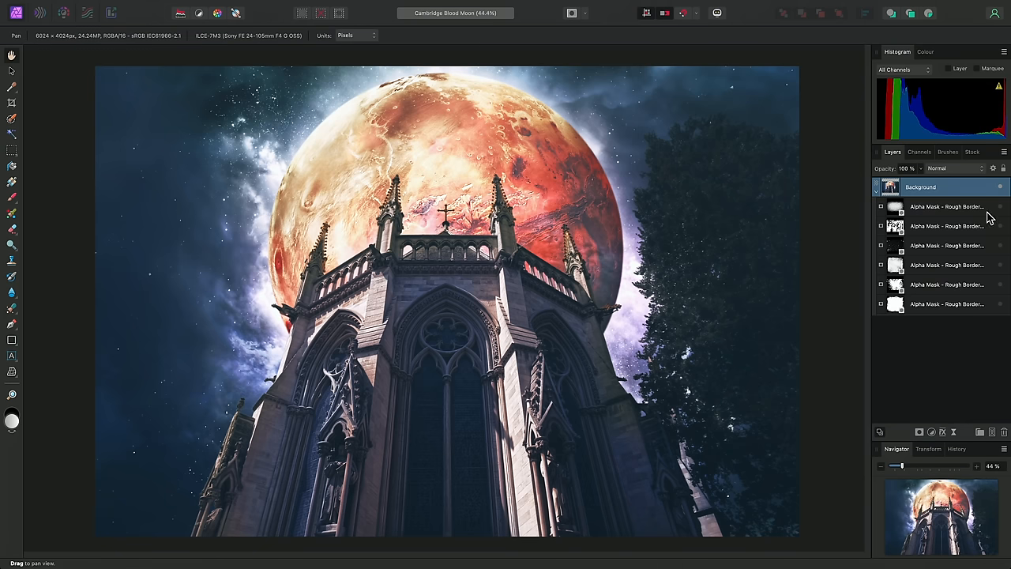
mouse_move(1001, 307)
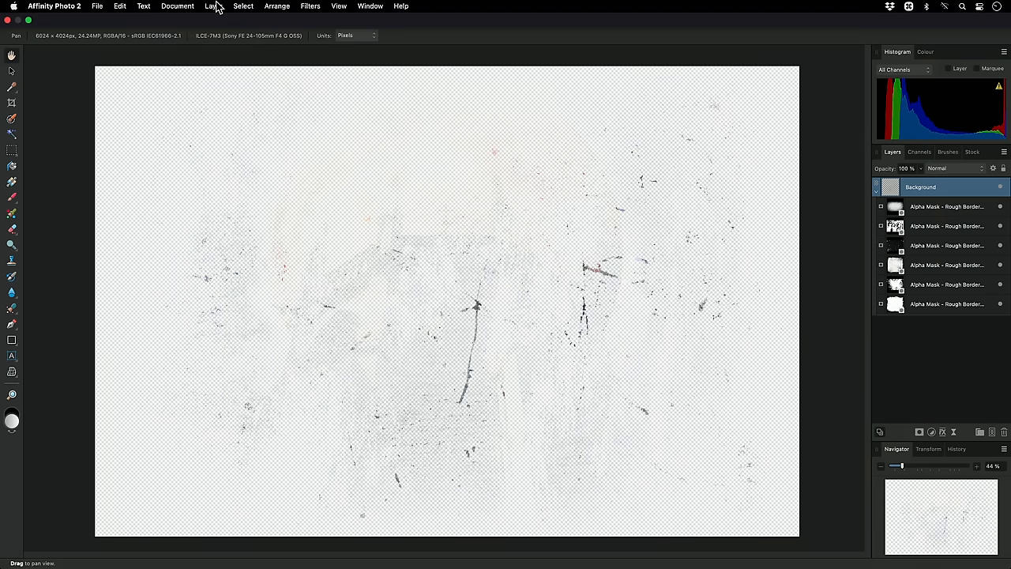
Create a compound mask holding the rough border alpha masks and expand it.
left_click(213, 7)
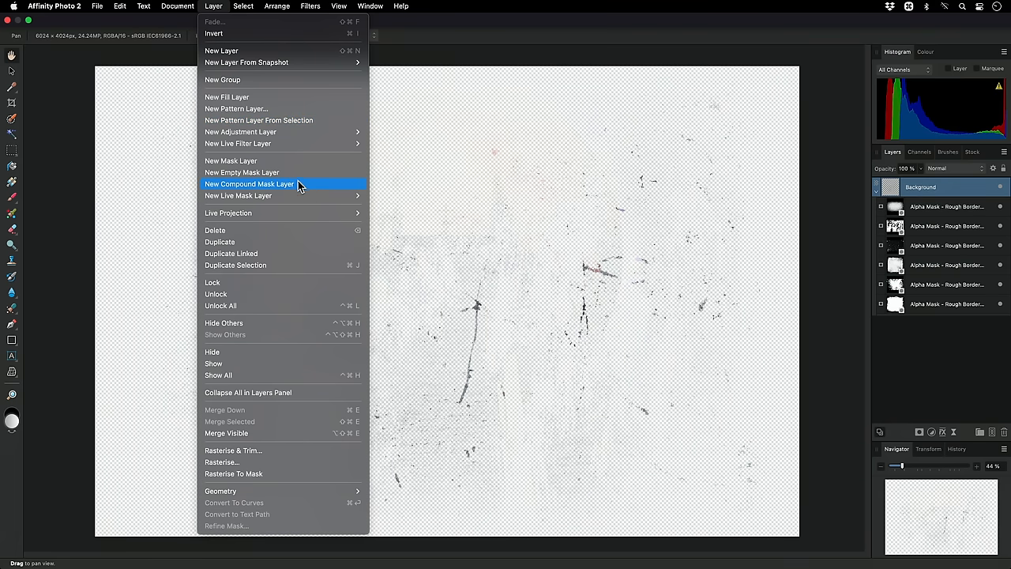
left_click(250, 183)
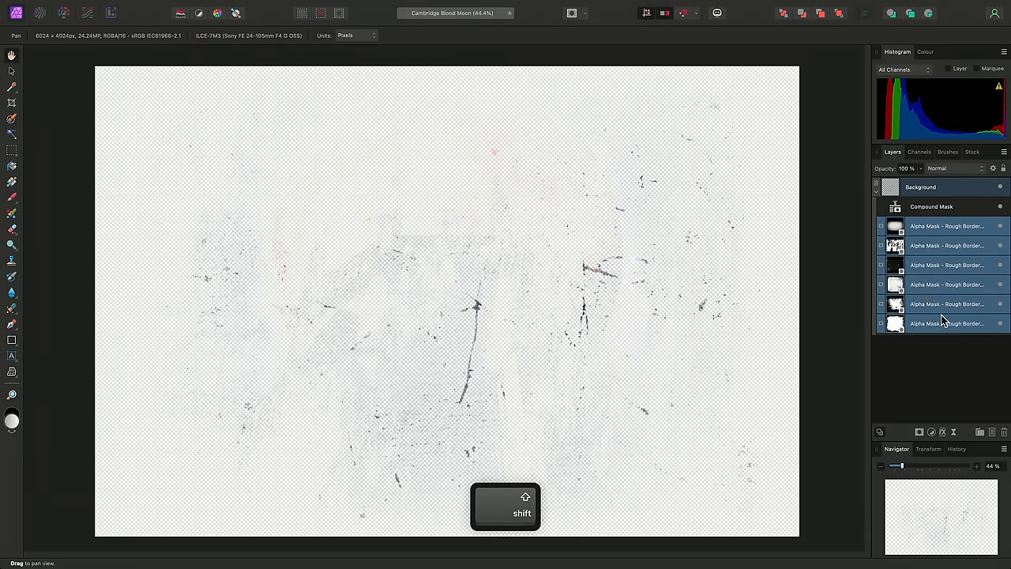
left_click(881, 206)
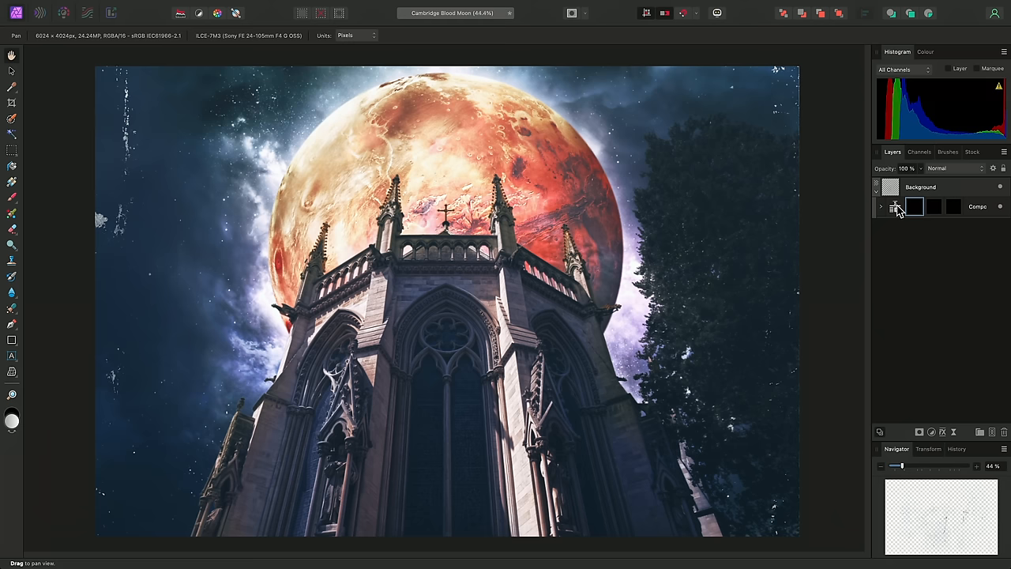
left_click(881, 205)
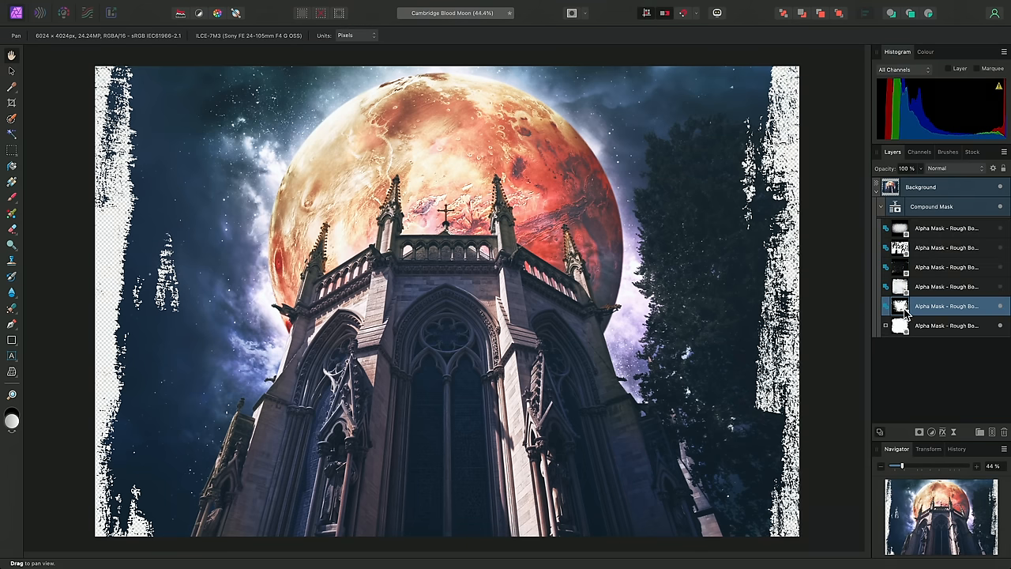
left_click(946, 286)
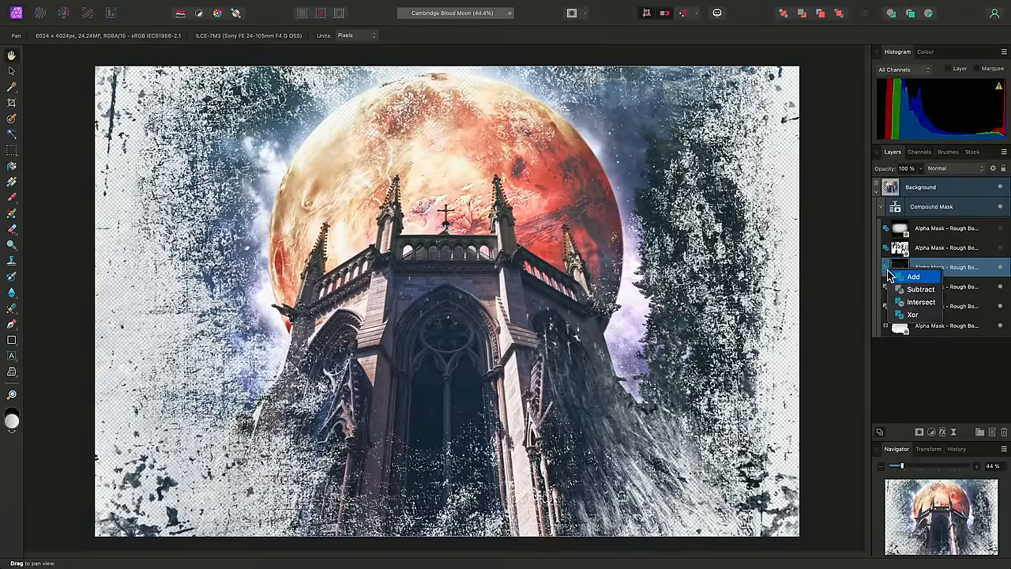
left_click(912, 275)
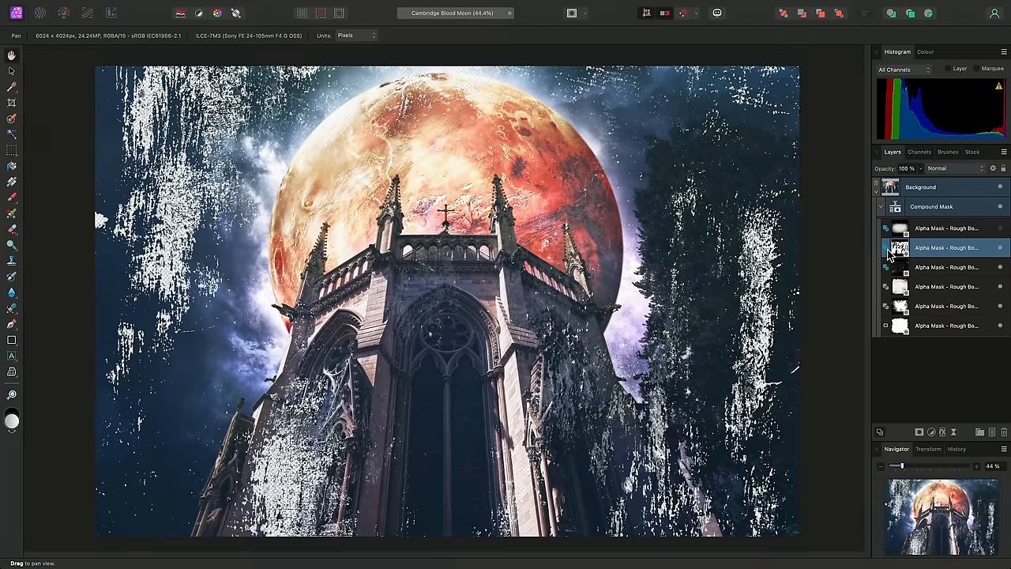
left_click(944, 227)
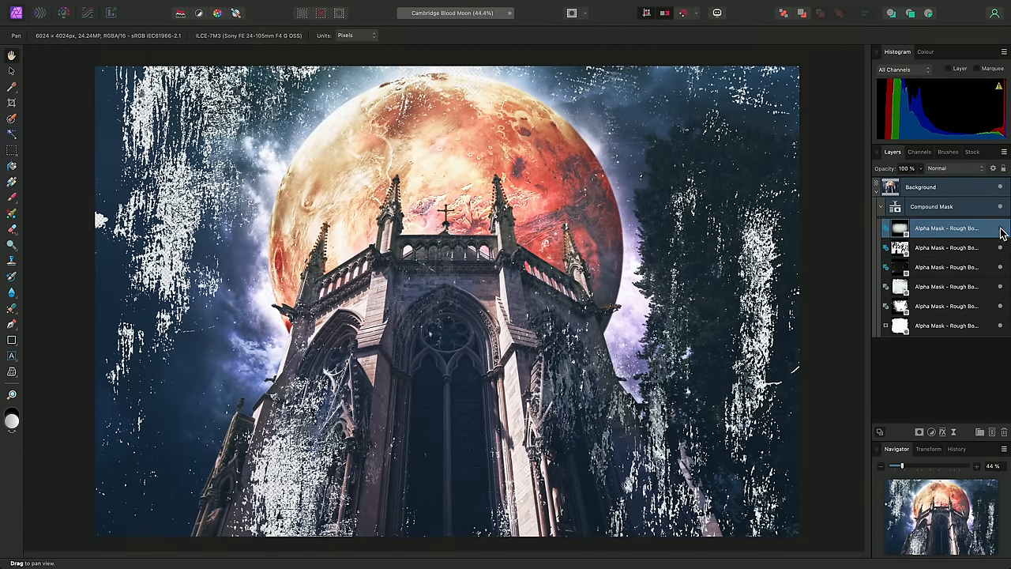
left_click(900, 228)
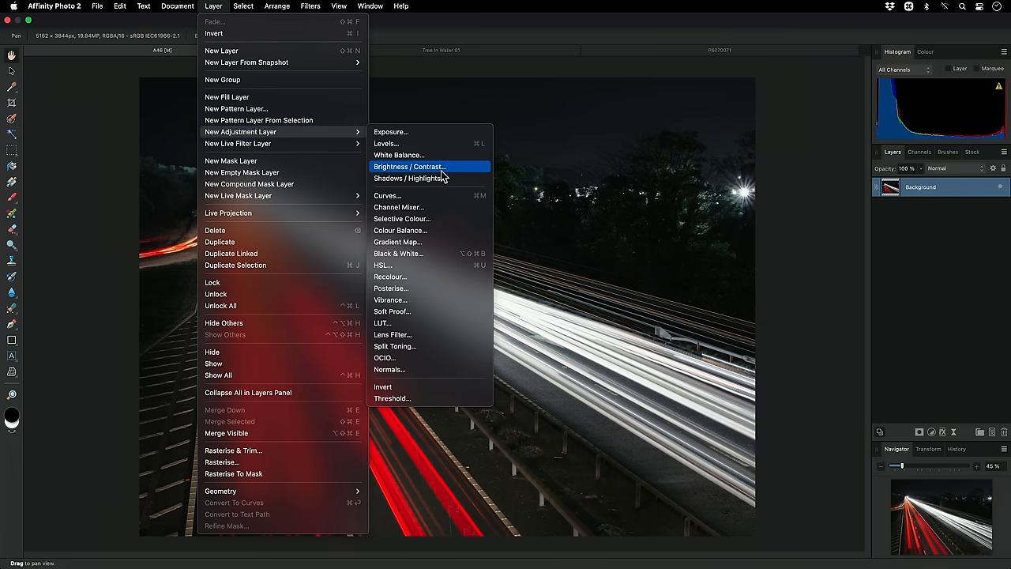
Add a Brightness / Contrast adjustment and raise Brightness to 100% on the motorway photo.
left_click(408, 168)
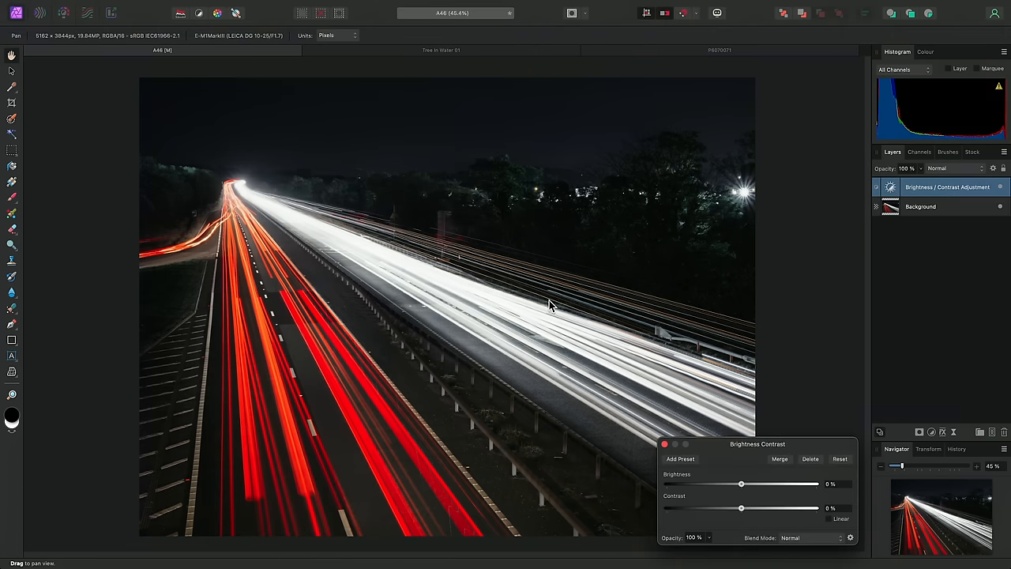
left_click_drag(741, 483, 775, 483)
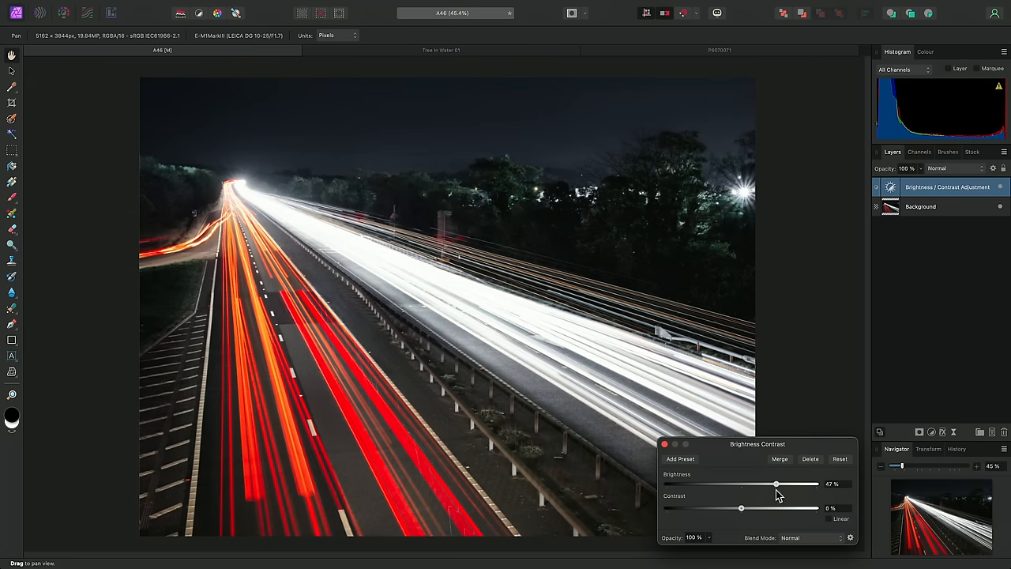
left_click_drag(776, 483, 799, 483)
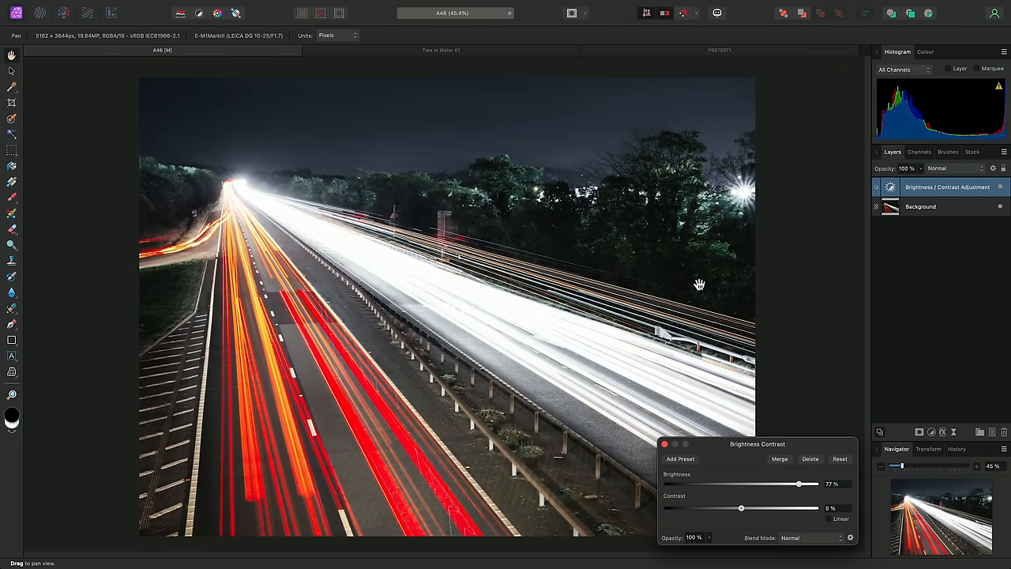
mouse_move(556, 230)
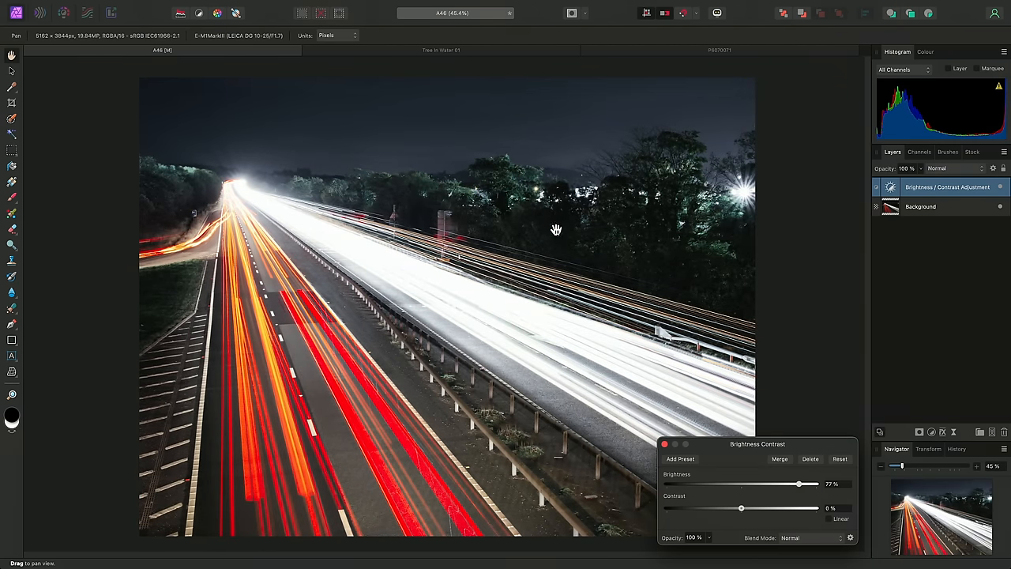
mouse_move(679, 377)
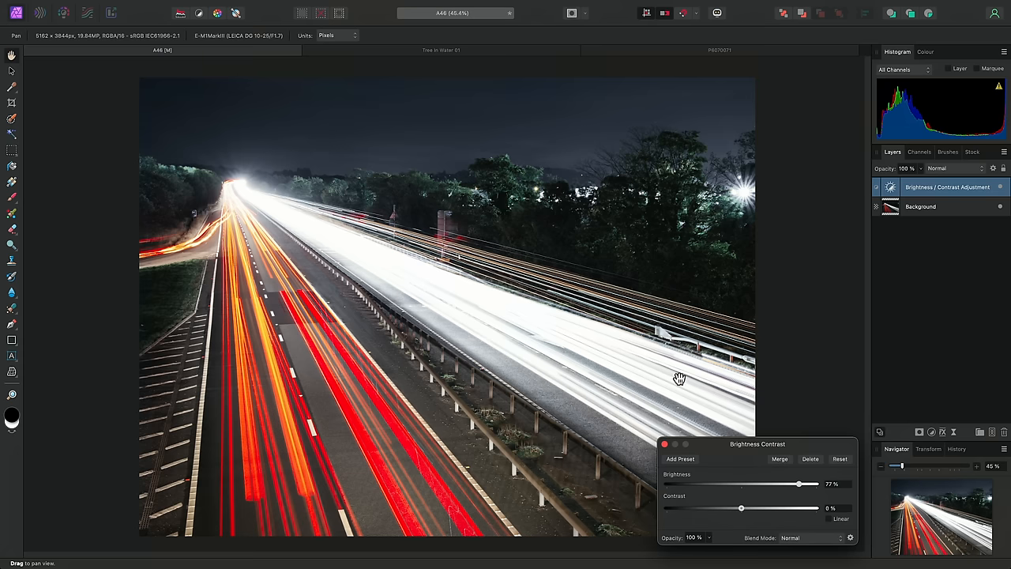
left_click_drag(797, 483, 815, 483)
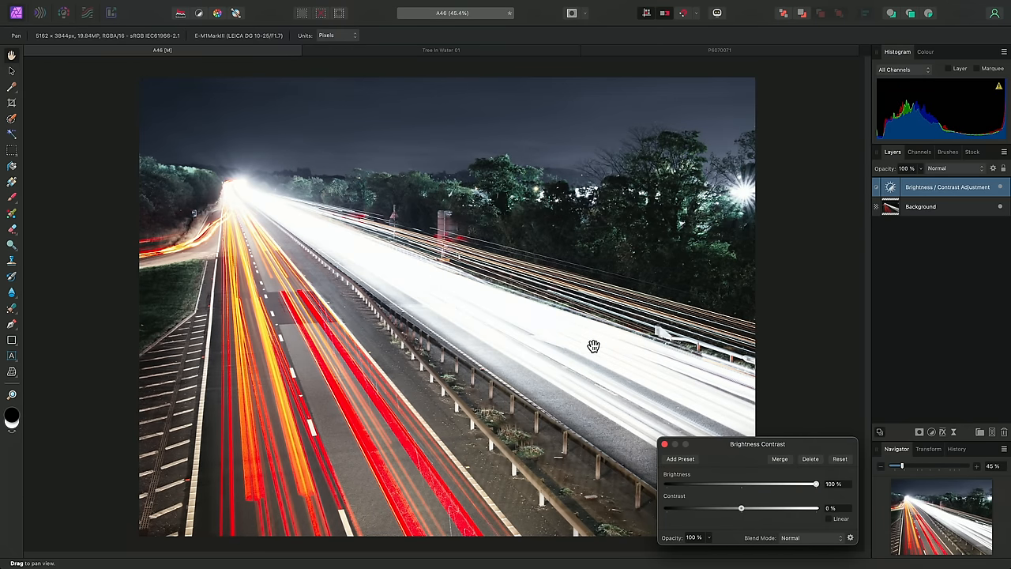
mouse_move(424, 171)
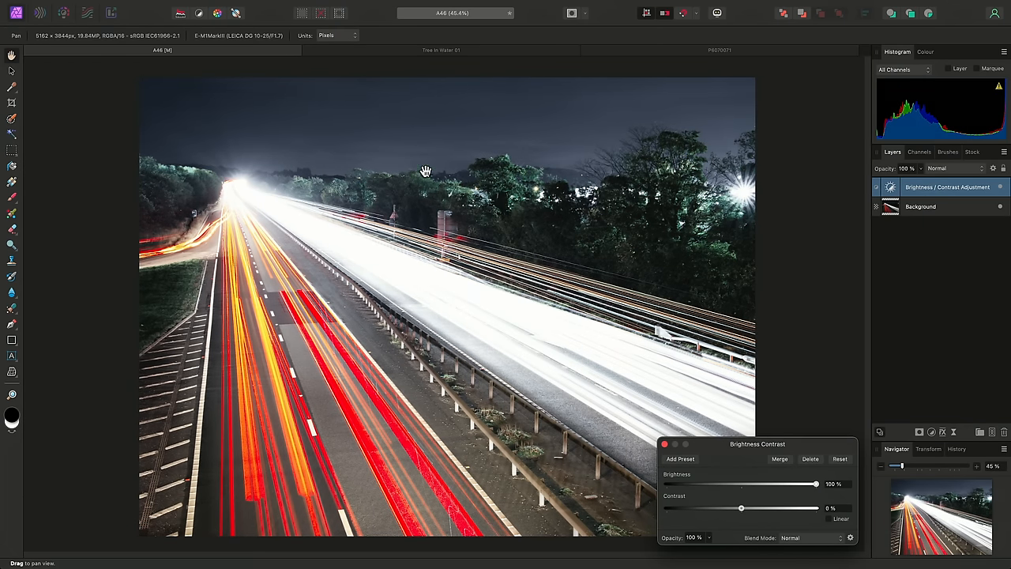
left_click(211, 6)
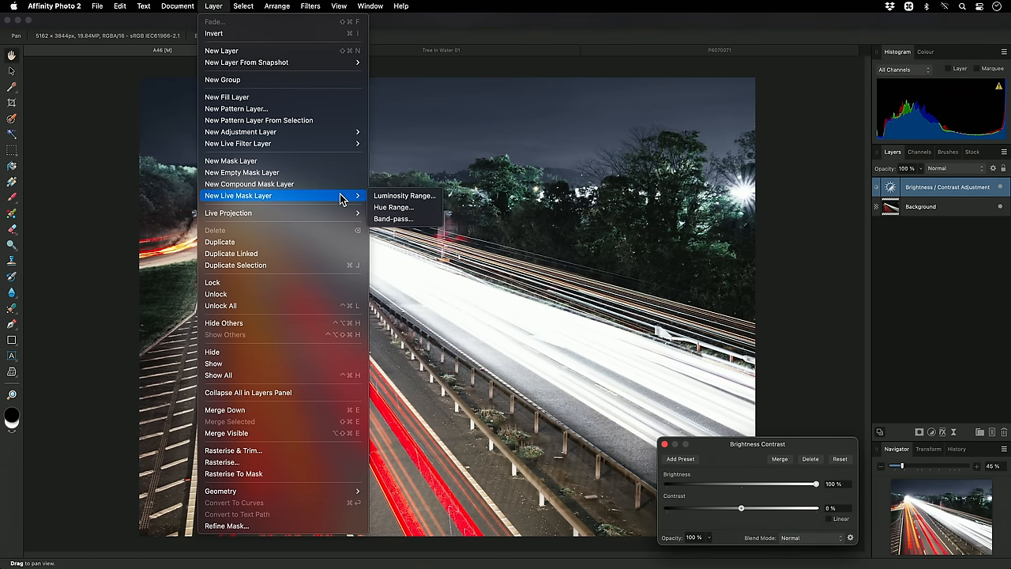
mouse_move(405, 196)
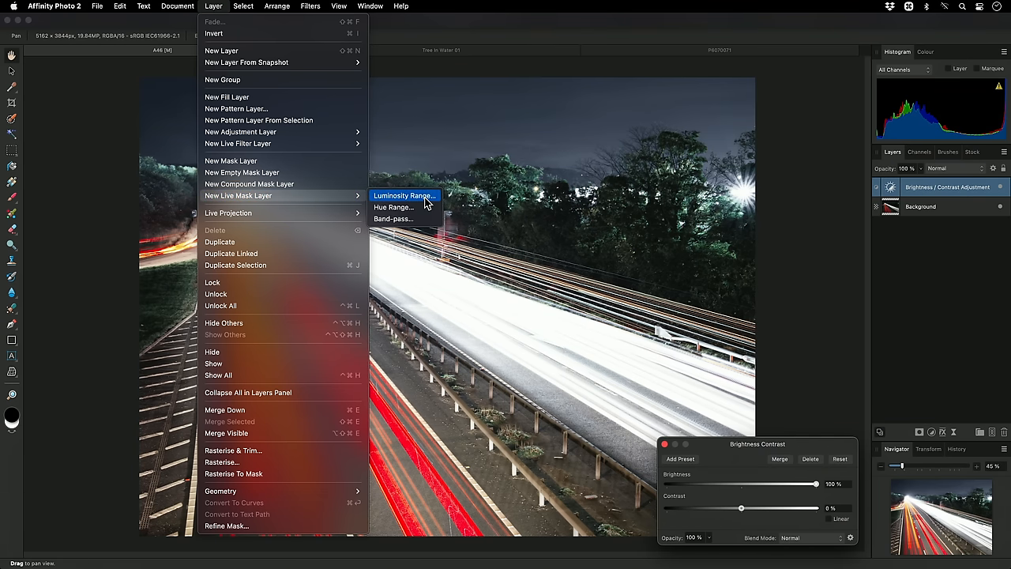
Add a live Luminosity Range mask, fading it off the brightest tones and lowering its midtone curve.
left_click(404, 196)
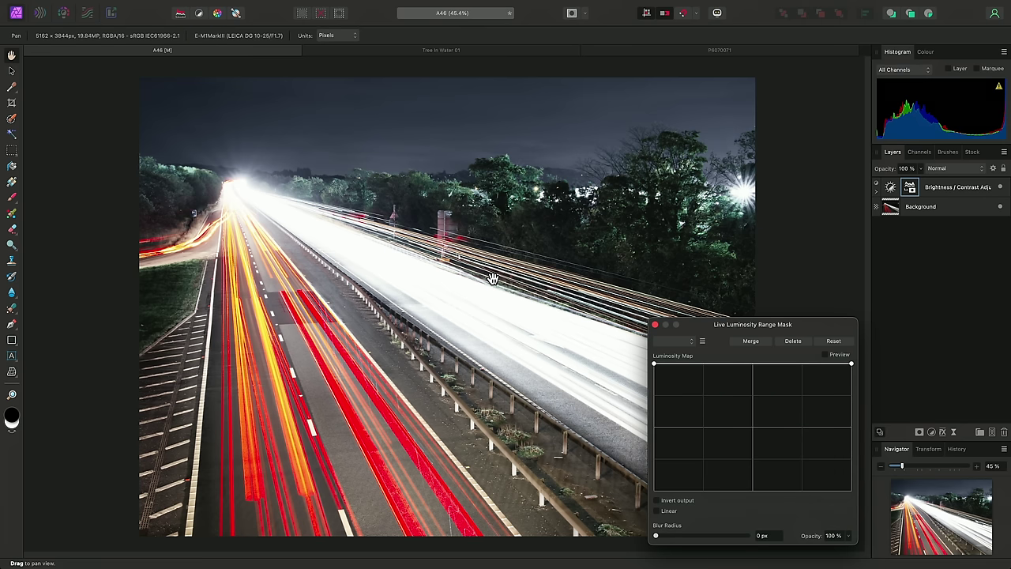
mouse_move(825, 218)
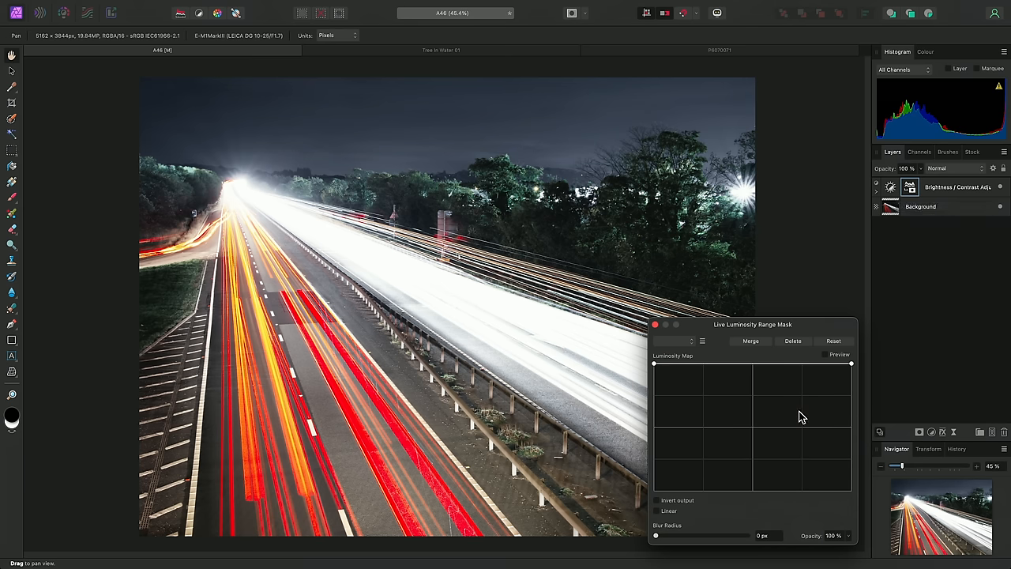
mouse_move(837, 387)
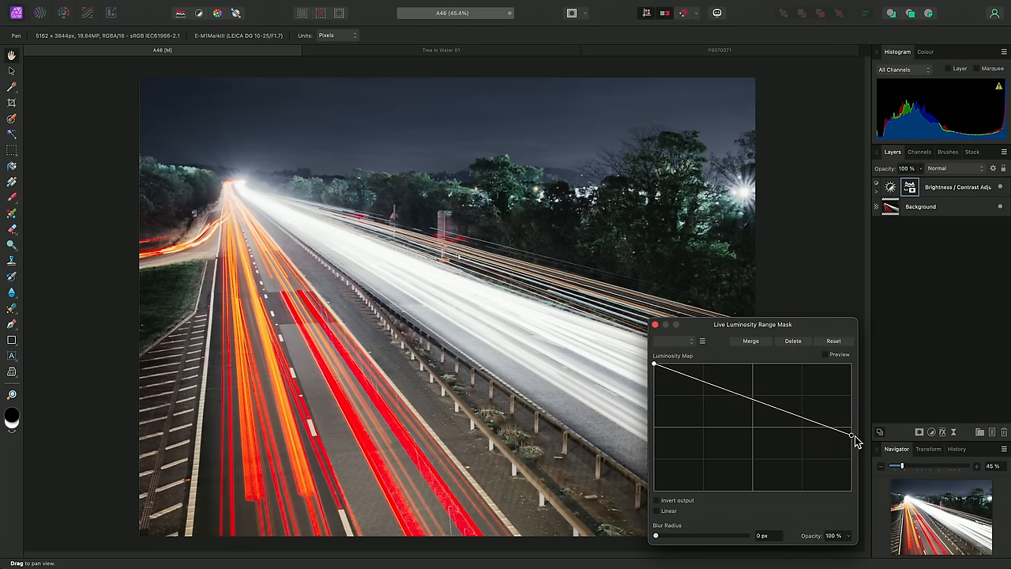
left_click_drag(851, 434, 852, 491)
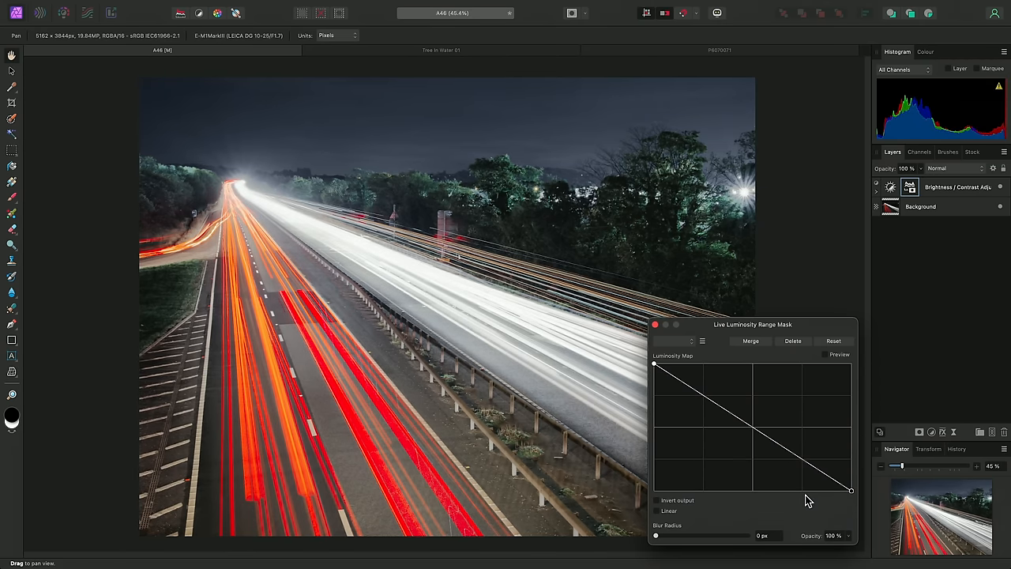
mouse_move(581, 295)
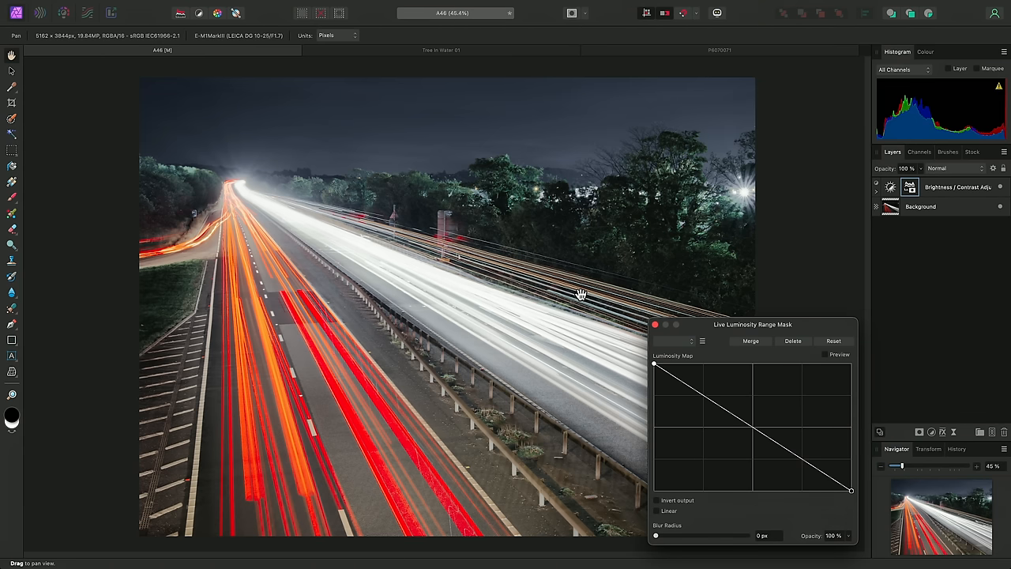
mouse_move(646, 357)
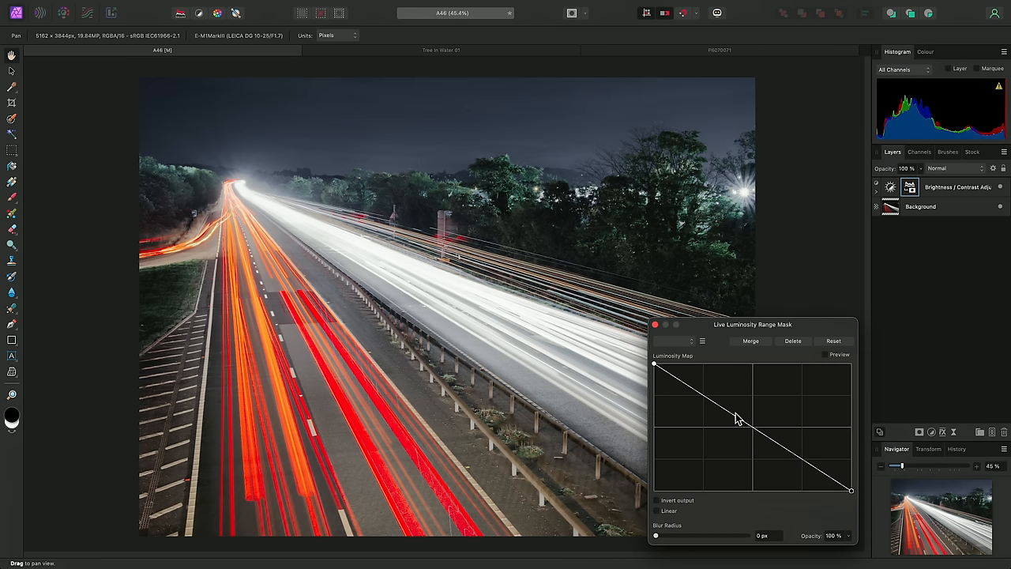
left_click_drag(734, 418, 755, 442)
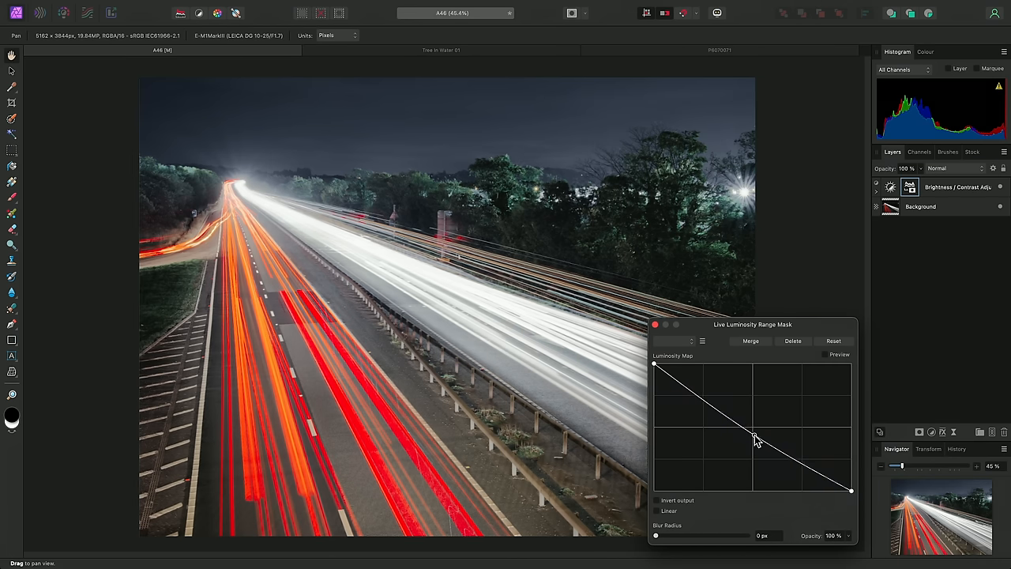
left_click_drag(752, 439, 780, 450)
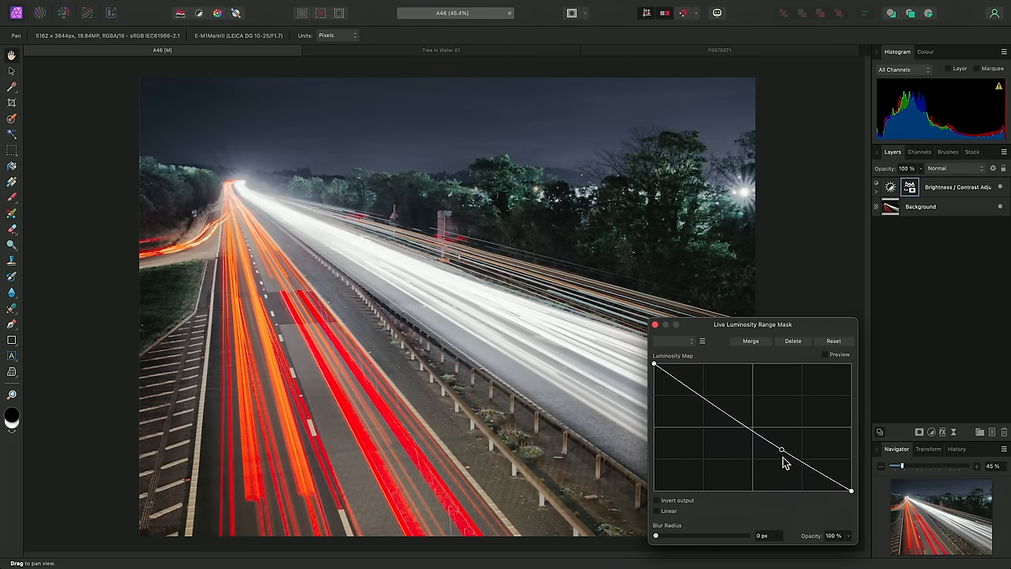
left_click_drag(780, 451, 726, 449)
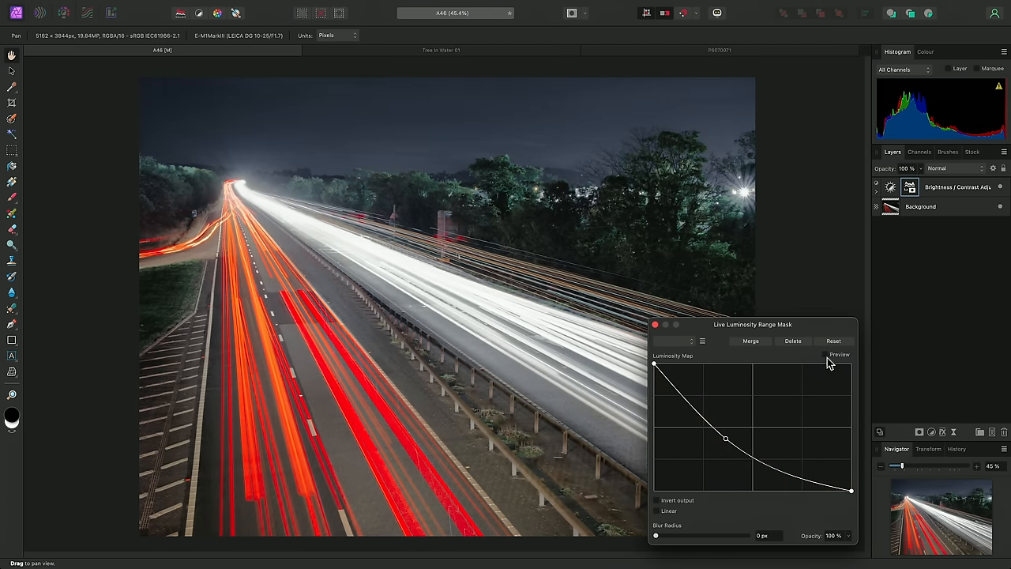
Preview the mask in greyscale and reshape the luminosity curve with two shaping points.
left_click(824, 354)
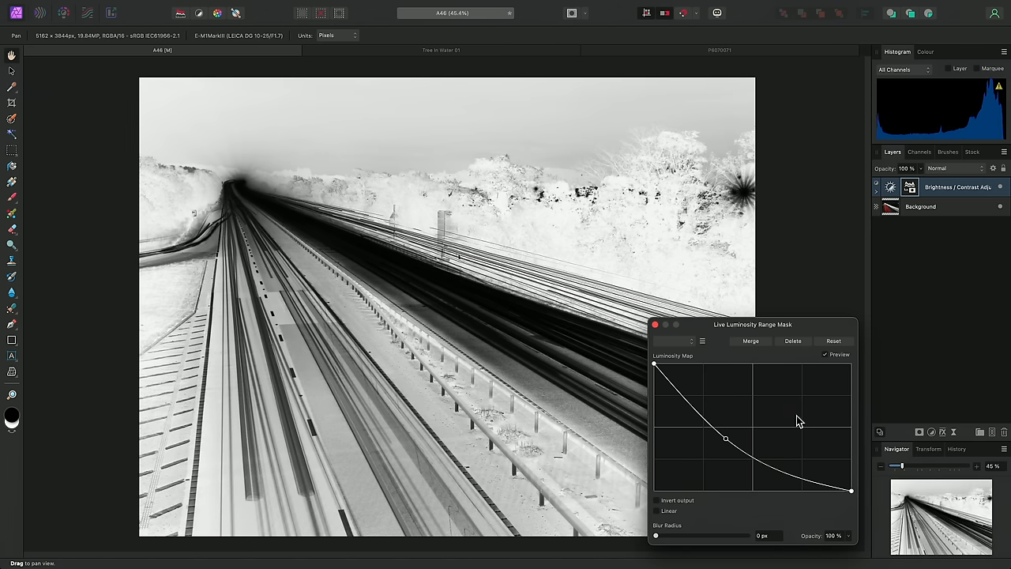
left_click_drag(724, 439, 772, 428)
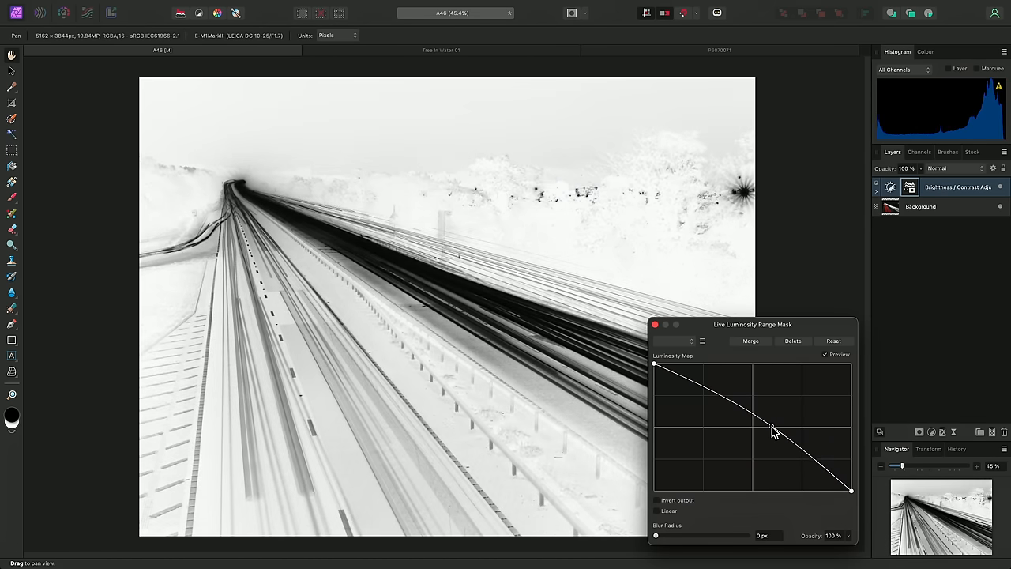
left_click_drag(771, 430, 703, 401)
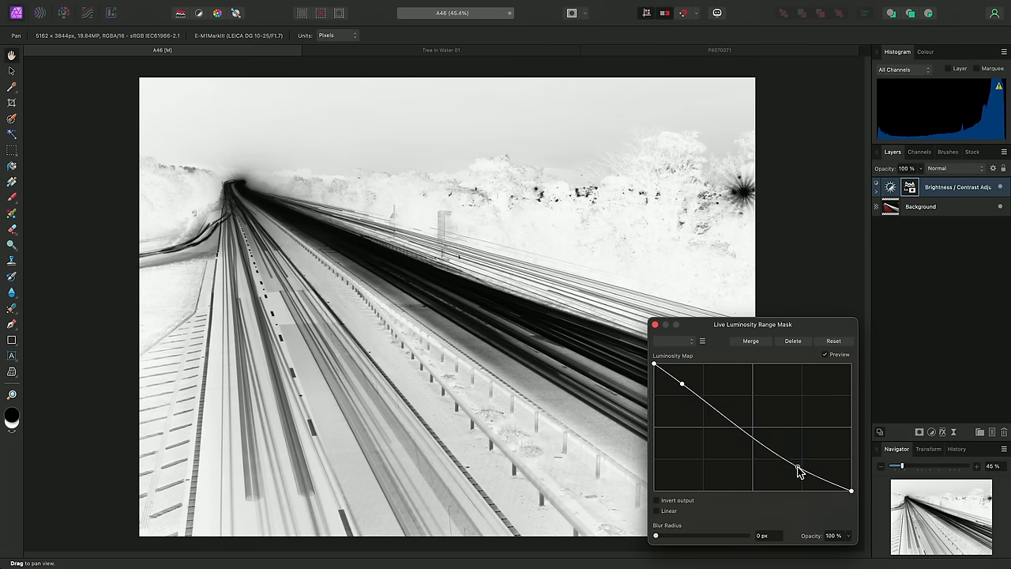
left_click_drag(798, 471, 793, 470)
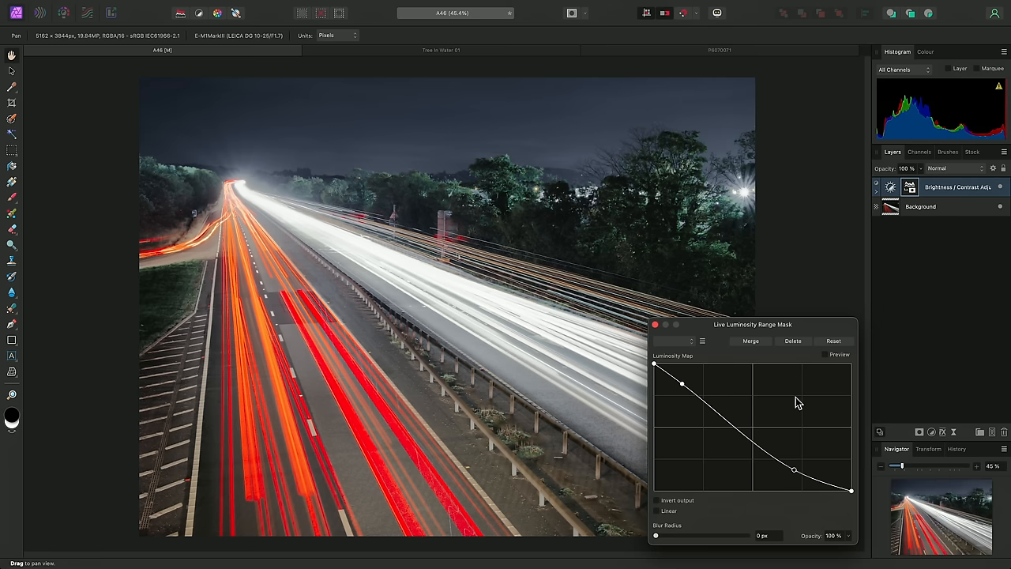
Toggle Invert output on and off, then blur the mask with a 100 px radius.
left_click(655, 499)
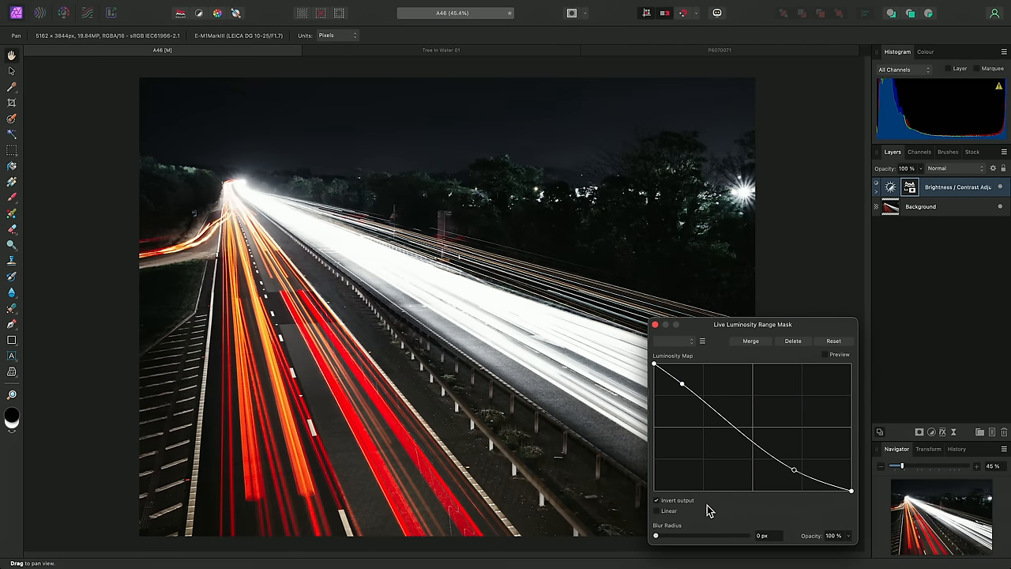
mouse_move(697, 505)
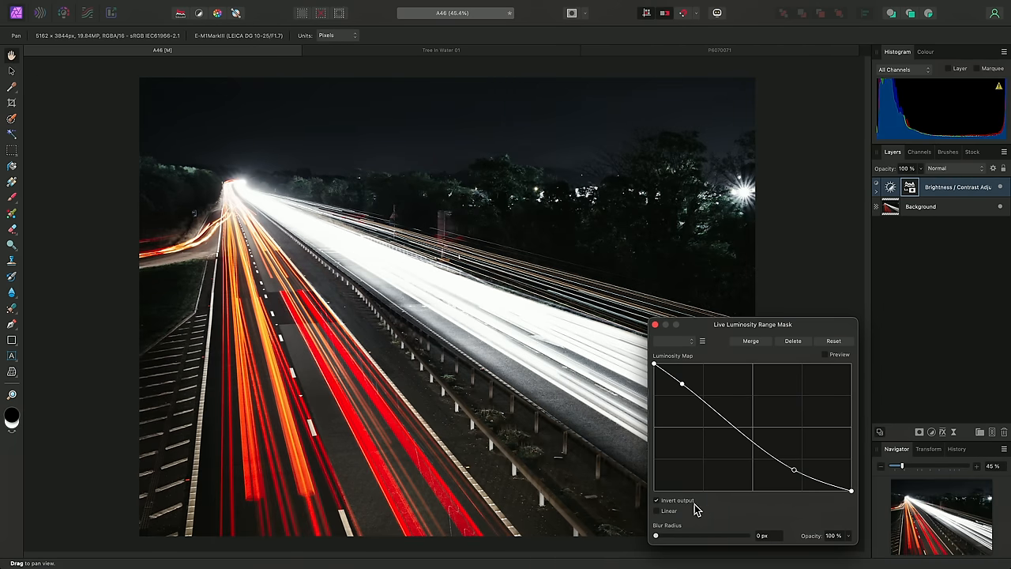
left_click(655, 510)
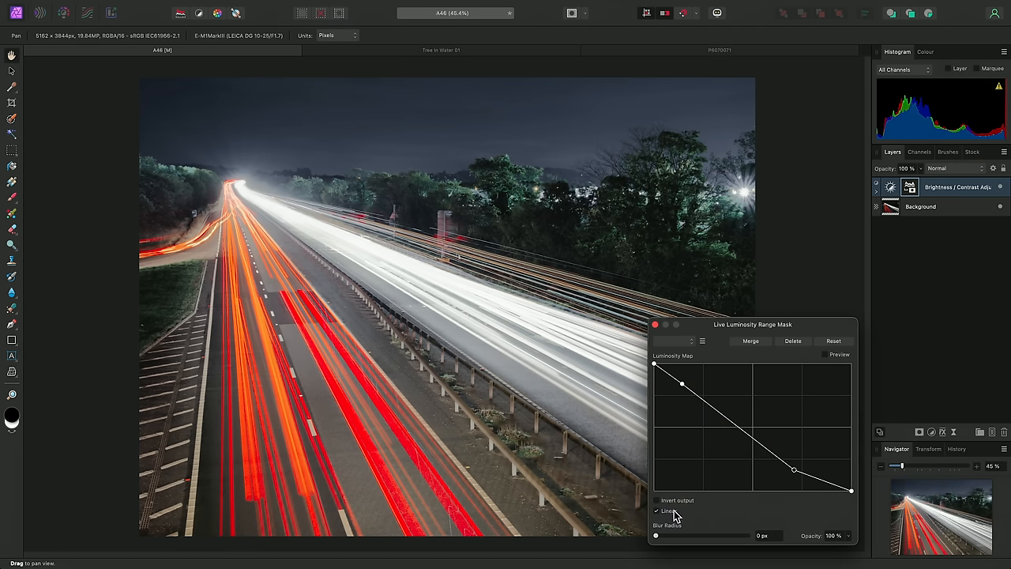
left_click_drag(655, 535, 698, 535)
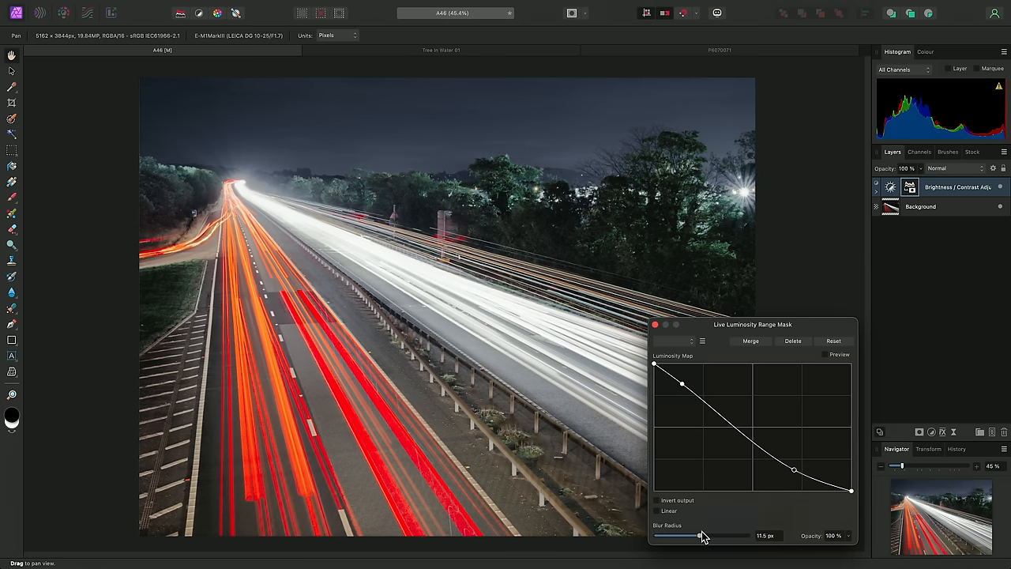
left_click_drag(701, 535, 749, 535)
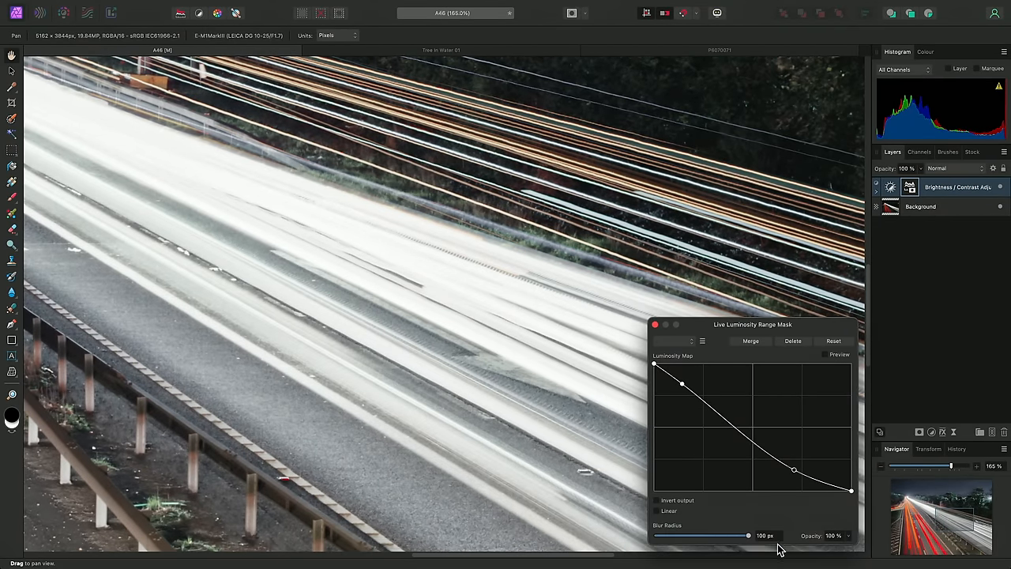
mouse_move(694, 361)
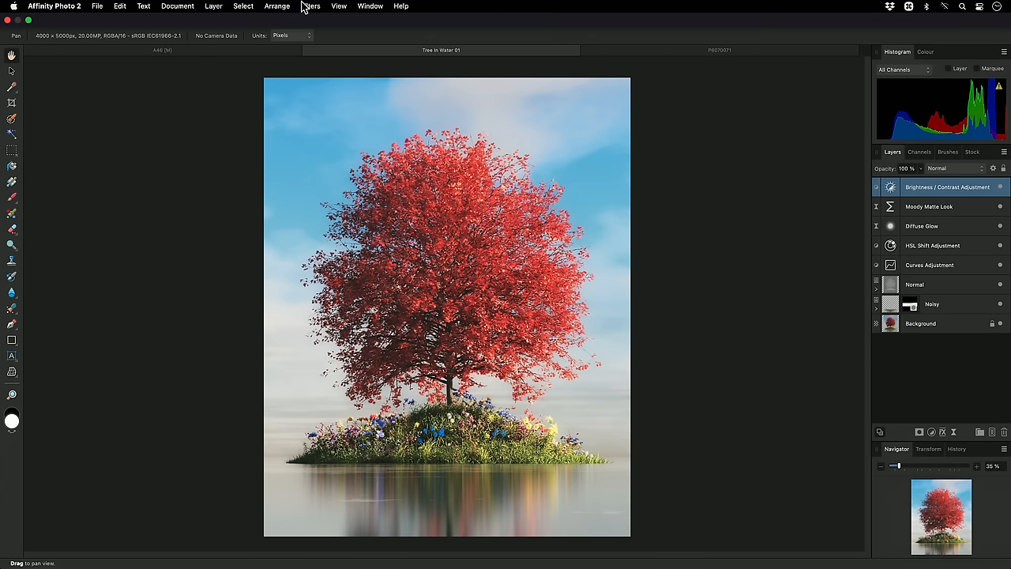
Add a Black & White adjustment to the red tree photo.
left_click(213, 6)
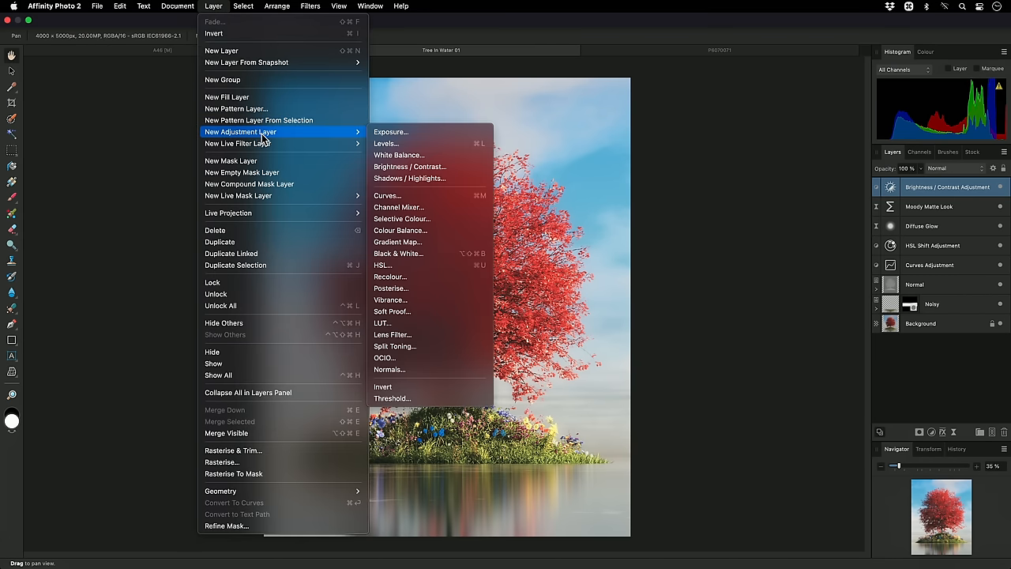
mouse_move(502, 281)
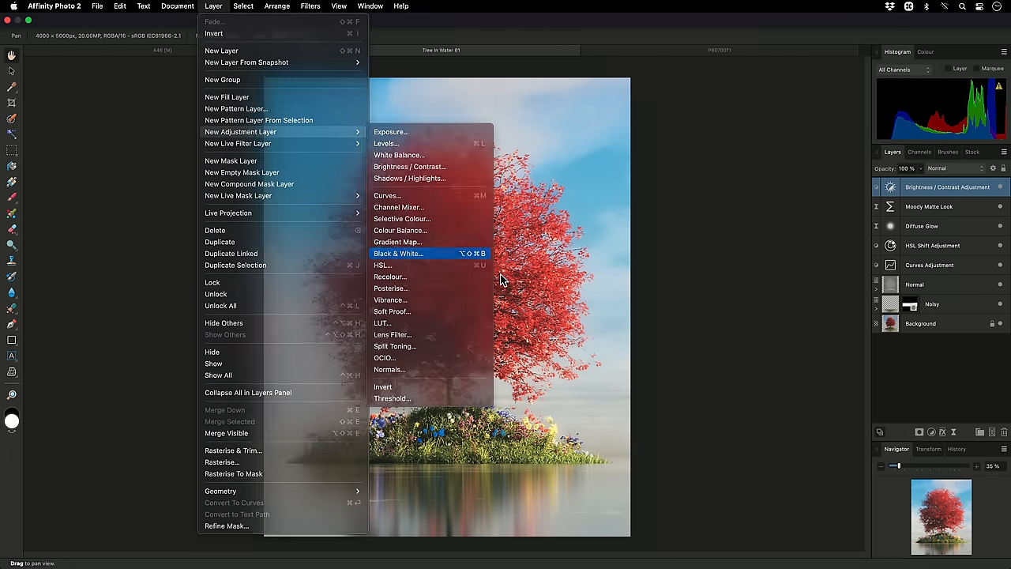
left_click(398, 253)
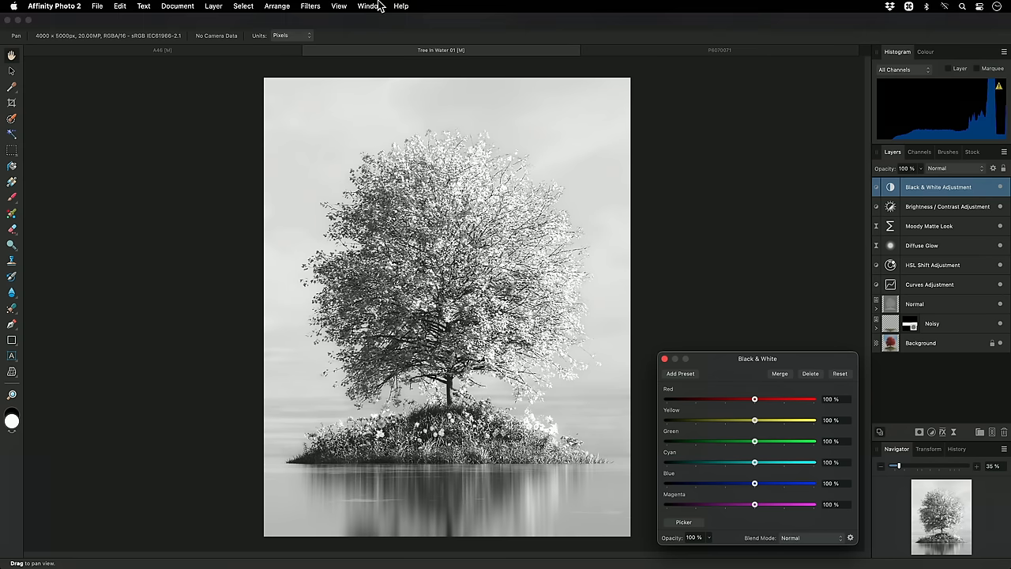
left_click(213, 6)
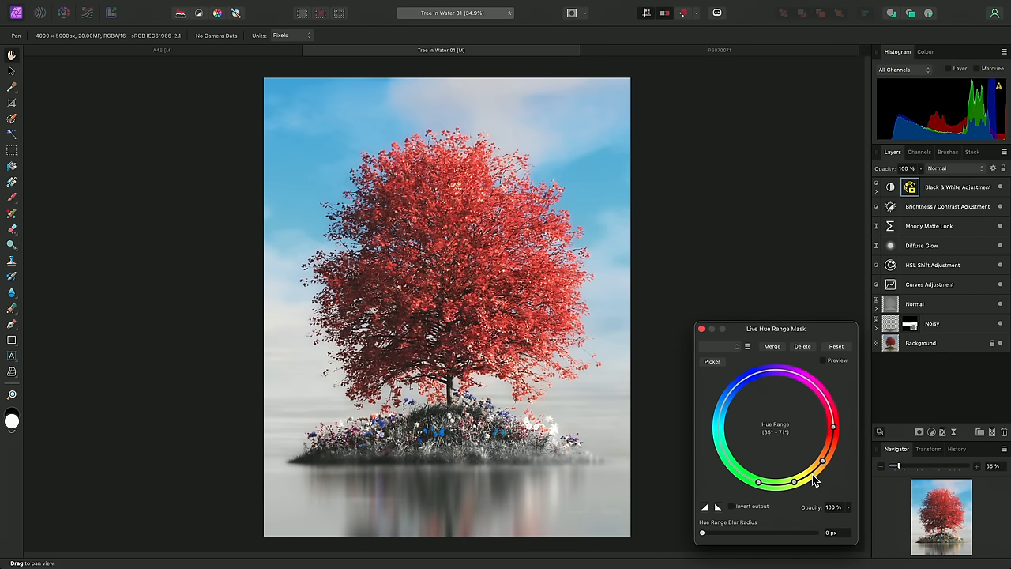
Narrow the hue range mask to reds, check it in preview, and invert its output.
left_click_drag(813, 481, 765, 371)
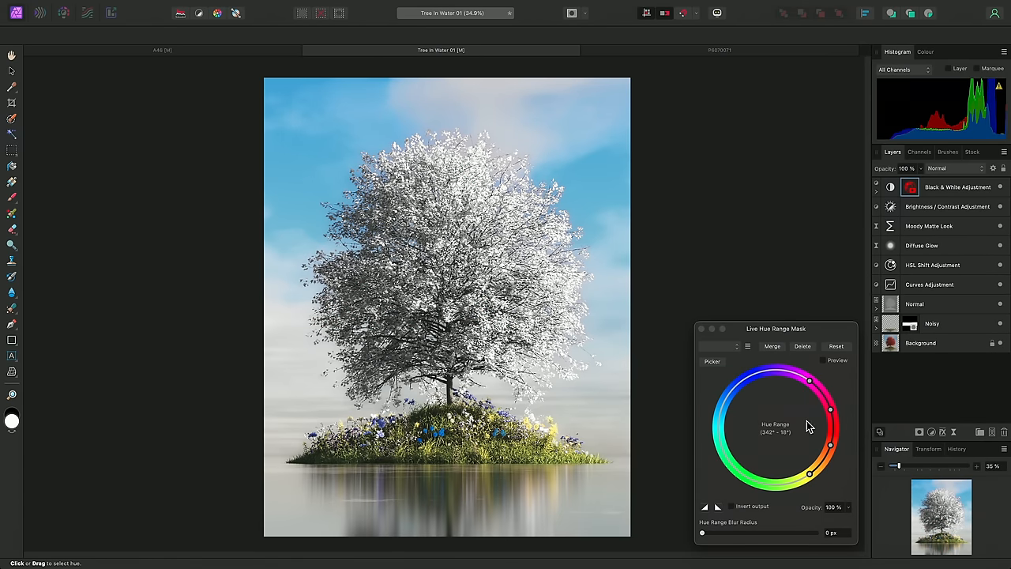
mouse_move(850, 378)
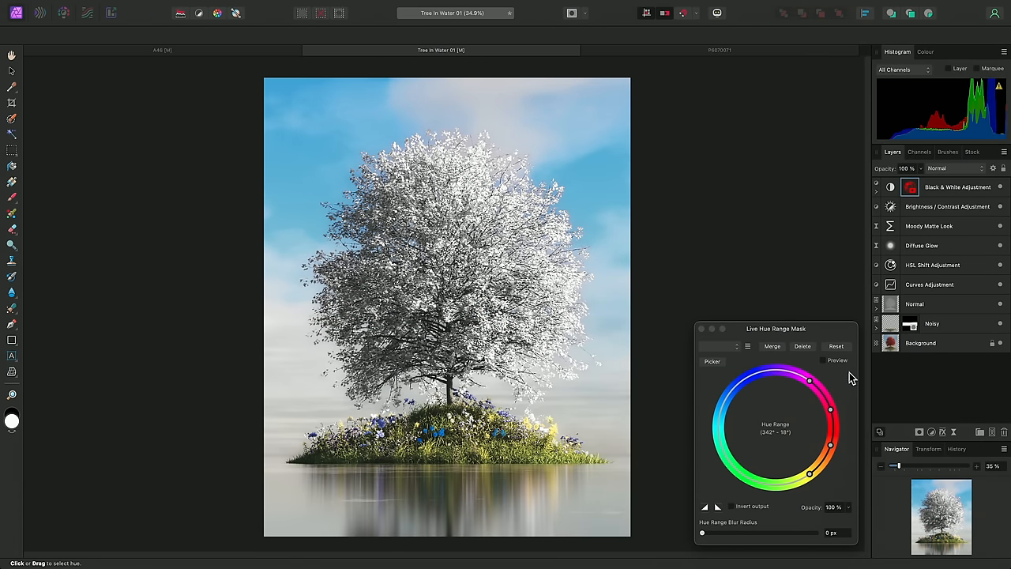
left_click(821, 360)
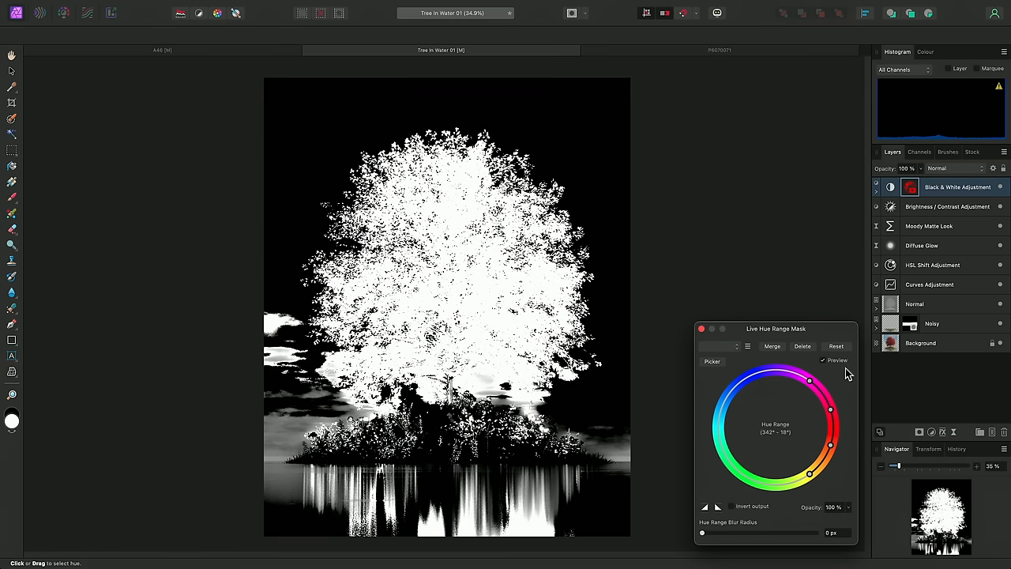
mouse_move(818, 379)
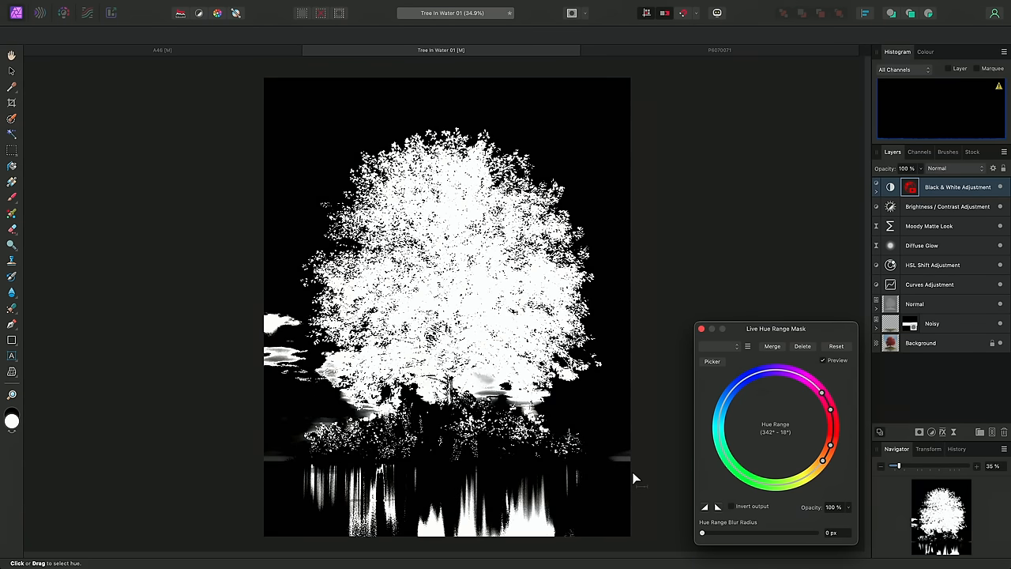
left_click(824, 360)
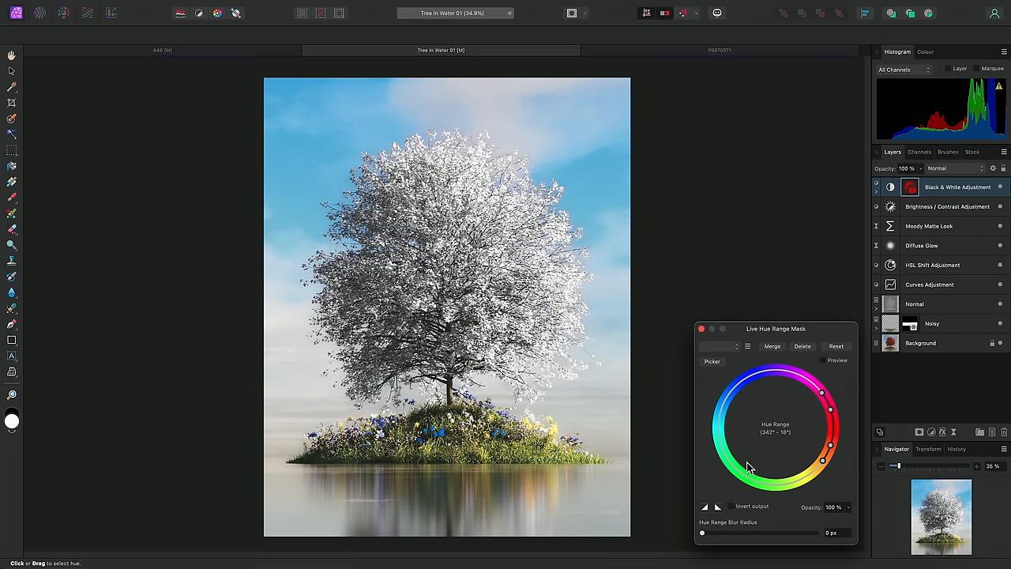
left_click(729, 505)
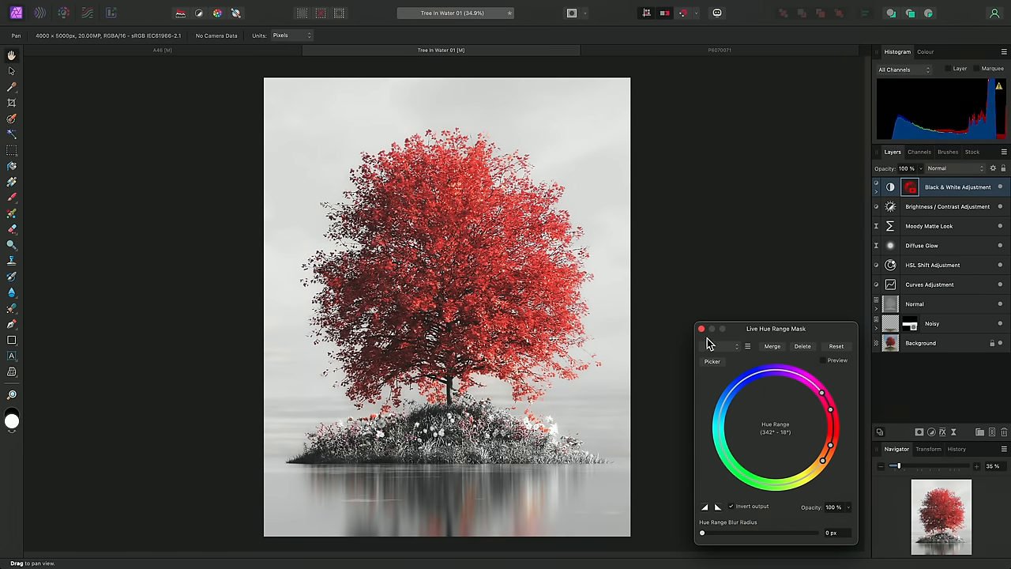
In the portrait document, add a Levels adjustment with Black Level raised to about 89%.
left_click(719, 49)
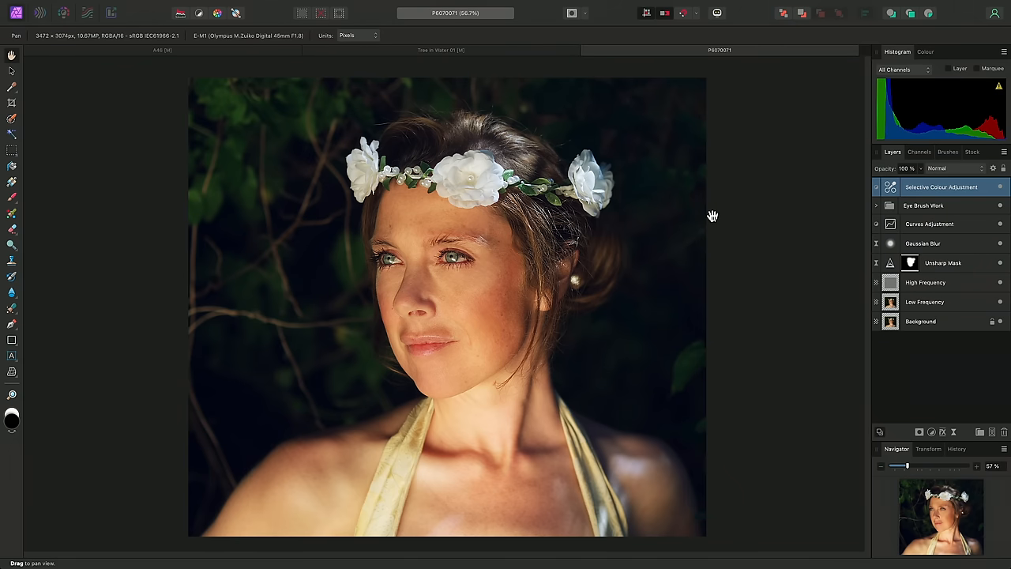
key("cmd+l")
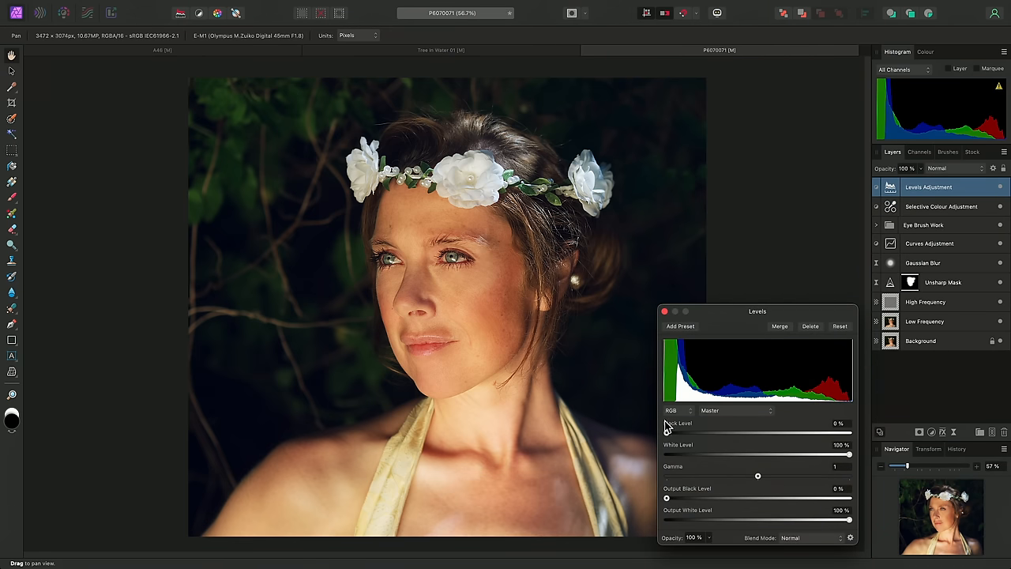
left_click_drag(666, 433, 828, 432)
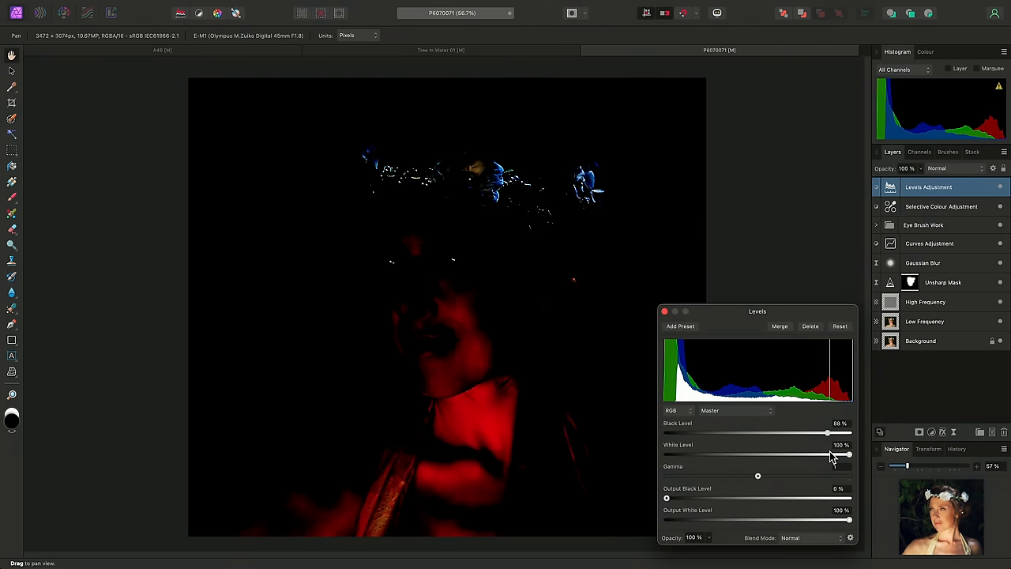
left_click_drag(828, 433, 829, 433)
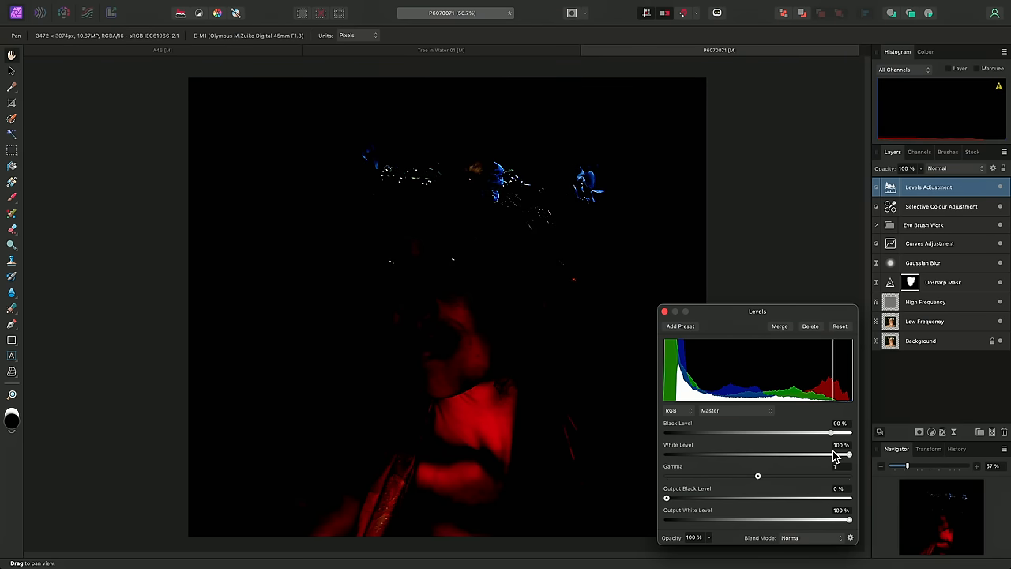
left_click(213, 6)
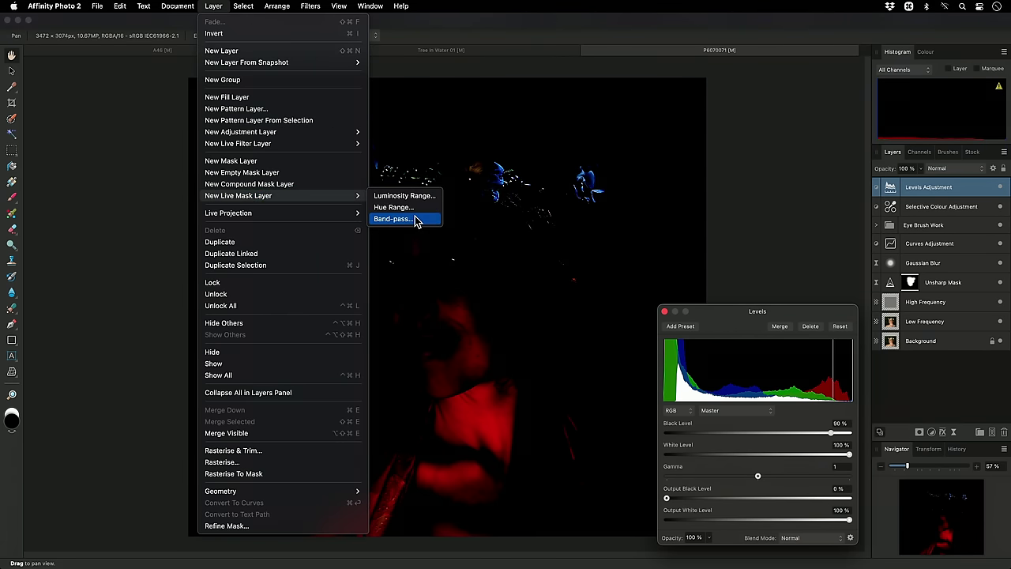
Add a Band-pass mask to the Levels layer and set its Low Band to 0.2 px near the eye.
left_click(392, 218)
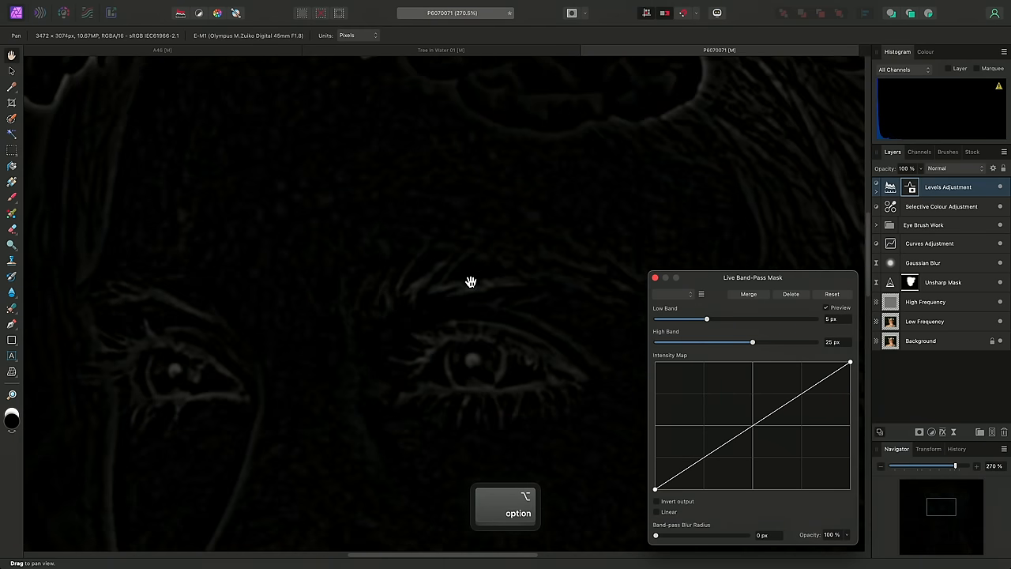
scroll("up", 3)
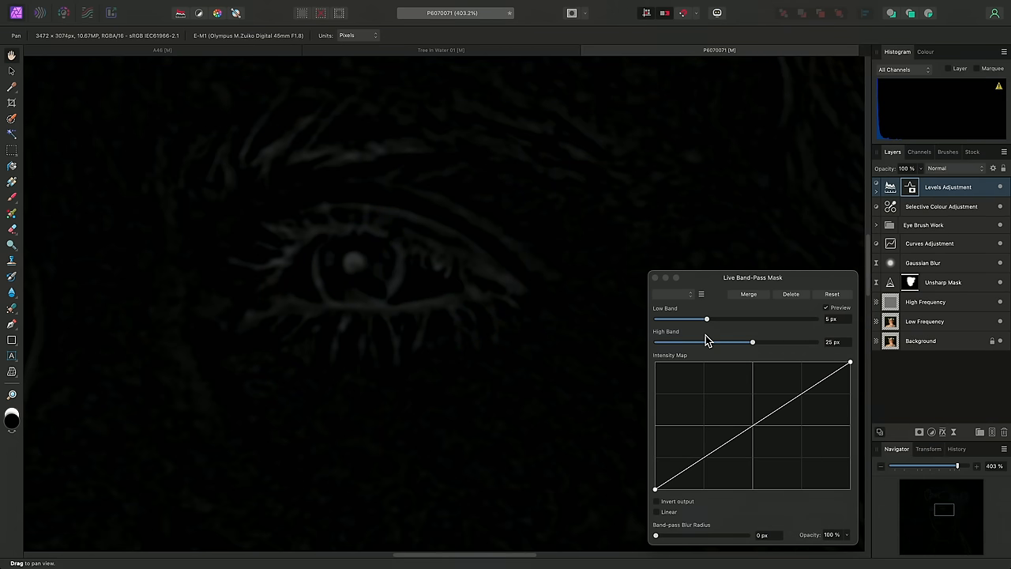
left_click_drag(706, 319, 685, 319)
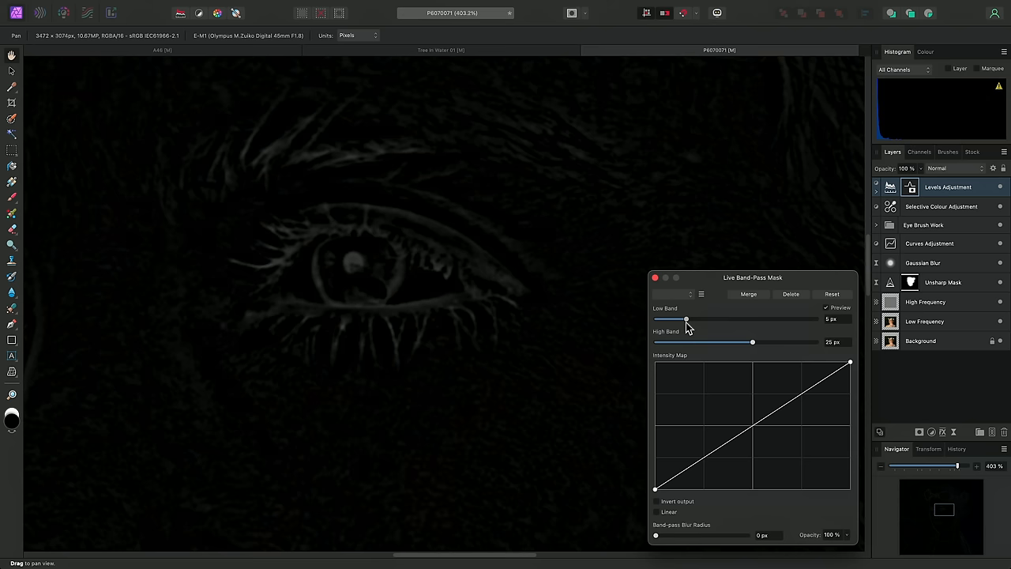
left_click_drag(686, 319, 660, 319)
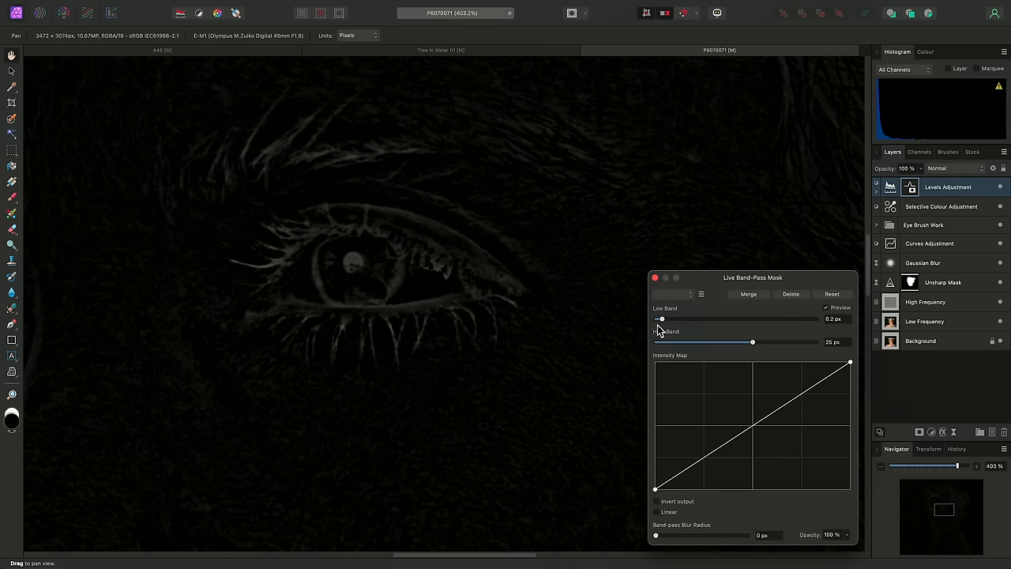
mouse_move(497, 277)
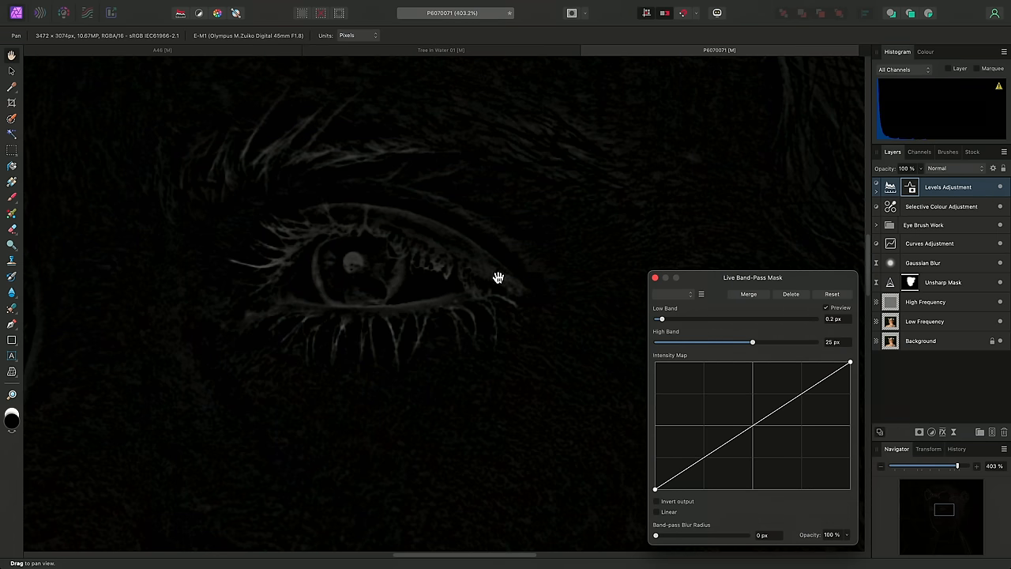
mouse_move(372, 307)
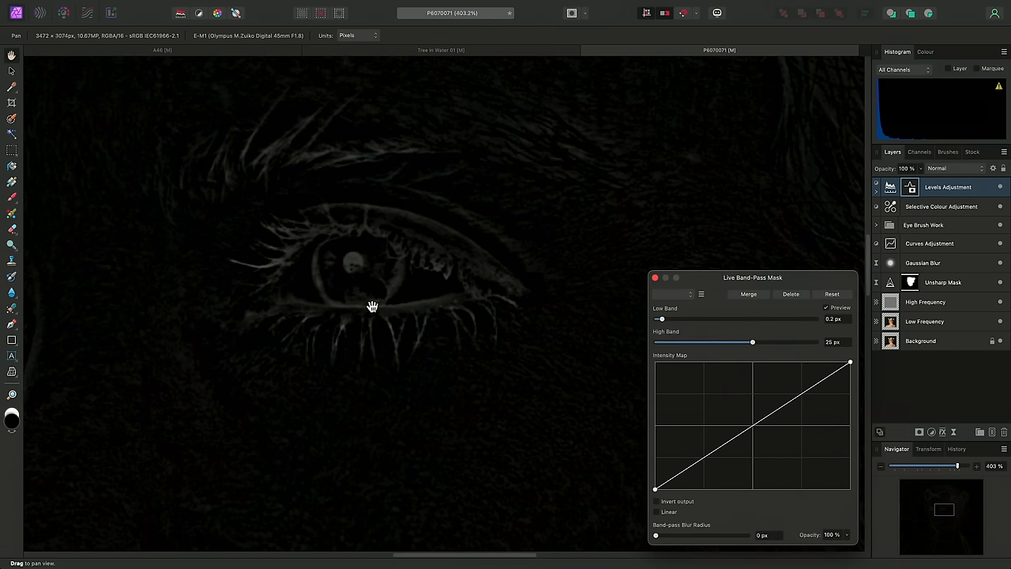
left_click_drag(752, 341, 793, 341)
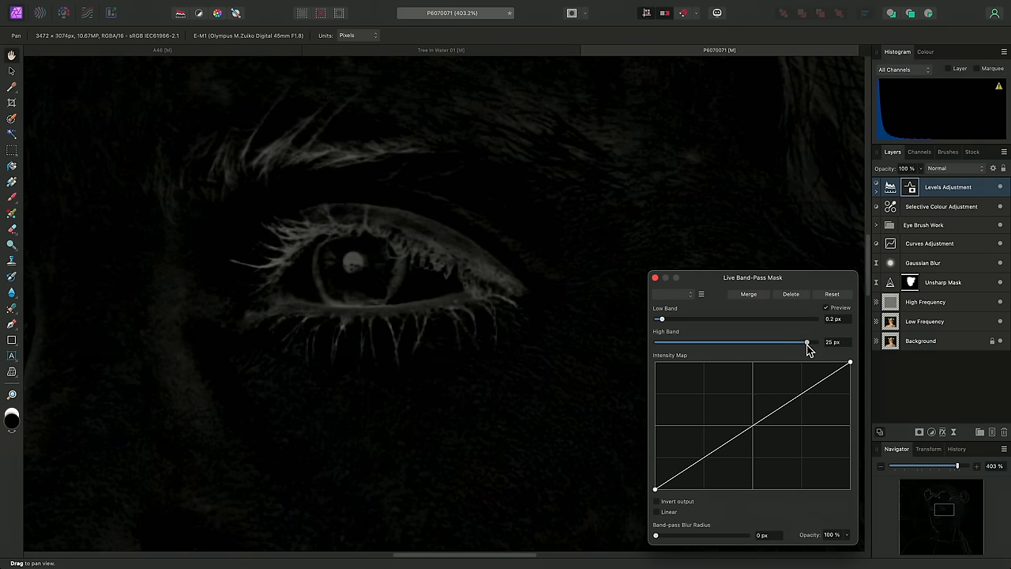
Set High Band to 100 px, bow the Intensity Map curve, and switch off the mask preview.
left_click_drag(805, 341, 817, 341)
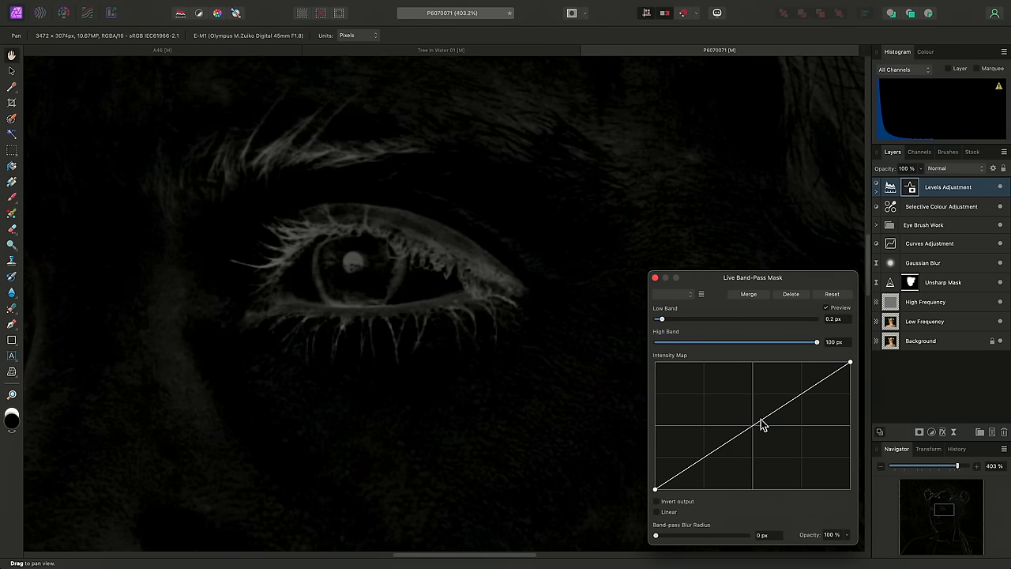
left_click_drag(761, 423, 704, 423)
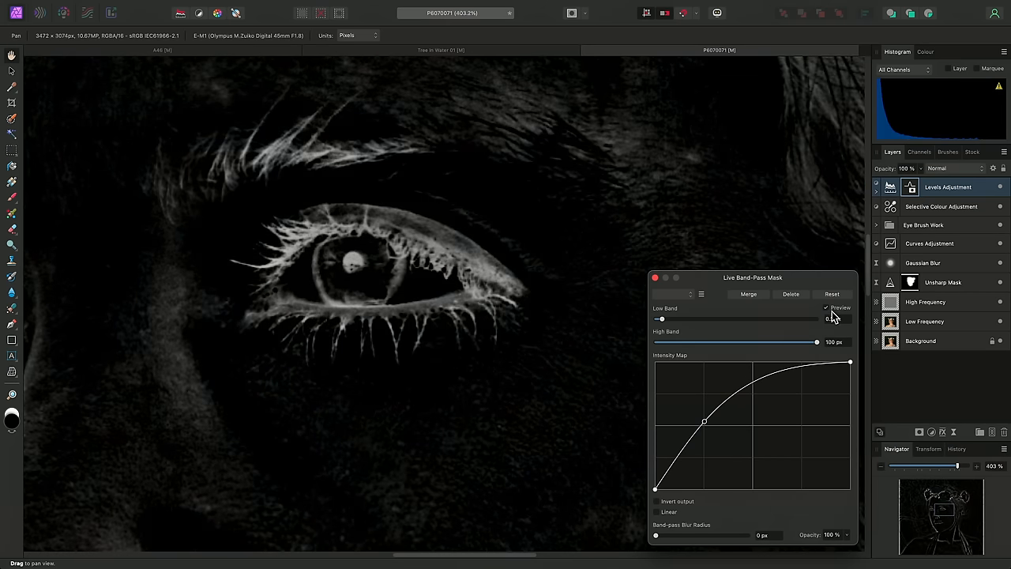
left_click(826, 306)
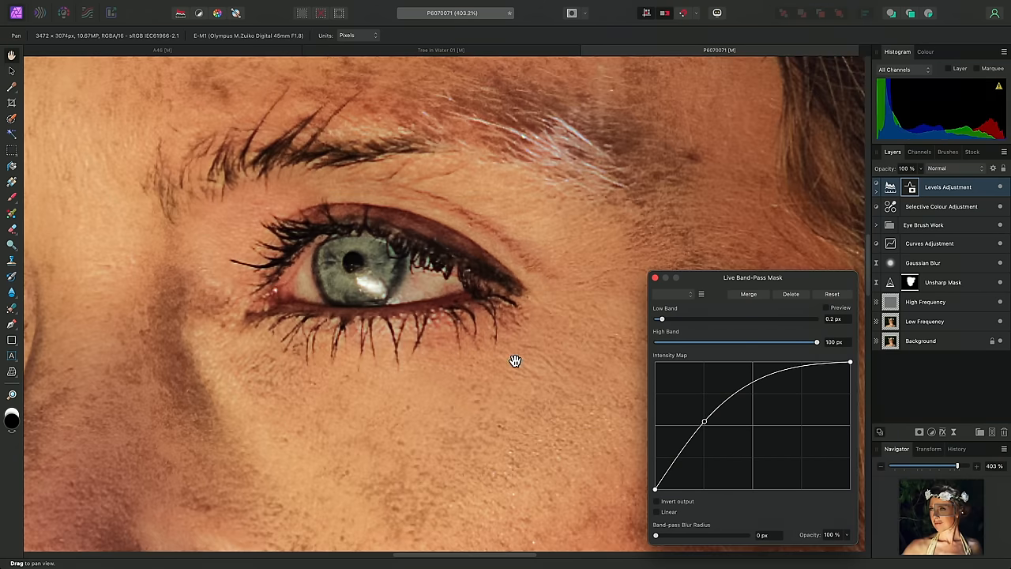
Widen the band-pass Low Band to about 11.7 px and nudge the High Band radius.
scroll("down", 3)
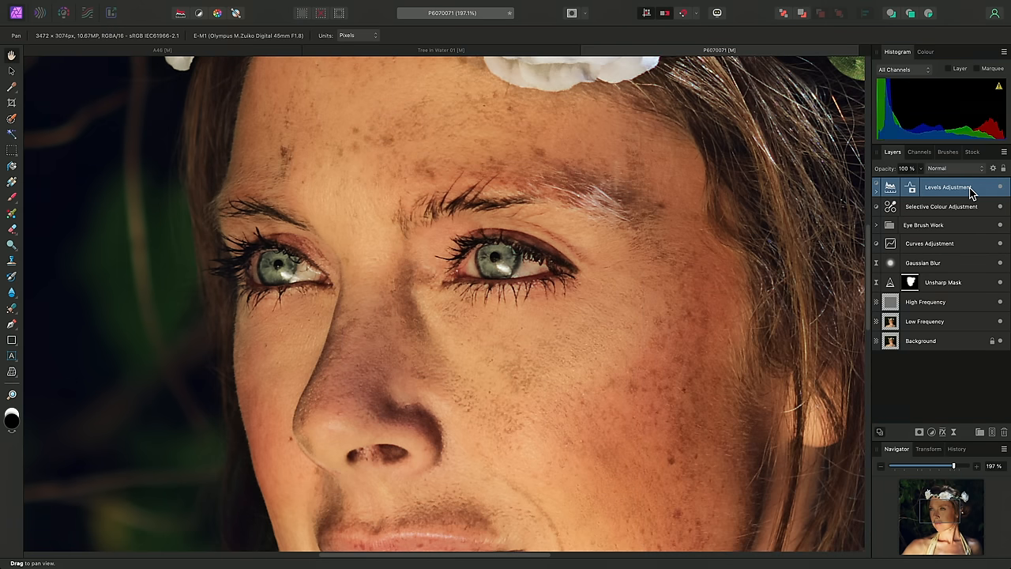
mouse_move(912, 190)
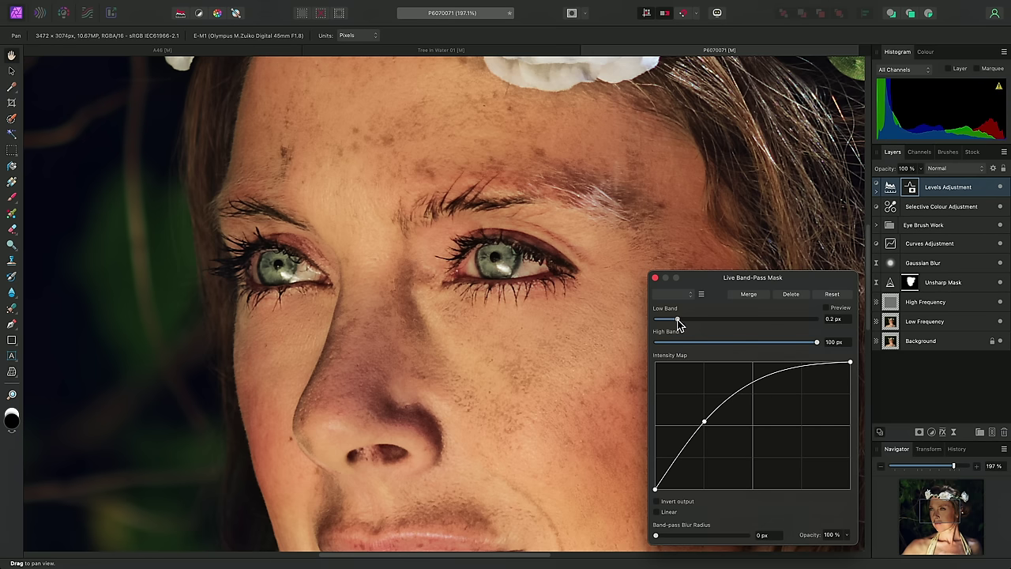
left_click_drag(677, 319, 745, 319)
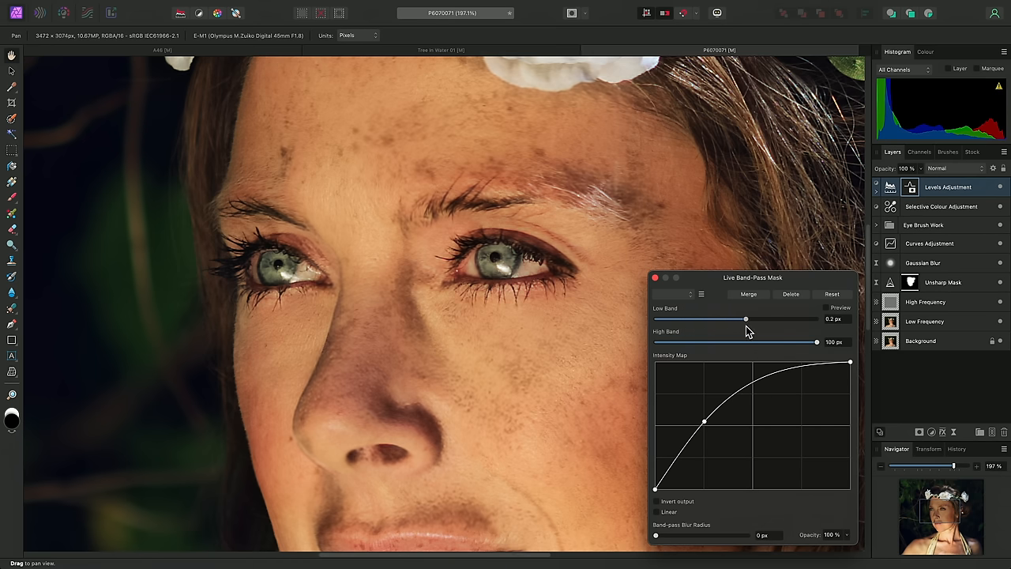
left_click_drag(745, 319, 727, 319)
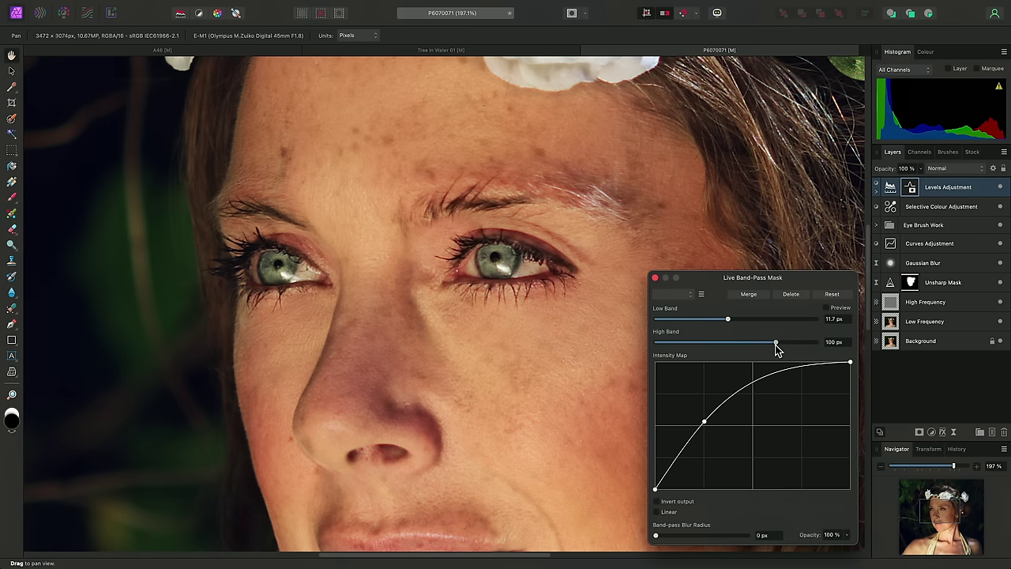
left_click_drag(777, 341, 758, 341)
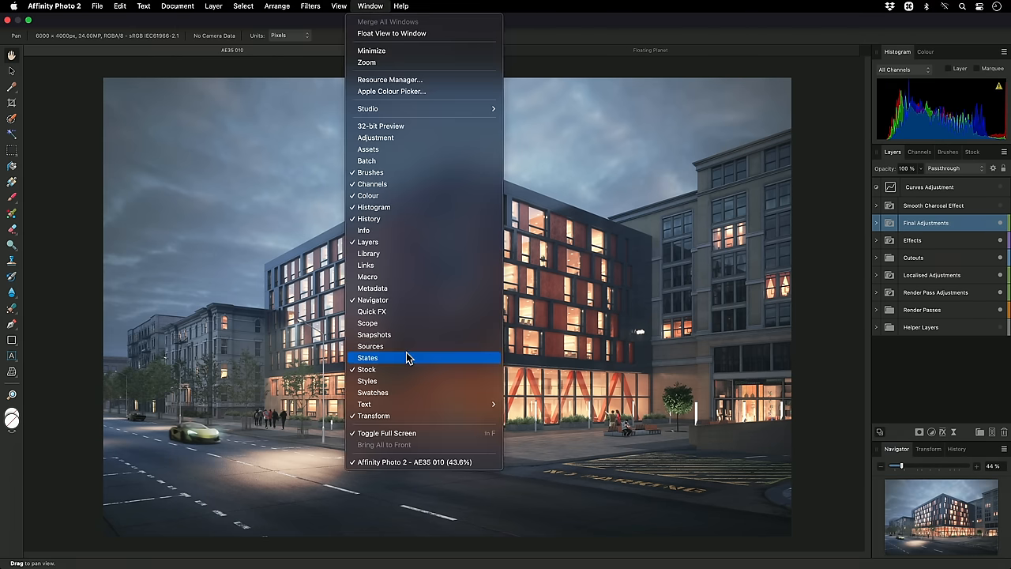
left_click(366, 357)
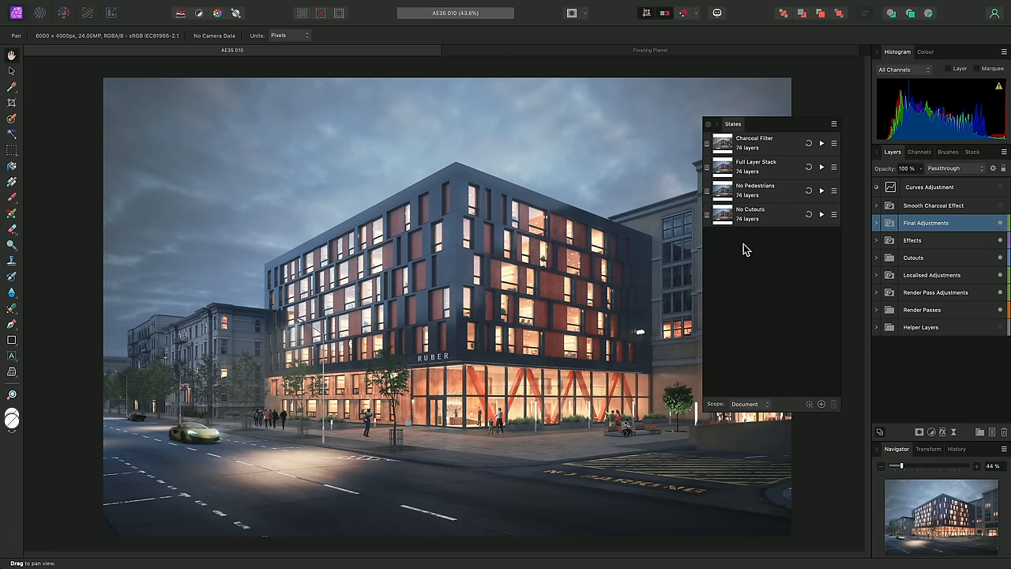
mouse_move(568, 267)
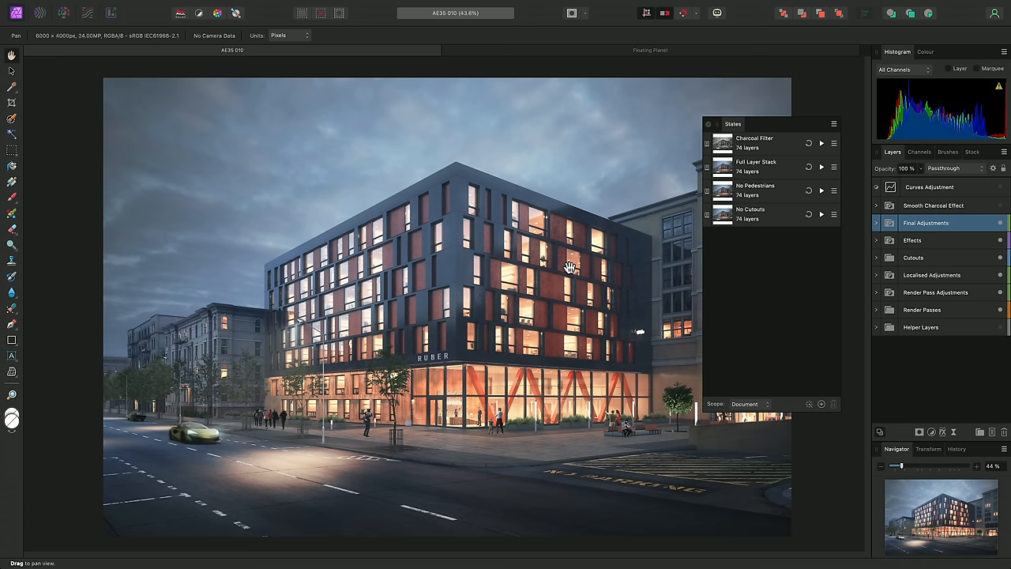
mouse_move(799, 208)
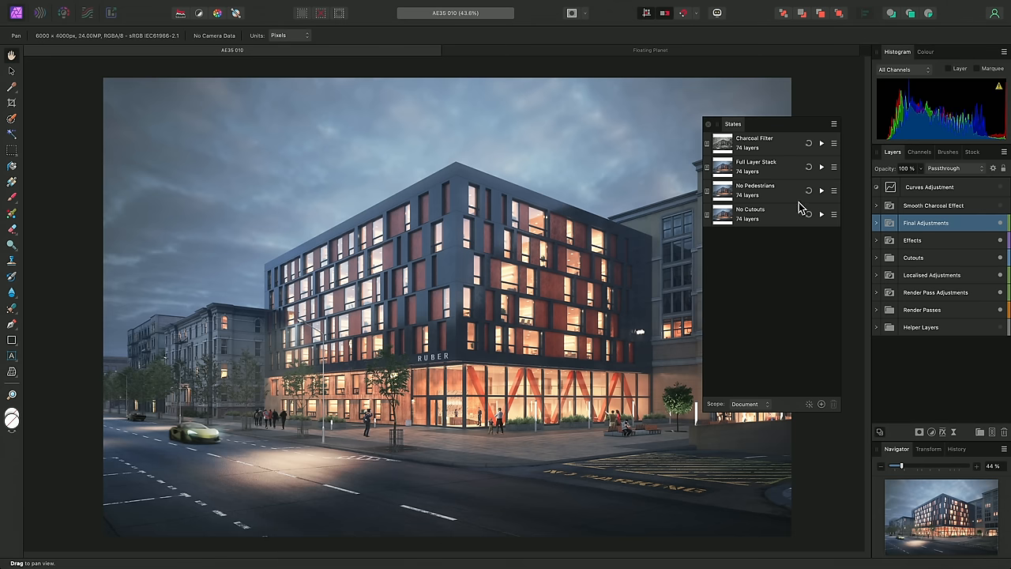
mouse_move(827, 196)
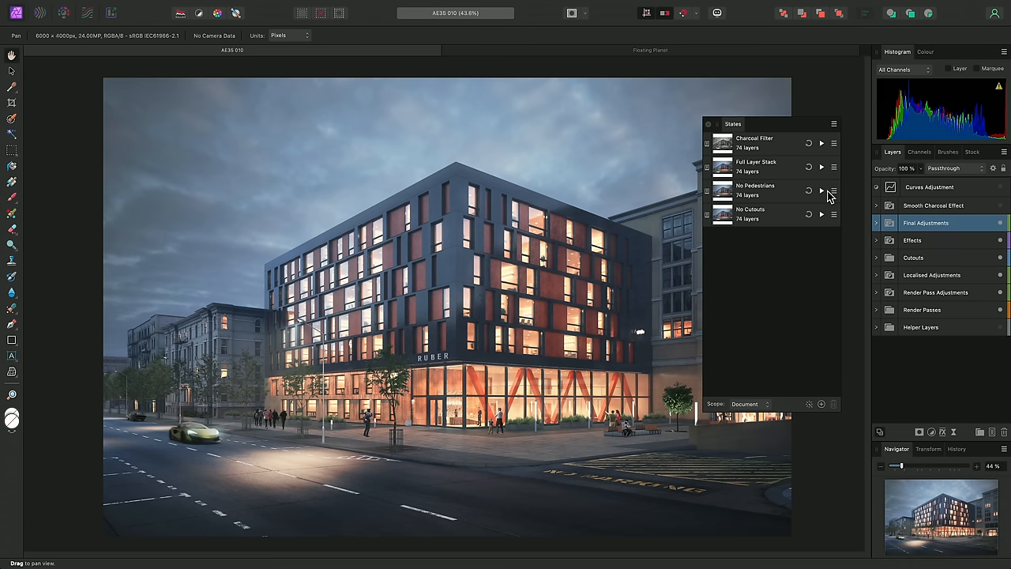
left_click(821, 190)
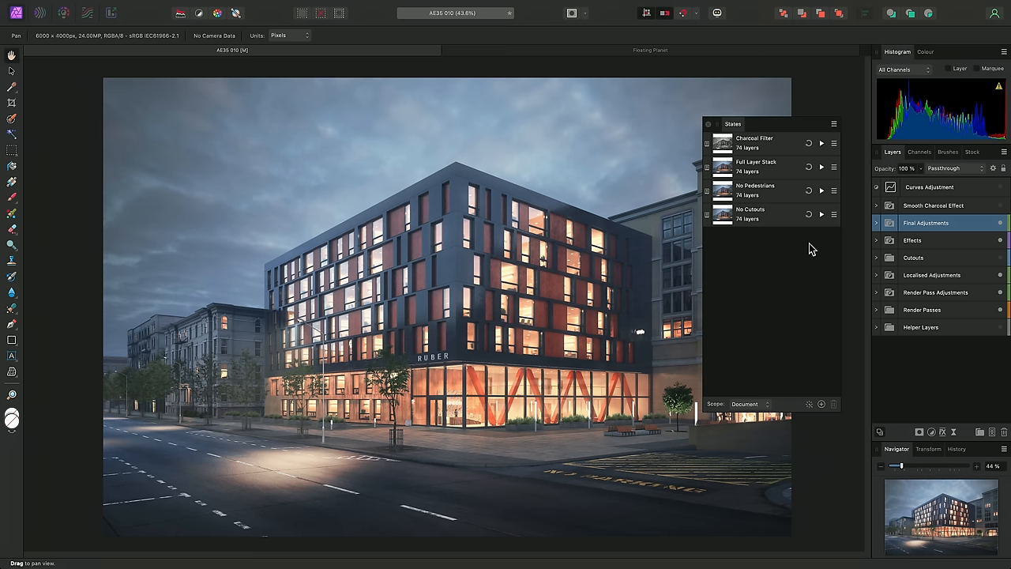
mouse_move(821, 149)
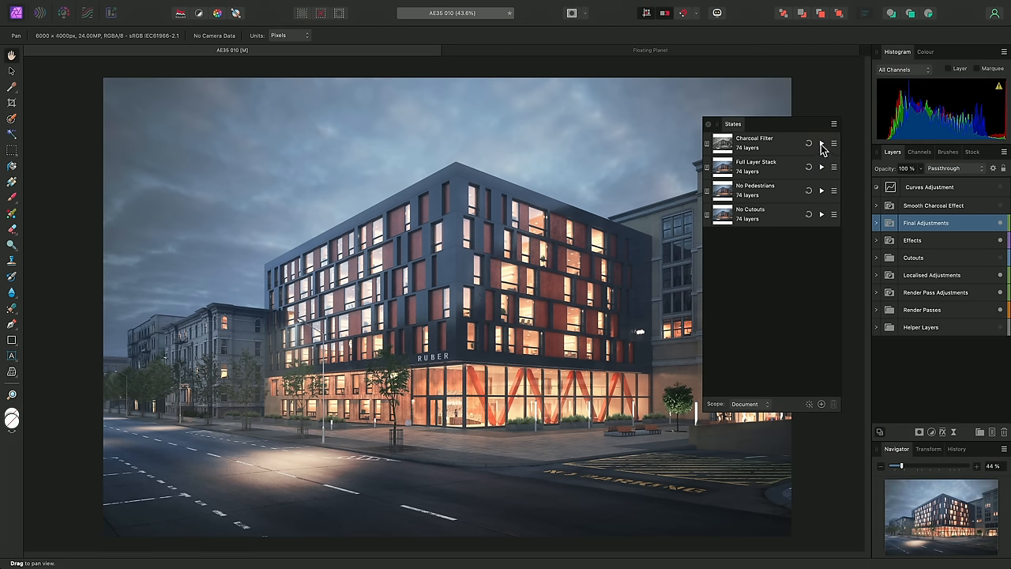
left_click(821, 142)
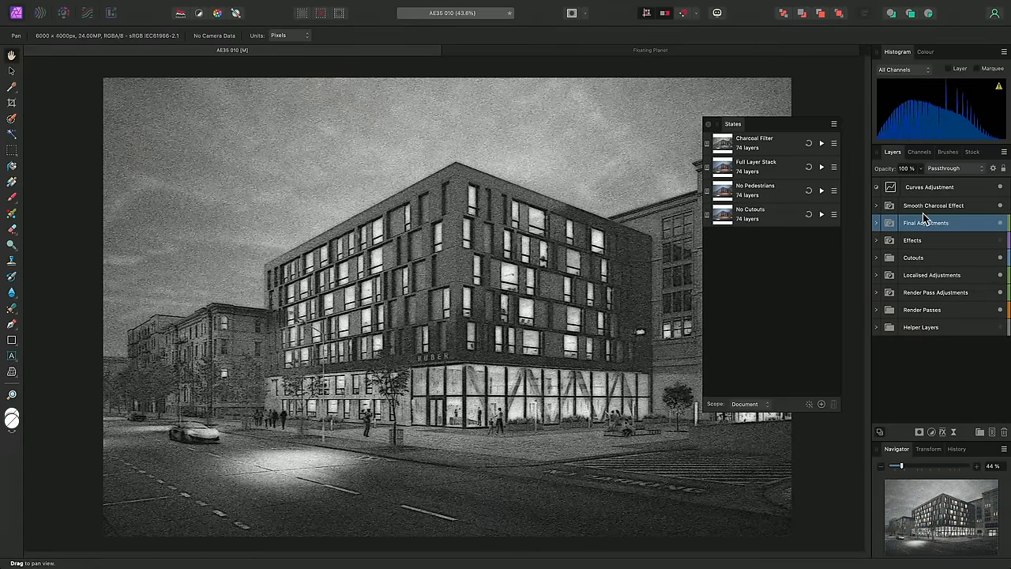
left_click(931, 240)
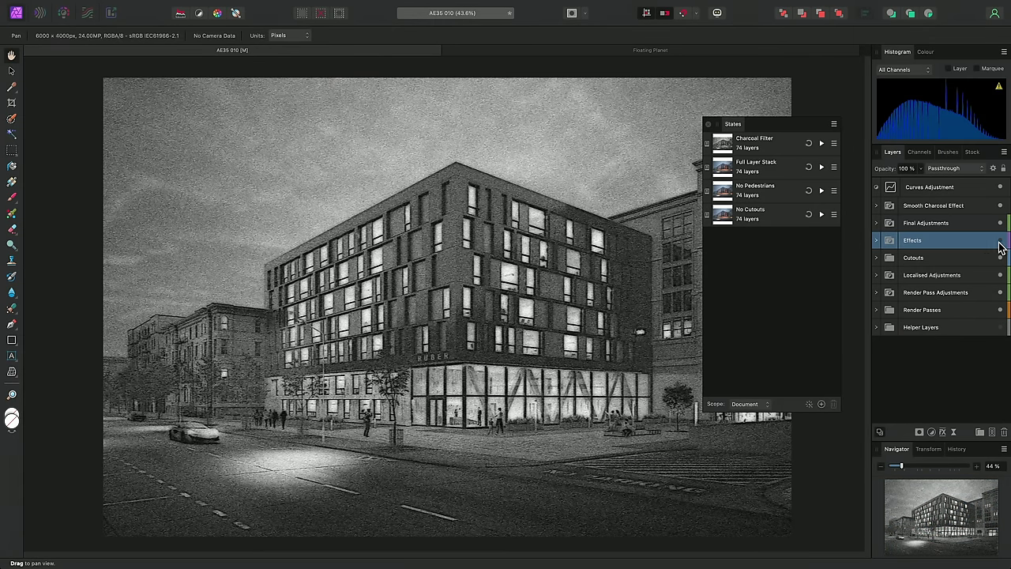
mouse_move(957, 243)
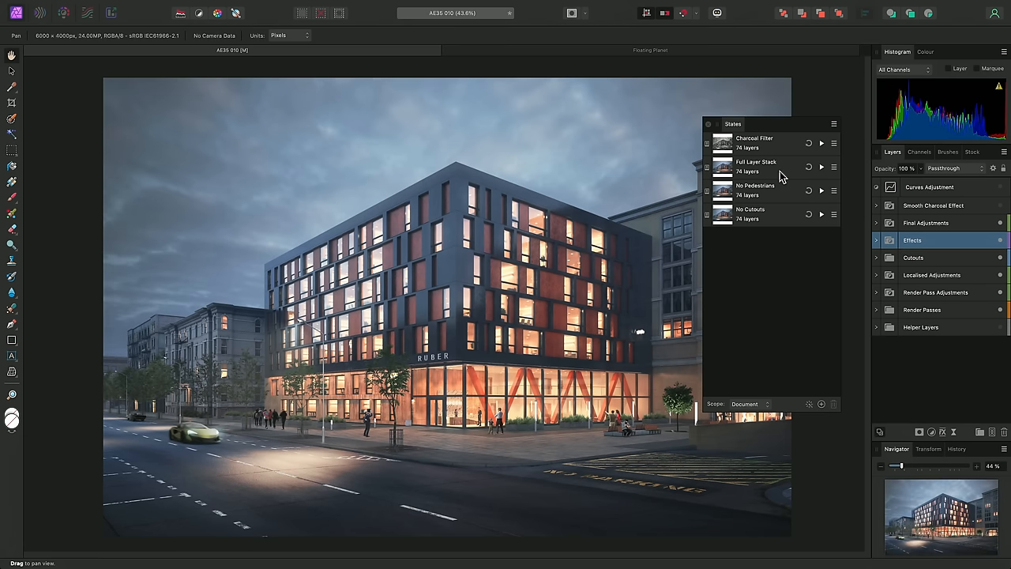
mouse_move(796, 299)
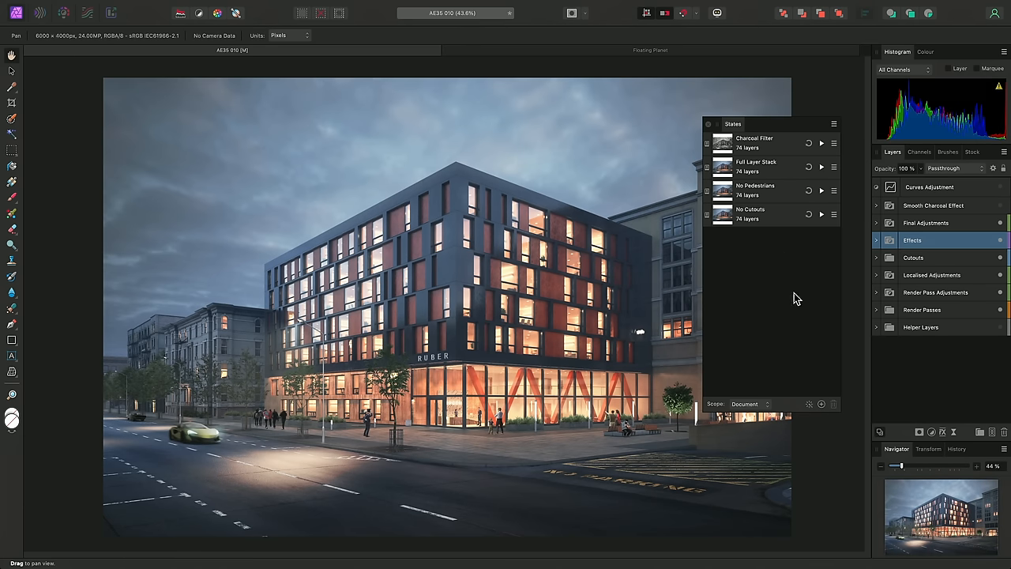
Save a new smart state named 'No Adjustments' in the States panel.
left_click(821, 404)
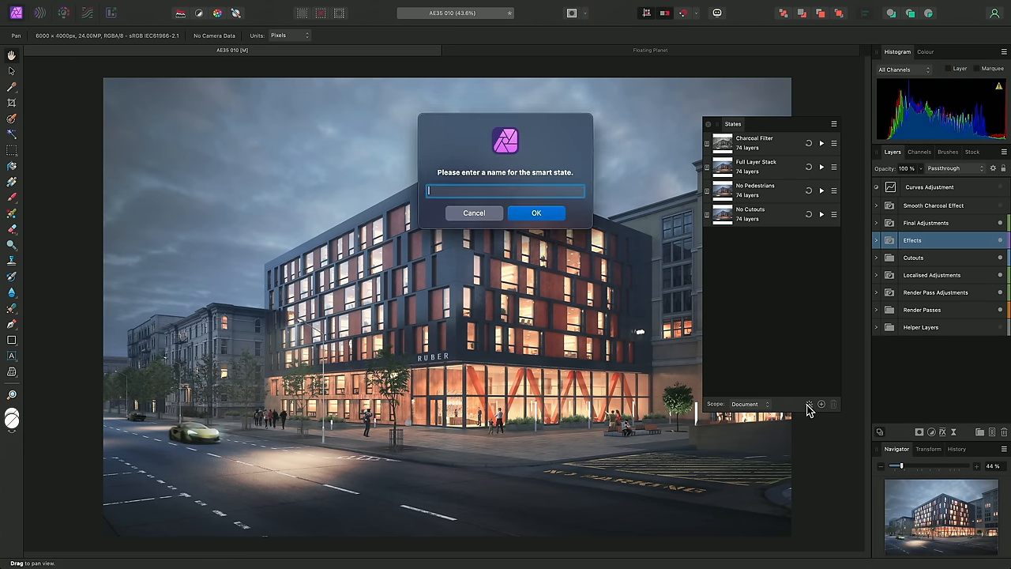
type("No")
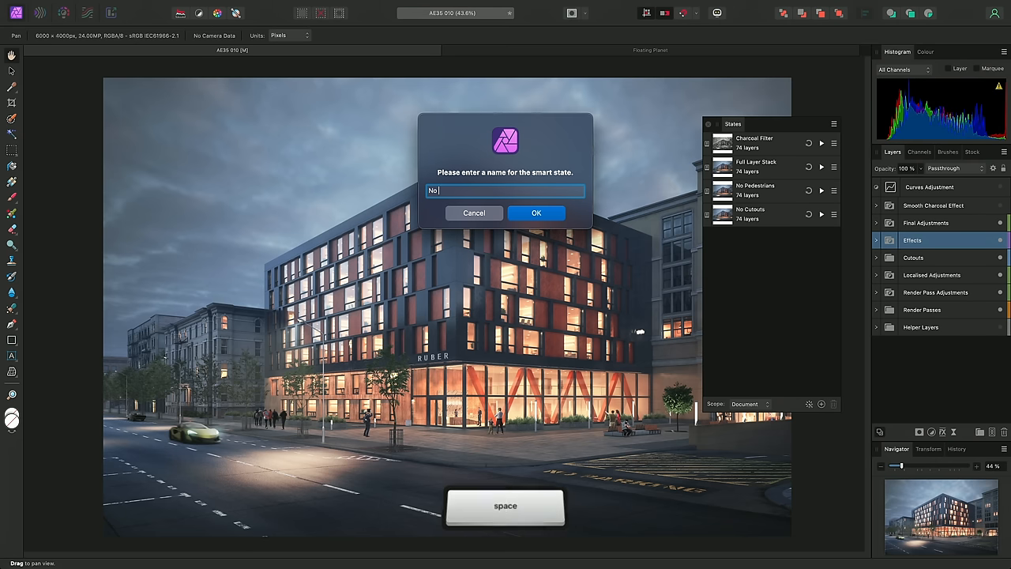
type("Adjustments")
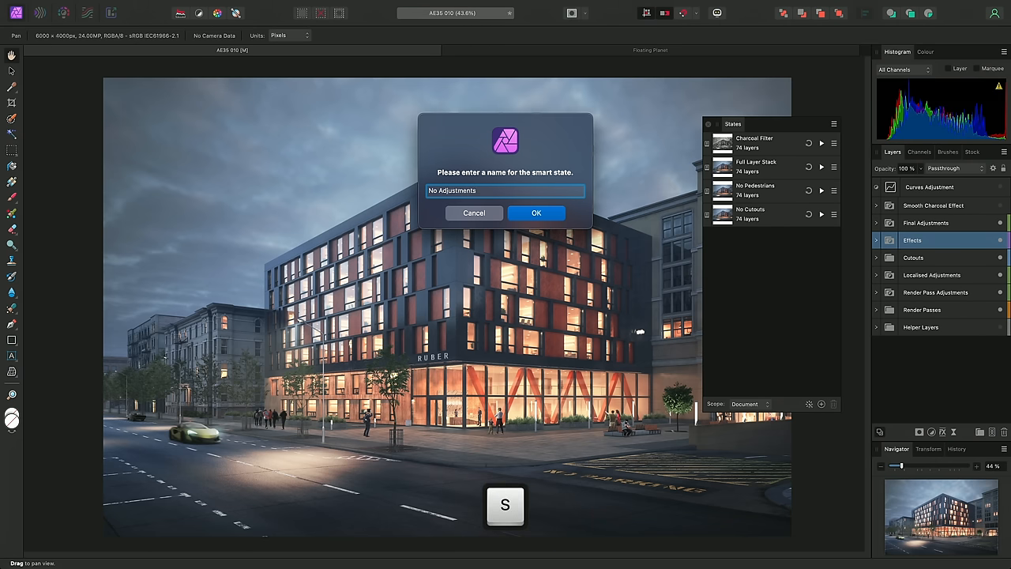
left_click(537, 211)
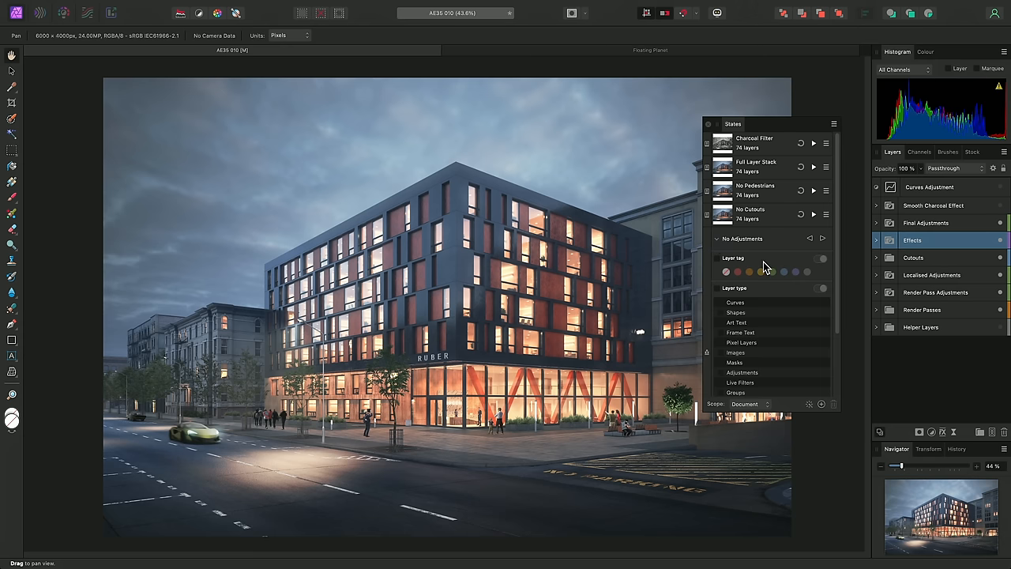
mouse_move(835, 263)
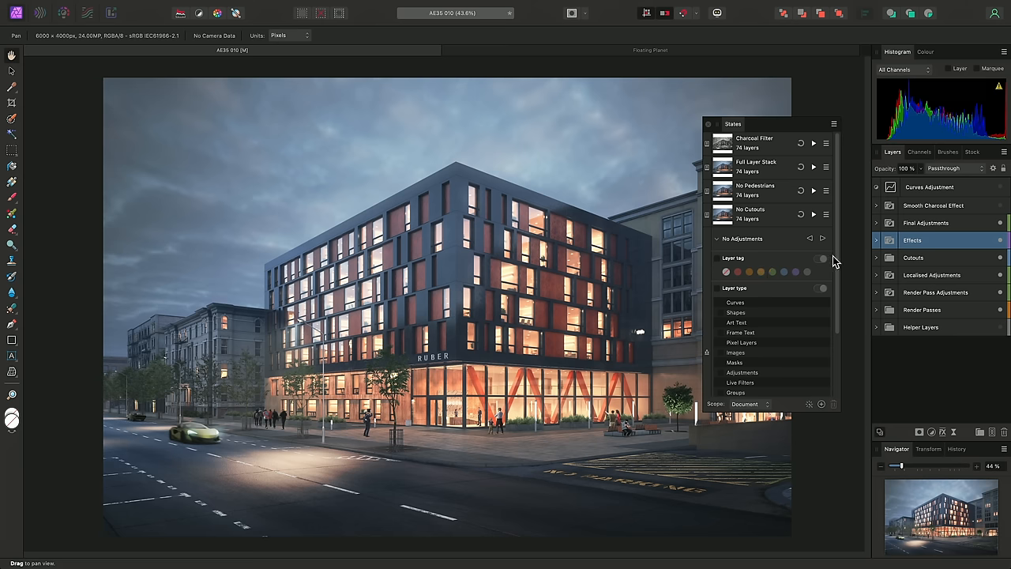
mouse_move(955, 240)
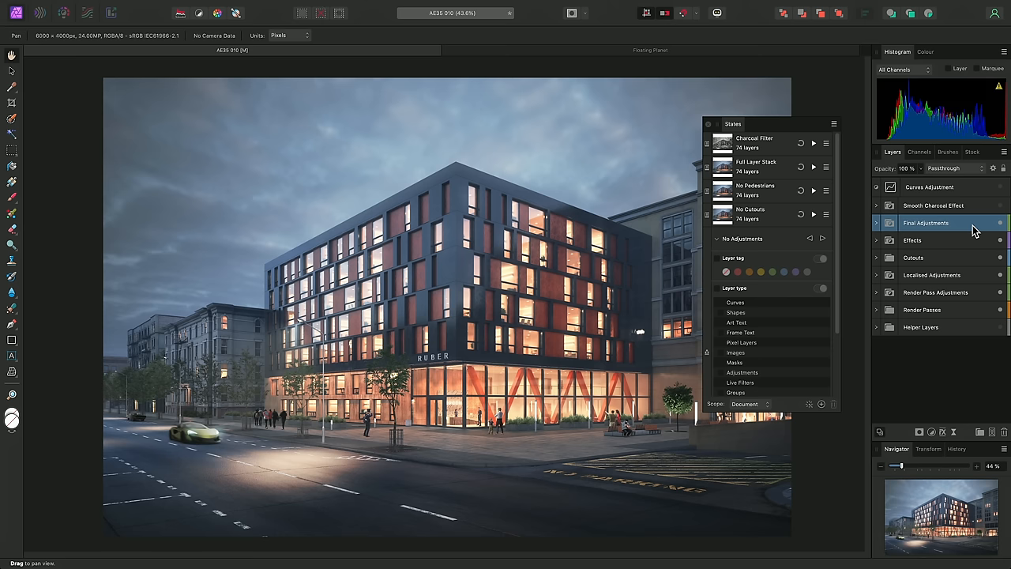
Give the No Adjustments state a layer-tag 'is not' condition on Final Adjustments and restore it.
left_click(820, 259)
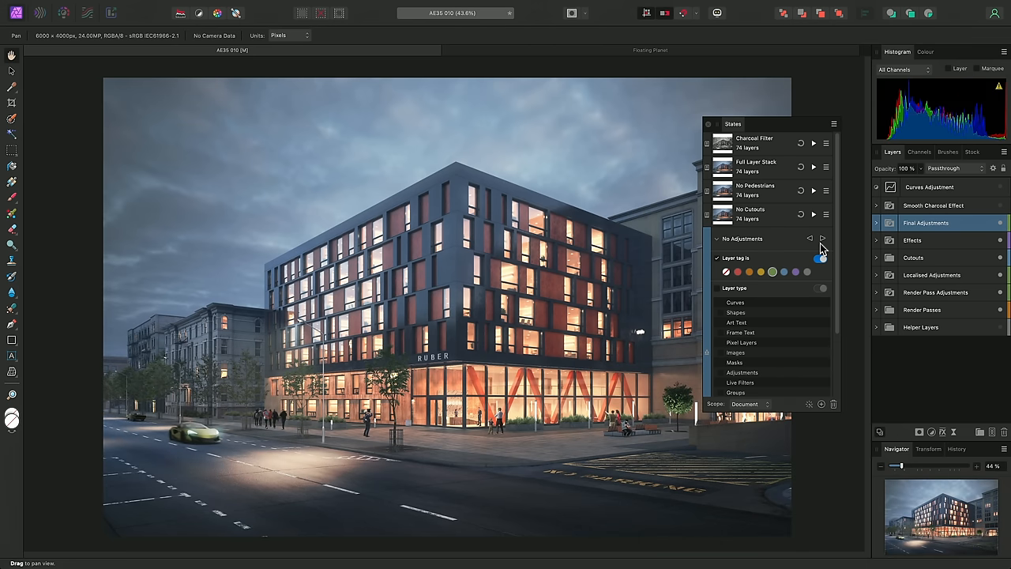
mouse_move(823, 251)
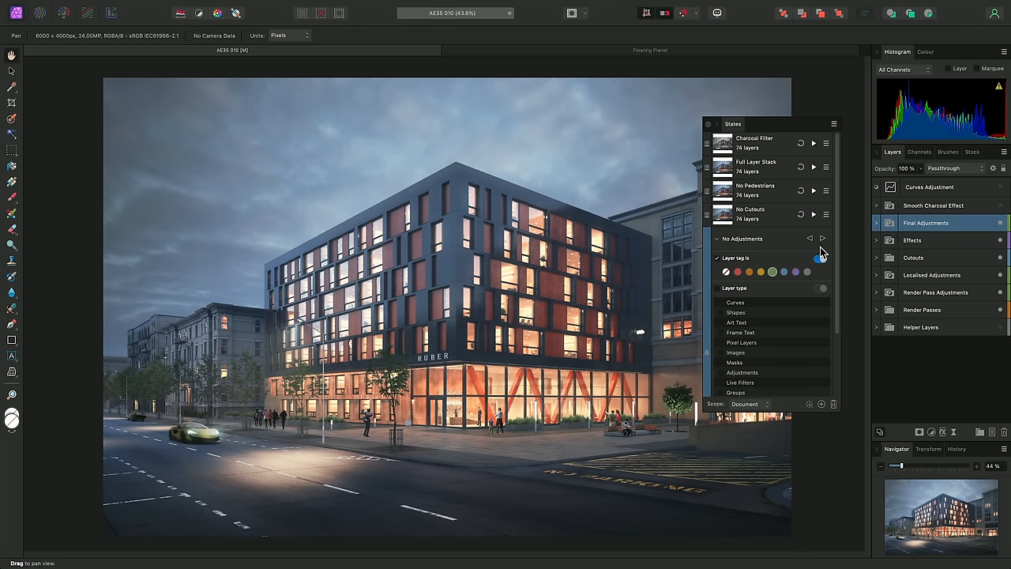
left_click(818, 259)
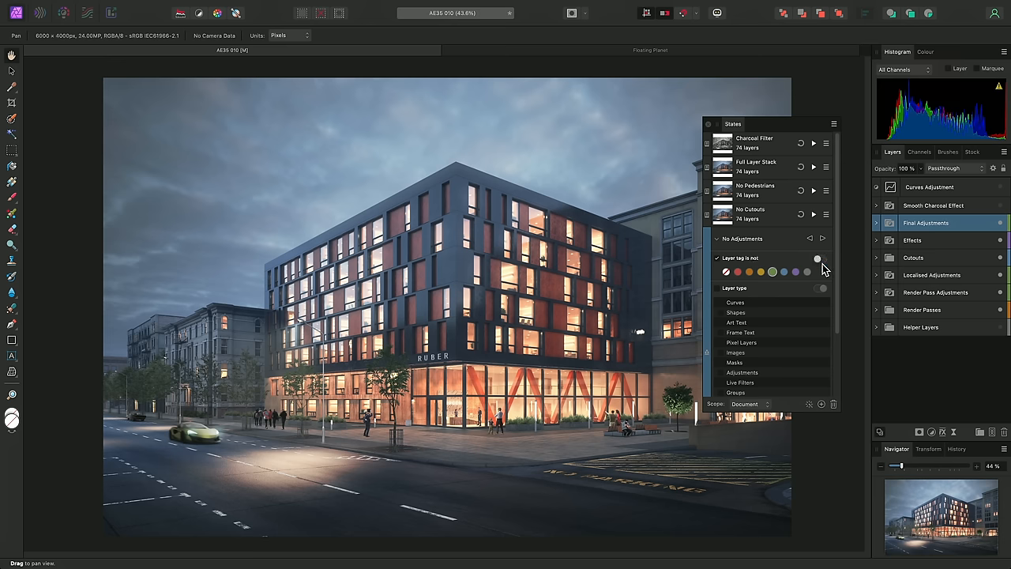
mouse_move(821, 268)
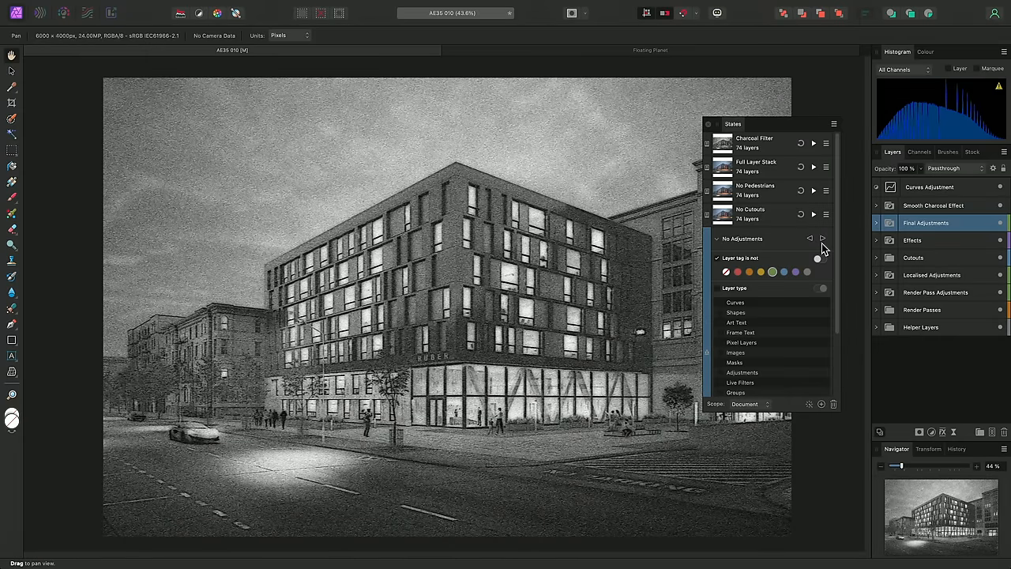
left_click(651, 49)
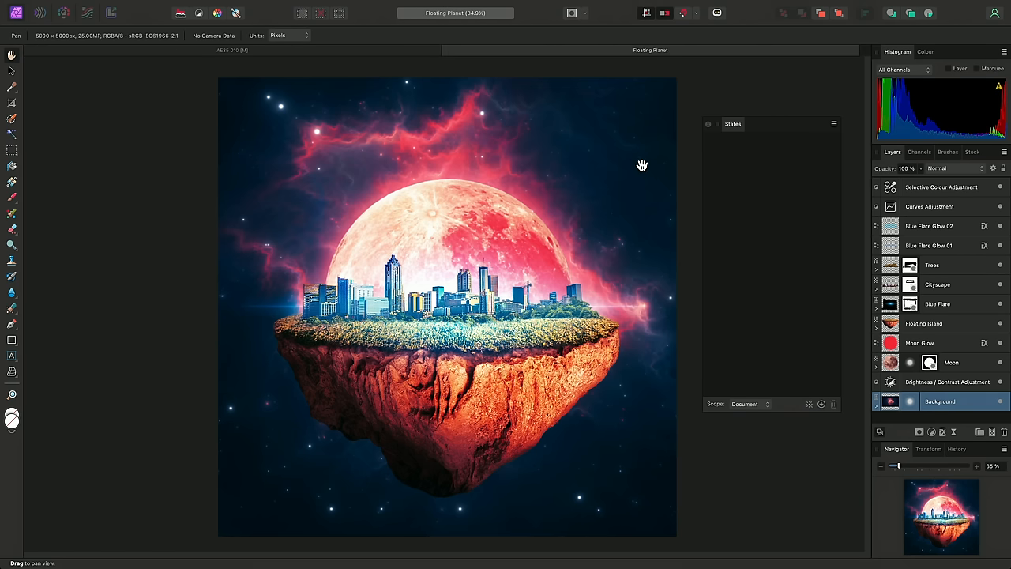
mouse_move(813, 411)
type("Flares")
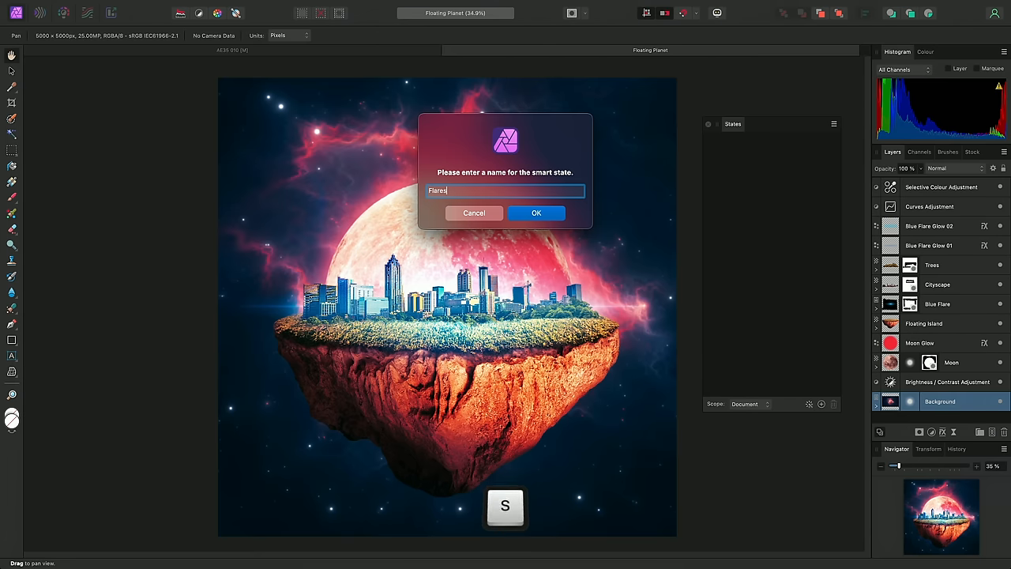
Create a Flares smart state matching layer names against the regular expression 'Flare'.
left_click(537, 211)
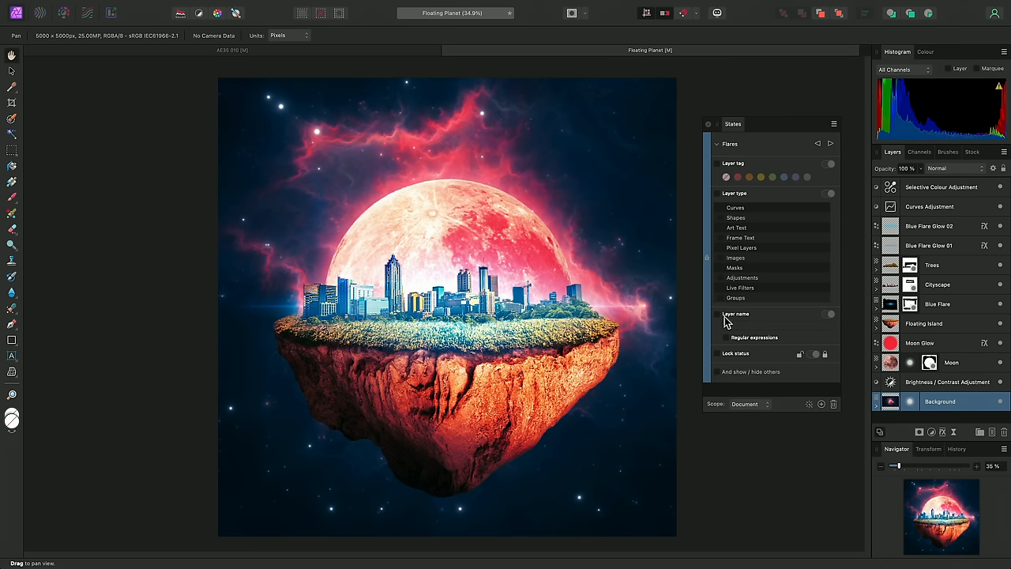
left_click(829, 313)
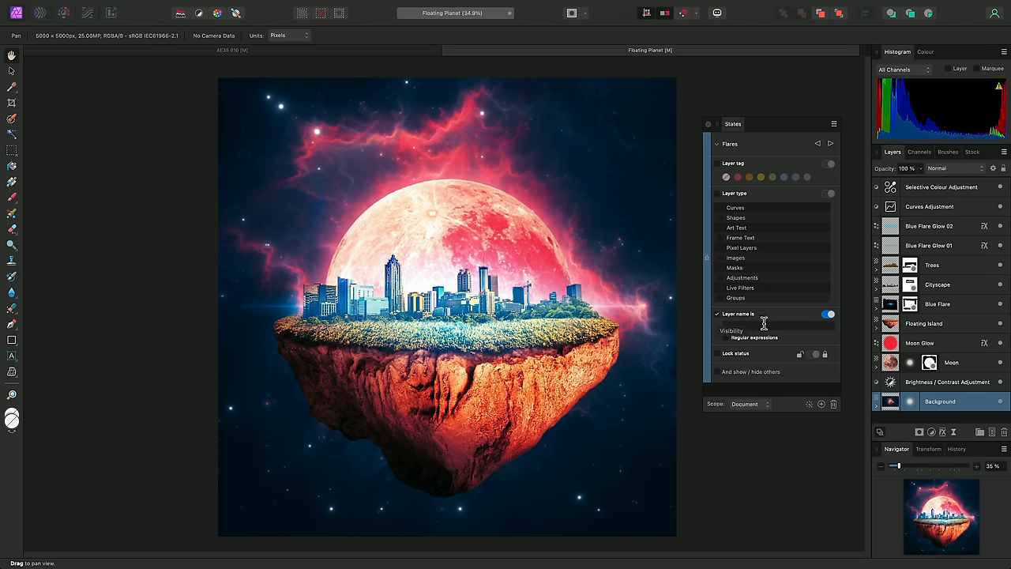
left_click(777, 325)
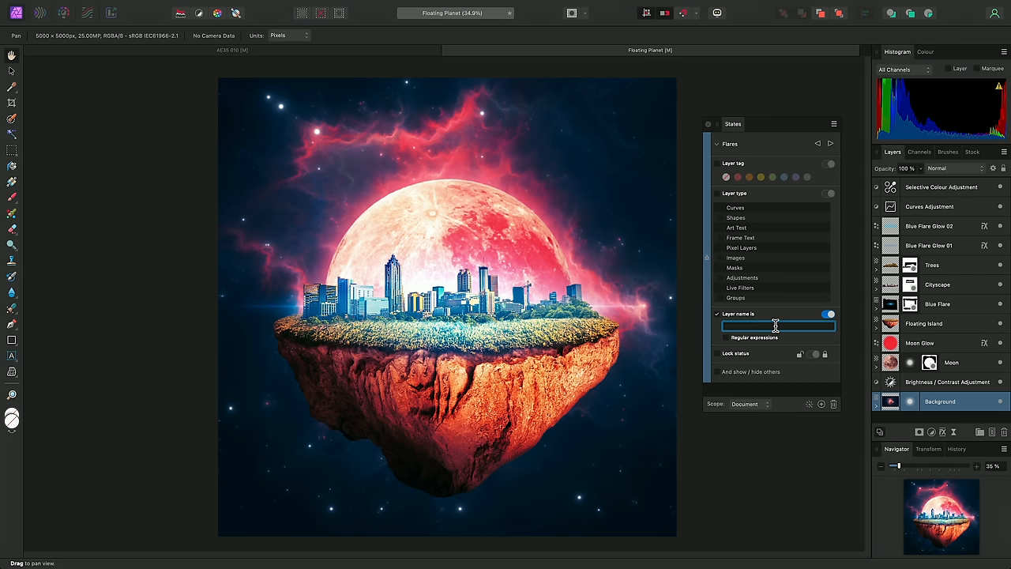
type("Flare")
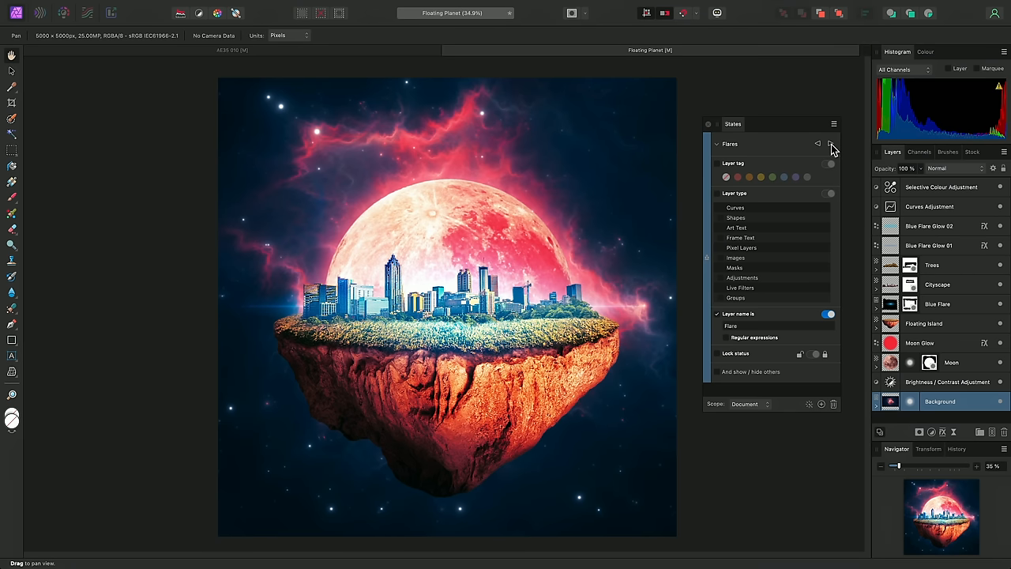
left_click(727, 338)
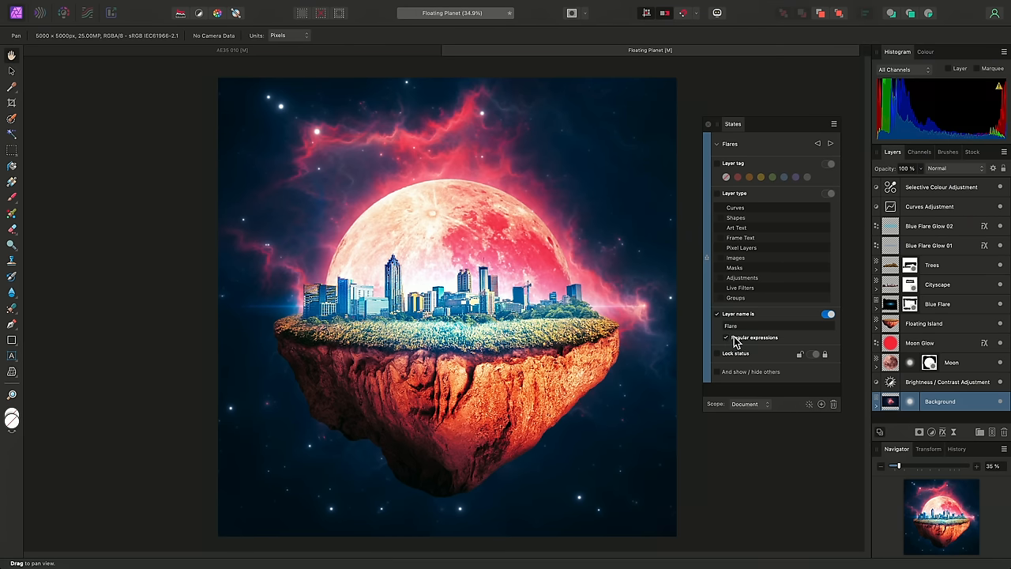
mouse_move(787, 343)
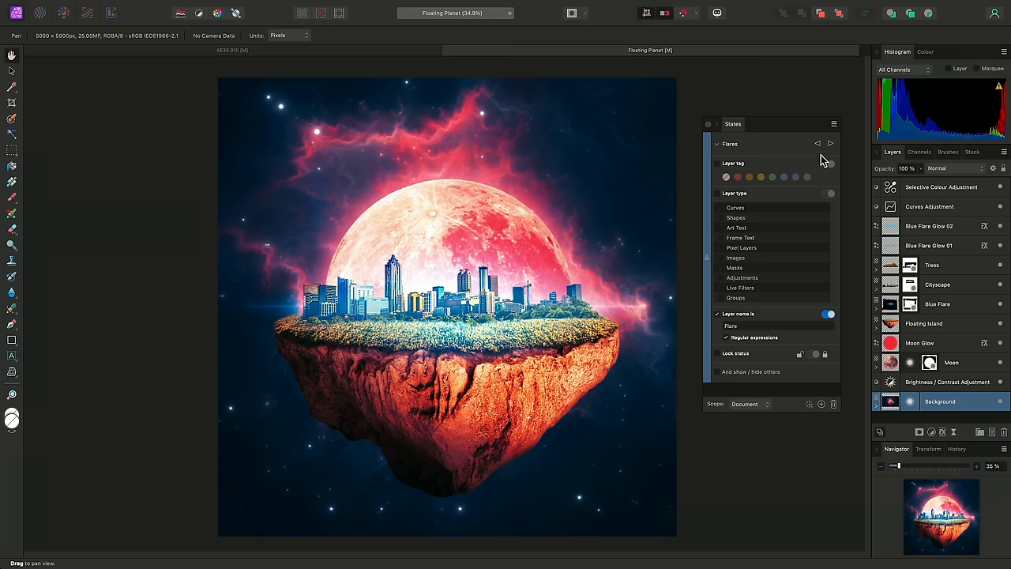
mouse_move(818, 150)
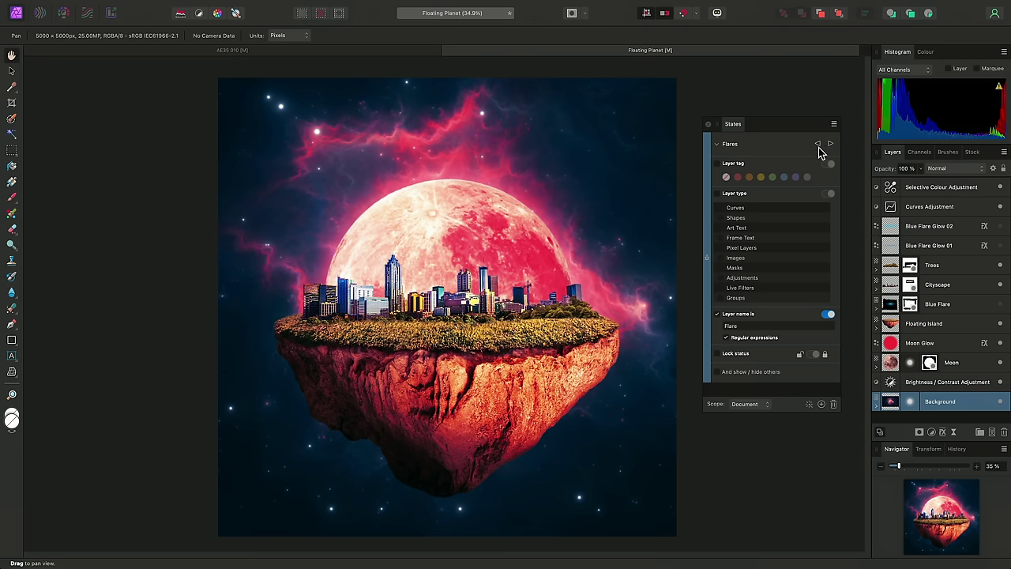
mouse_move(969, 231)
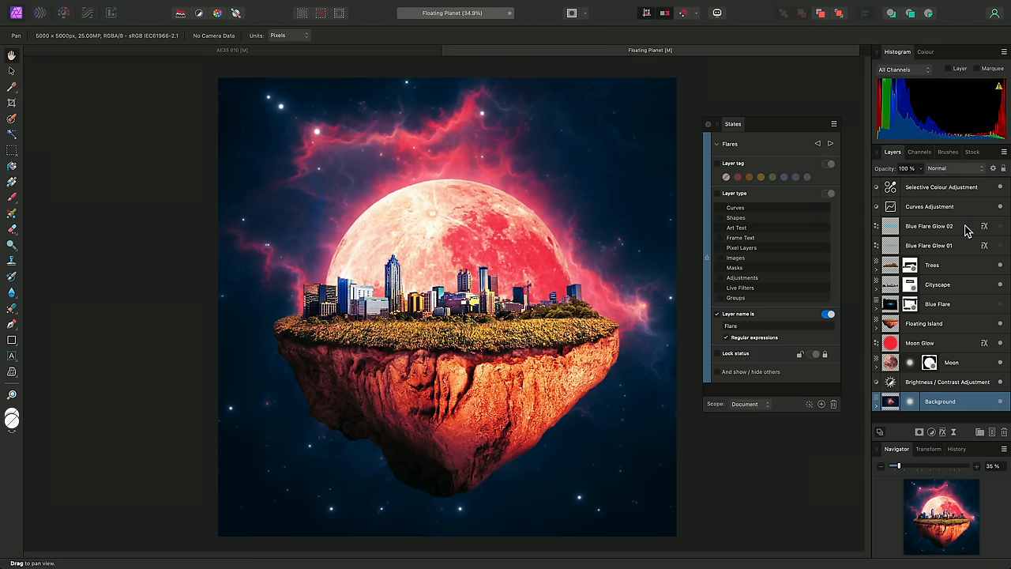
mouse_move(957, 308)
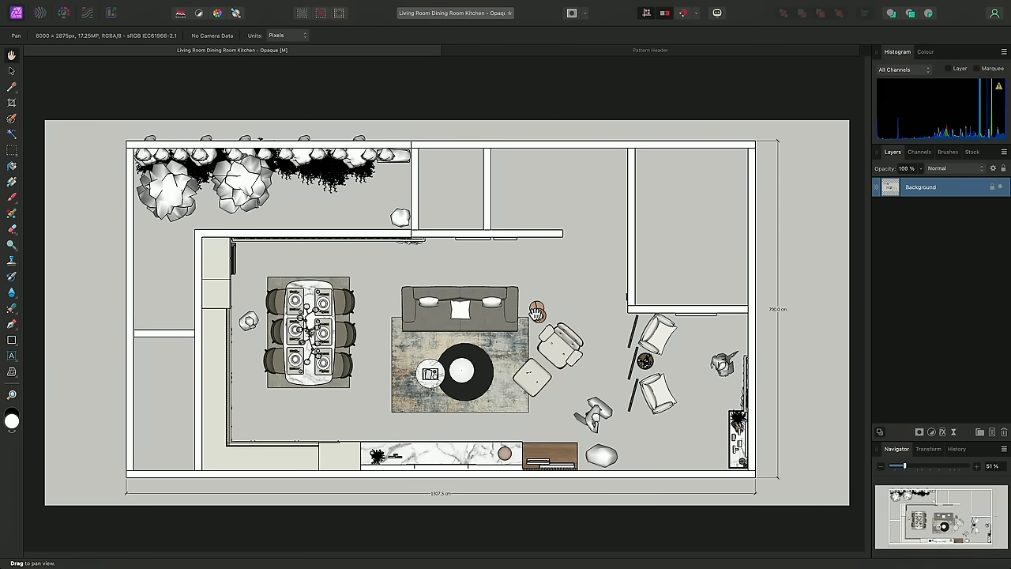
mouse_move(571, 279)
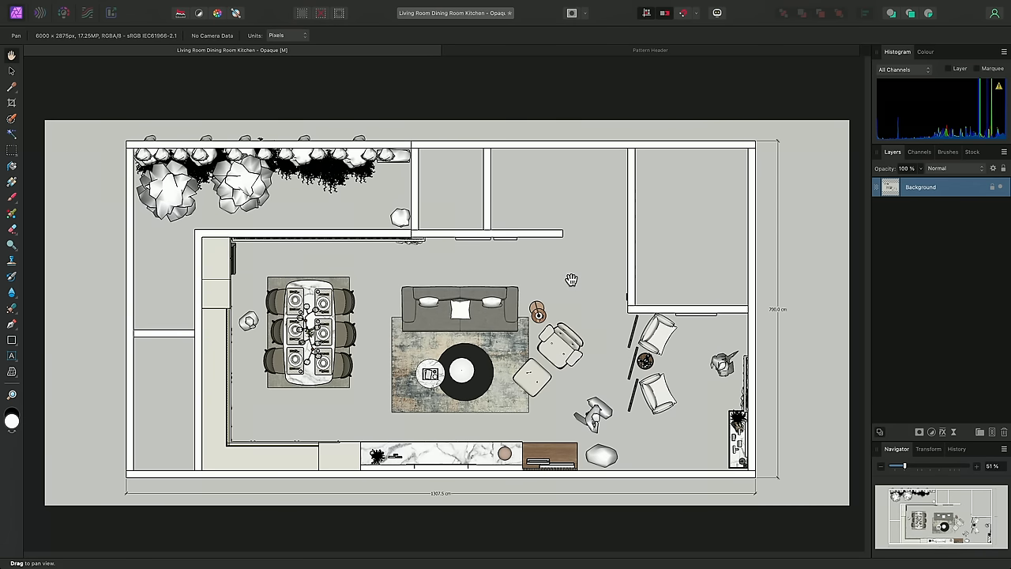
Flood-select the open floor area of the plan with the Flood Select tool (W).
key("w")
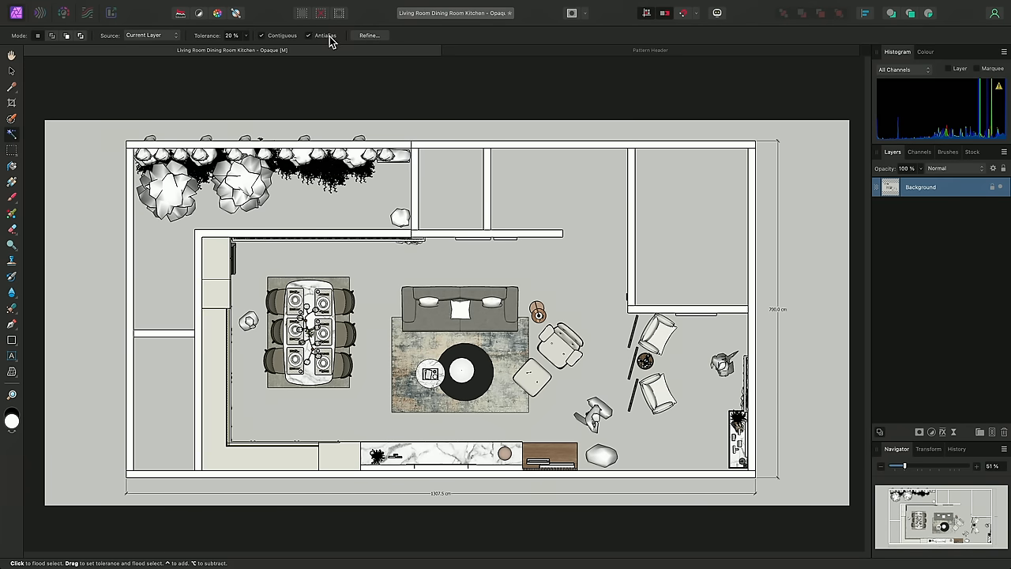
left_click(562, 192)
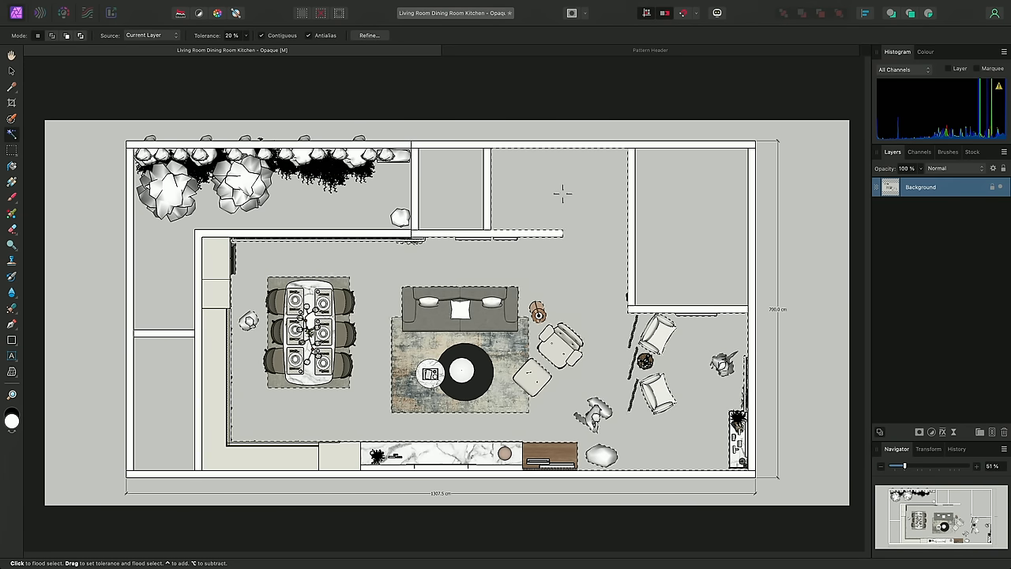
mouse_move(550, 196)
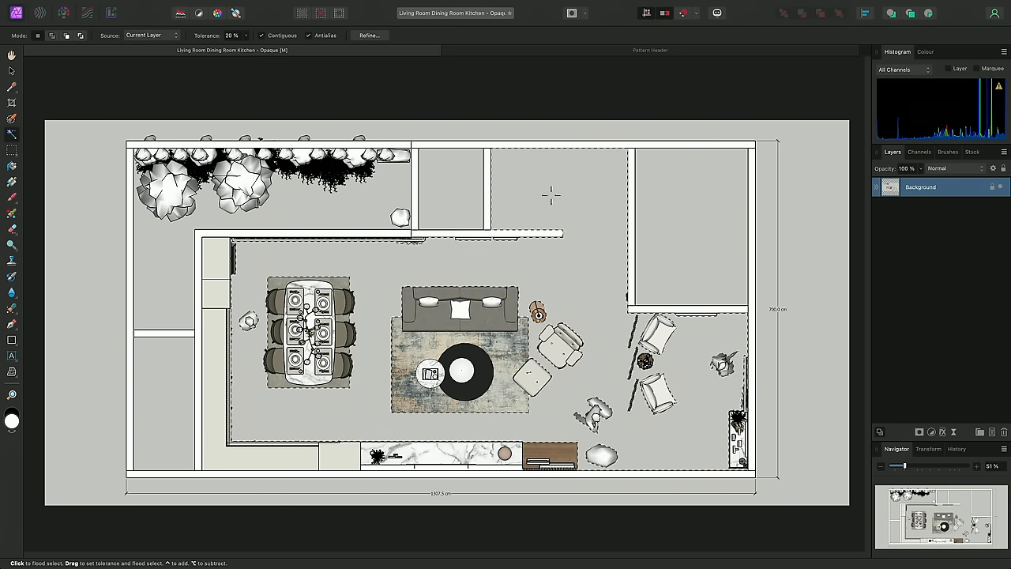
left_click(213, 6)
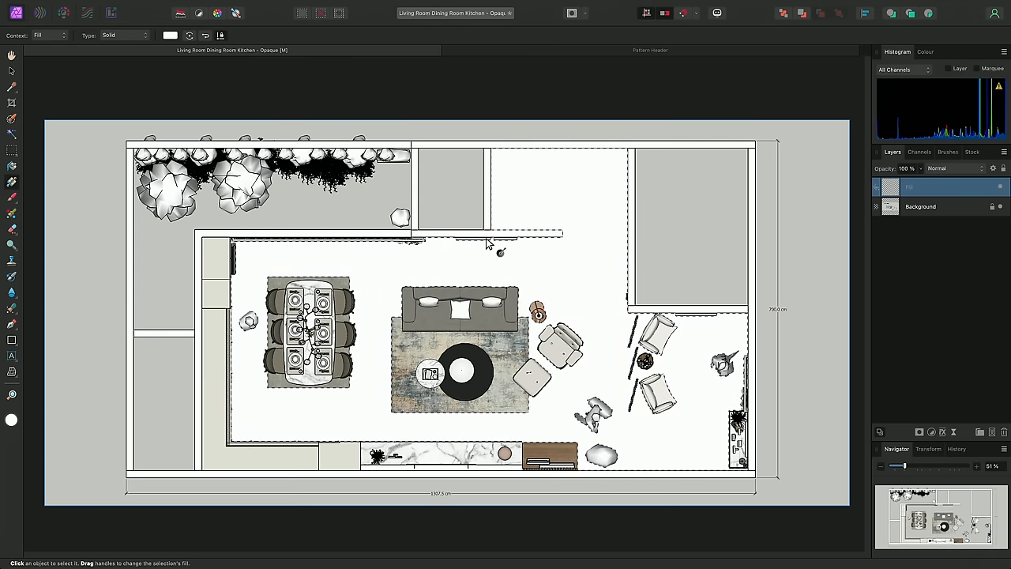
mouse_move(569, 243)
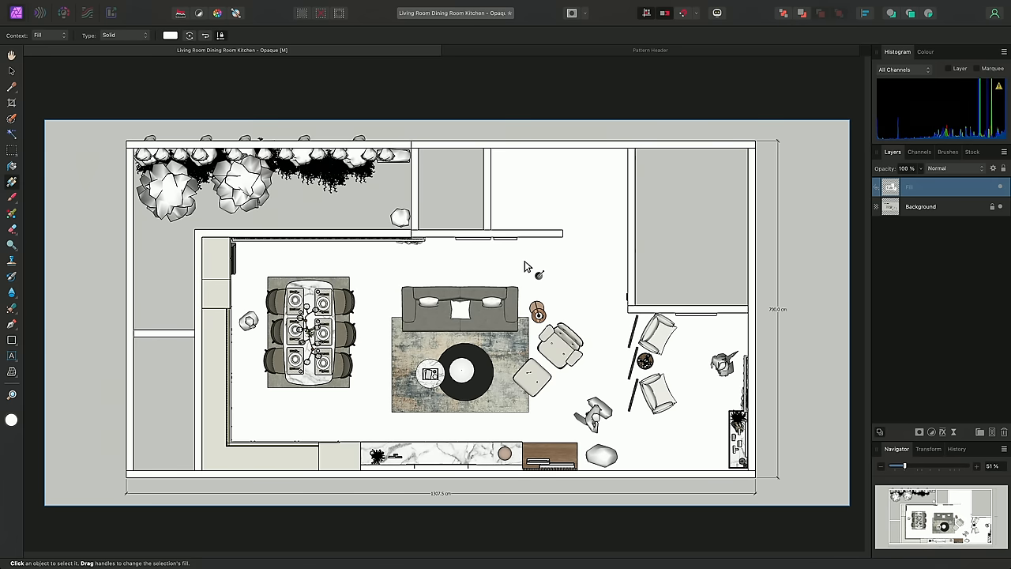
mouse_move(151, 30)
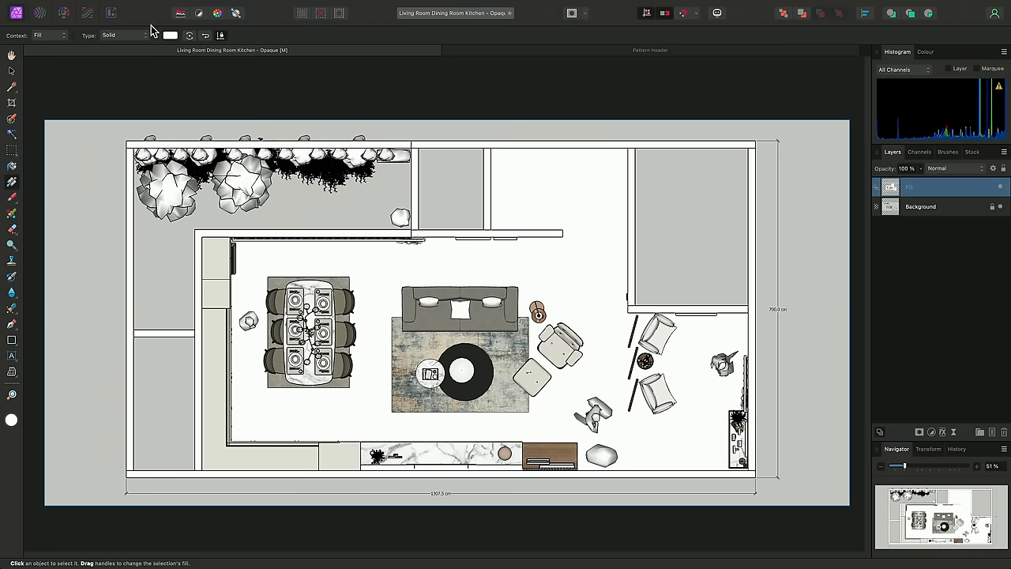
Change the floor fill to a Bitmap carpet texture from Finder and shrink it to repeat finer.
left_click(123, 35)
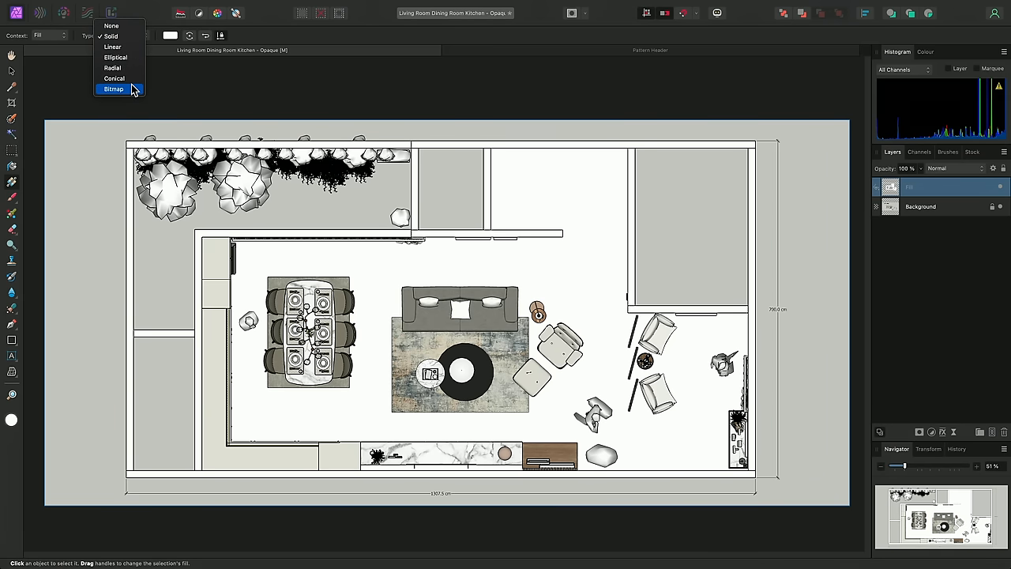
left_click(111, 35)
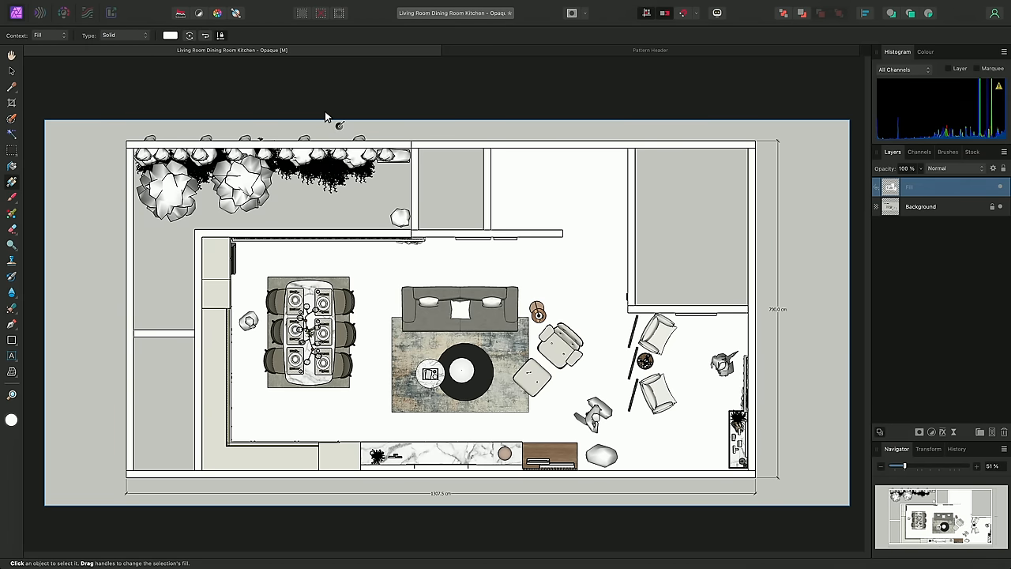
key("cmd+tab")
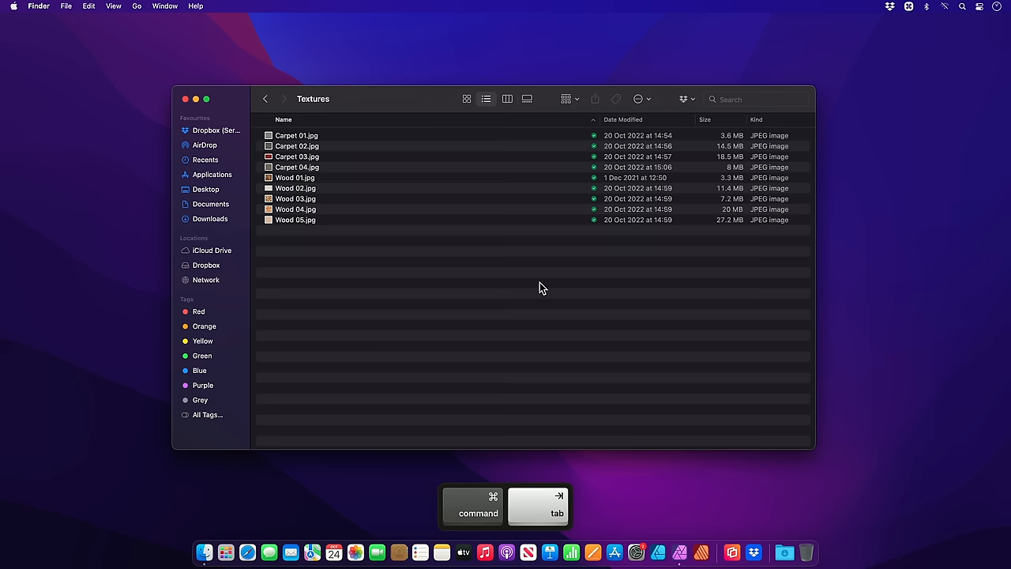
left_click(297, 136)
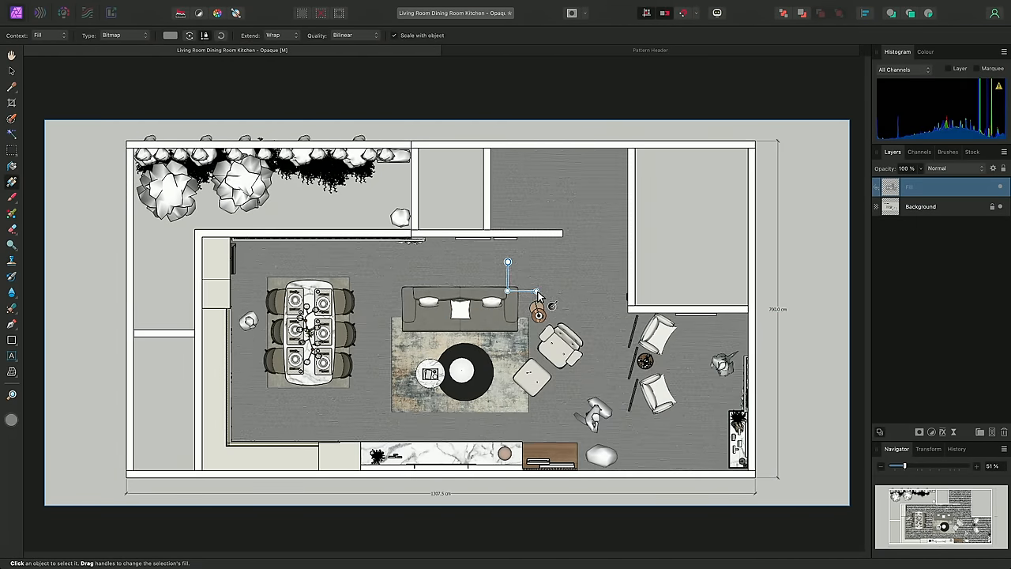
left_click_drag(508, 262, 452, 235)
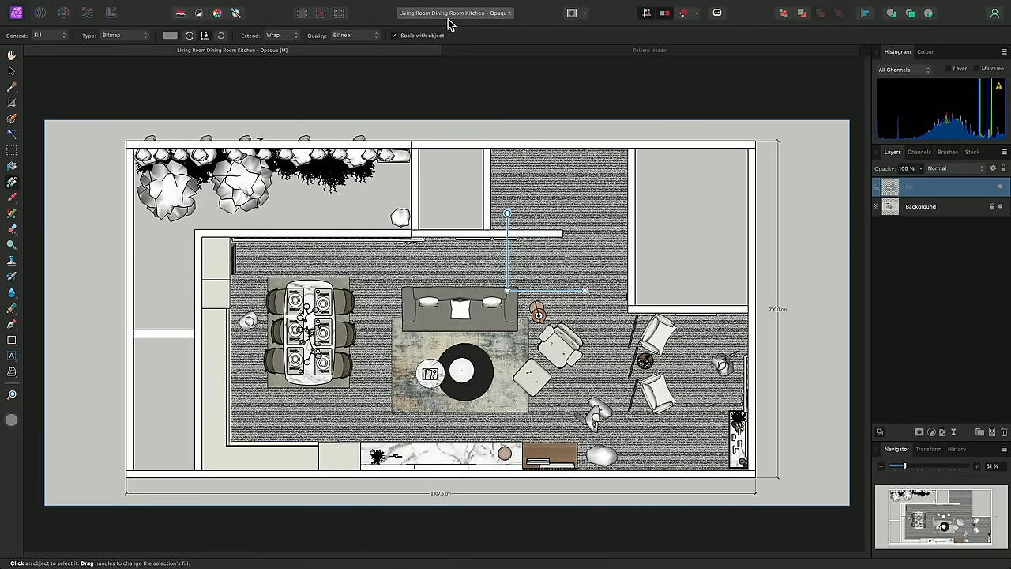
left_click(370, 7)
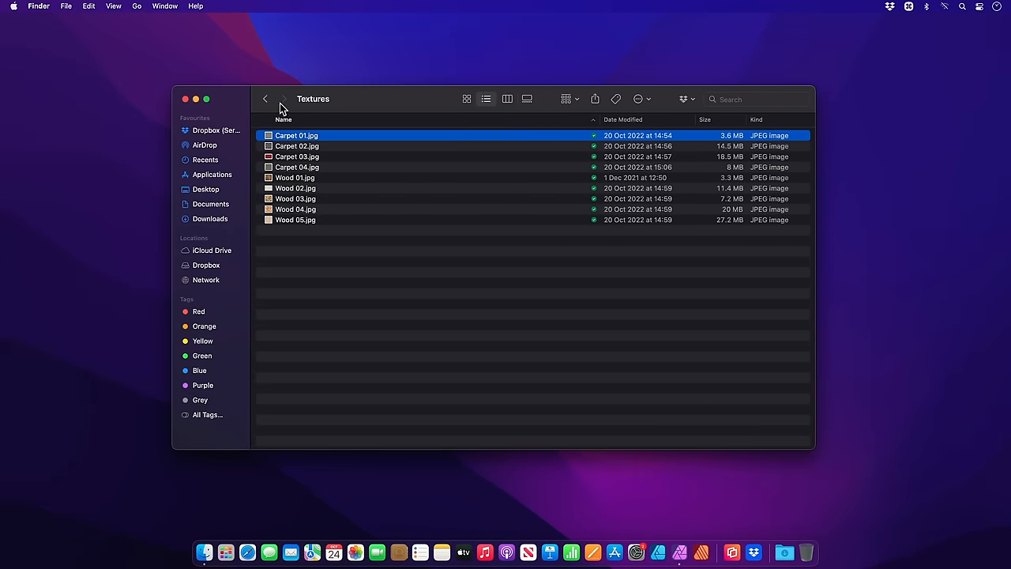
Add a Textures asset category, apply a carpet asset to the floor and switch to the Pattern Header document.
left_click(265, 98)
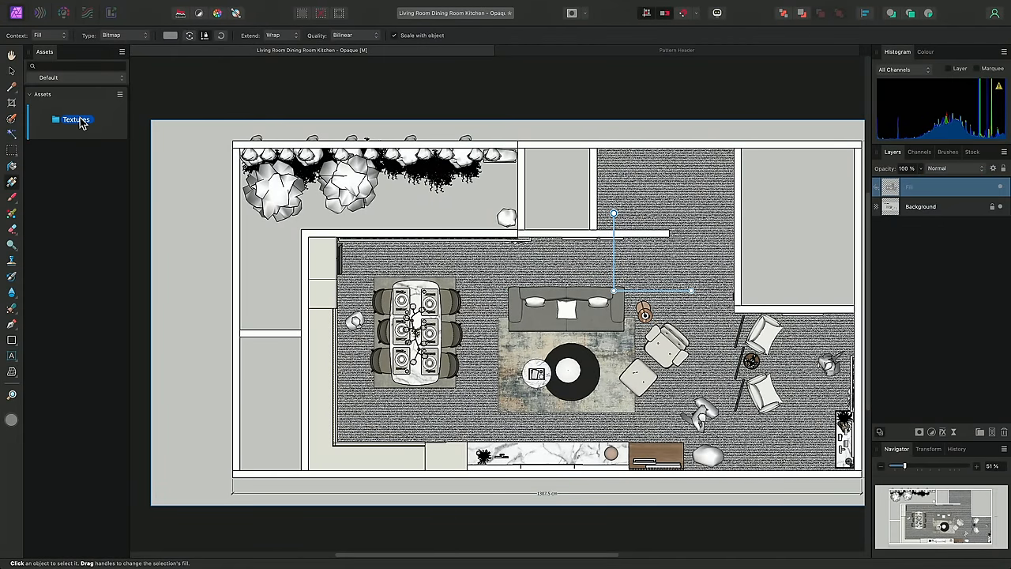
left_click(76, 120)
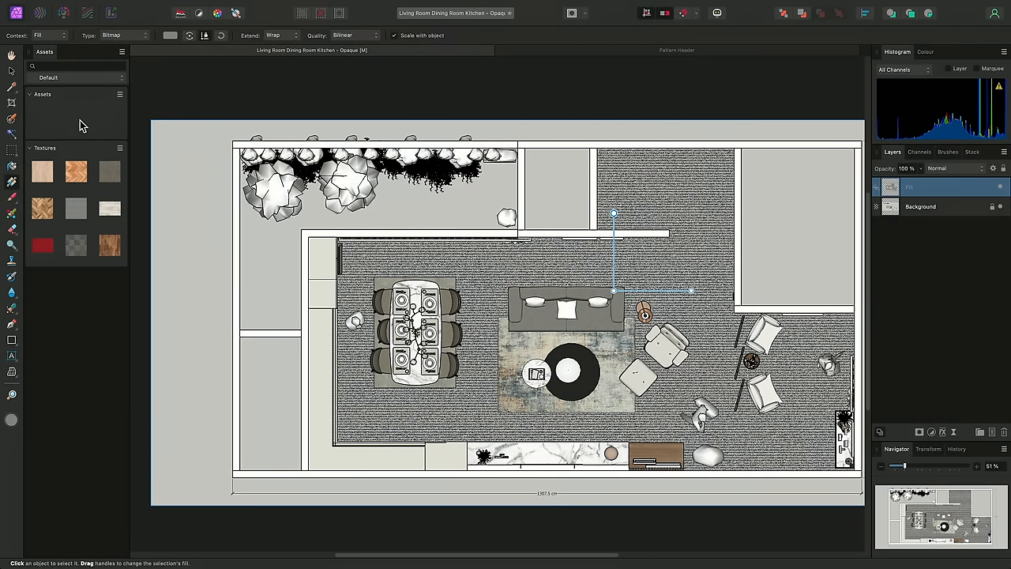
mouse_move(62, 154)
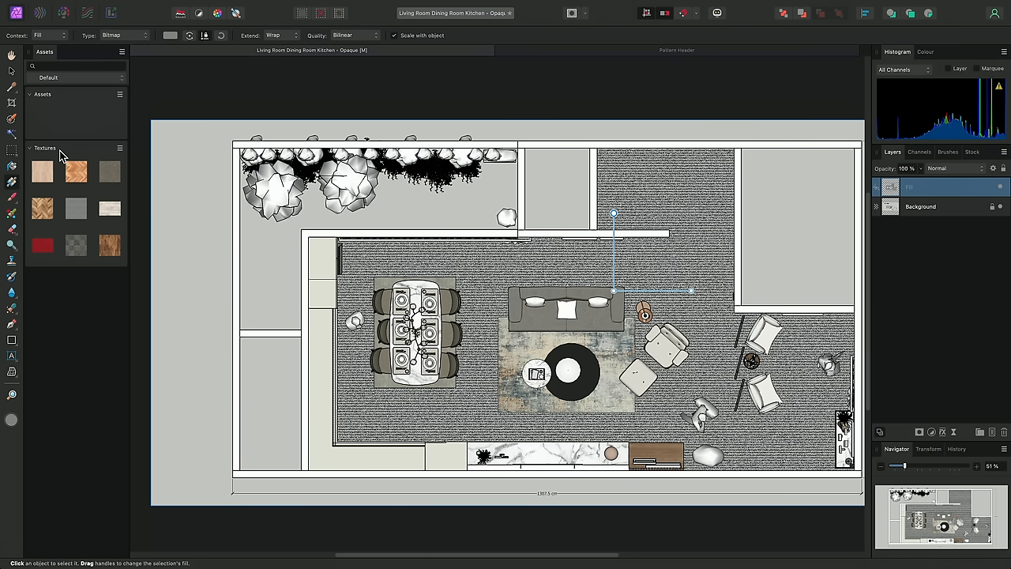
mouse_move(62, 195)
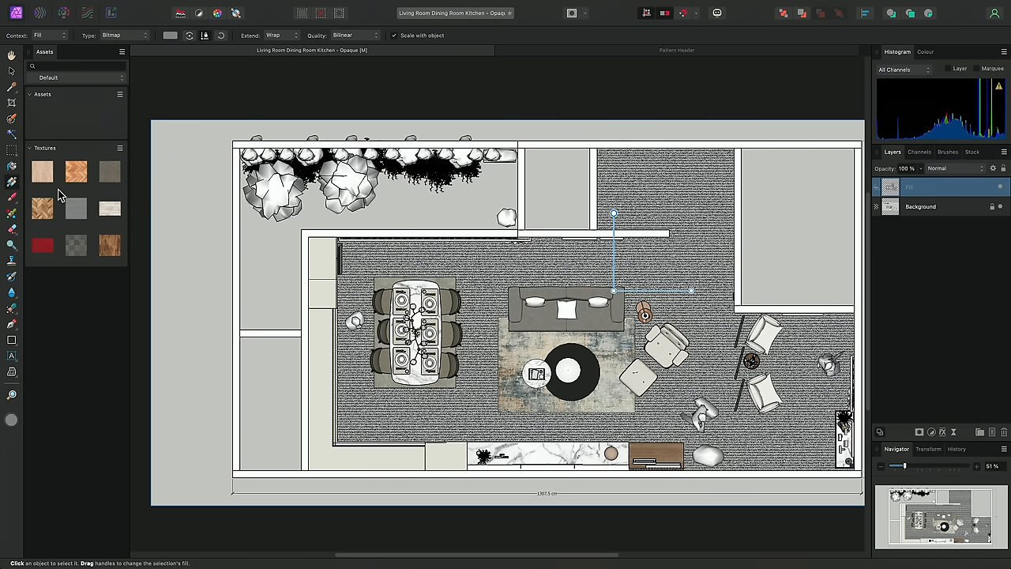
mouse_move(96, 270)
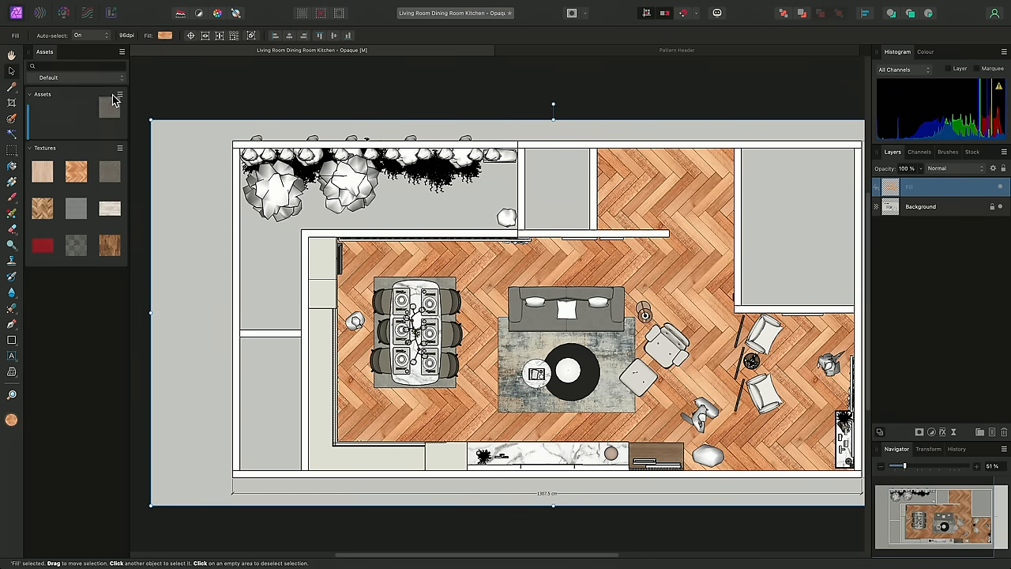
left_click(109, 247)
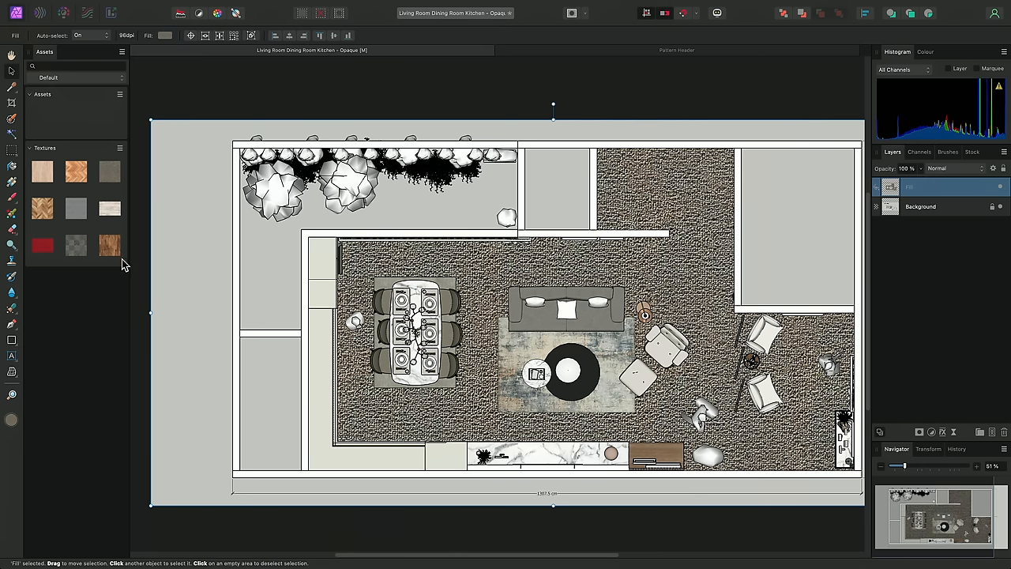
mouse_move(110, 245)
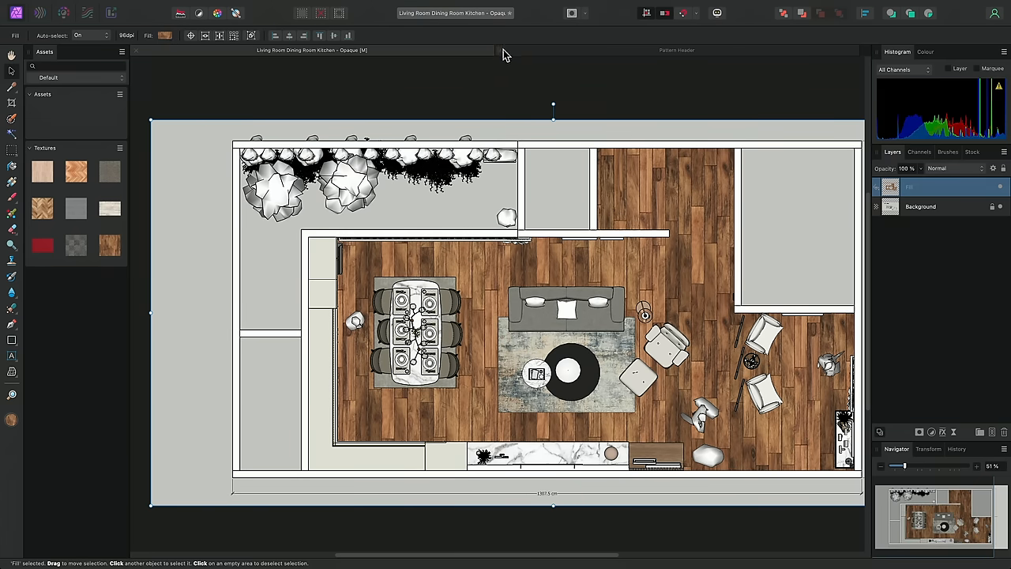
left_click(676, 49)
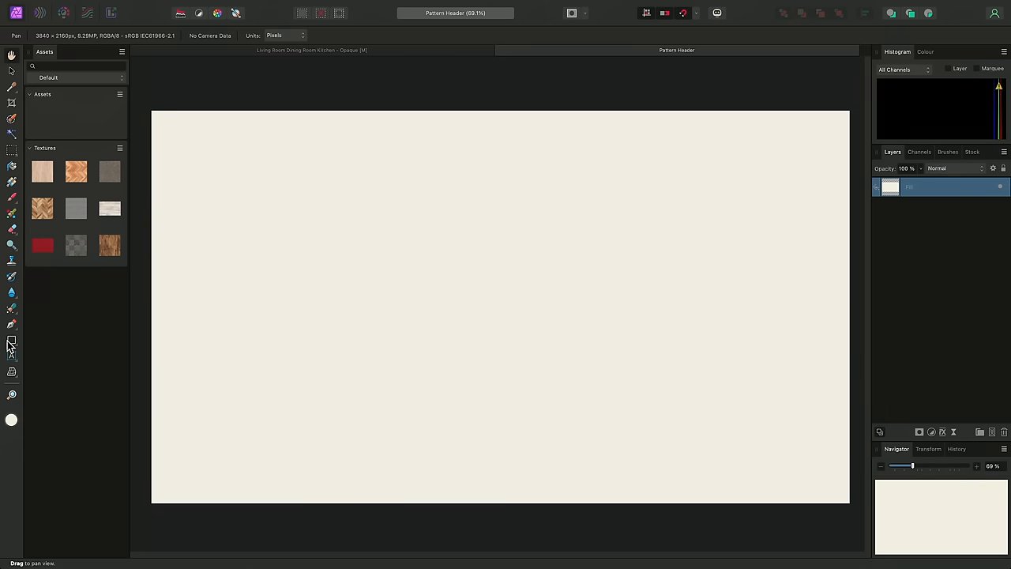
Drag a hexagon pattern image from the Textures folder onto the canvas and shrink it.
left_click_drag(151, 183, 518, 278)
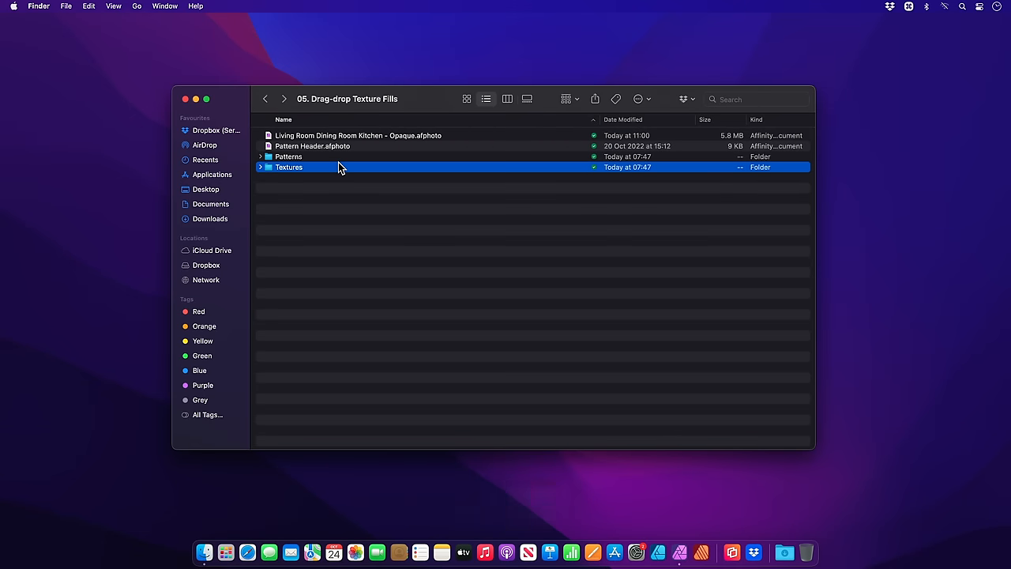
double_click(288, 156)
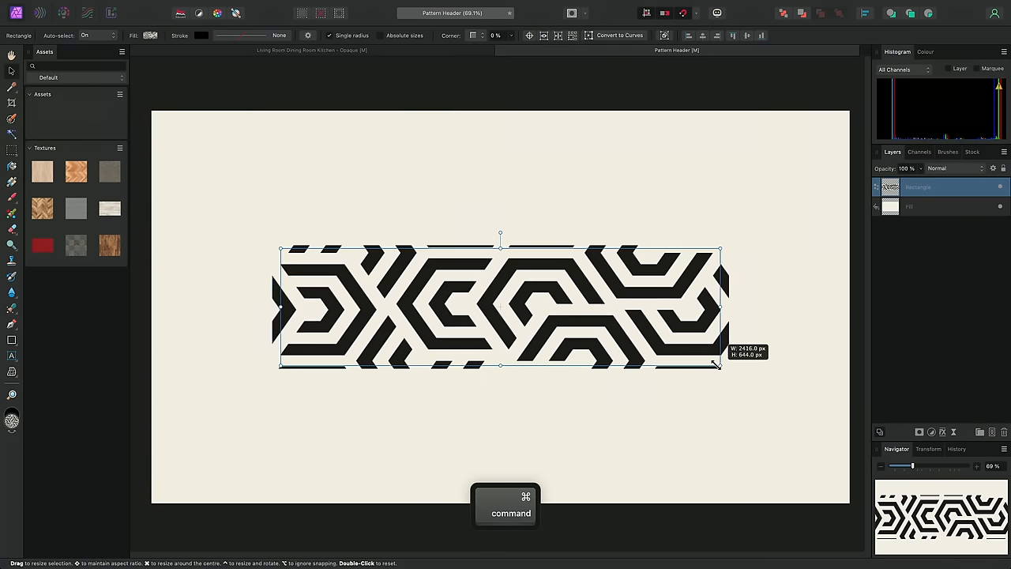
left_click_drag(717, 364, 540, 324)
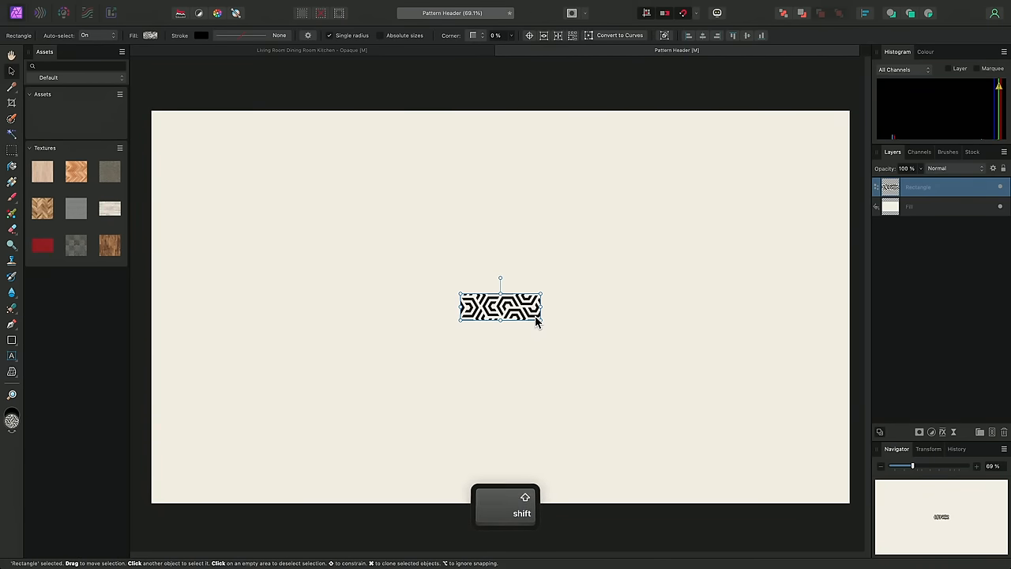
key("shift")
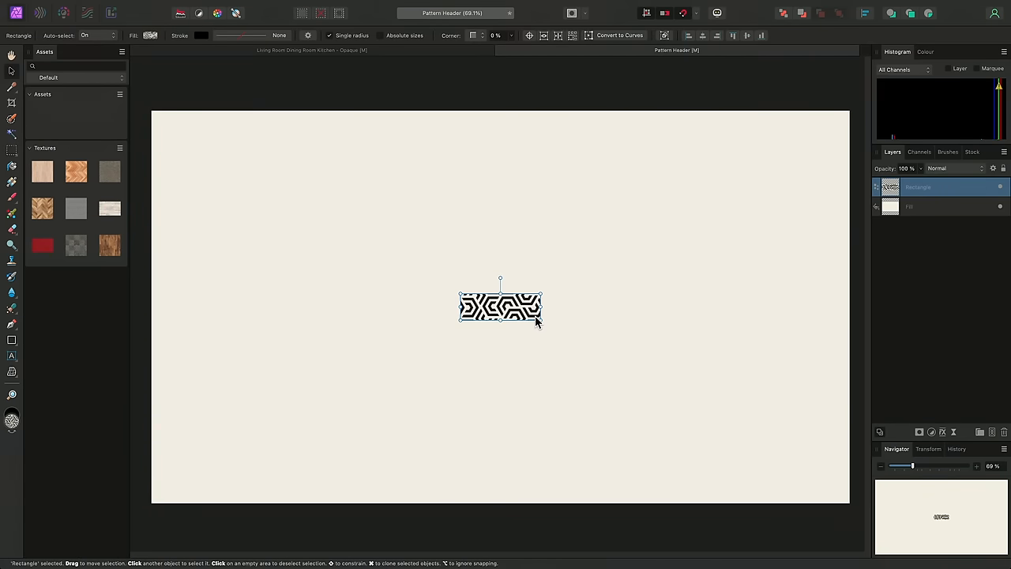
key("g")
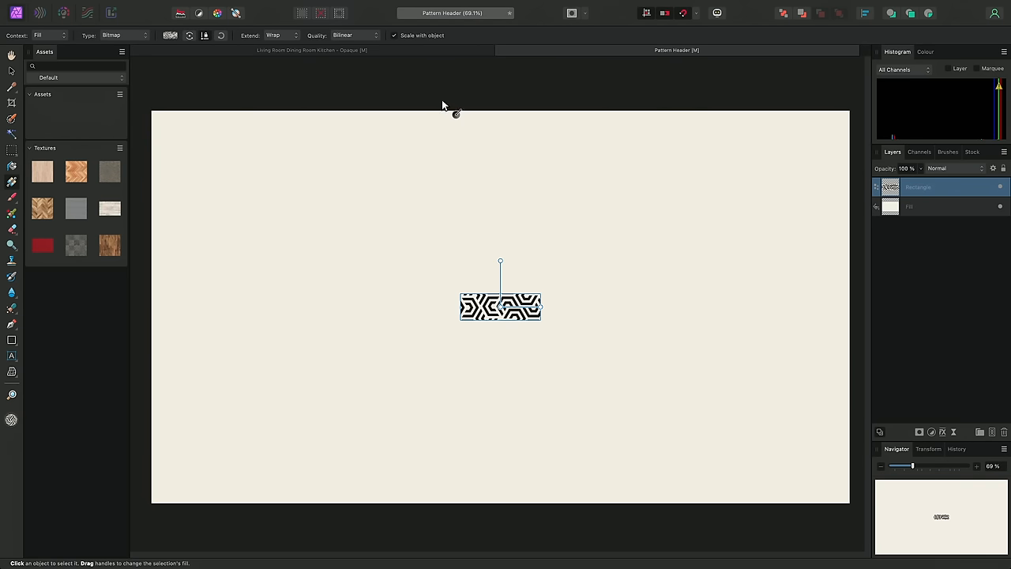
mouse_move(451, 172)
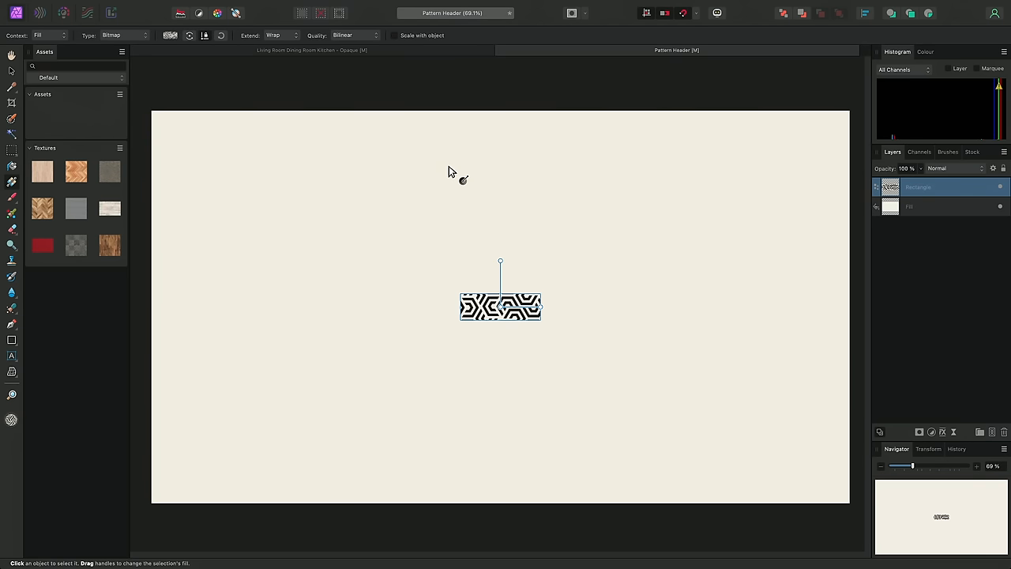
Stretch the pattern into a full-width band with the Move Tool and toggle fill scaling with the shape.
key("v")
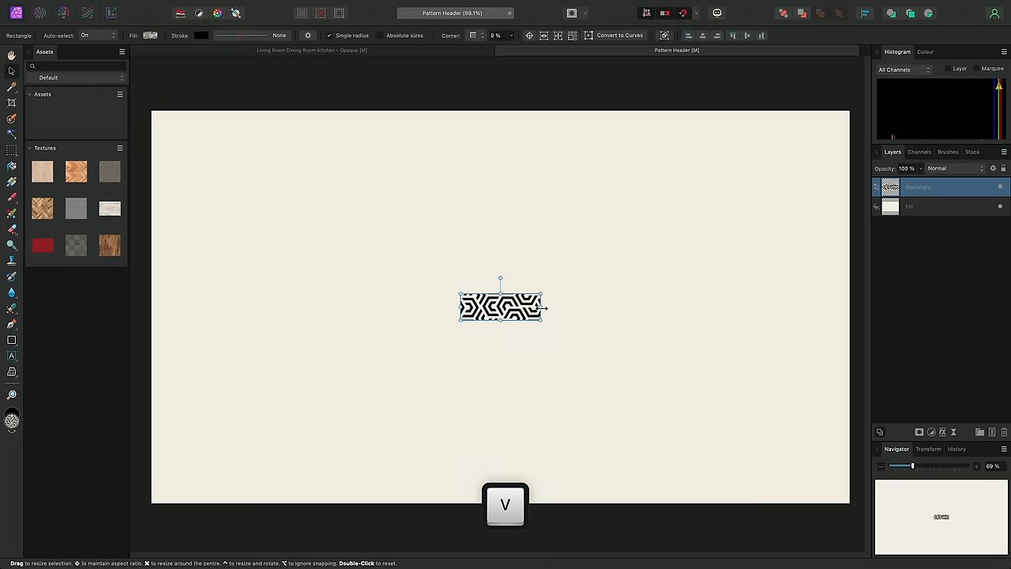
left_click_drag(544, 308, 809, 308)
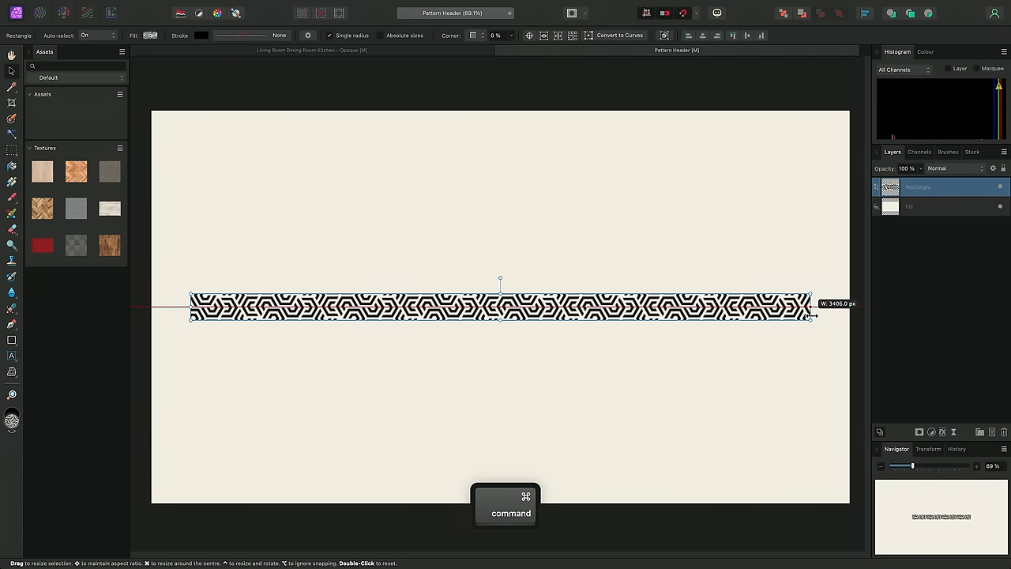
left_click_drag(809, 307, 850, 316)
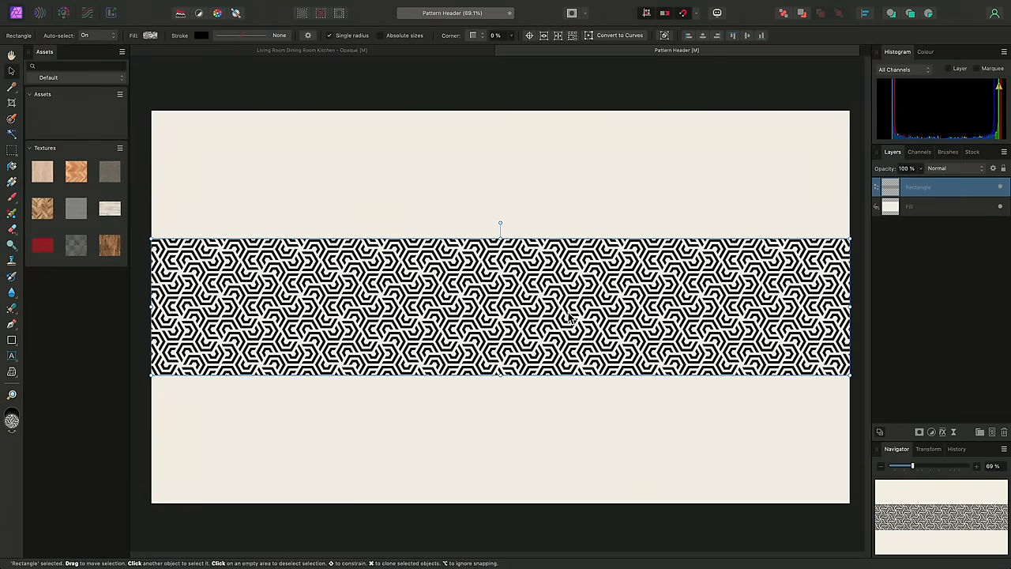
key("g")
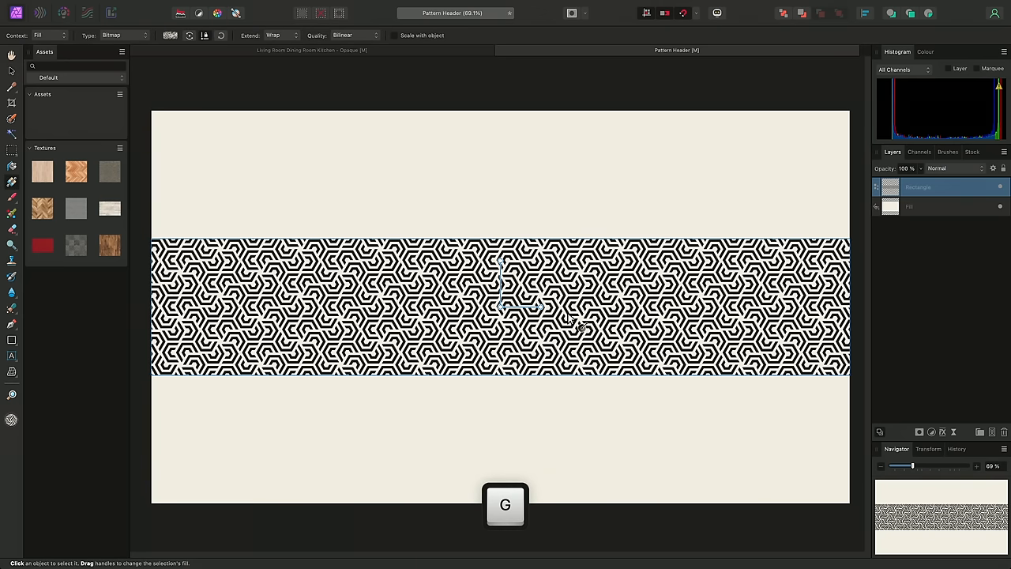
left_click(395, 34)
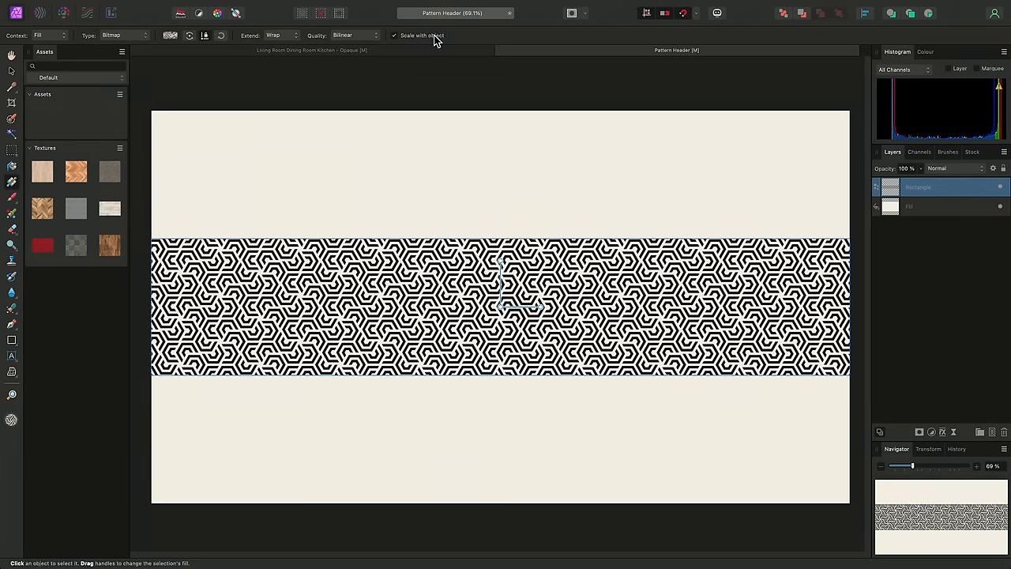
mouse_move(448, 41)
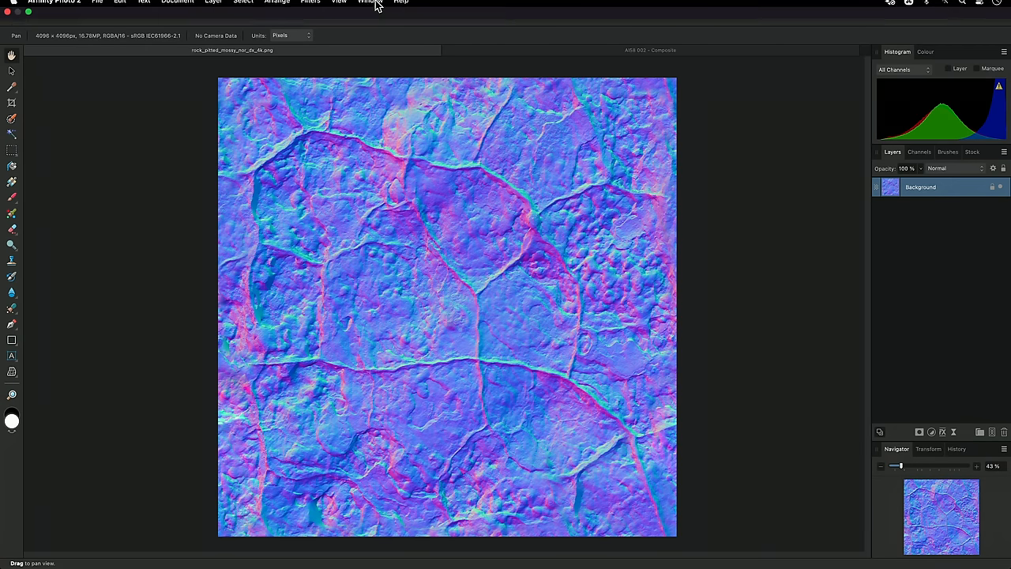
Add a Normals adjustment to the rock normal map, raise its scale, rotate it and flip an axis.
left_click(213, 6)
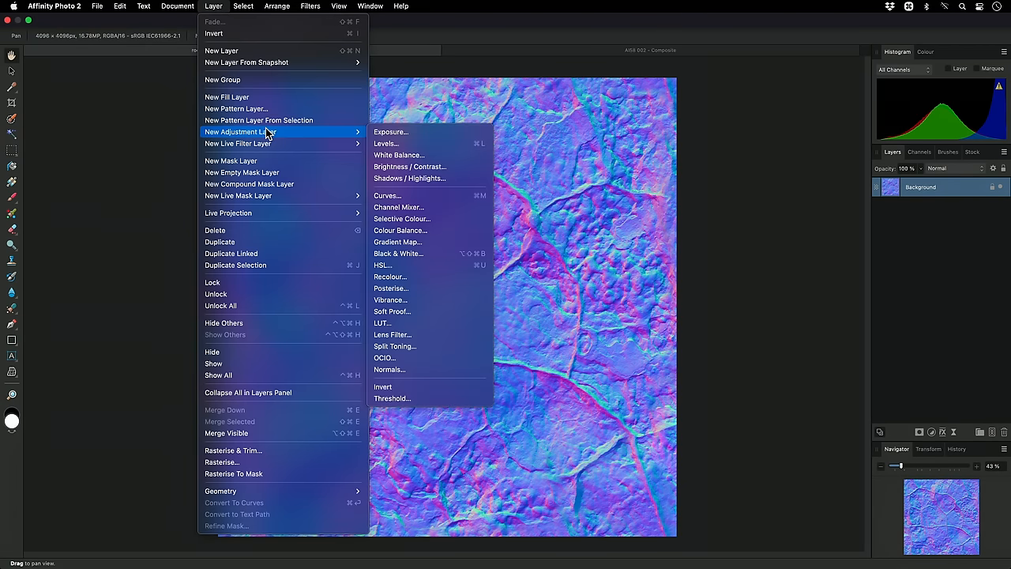
left_click(388, 370)
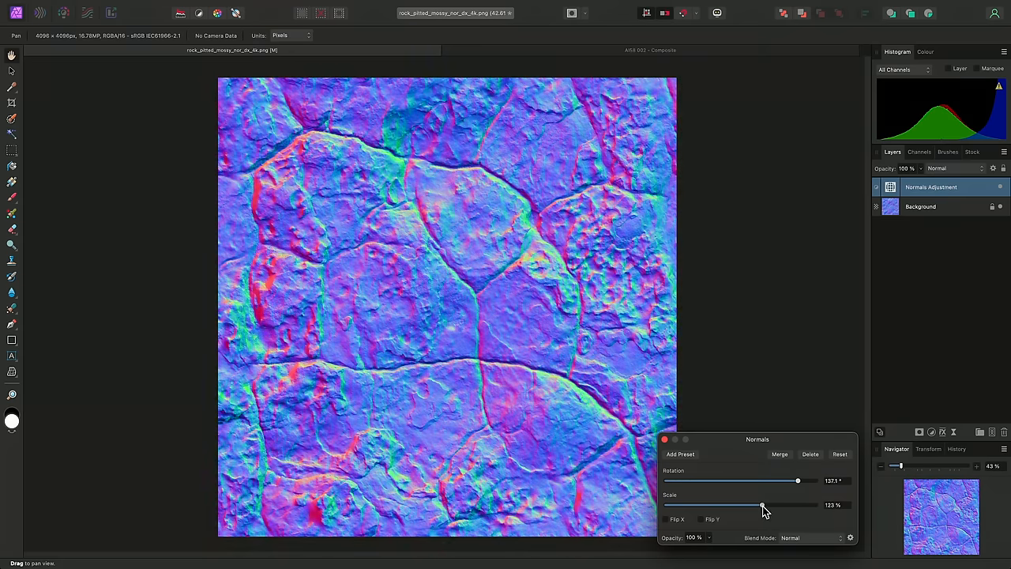
left_click_drag(796, 480, 746, 480)
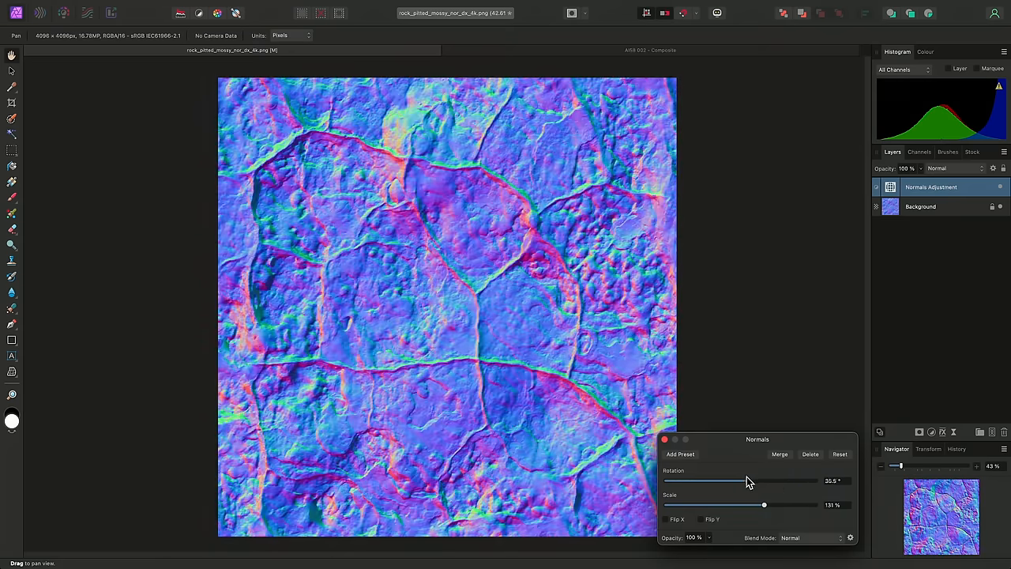
left_click(710, 518)
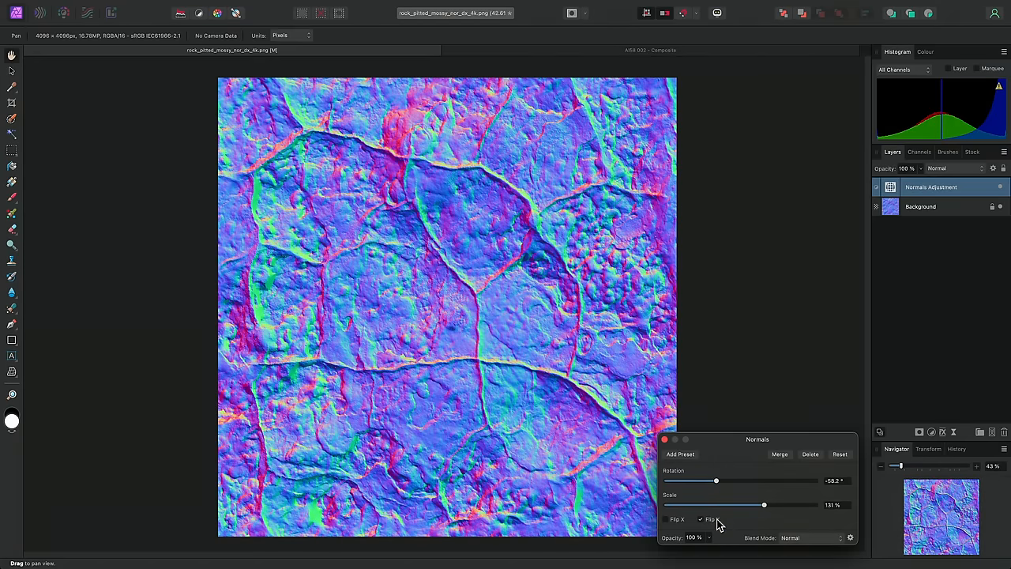
left_click(699, 518)
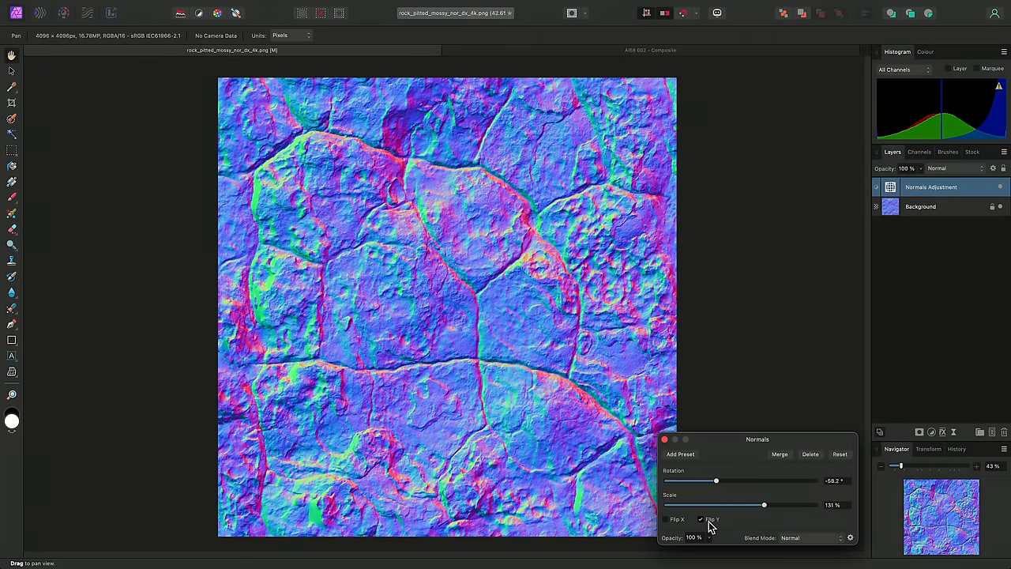
left_click(698, 518)
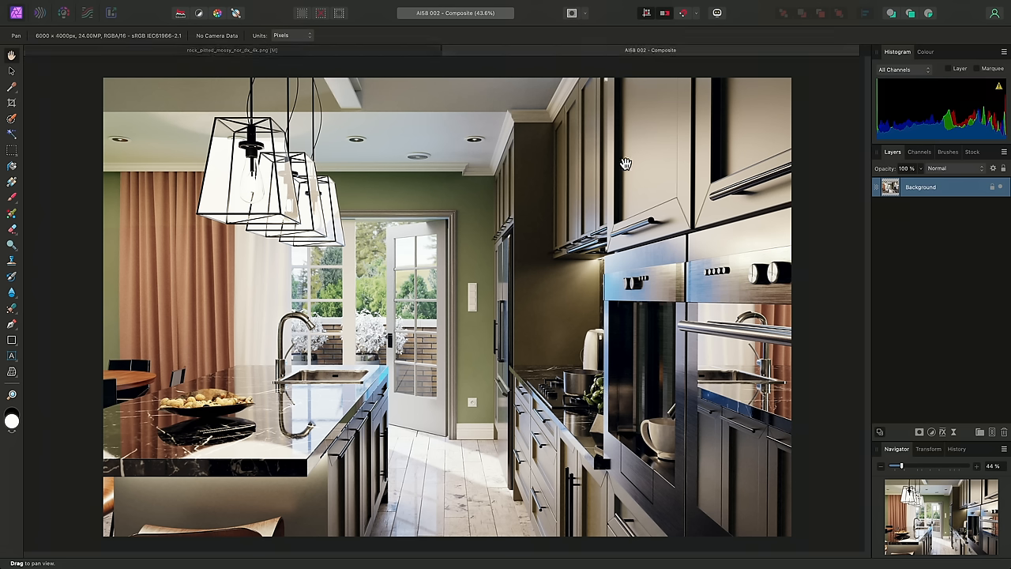
mouse_move(524, 275)
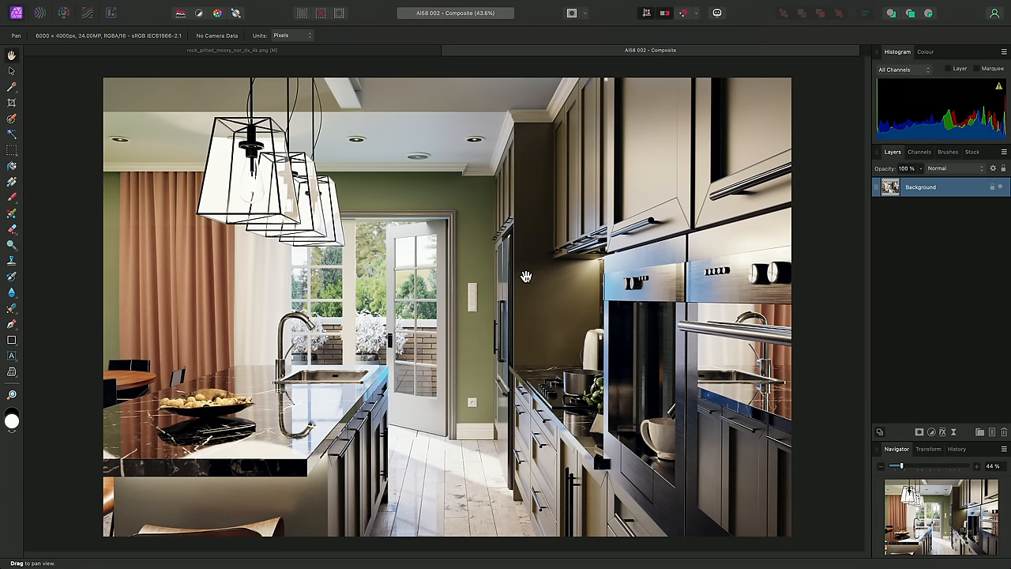
Place the normals render pass as a layer and nest a new Normals adjustment inside it.
key("cmd+tab")
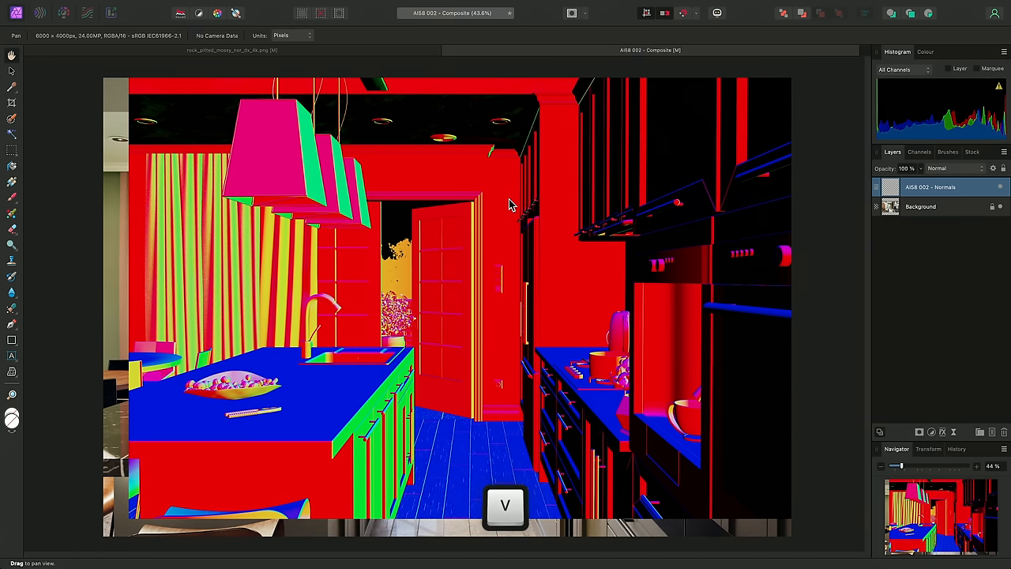
key("v")
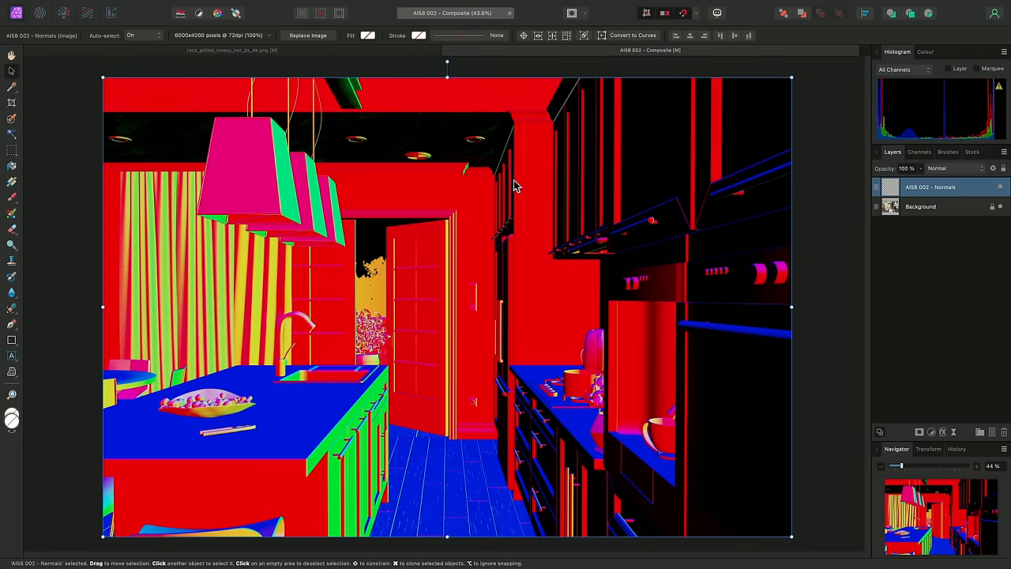
left_click(213, 6)
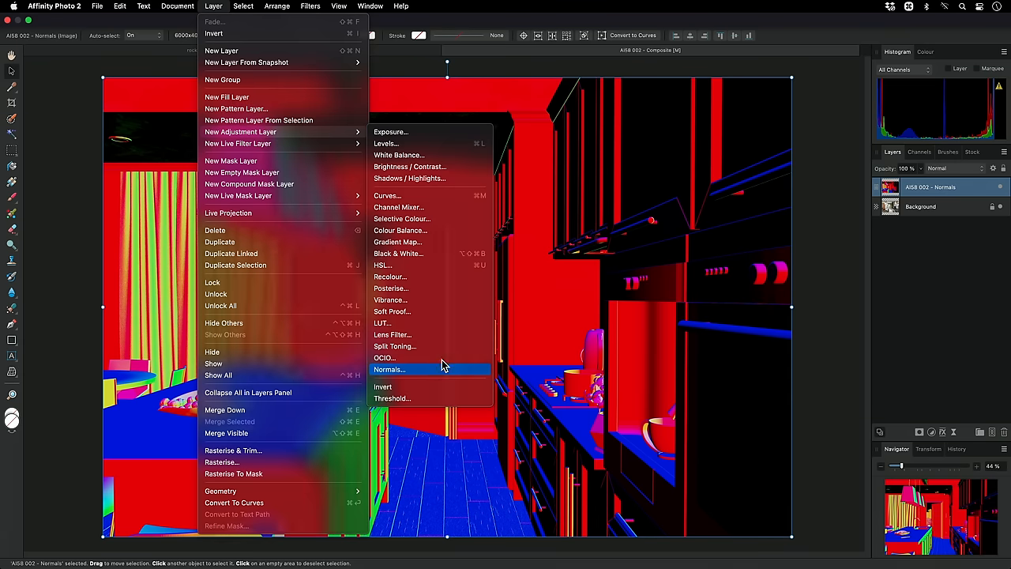
left_click(389, 370)
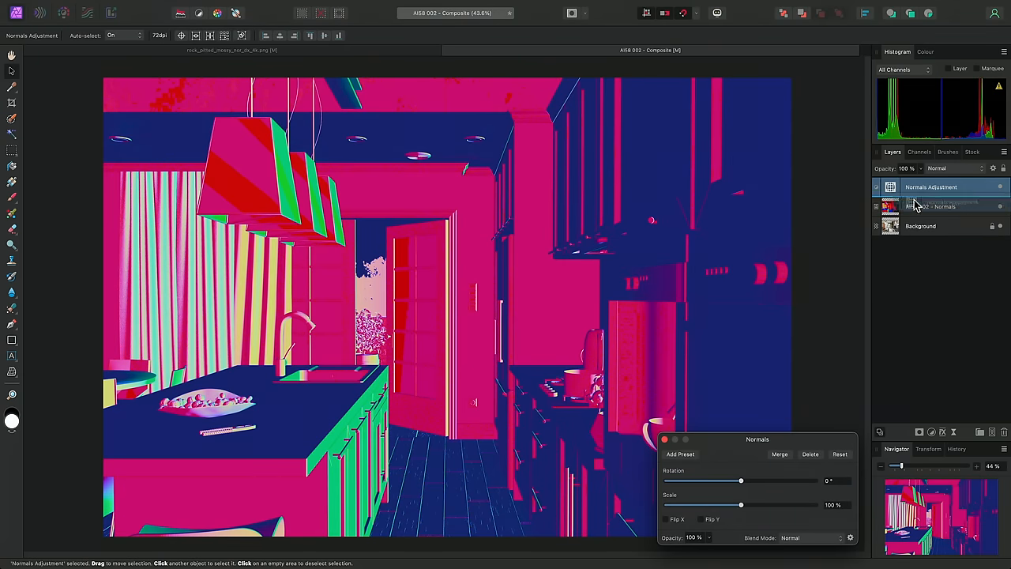
left_click(939, 207)
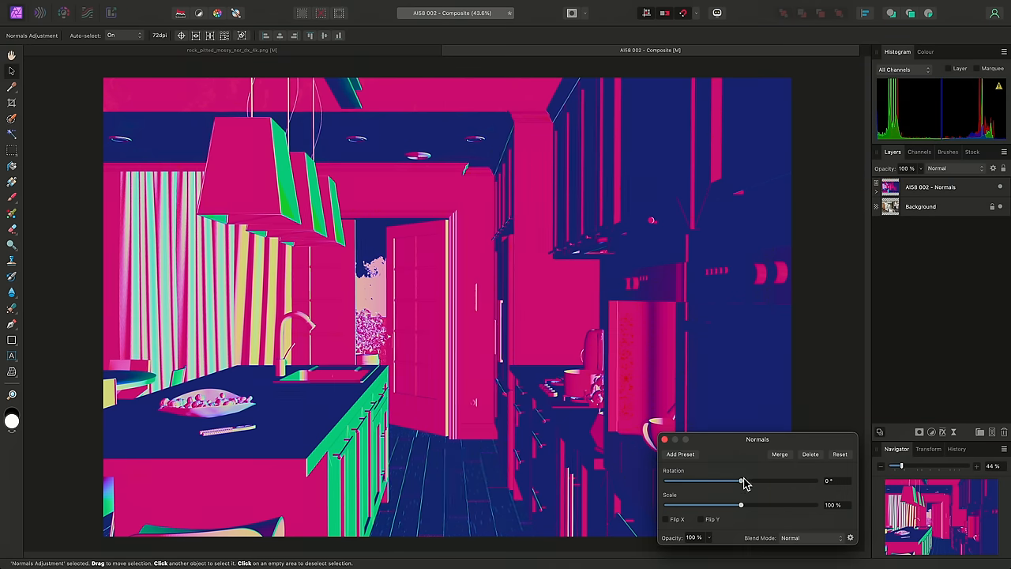
Drag the Normals rotation to roughly 90 degrees, recolouring the pass green and pink.
left_click_drag(740, 480, 683, 480)
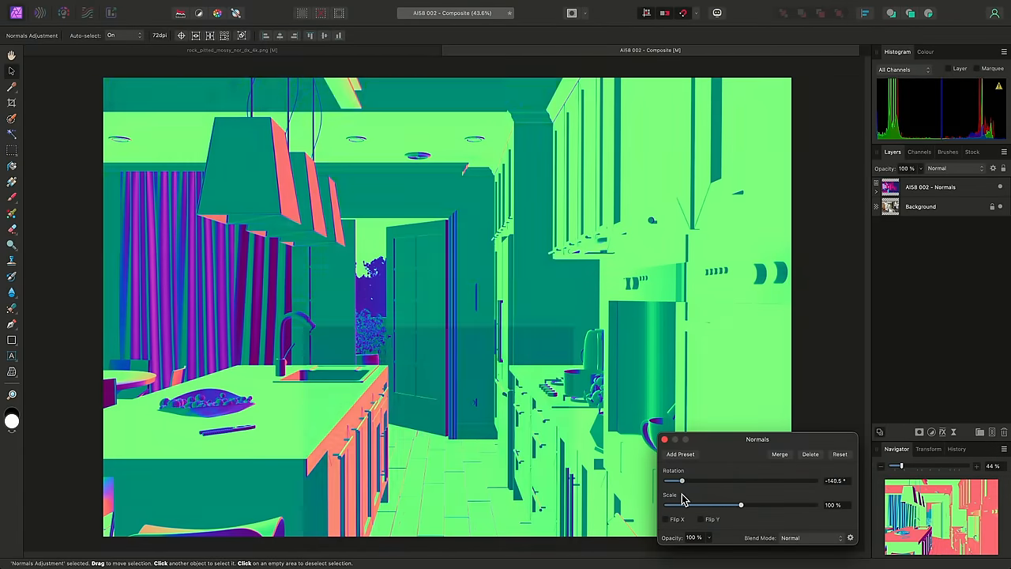
left_click_drag(682, 480, 793, 484)
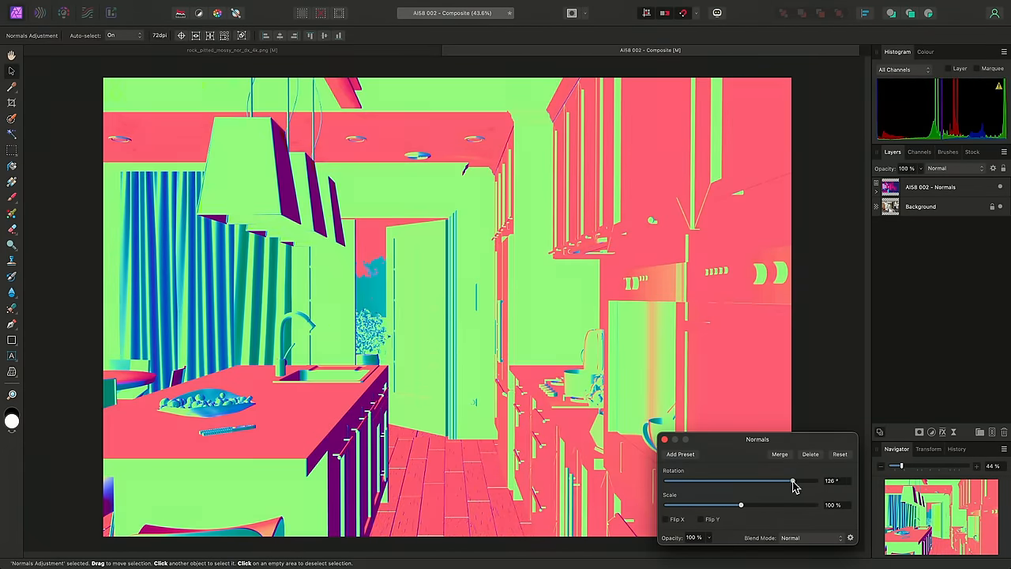
left_click_drag(793, 480, 781, 480)
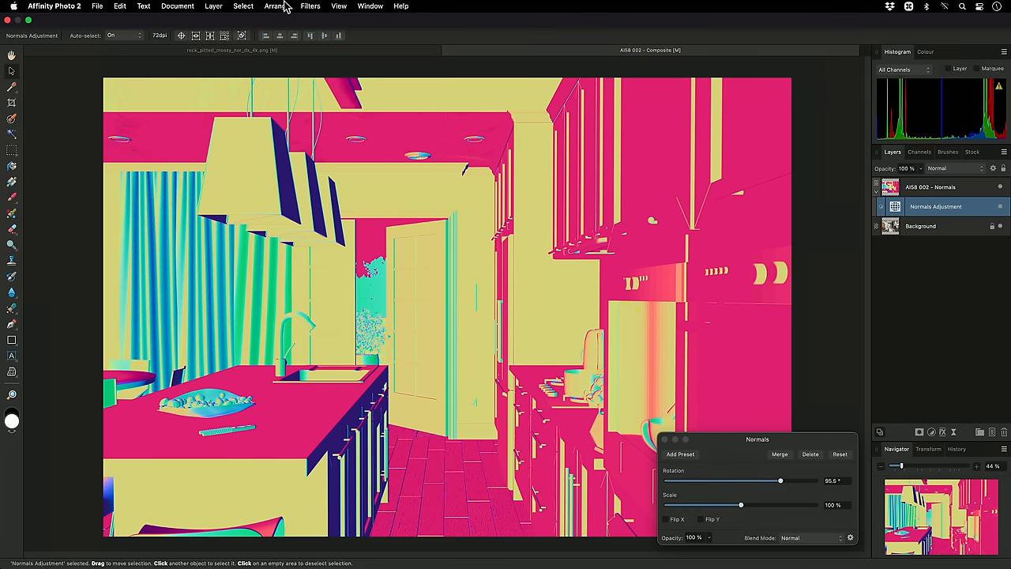
Add a Channel Mixer adjustment with its colour model set to Gray.
left_click(213, 7)
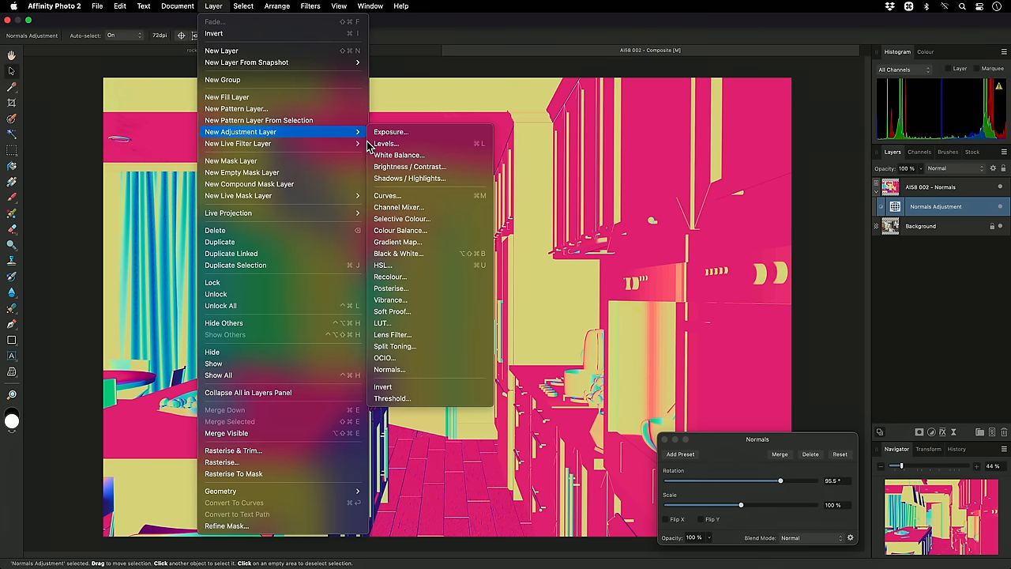
mouse_move(423, 207)
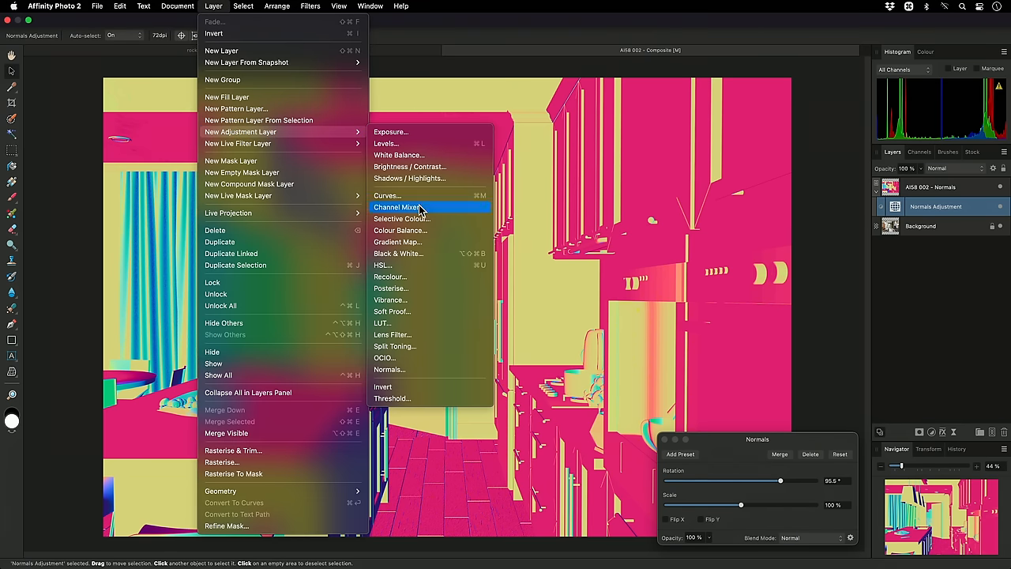
left_click(396, 207)
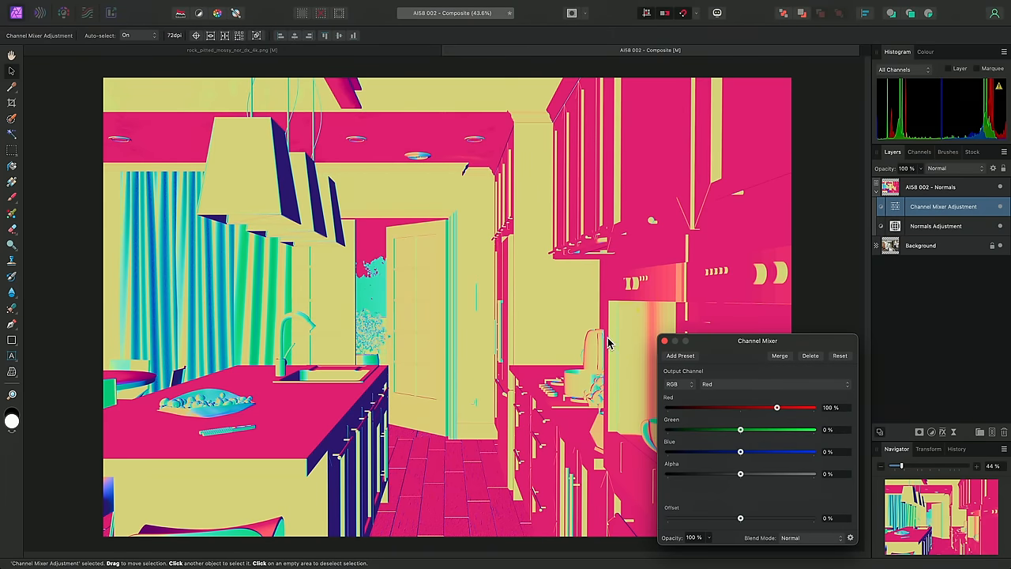
left_click(677, 383)
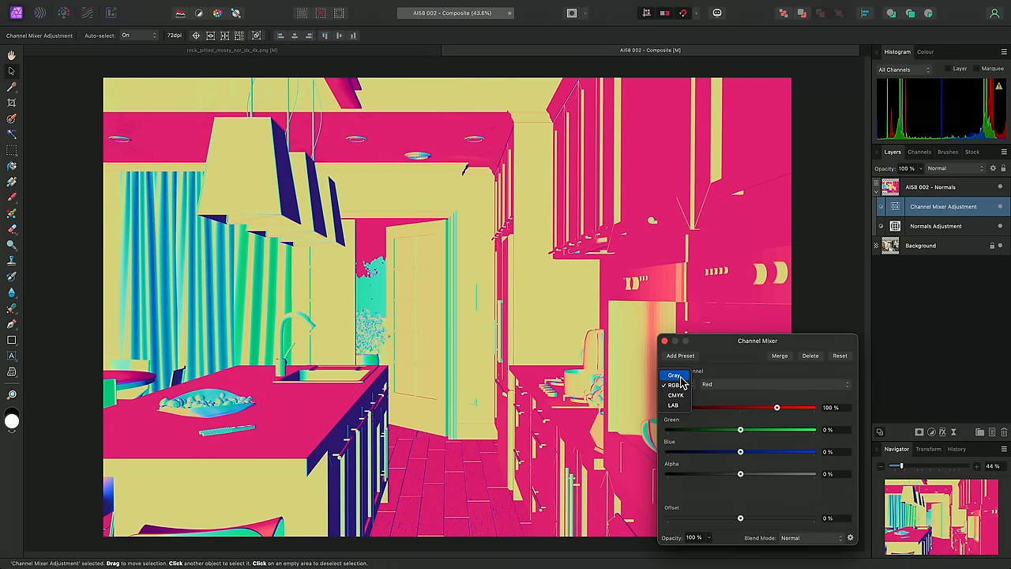
left_click(673, 374)
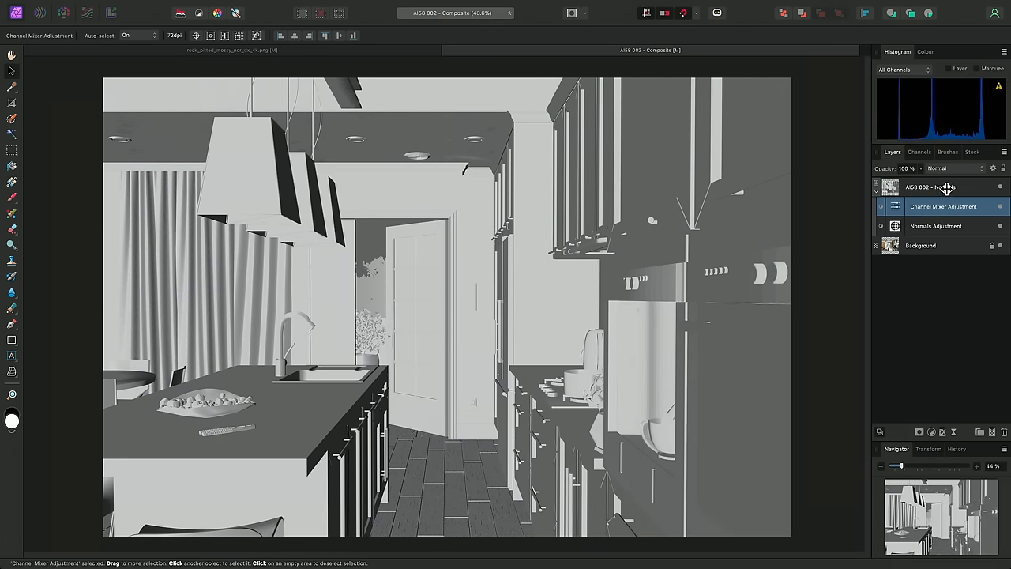
Change the normals layer's blend mode and adjust the Normals rotation to redirect the shading.
left_click(955, 168)
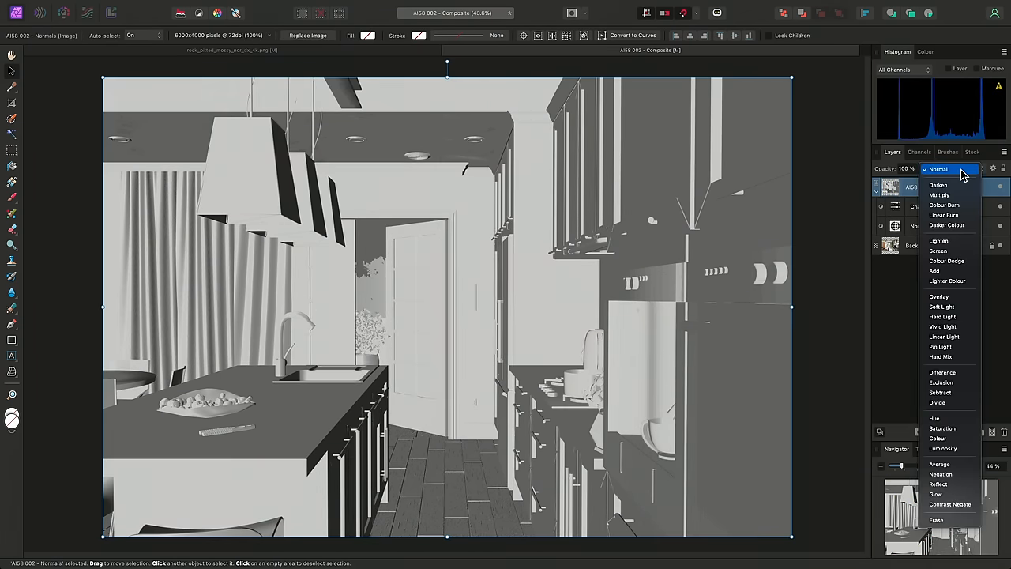
left_click(941, 307)
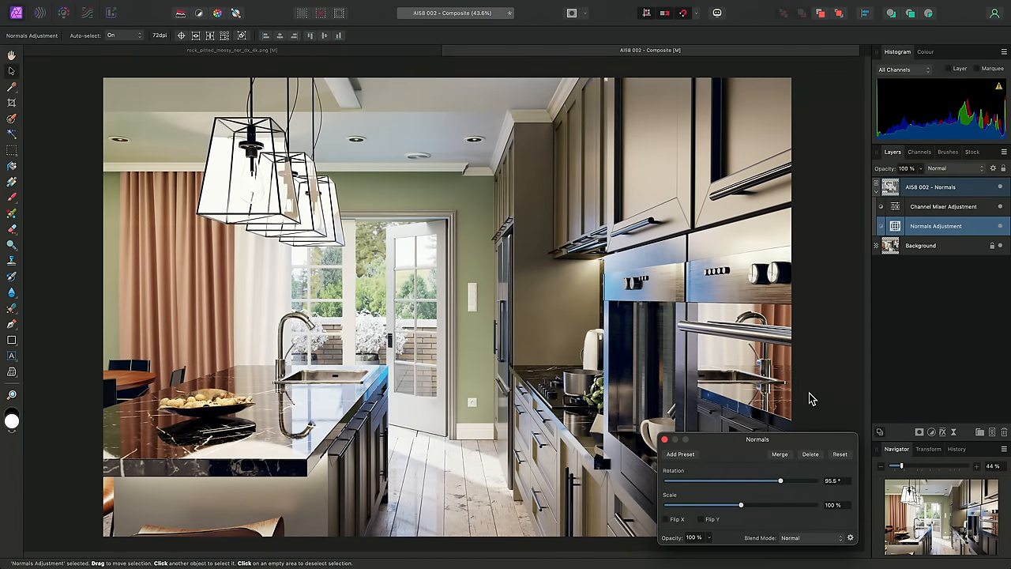
left_click_drag(780, 480, 773, 480)
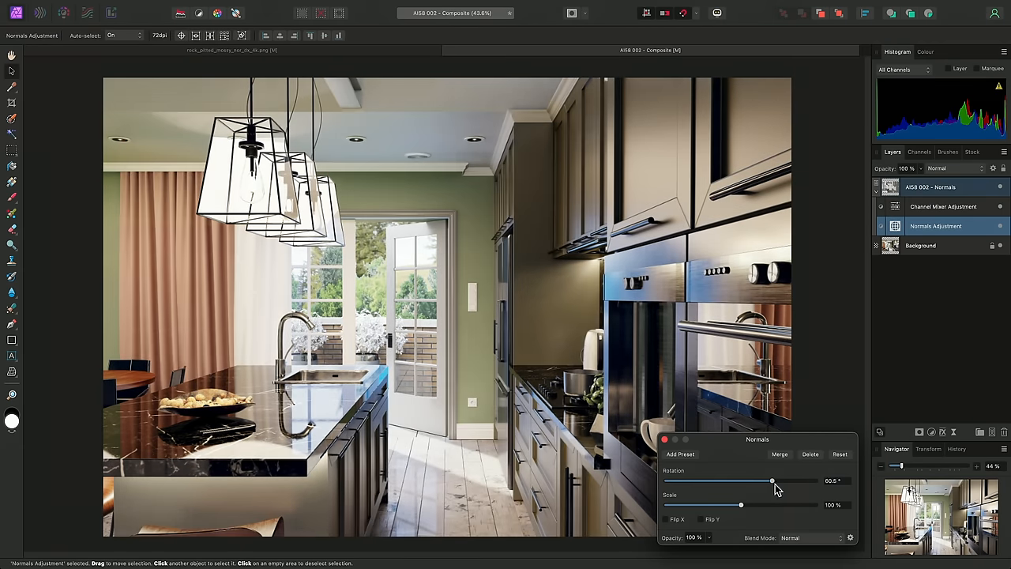
left_click_drag(772, 480, 695, 480)
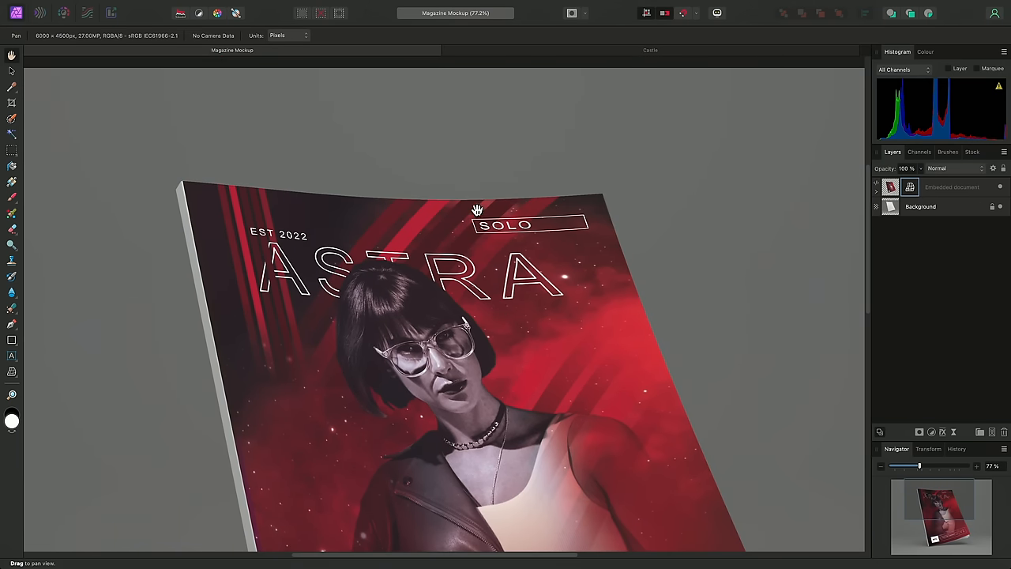
mouse_move(246, 442)
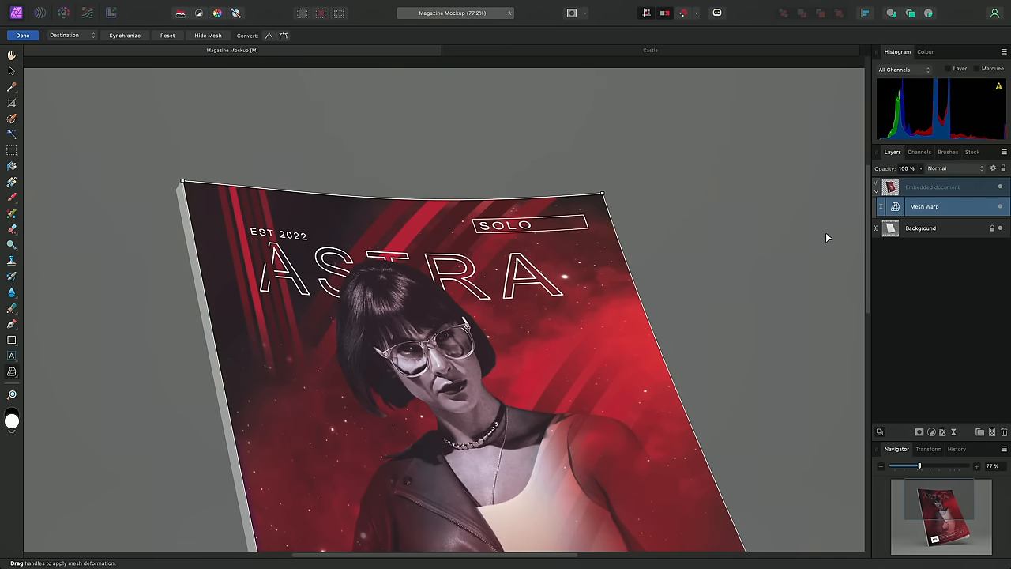
scroll("up", 3)
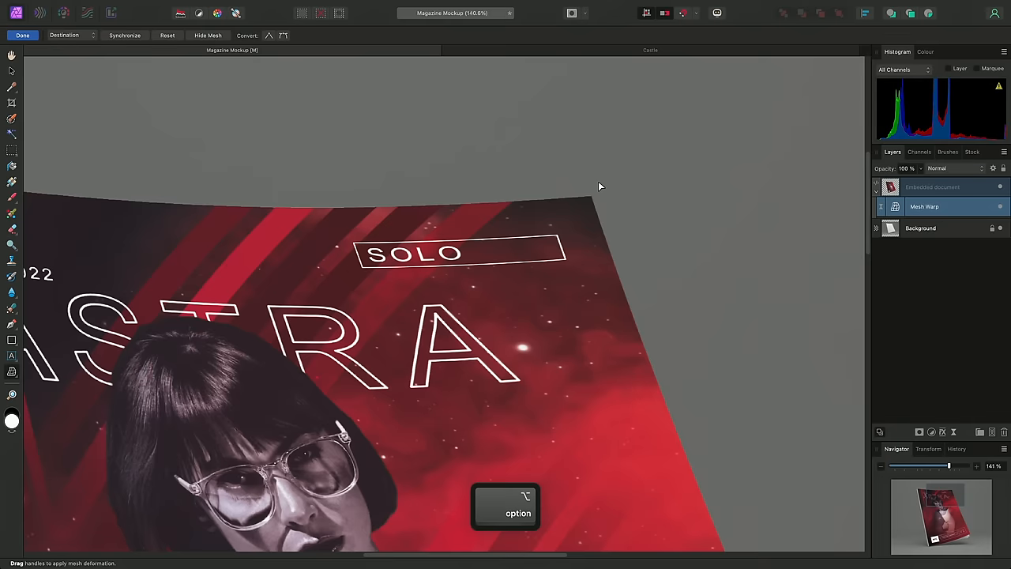
scroll("up", 3)
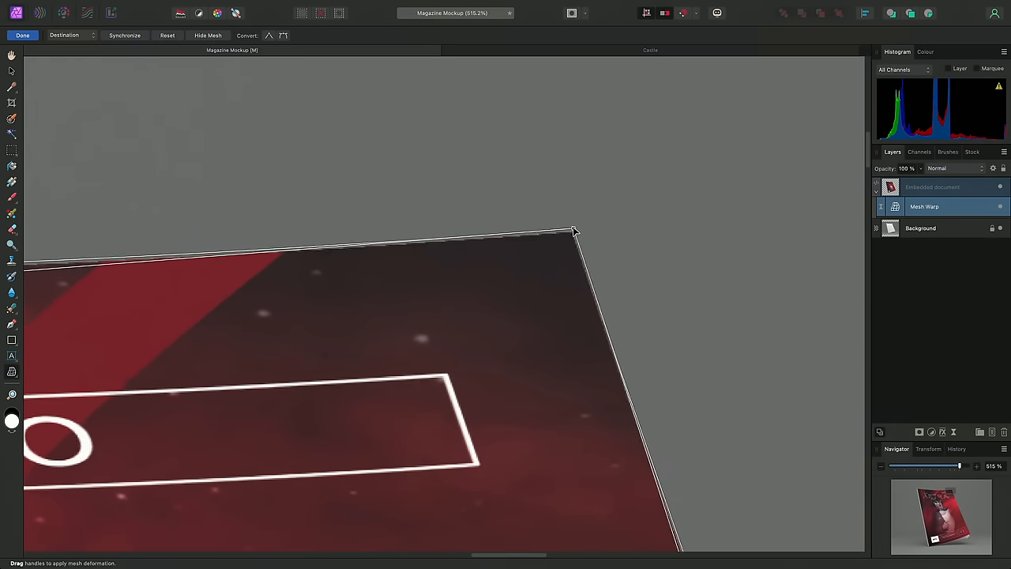
left_click_drag(575, 231, 571, 236)
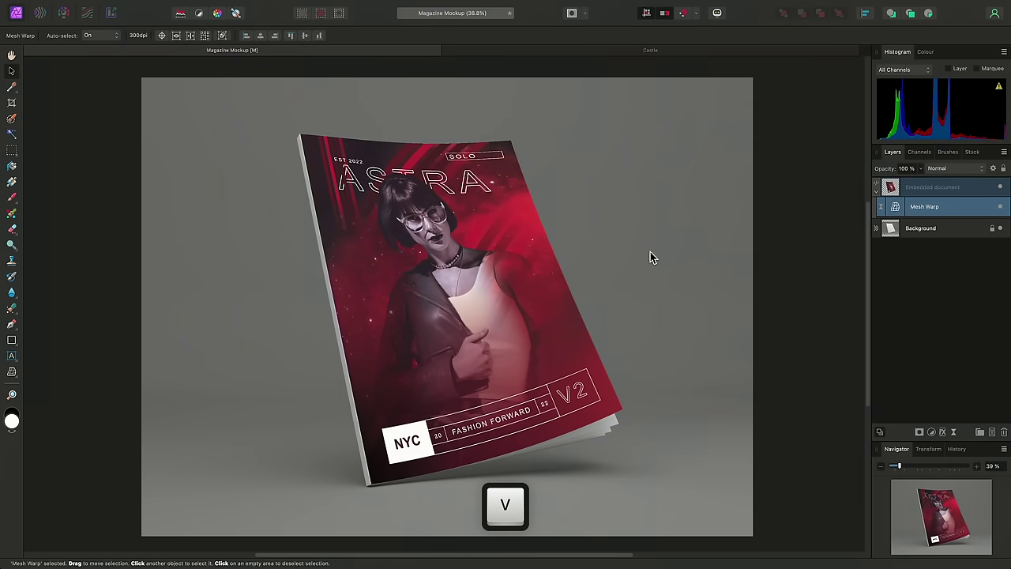
left_click(931, 187)
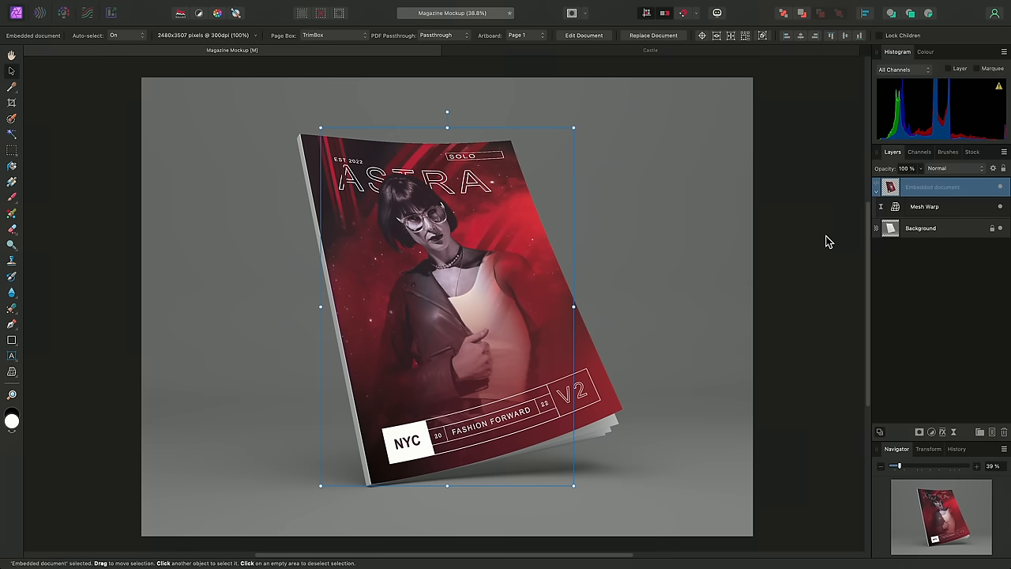
mouse_move(623, 92)
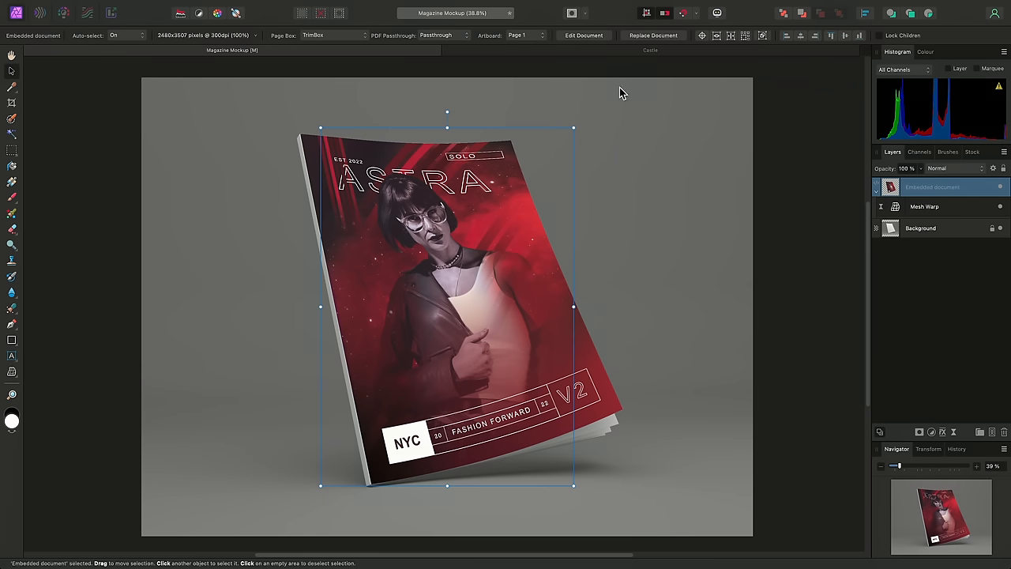
left_click(524, 35)
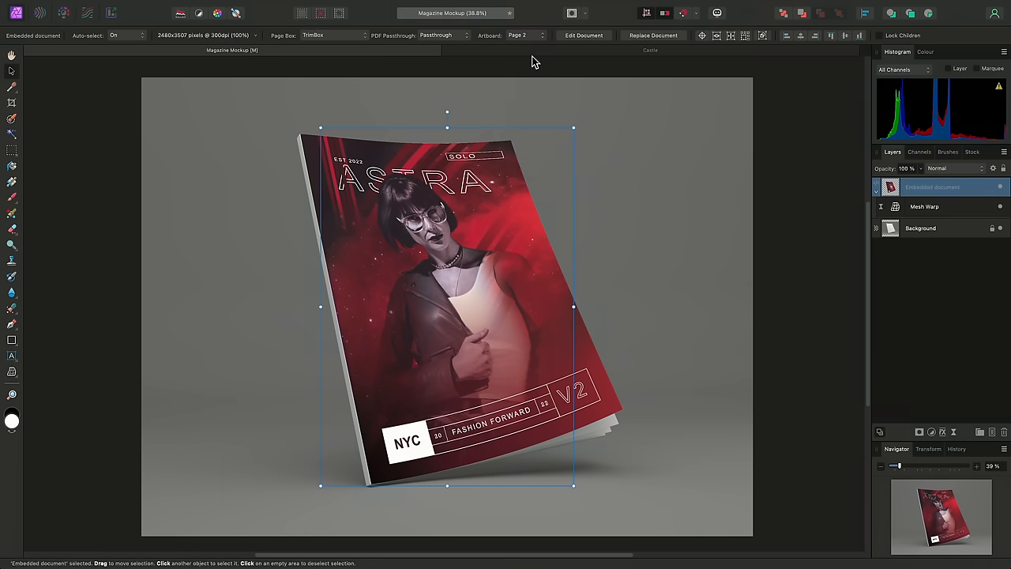
left_click(525, 35)
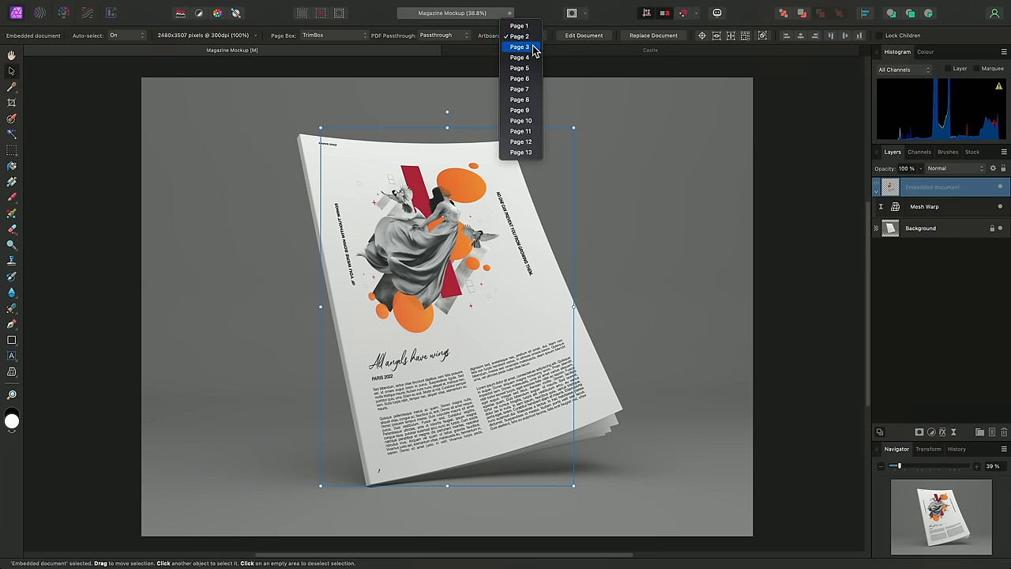
left_click(518, 47)
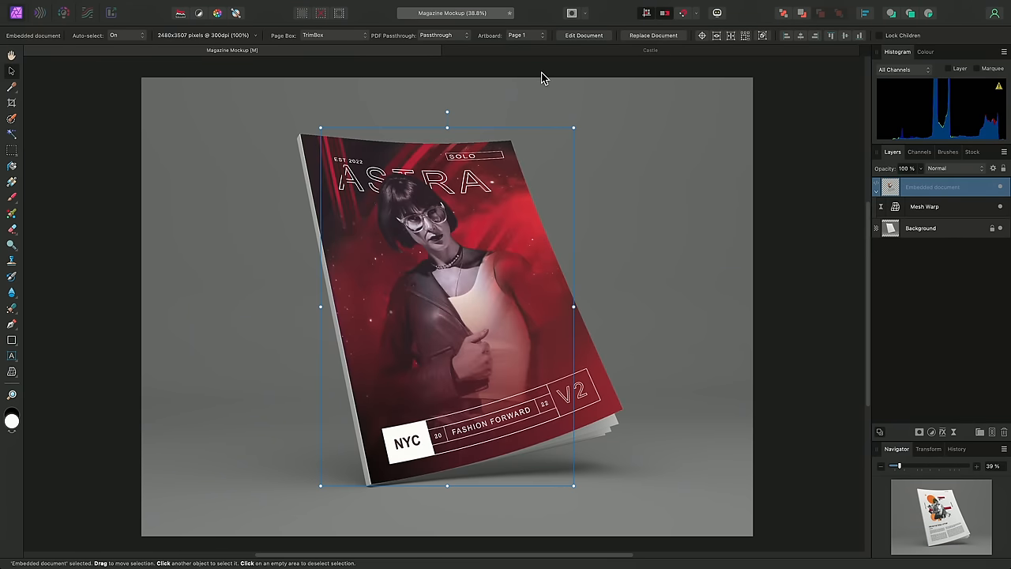
left_click(651, 49)
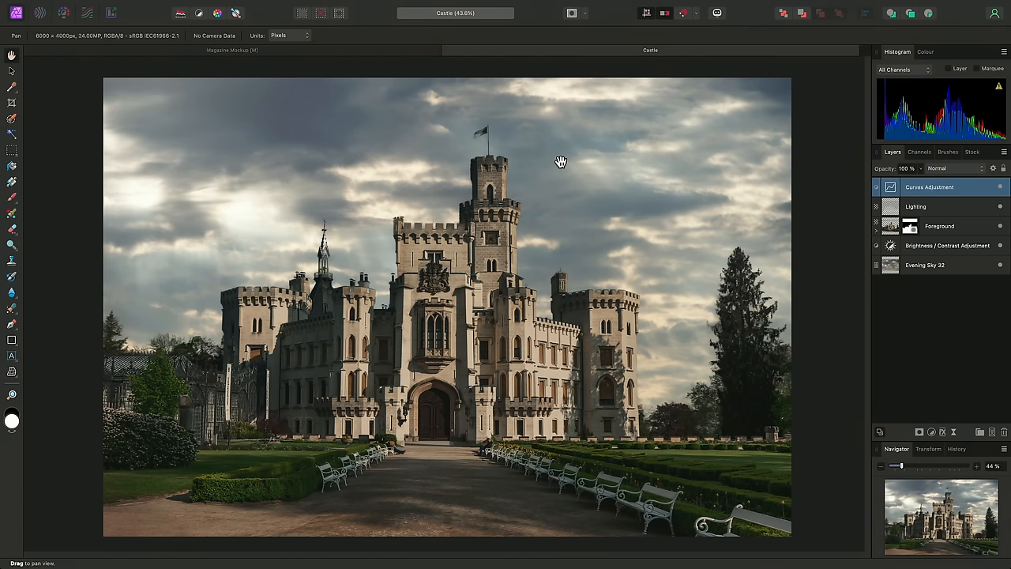
Add a Mesh Warp live filter to the castle photo and switch it to Source mode.
scroll("up", 3)
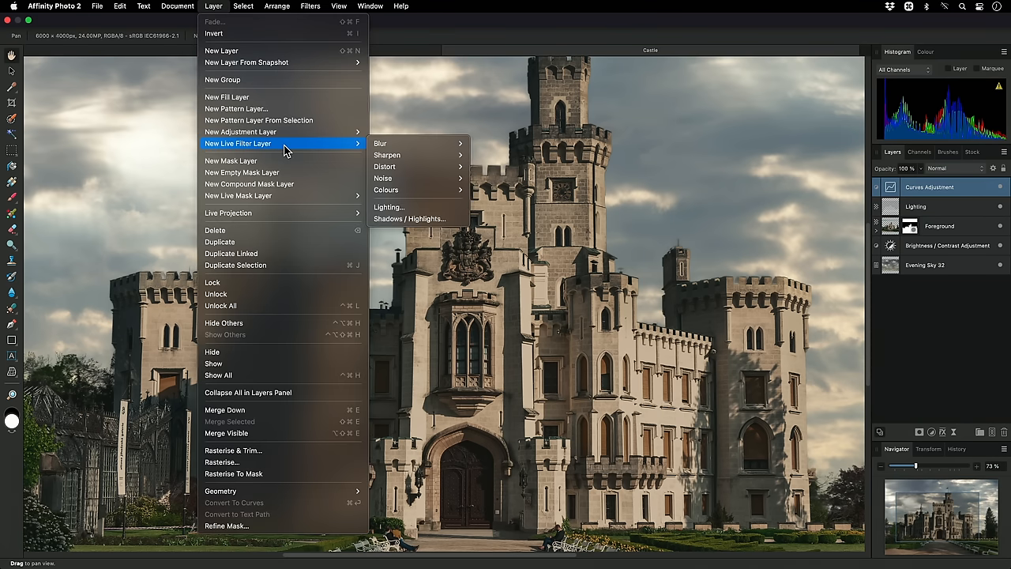
mouse_move(385, 167)
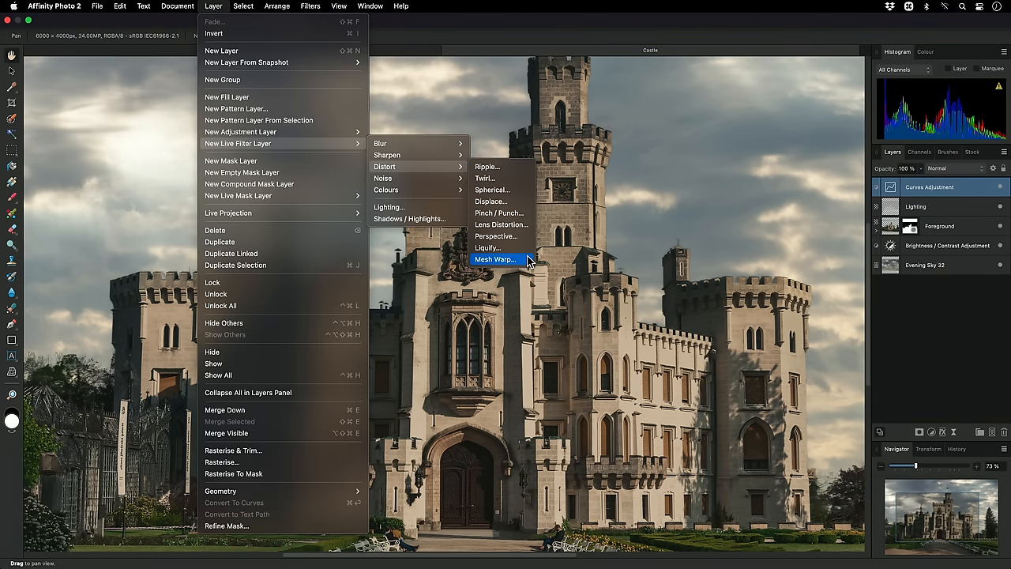
left_click(494, 259)
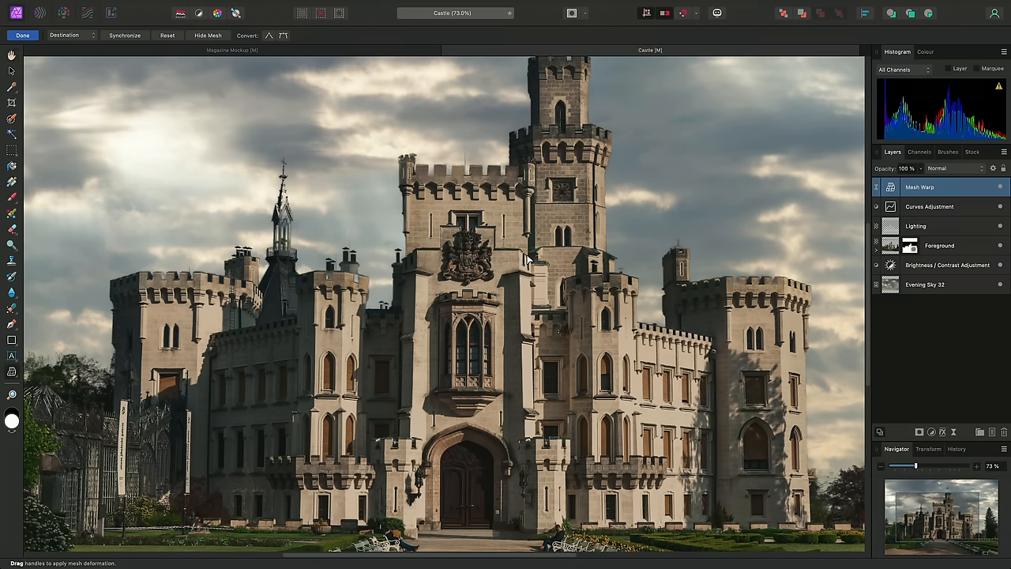
left_click(63, 34)
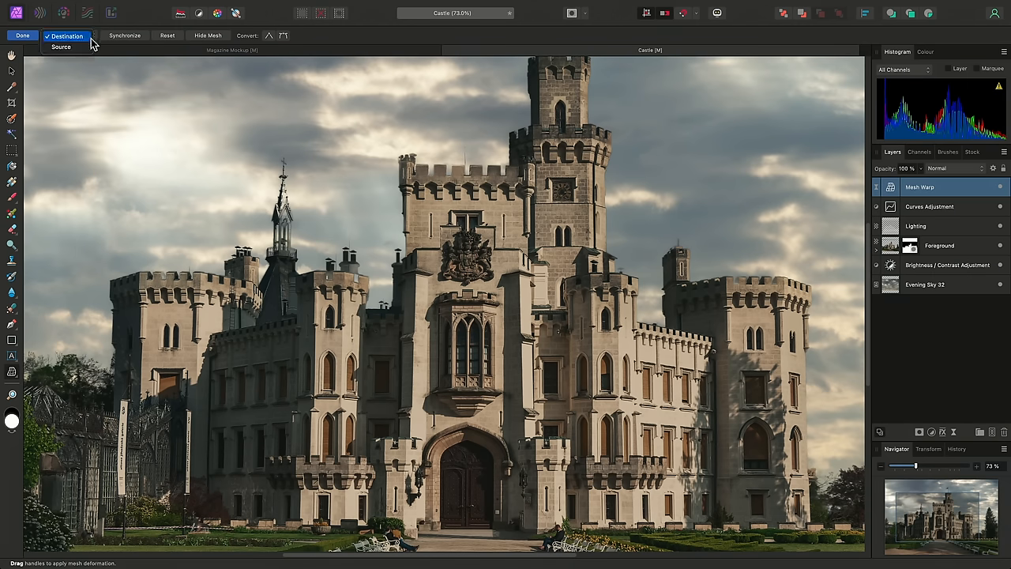
left_click(60, 46)
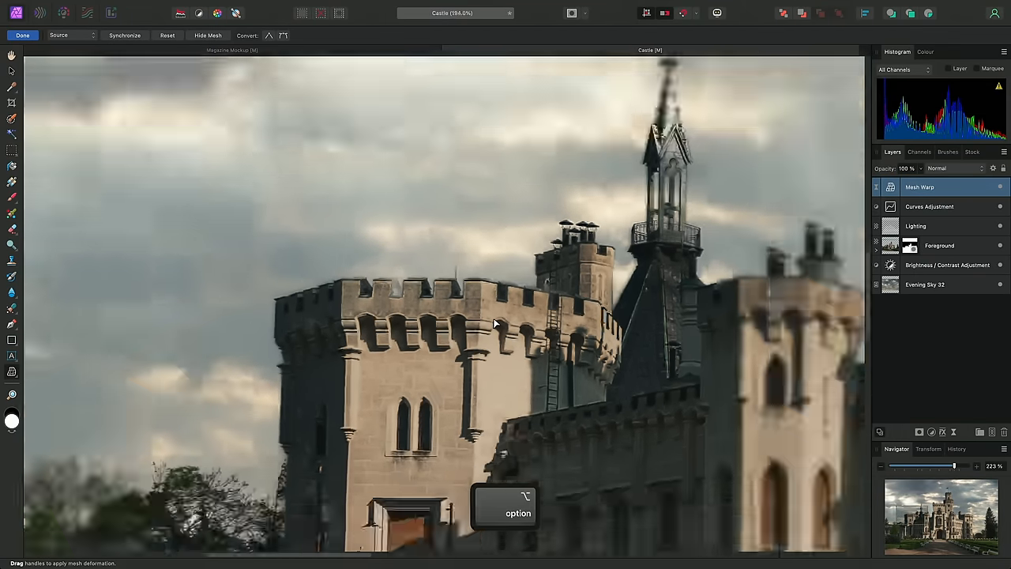
Adjust a mesh line along the tower parapet, then return the warp to Destination mode.
scroll("down", 3)
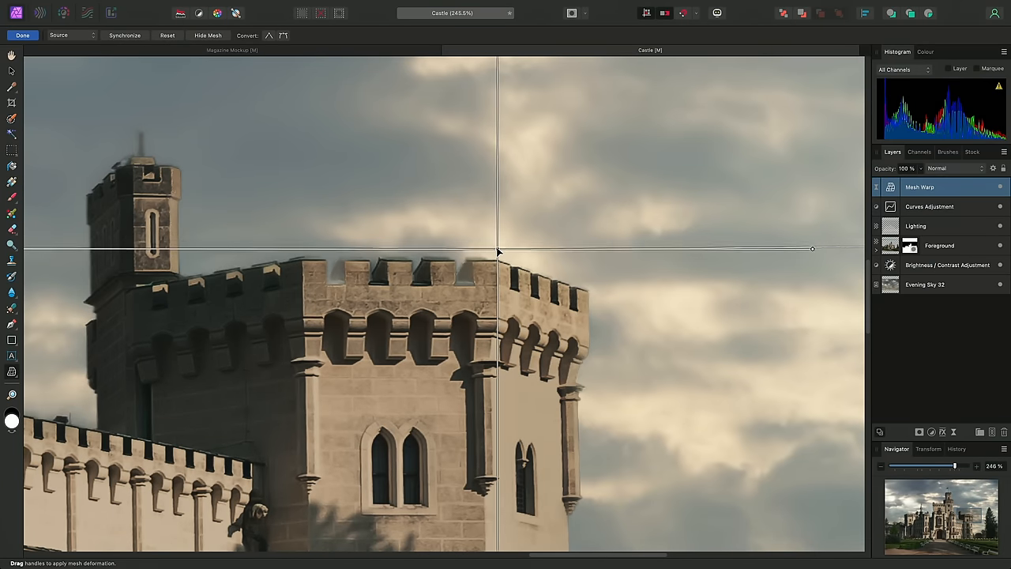
left_click_drag(497, 251, 497, 262)
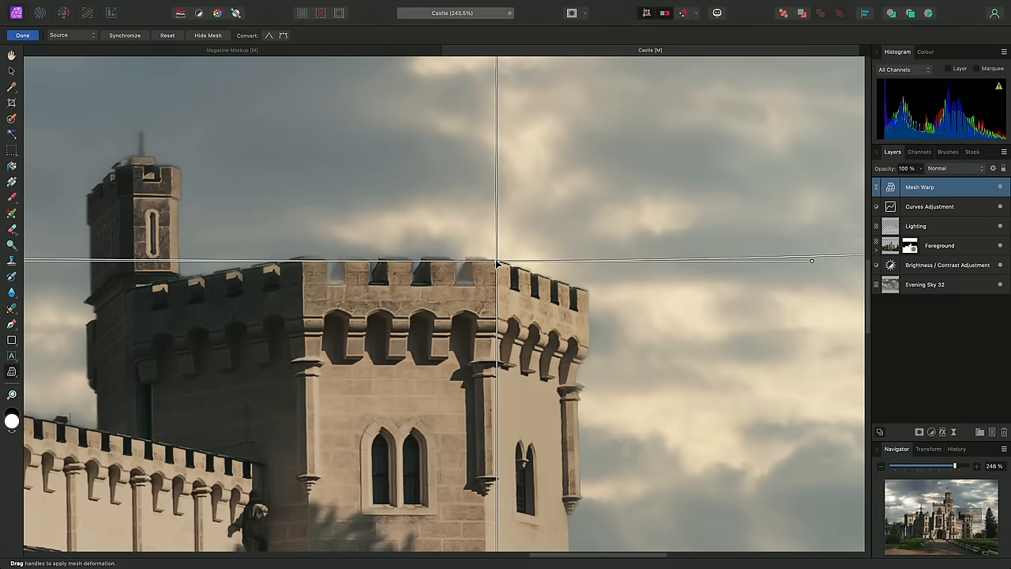
key("cmd+0")
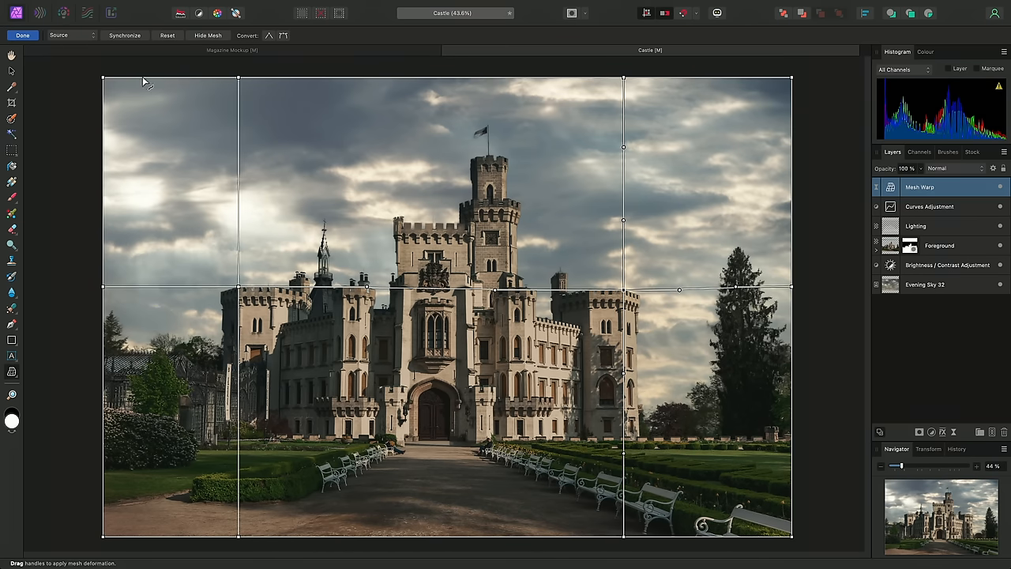
left_click(71, 34)
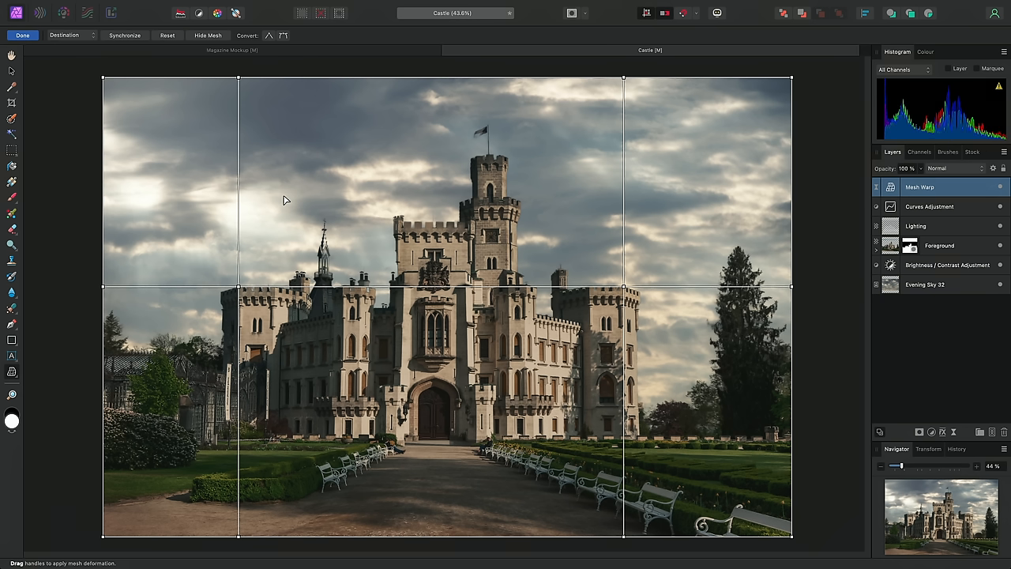
mouse_move(632, 303)
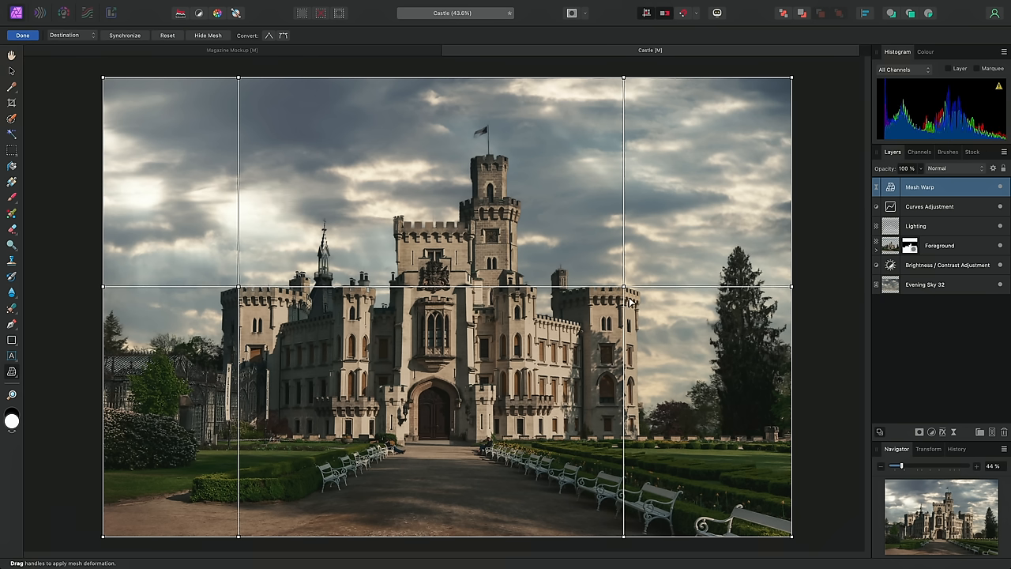
mouse_move(471, 308)
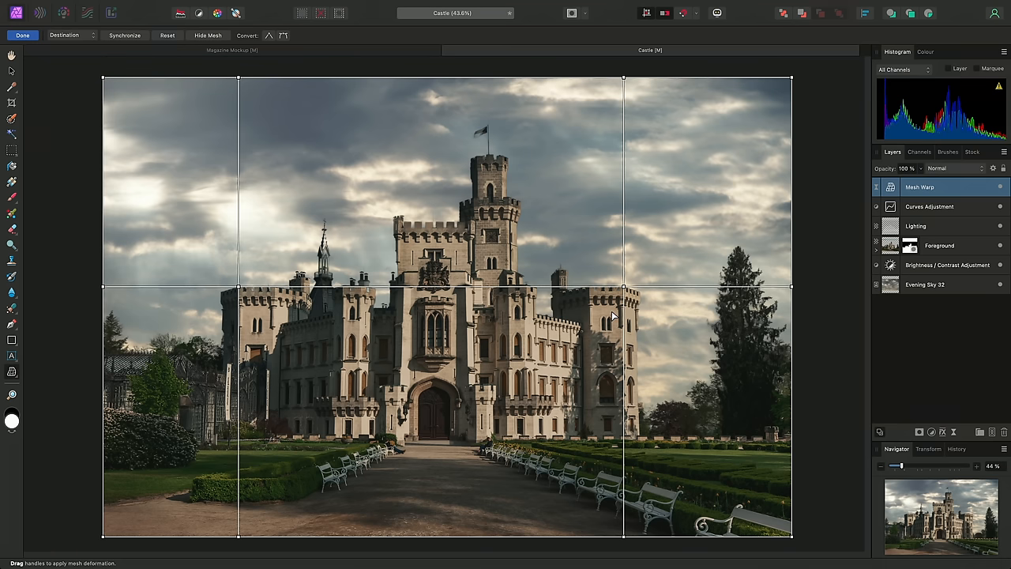
left_click(209, 35)
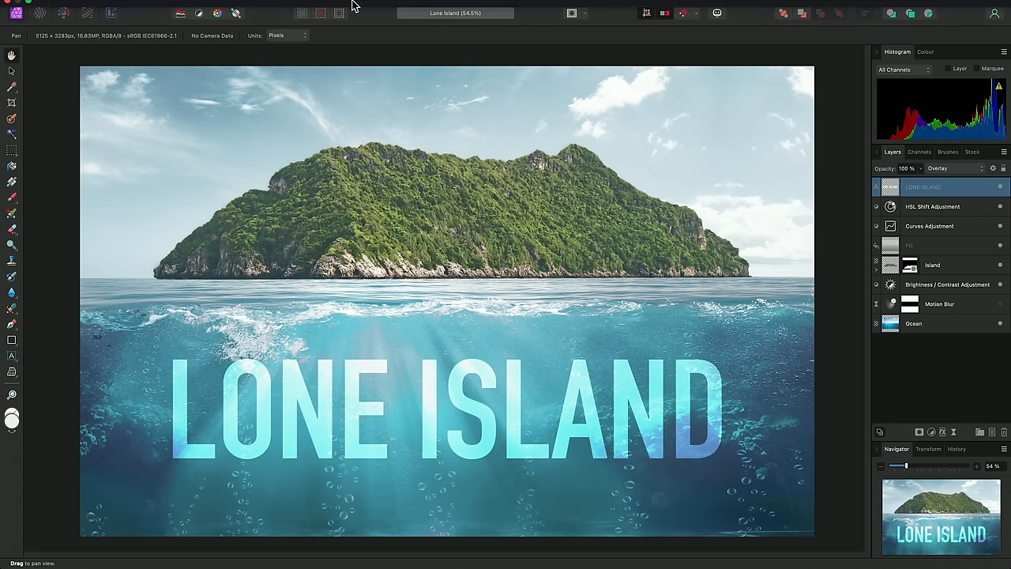
Adjust the Live Displace strength on the LONE ISLAND title from near zero through negative to a moderate value.
left_click(214, 7)
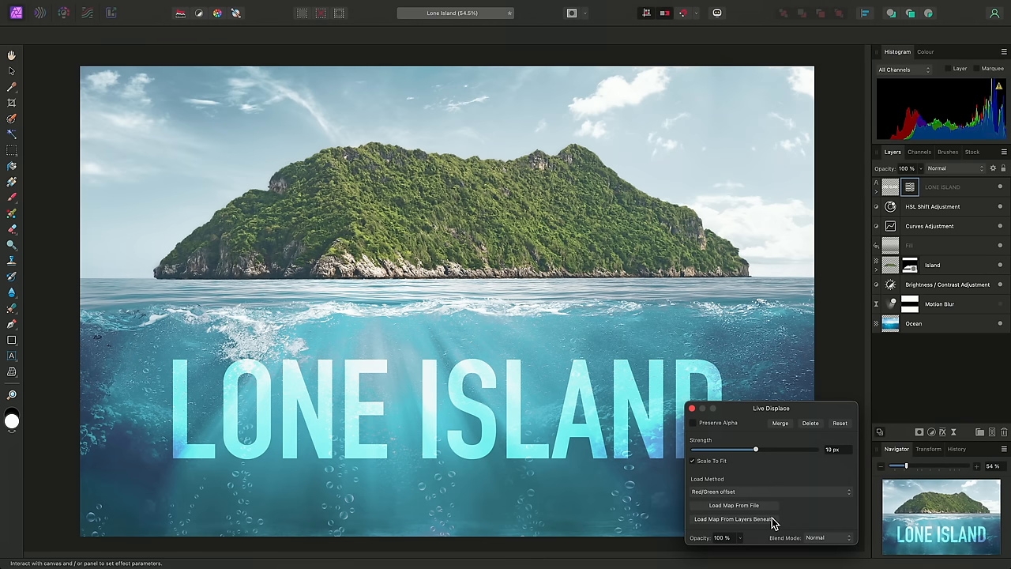
left_click_drag(755, 449, 745, 449)
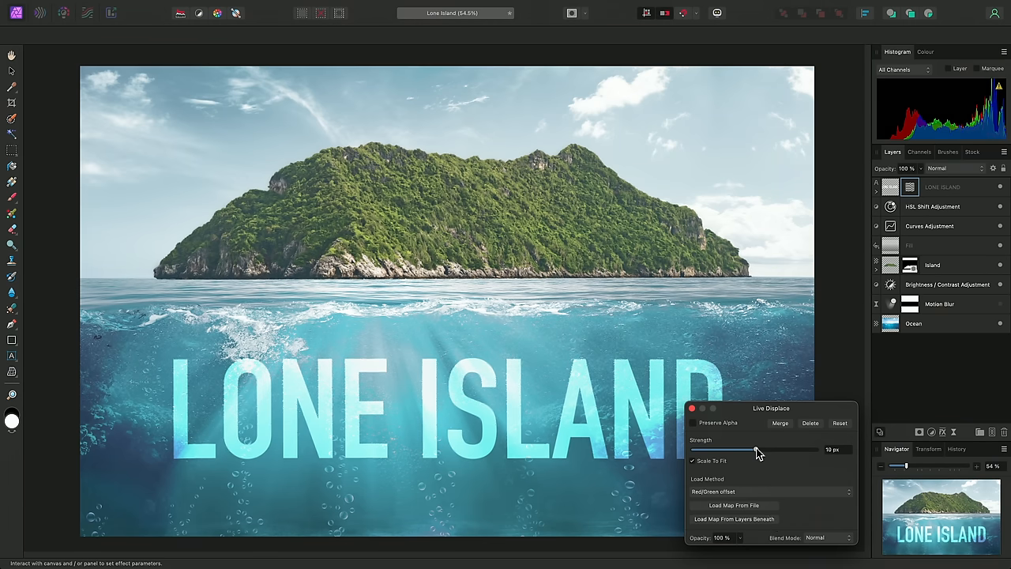
left_click_drag(742, 448, 787, 449)
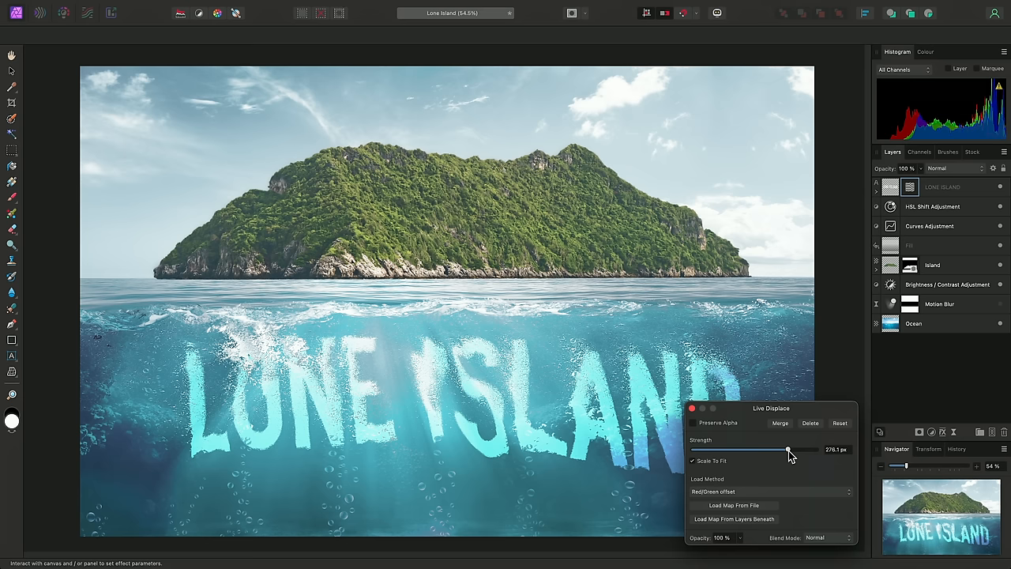
left_click_drag(787, 449, 692, 448)
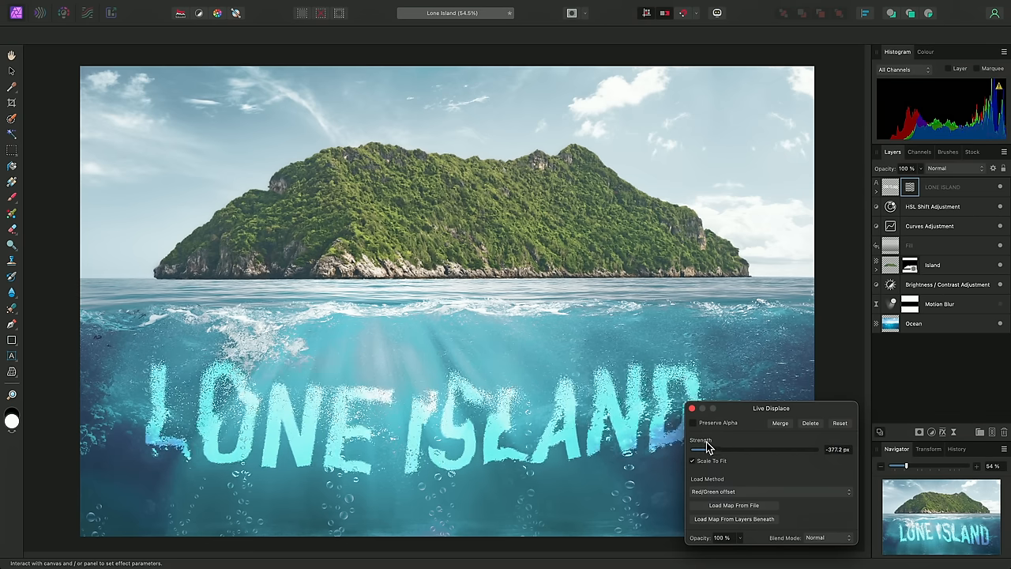
left_click_drag(693, 449, 782, 448)
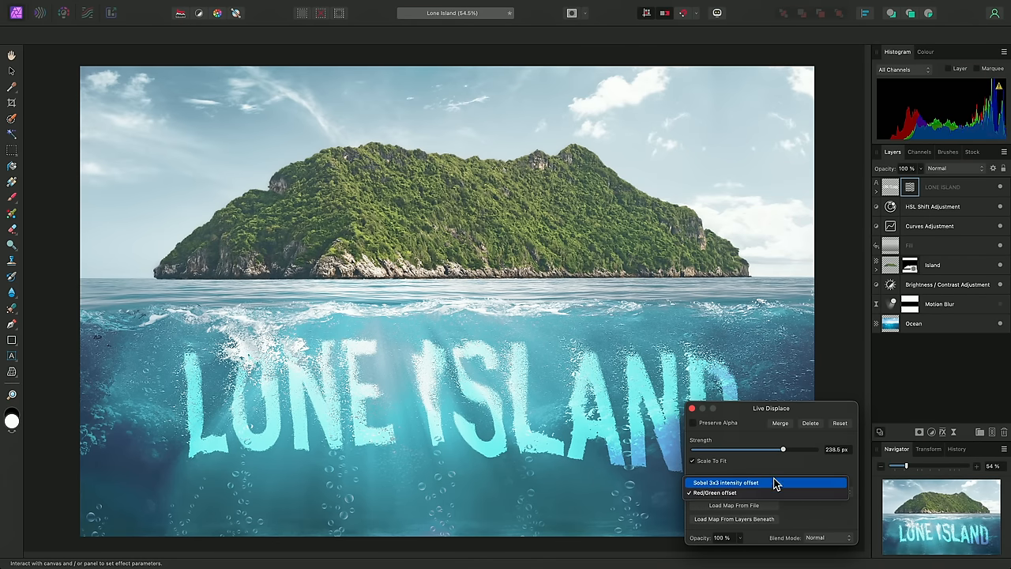
Try the Sobel intensity map, then return to Red/Green offset at a moderate ~233 px strength.
left_click(726, 483)
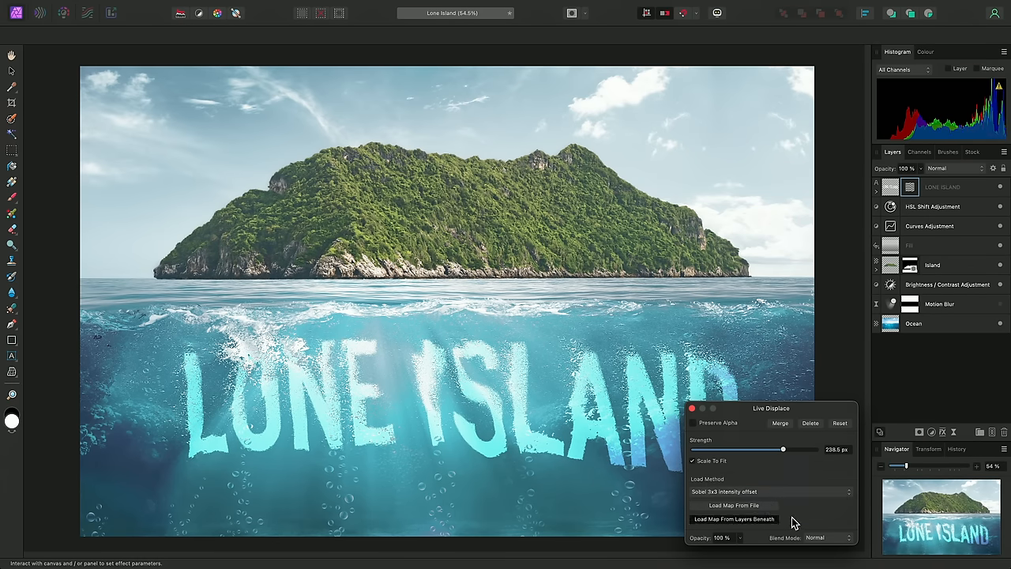
left_click_drag(783, 449, 799, 450)
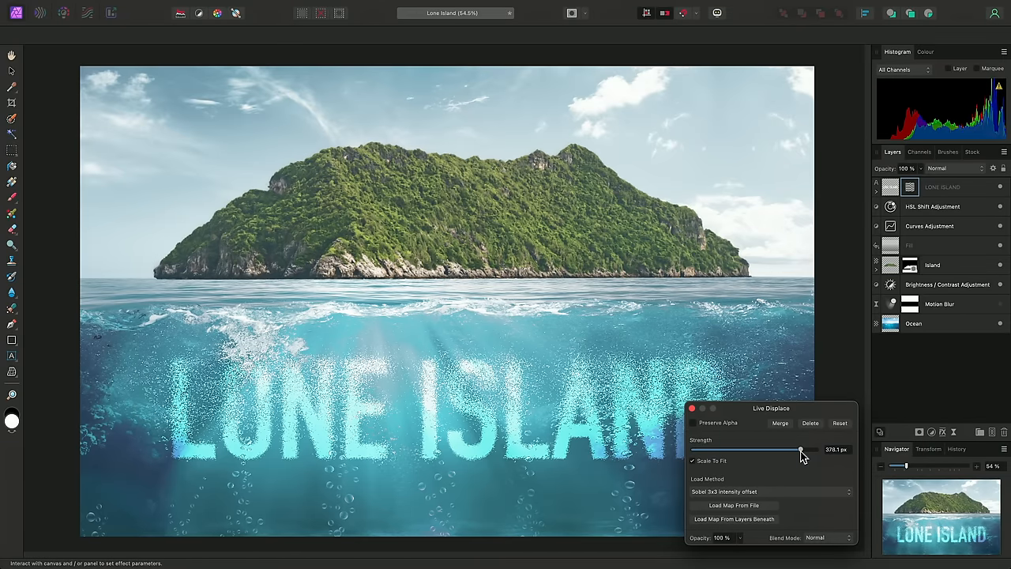
left_click_drag(799, 449, 774, 449)
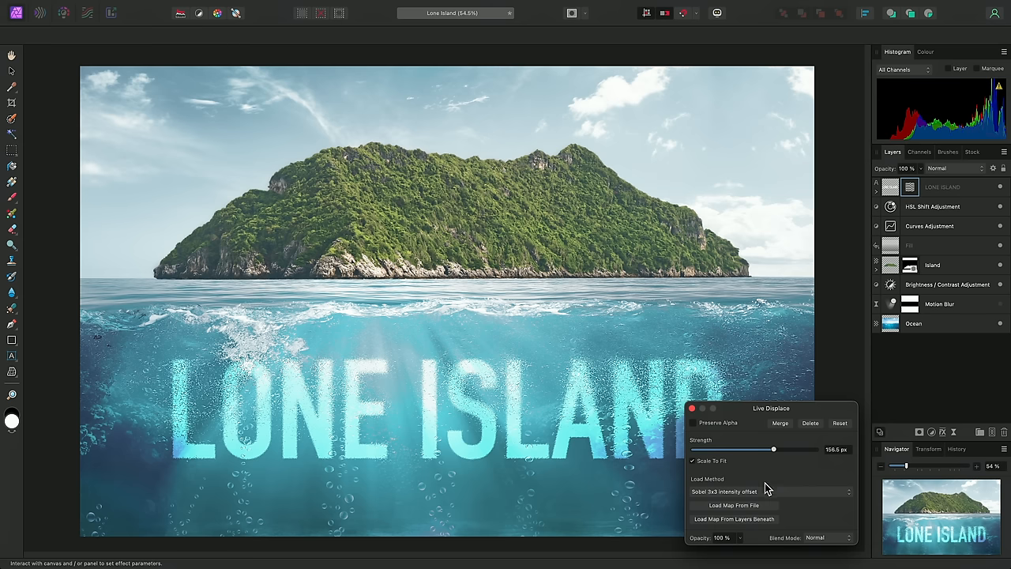
left_click(770, 491)
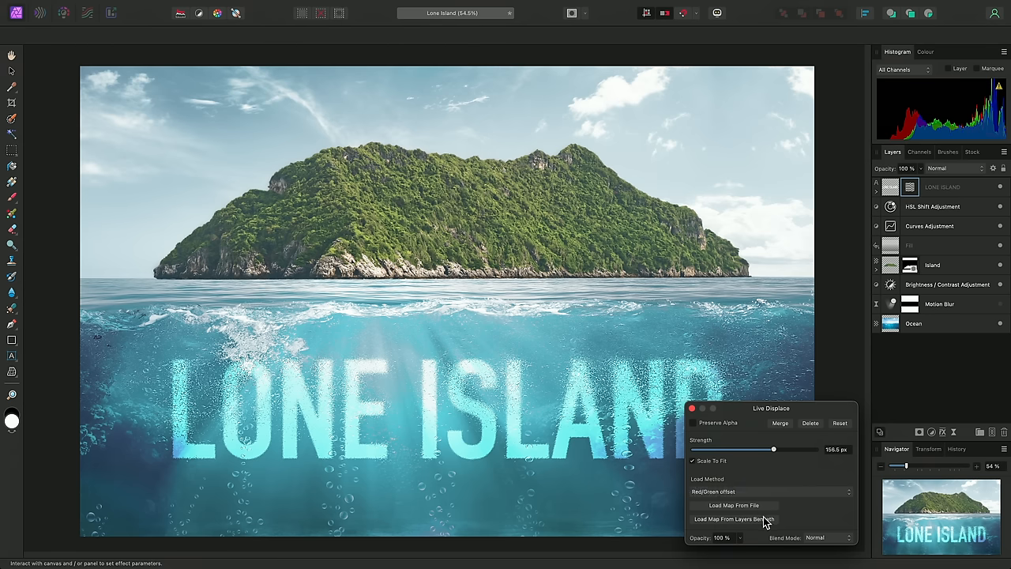
left_click_drag(774, 448, 792, 449)
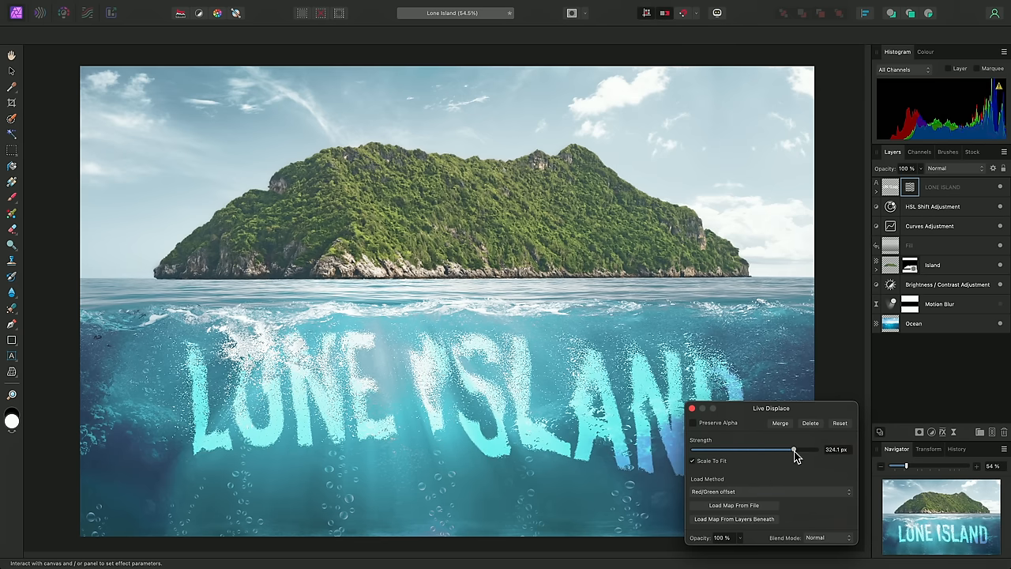
left_click_drag(793, 448, 780, 448)
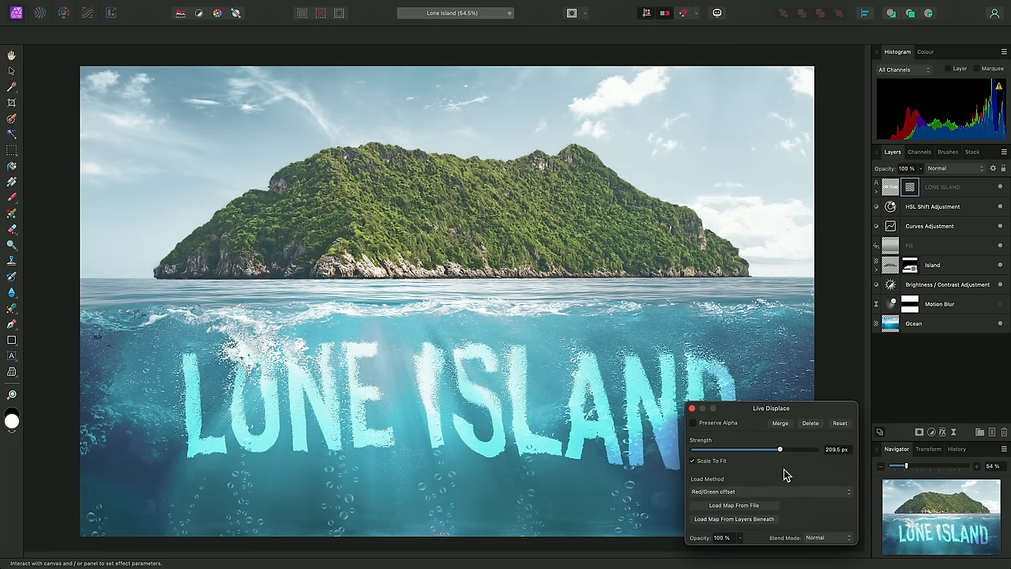
mouse_move(774, 458)
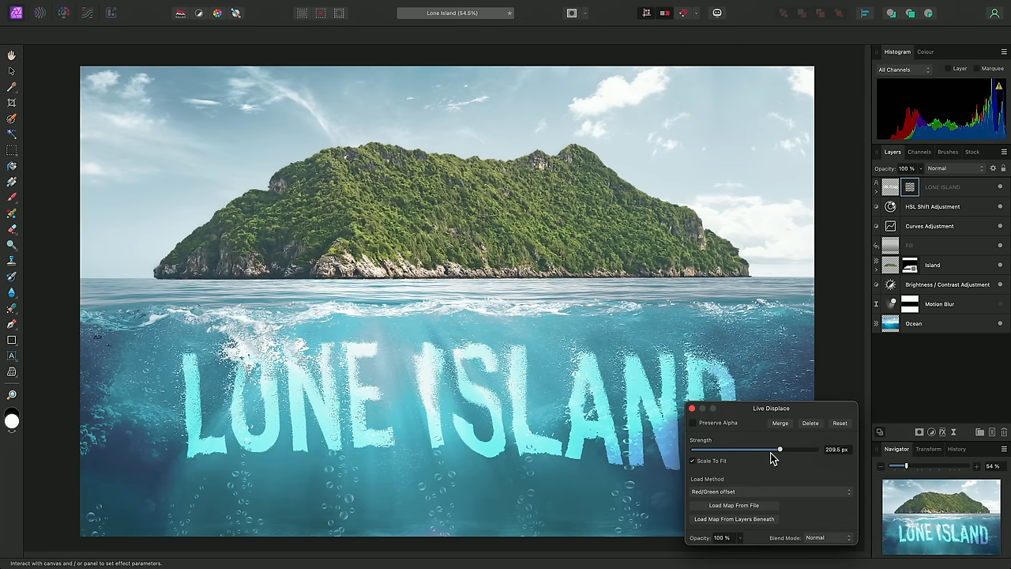
mouse_move(764, 423)
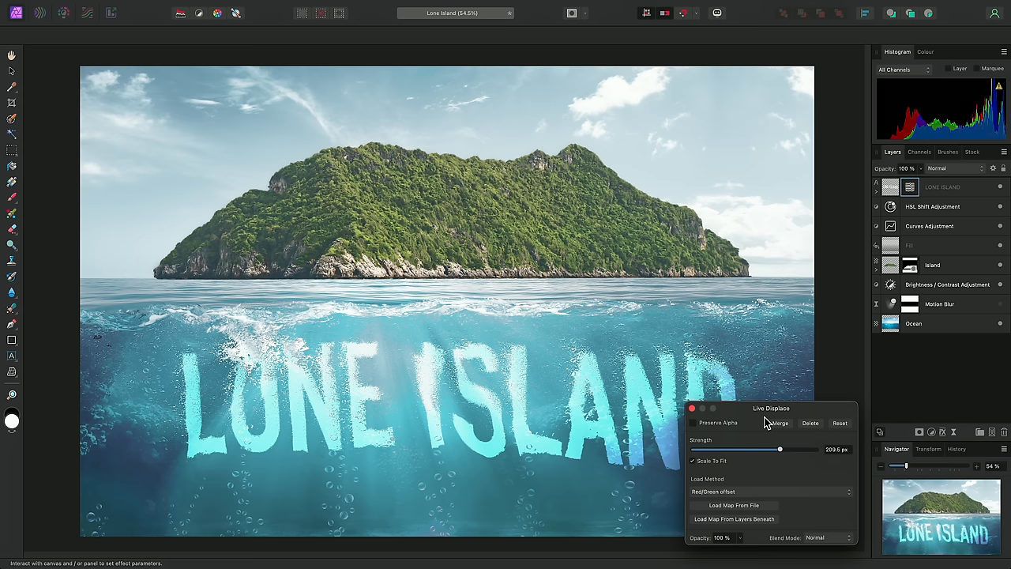
mouse_move(441, 6)
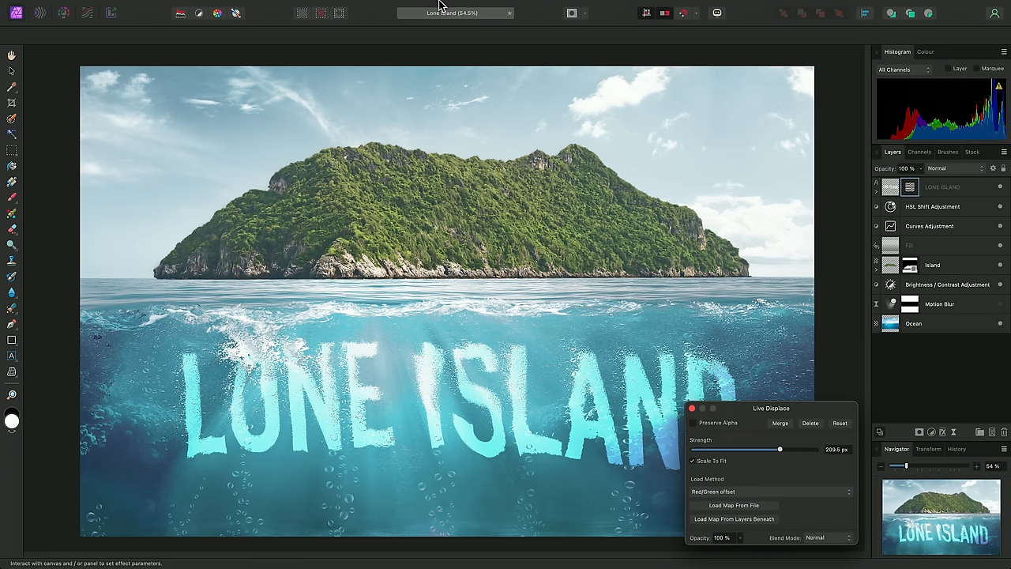
left_click(309, 6)
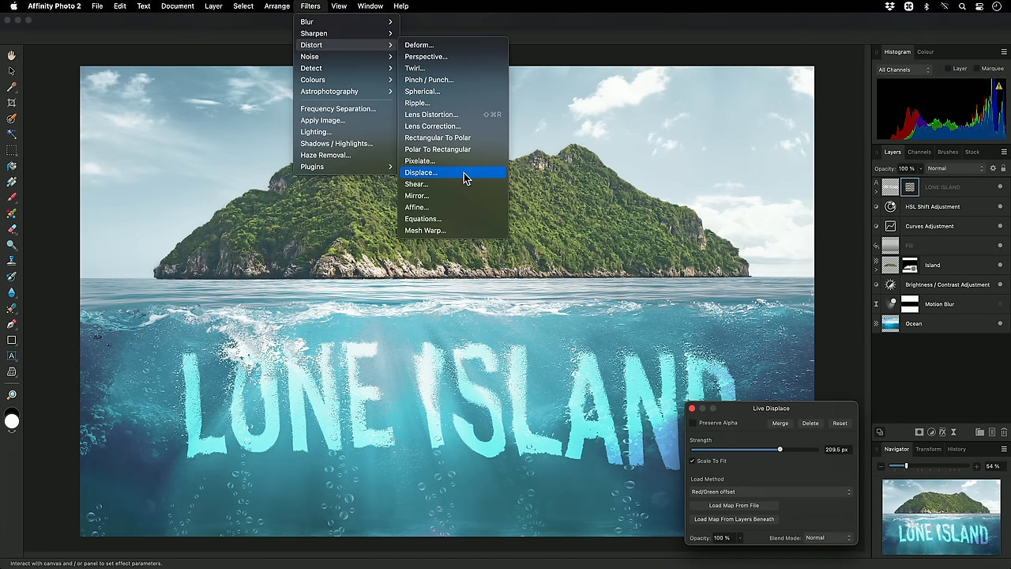
left_click(420, 172)
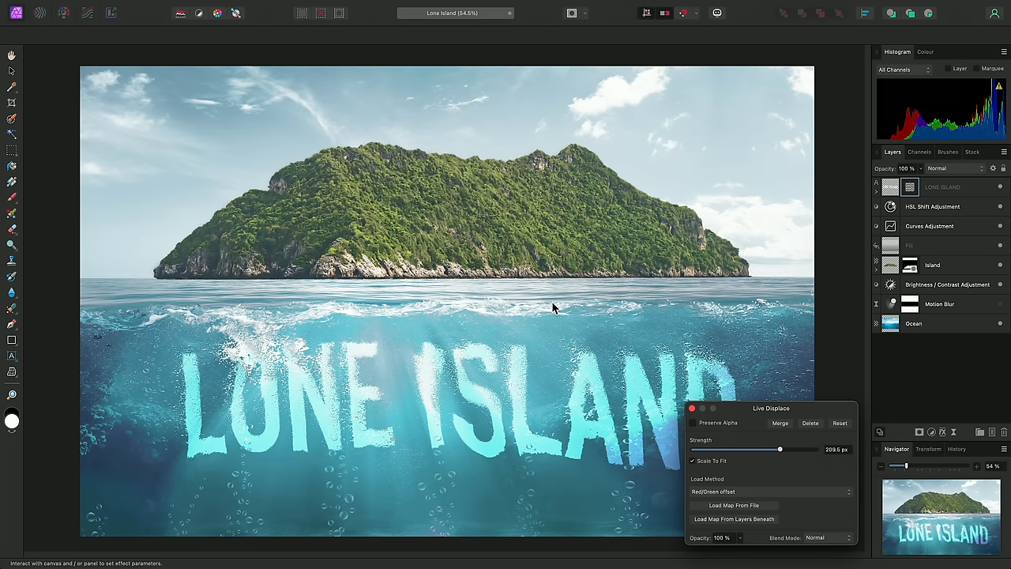
mouse_move(597, 381)
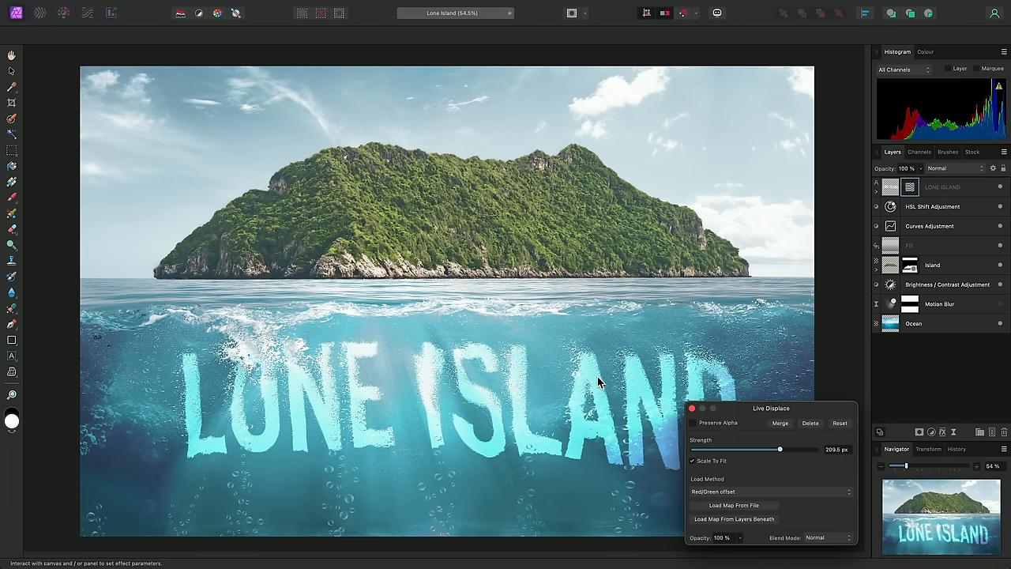
Dismiss the Live Displace settings and delete the word LONE, leaving ISLAND as the title.
key("escape")
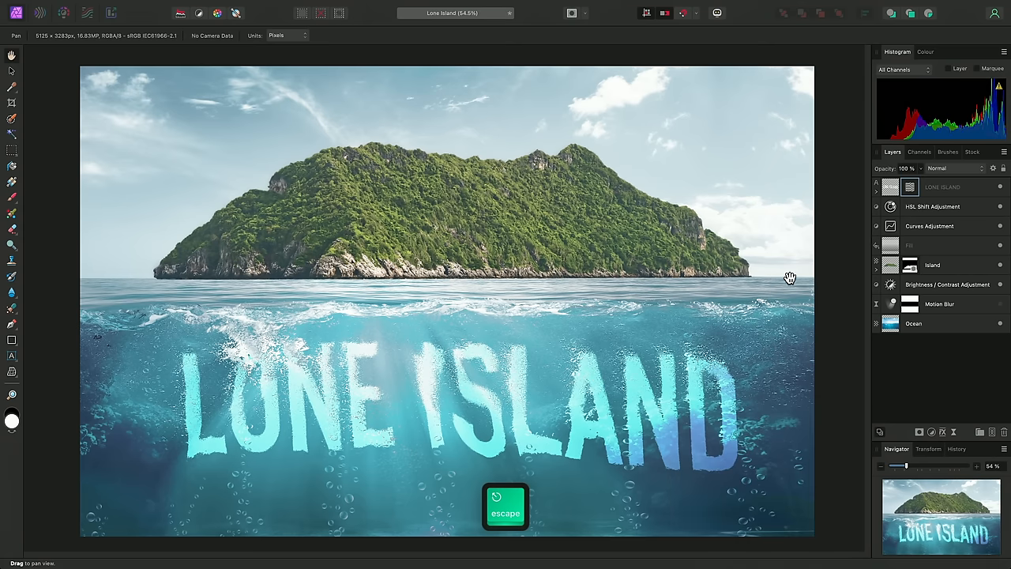
key("v")
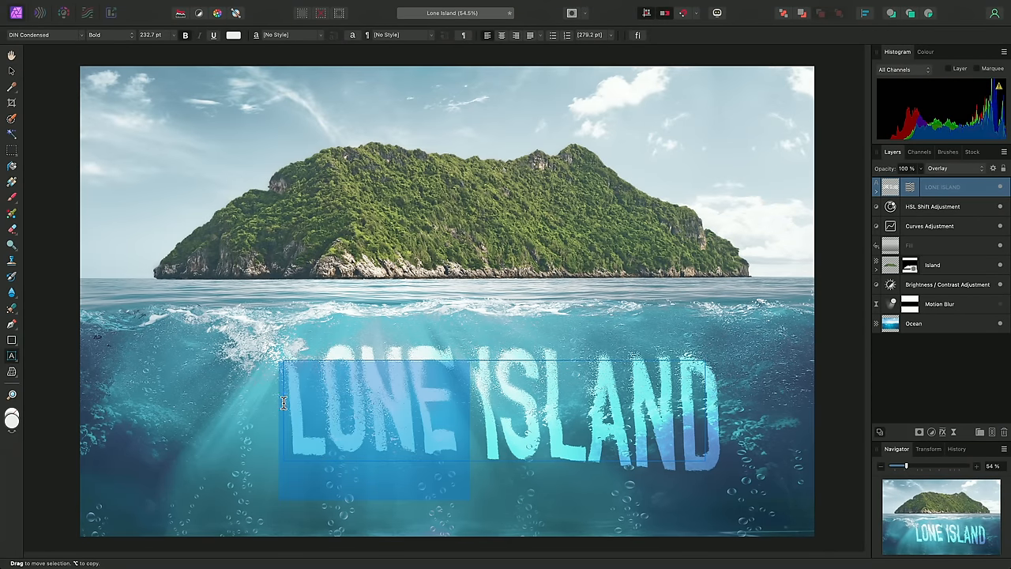
key("delete")
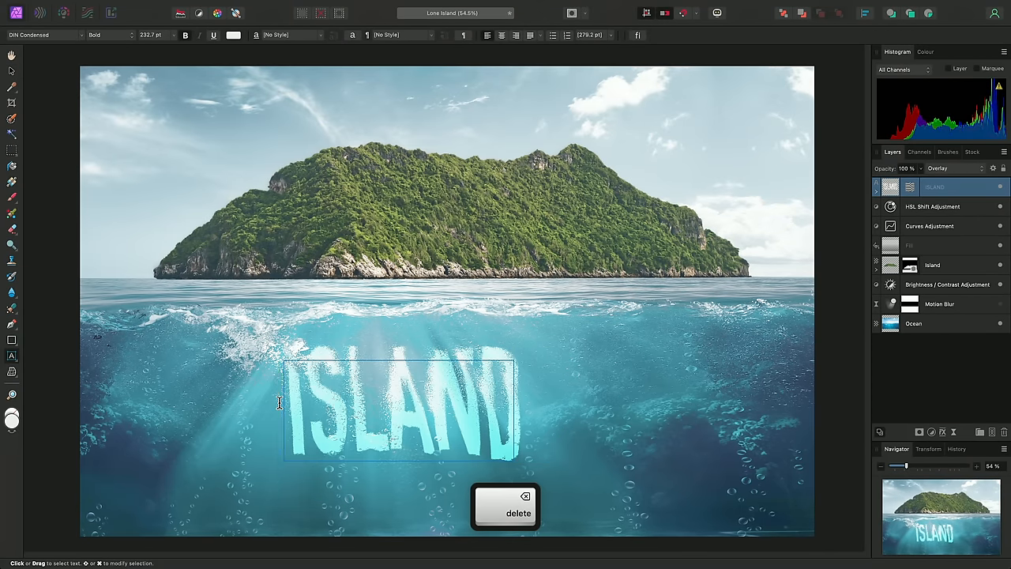
key("v")
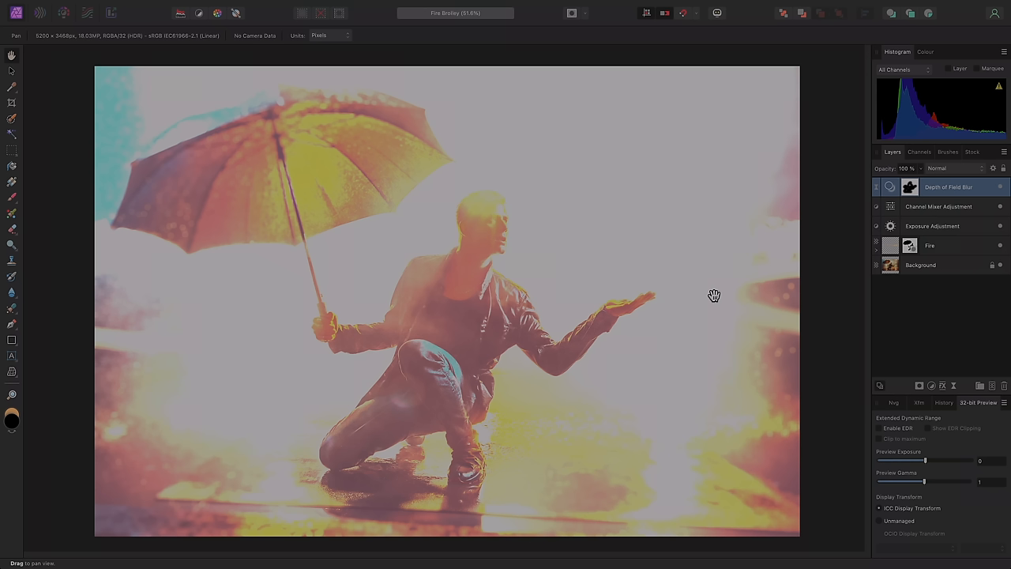
mouse_move(805, 371)
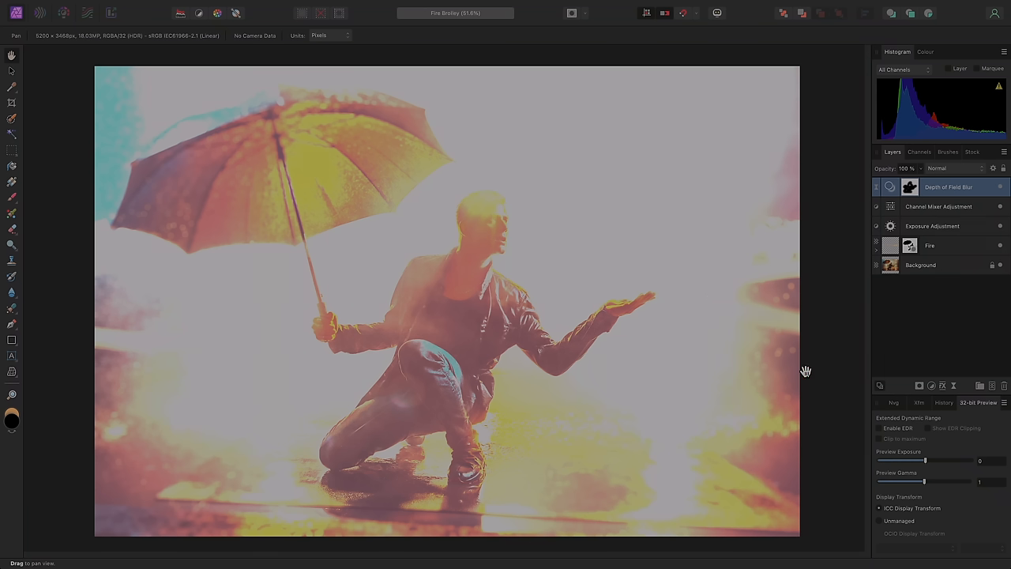
Enable EDR in the 32-bit Preview panel so the Fire Brolly HDR image displays correctly.
left_click(878, 428)
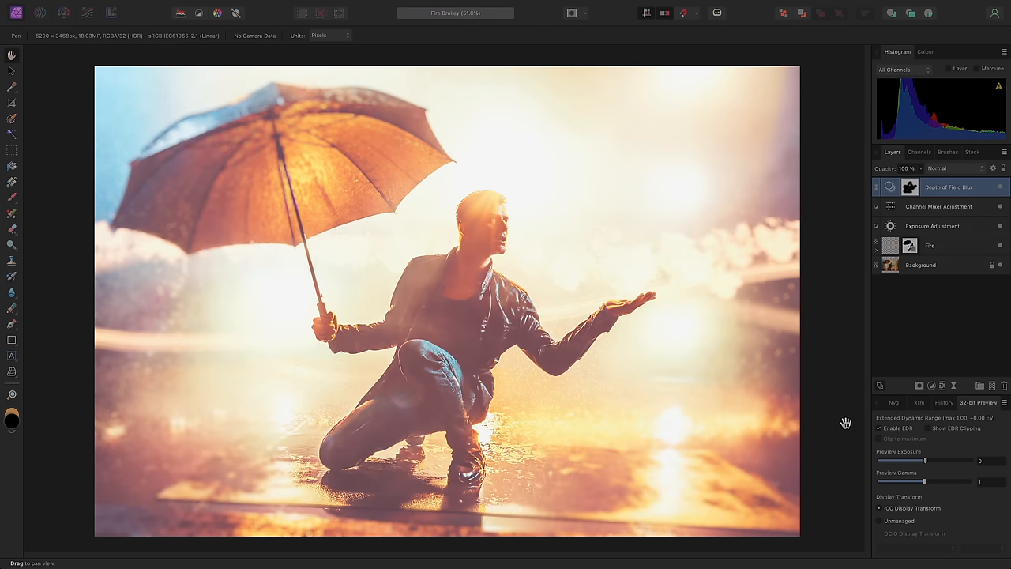
mouse_move(656, 402)
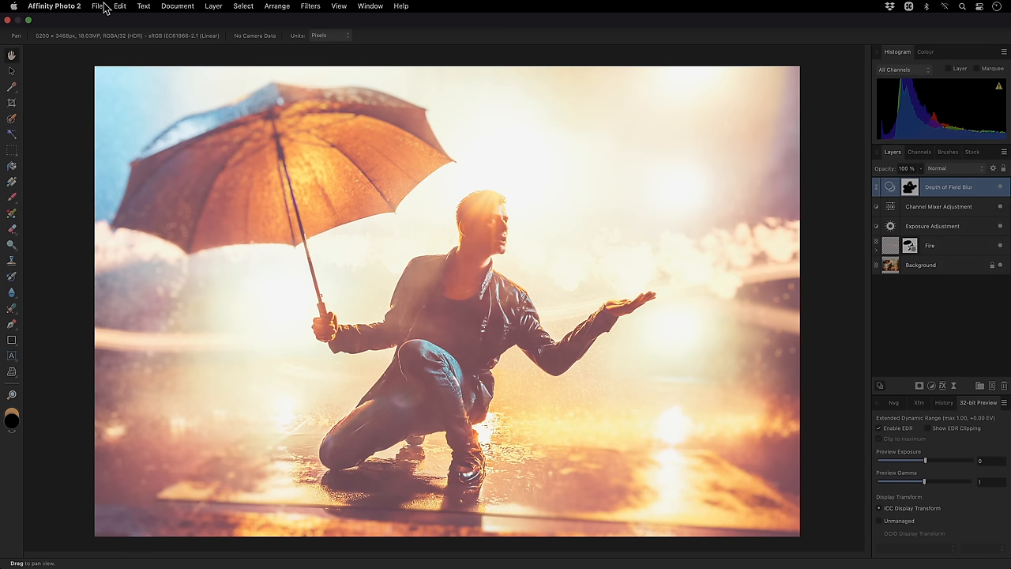
mouse_move(151, 302)
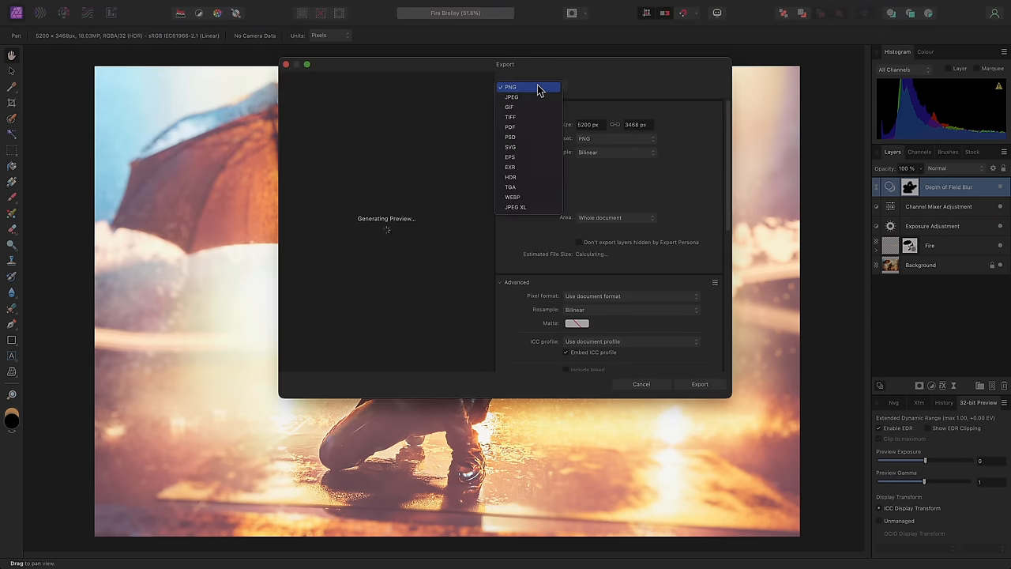
Choose JPEG XL as the export format and inspect its pixel format options.
left_click(514, 207)
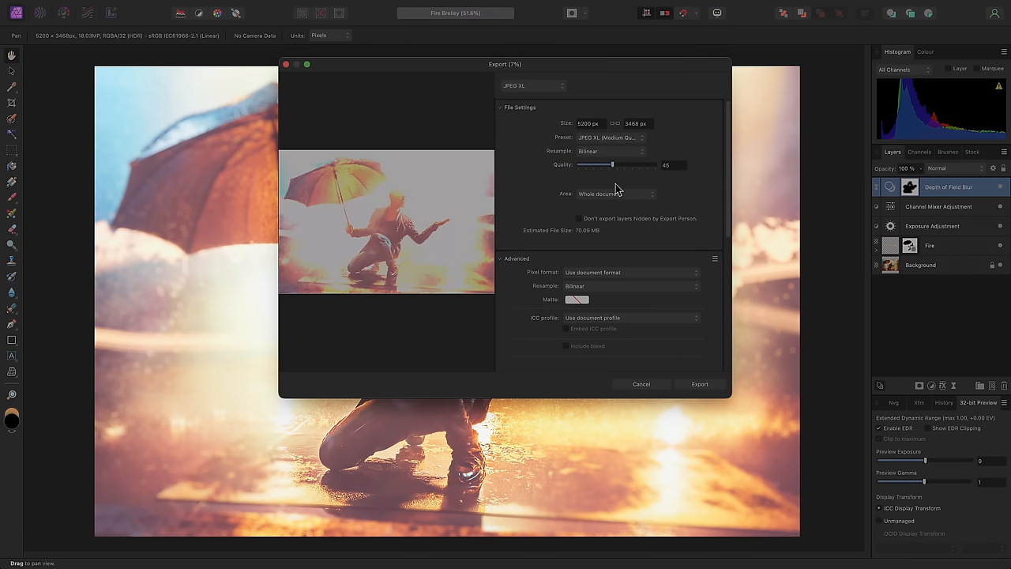
left_click(629, 272)
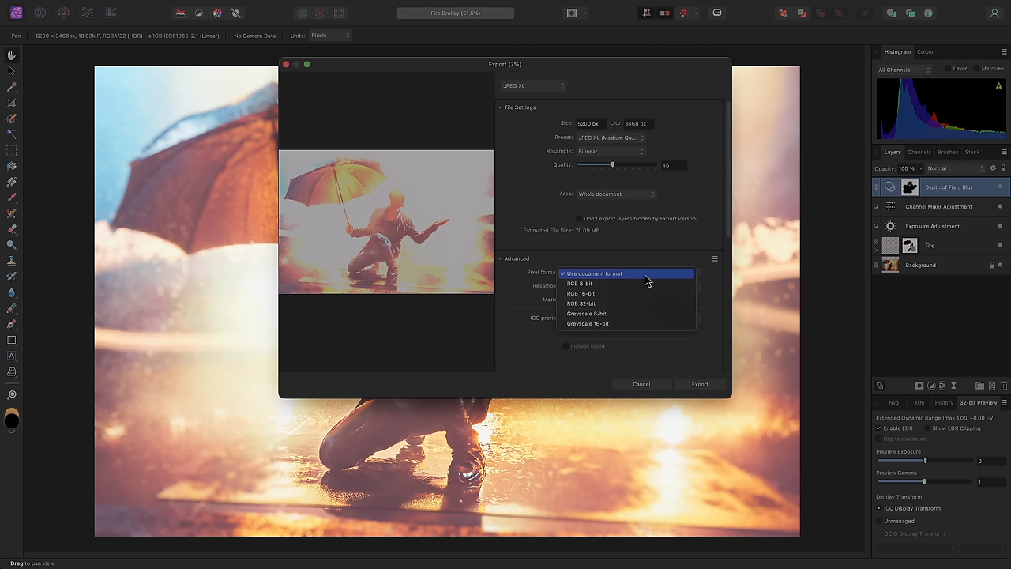
mouse_move(638, 303)
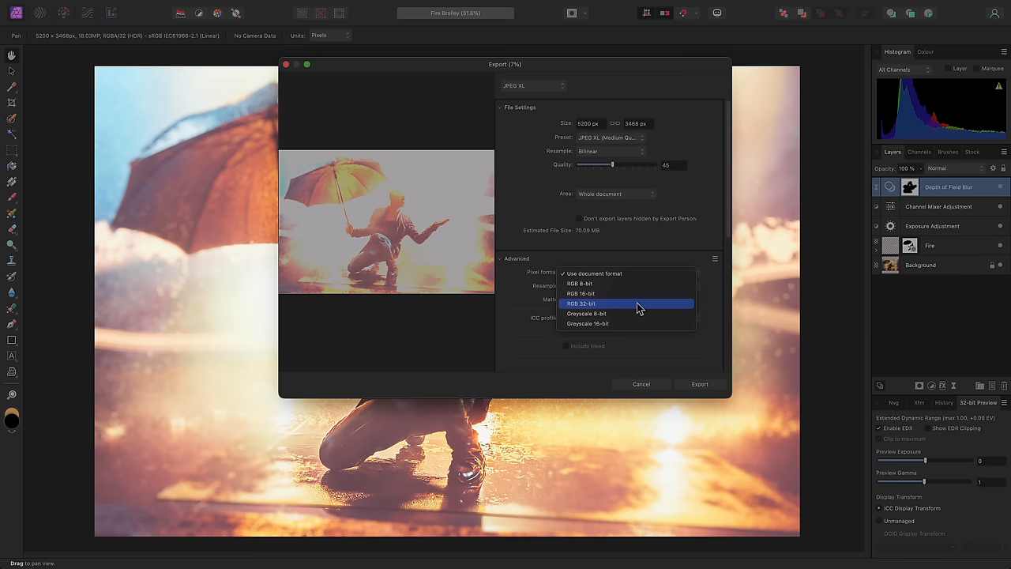
left_click(534, 86)
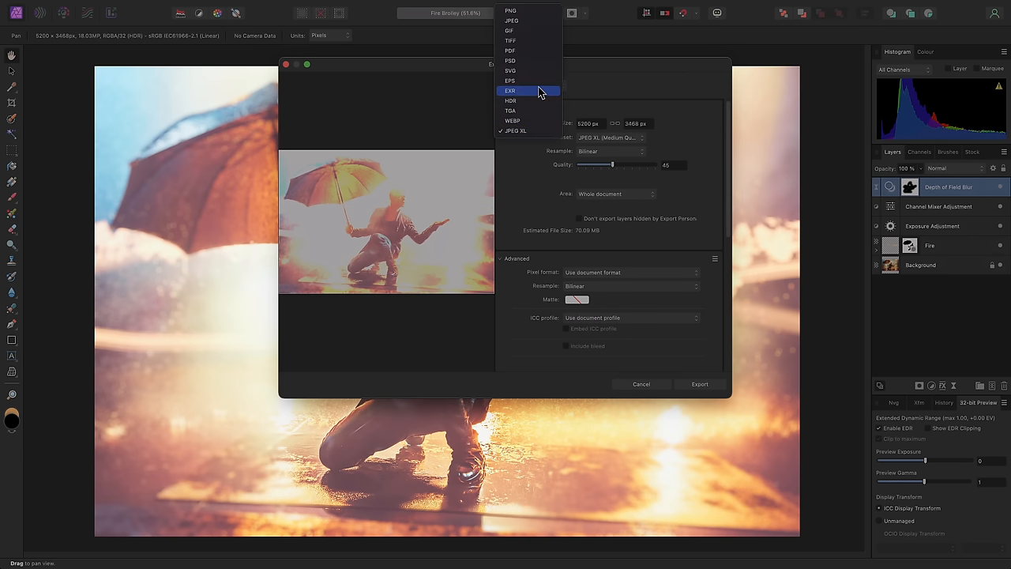
Compare the EXR and HDR formats, then settle back on JPEG XL for the export.
left_click(510, 90)
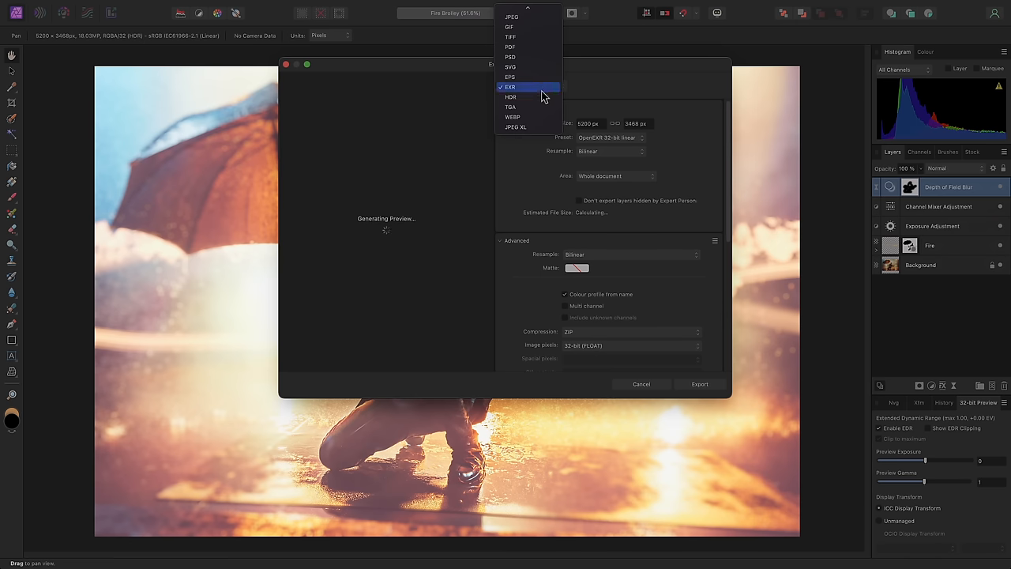
left_click(510, 97)
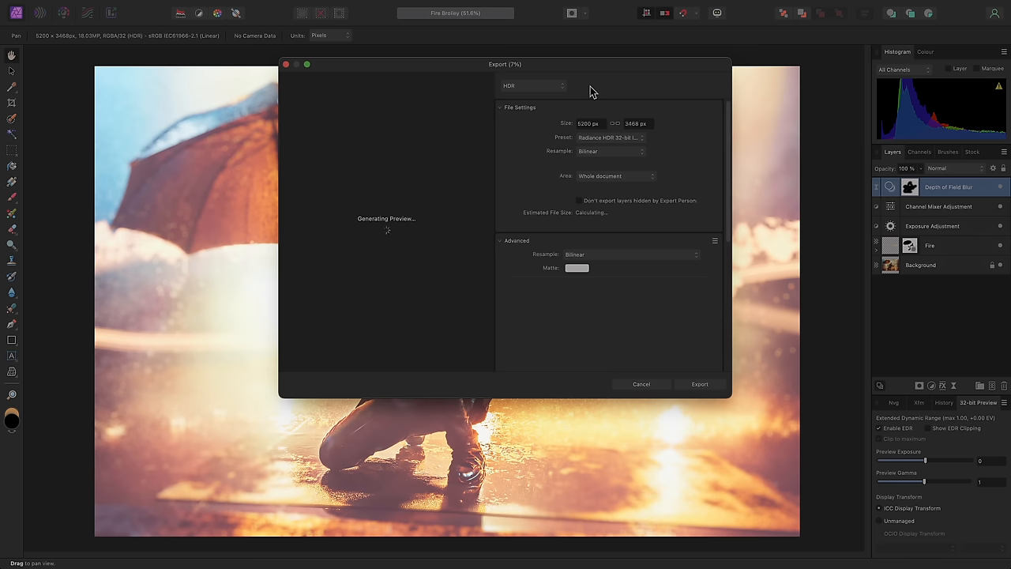
left_click(534, 86)
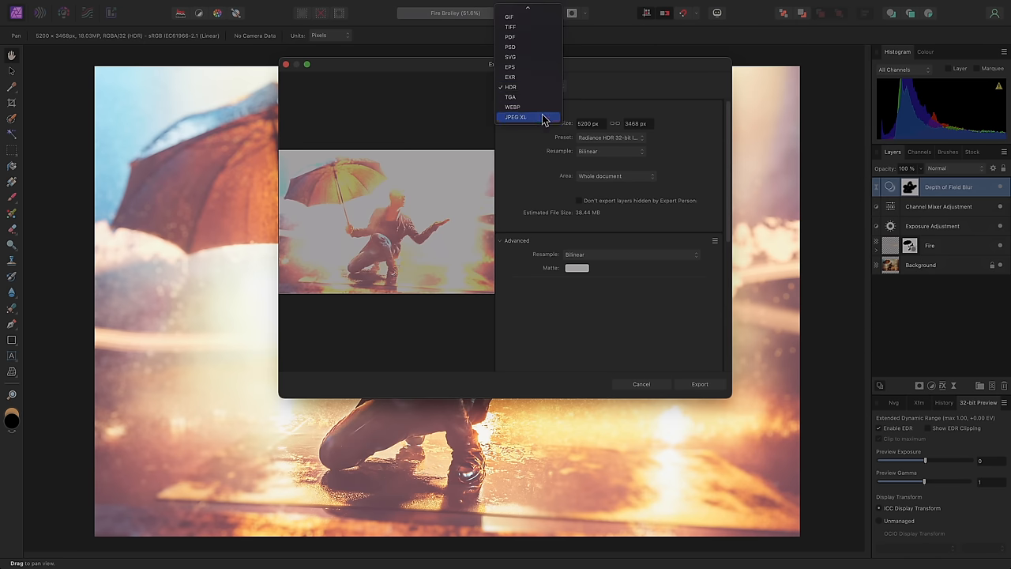
left_click(514, 117)
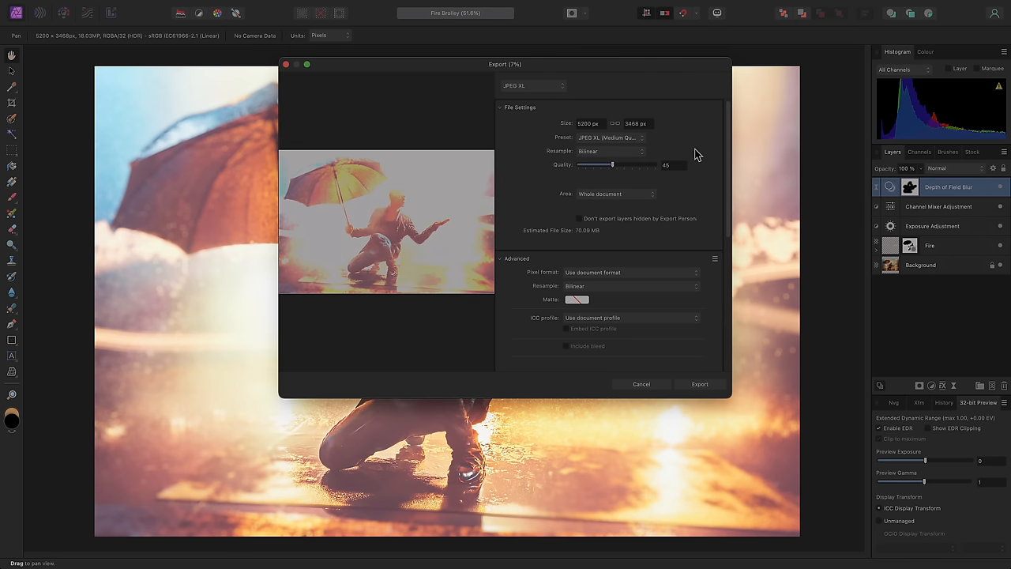
left_click(698, 384)
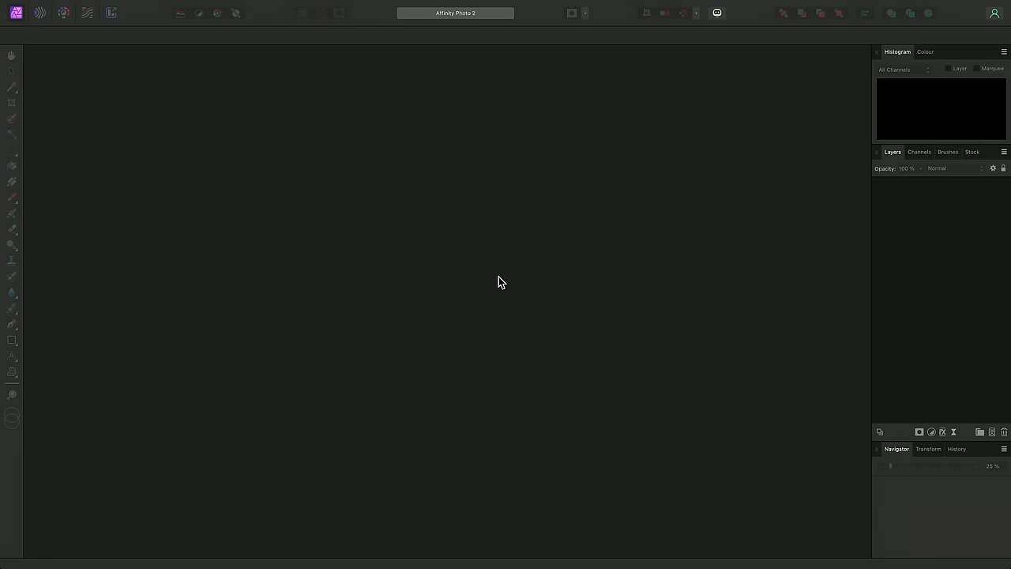
Search the Pixabay Stock panel for 'la' landscape photos.
left_click(973, 152)
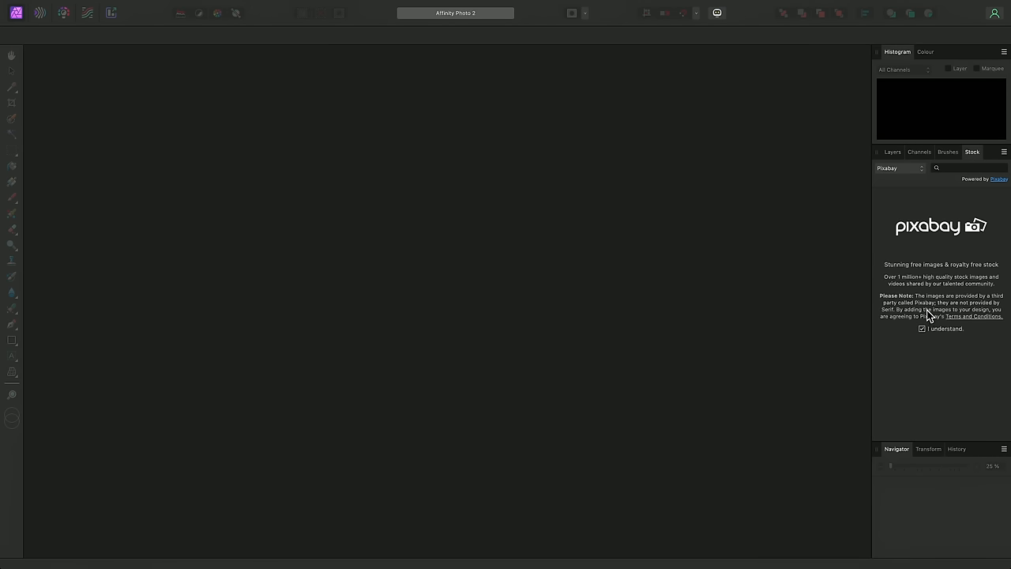
type("la")
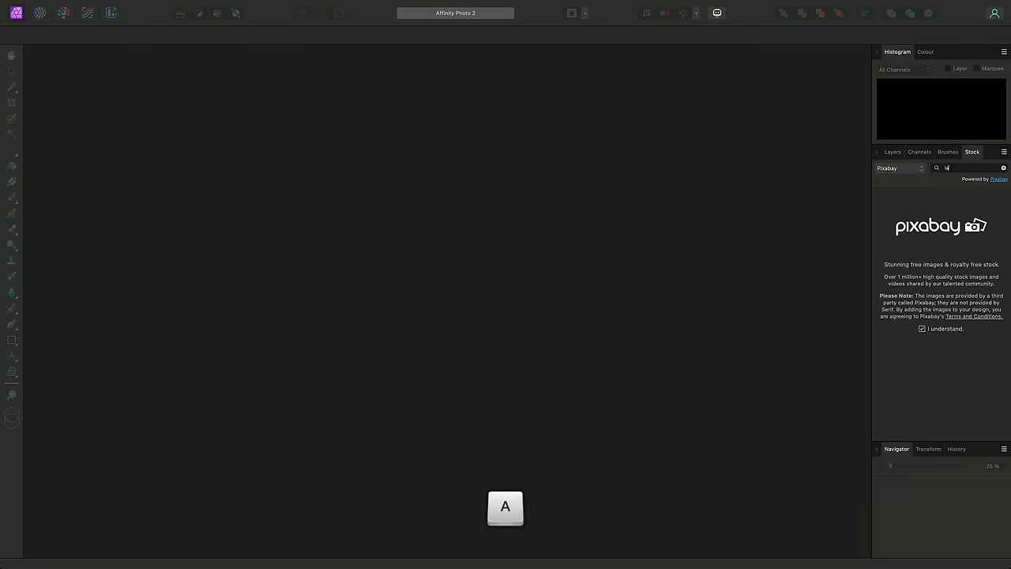
key("return")
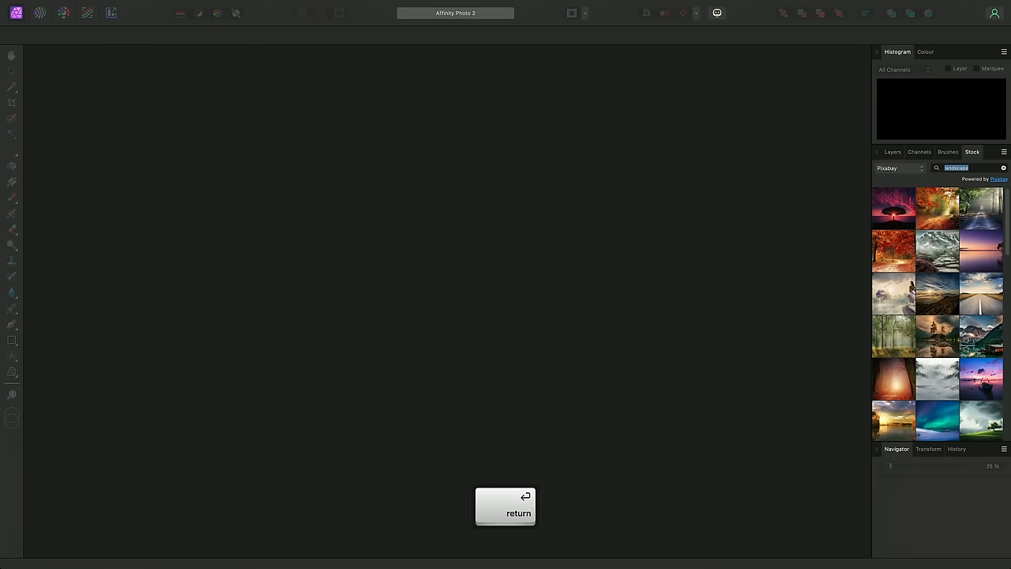
key("return")
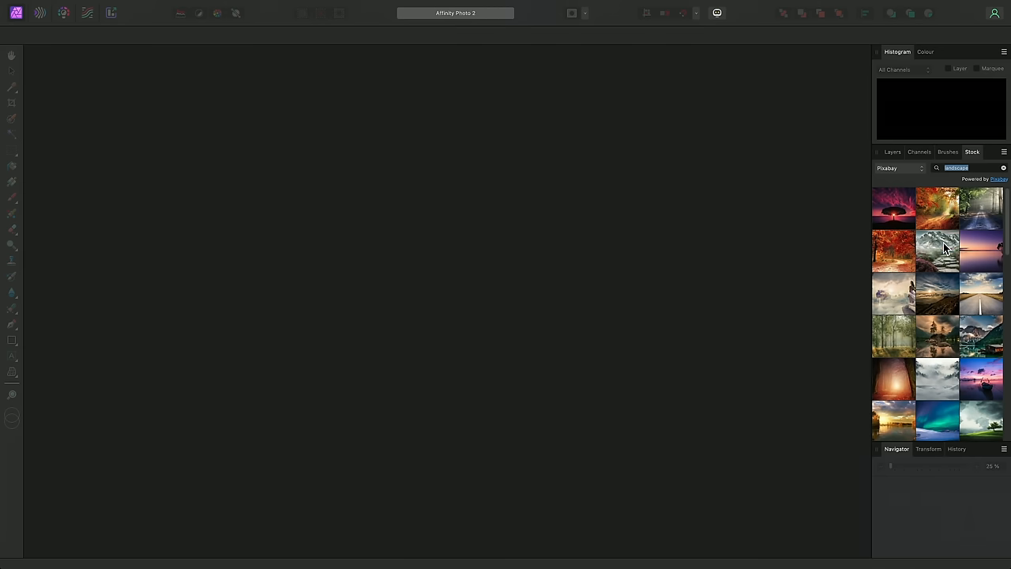
Drag the snowy mountain thumbnail onto the empty workspace to create a new document.
left_click_drag(938, 251, 695, 171)
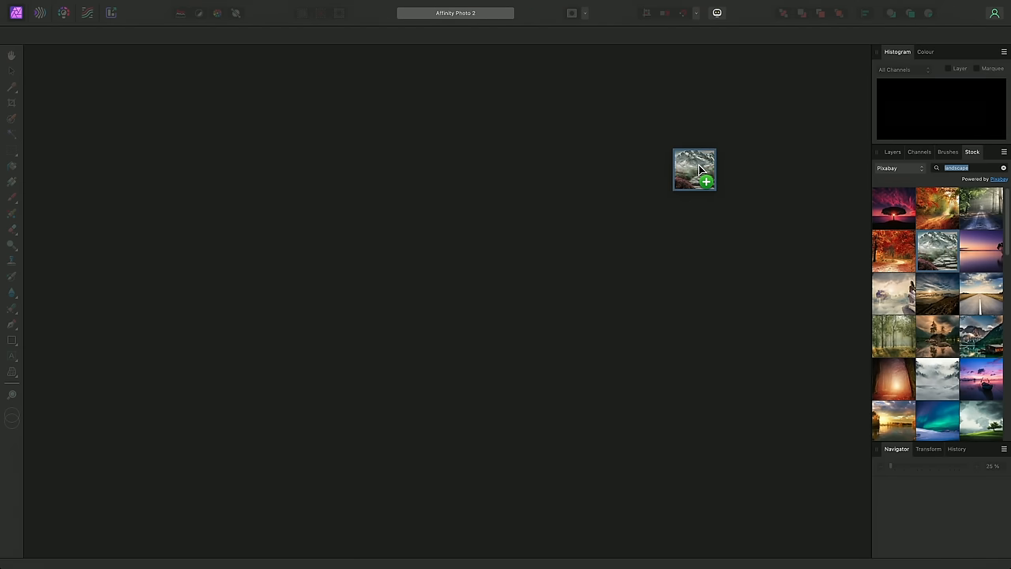
left_click_drag(694, 169, 701, 174)
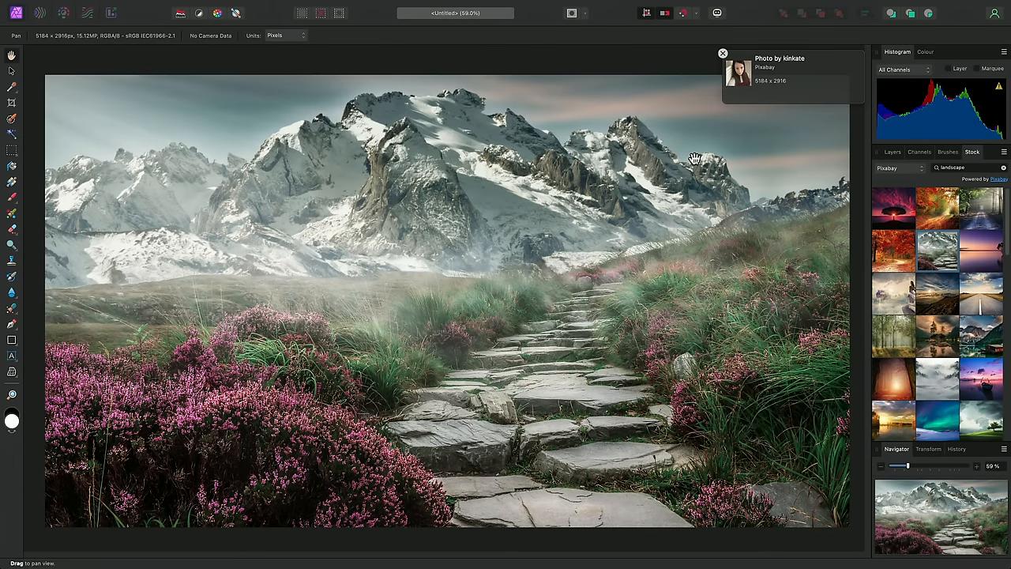
Dismiss the Pixabay photo credit notice on the new mountain document.
left_click(720, 54)
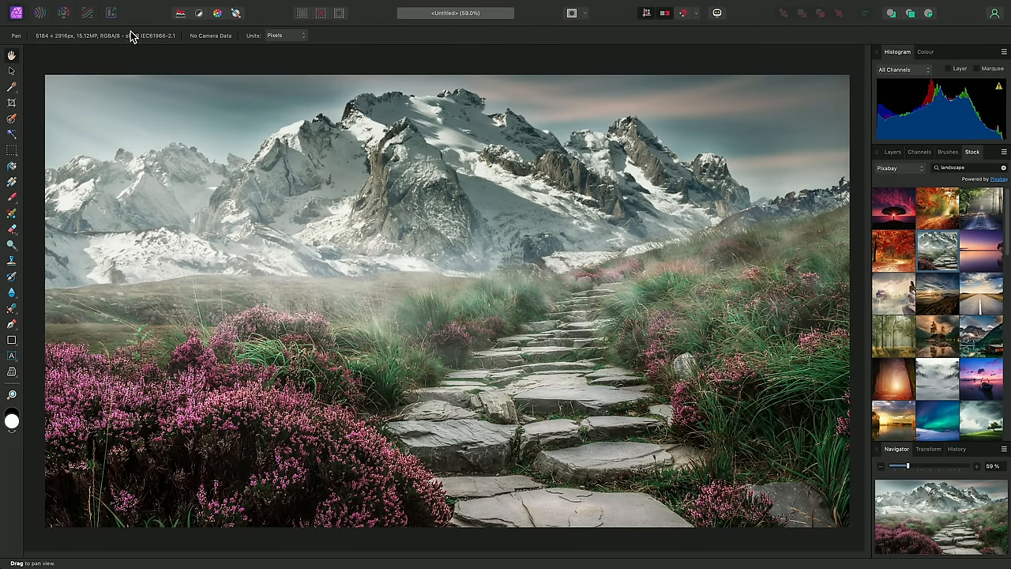
mouse_move(105, 44)
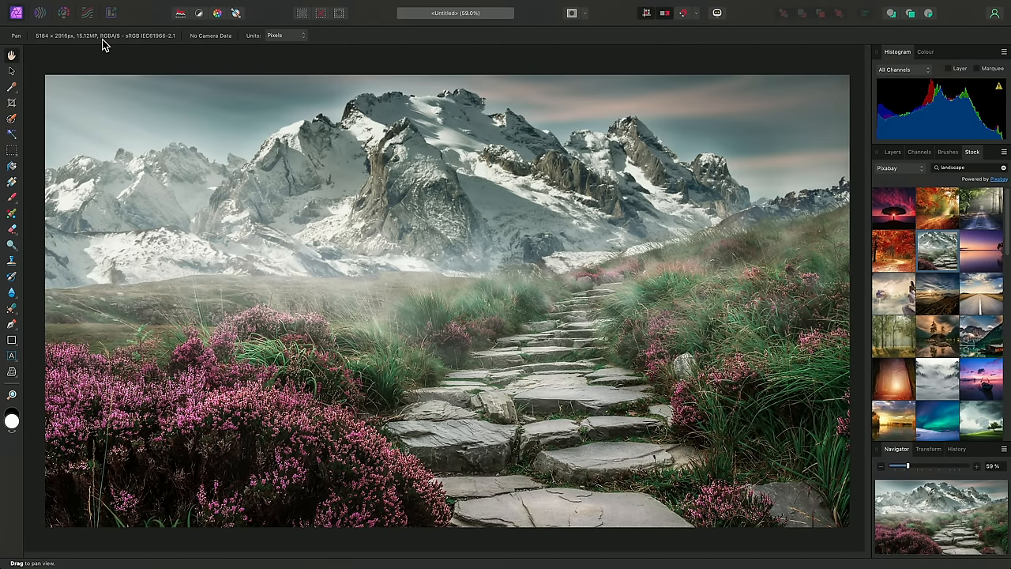
mouse_move(138, 44)
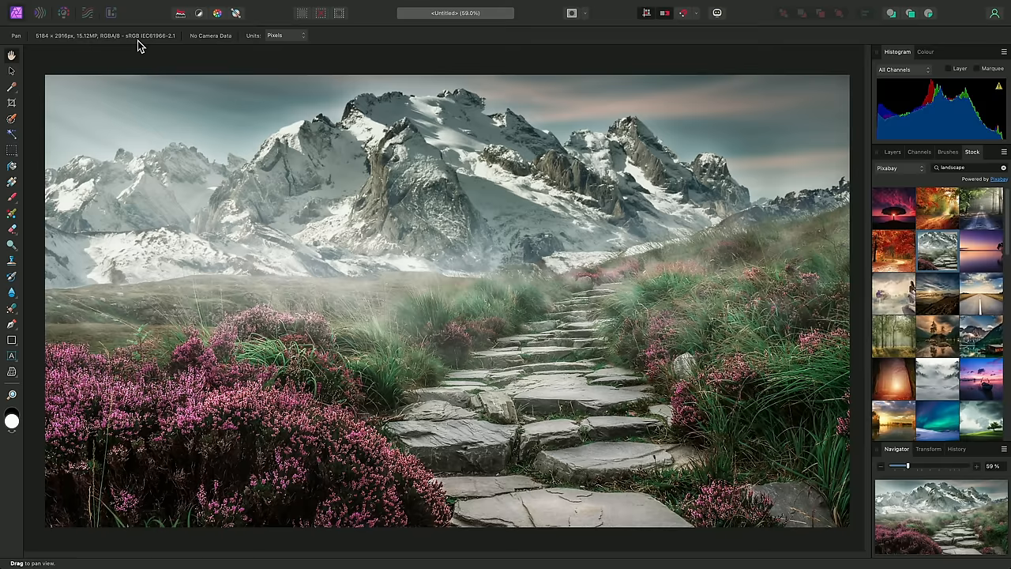
mouse_move(347, 110)
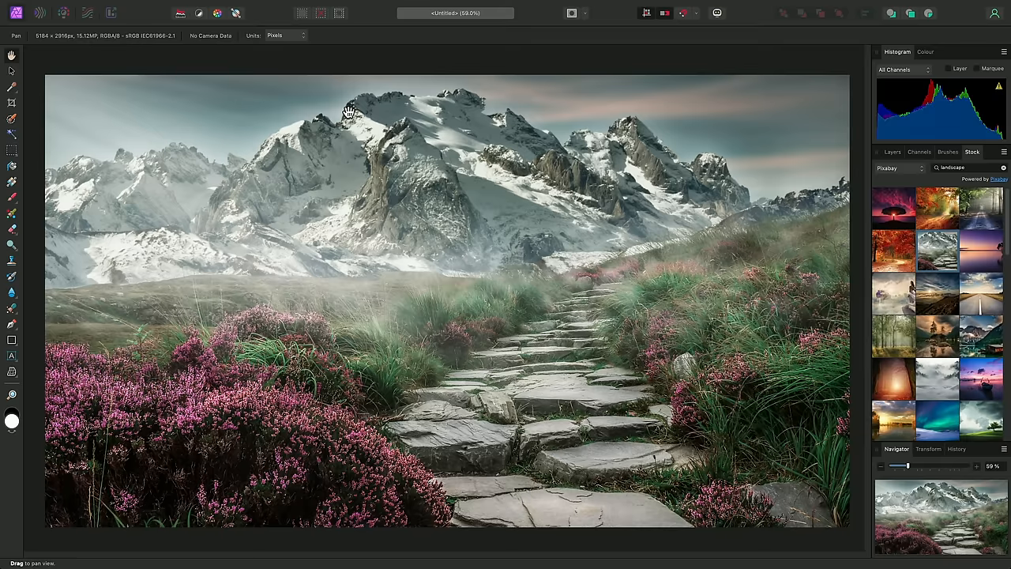